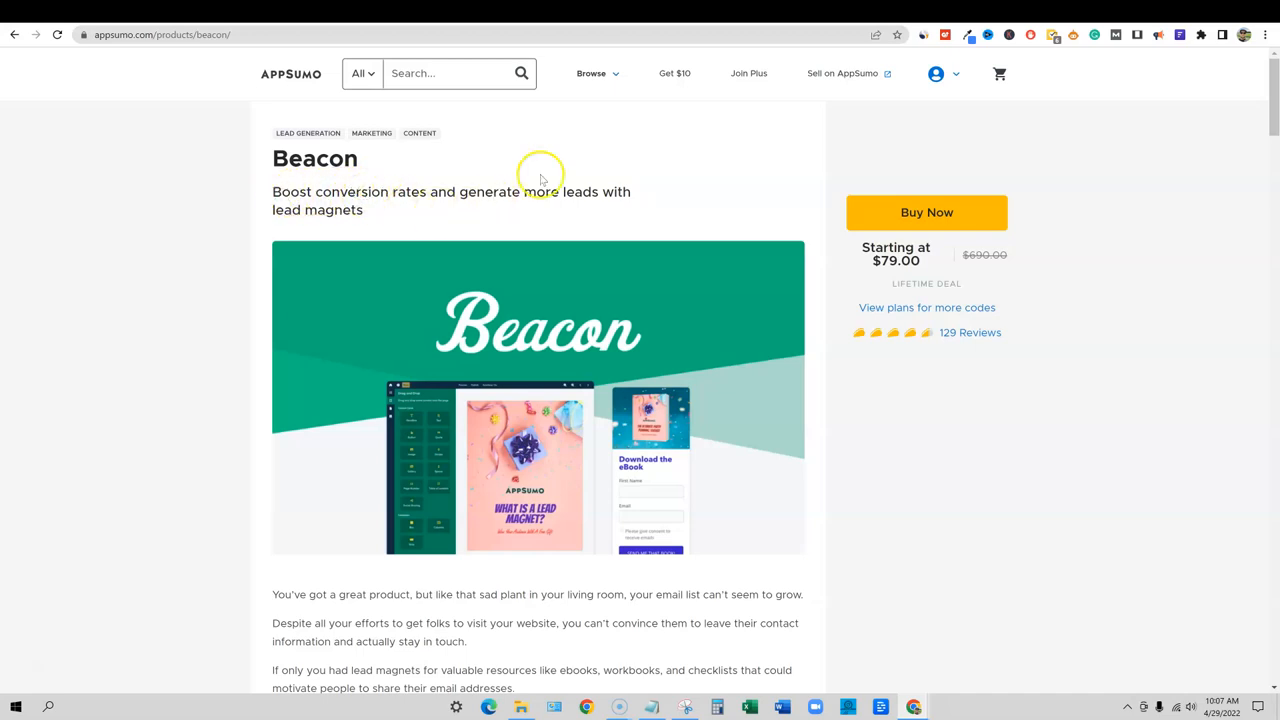
mouse_move(528, 224)
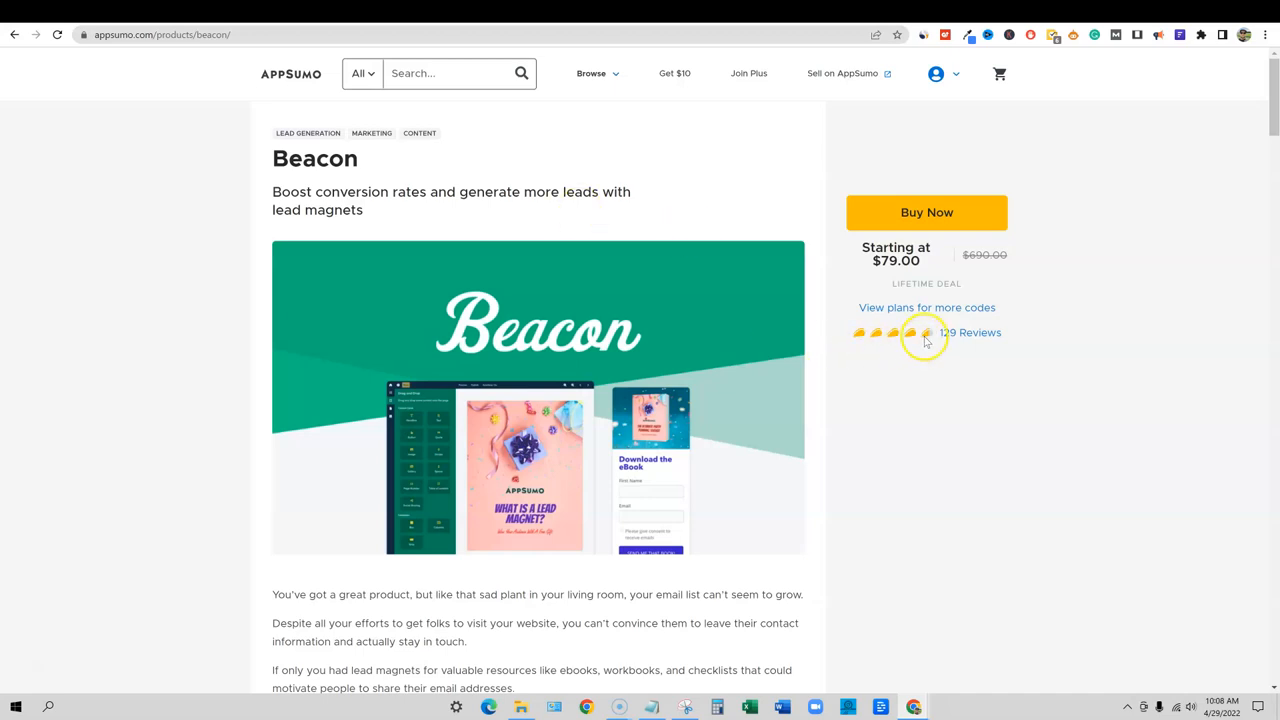
mouse_move(944, 338)
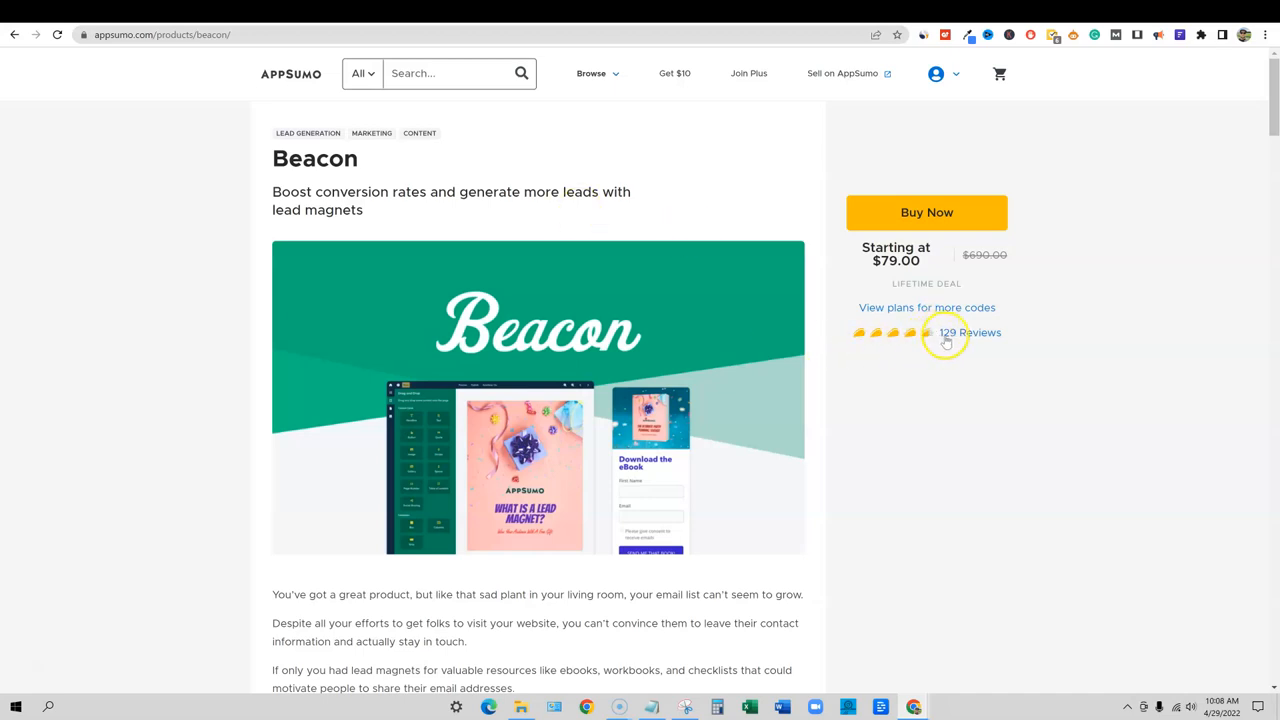
mouse_move(930, 340)
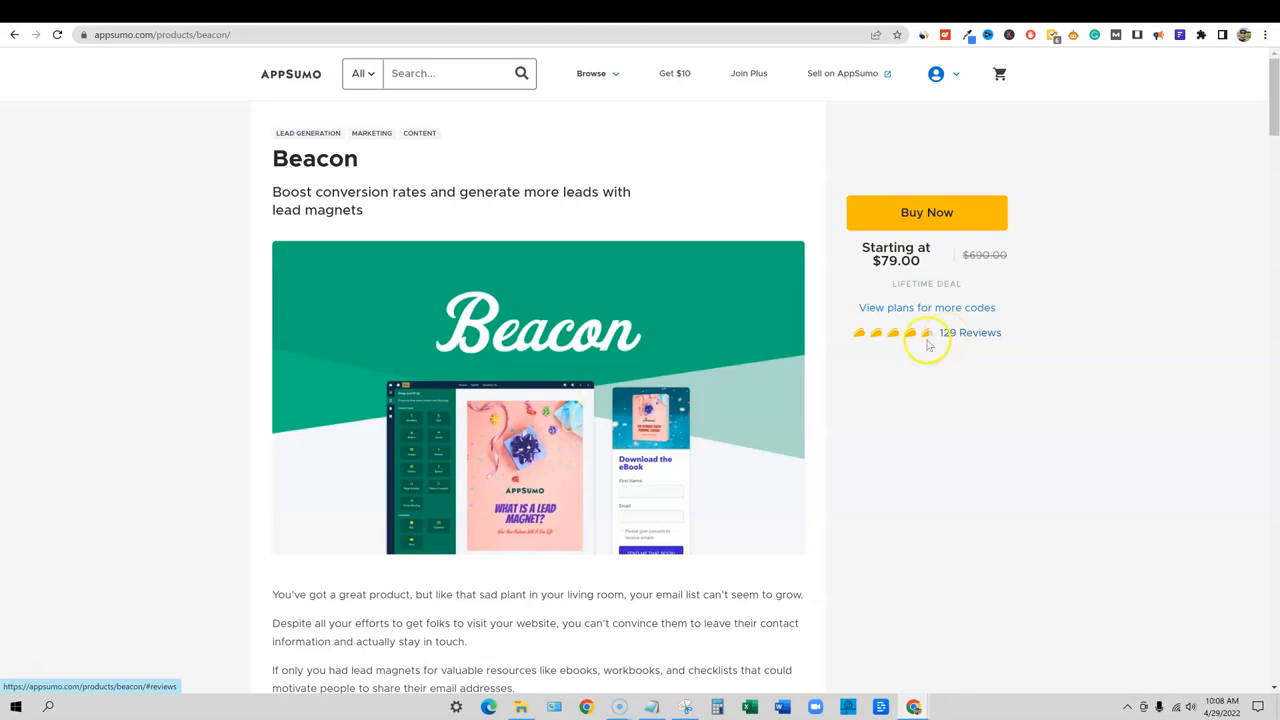
Scroll past the TL;DR and screenshots to the Features Included in All Plans list
scroll("down", 3)
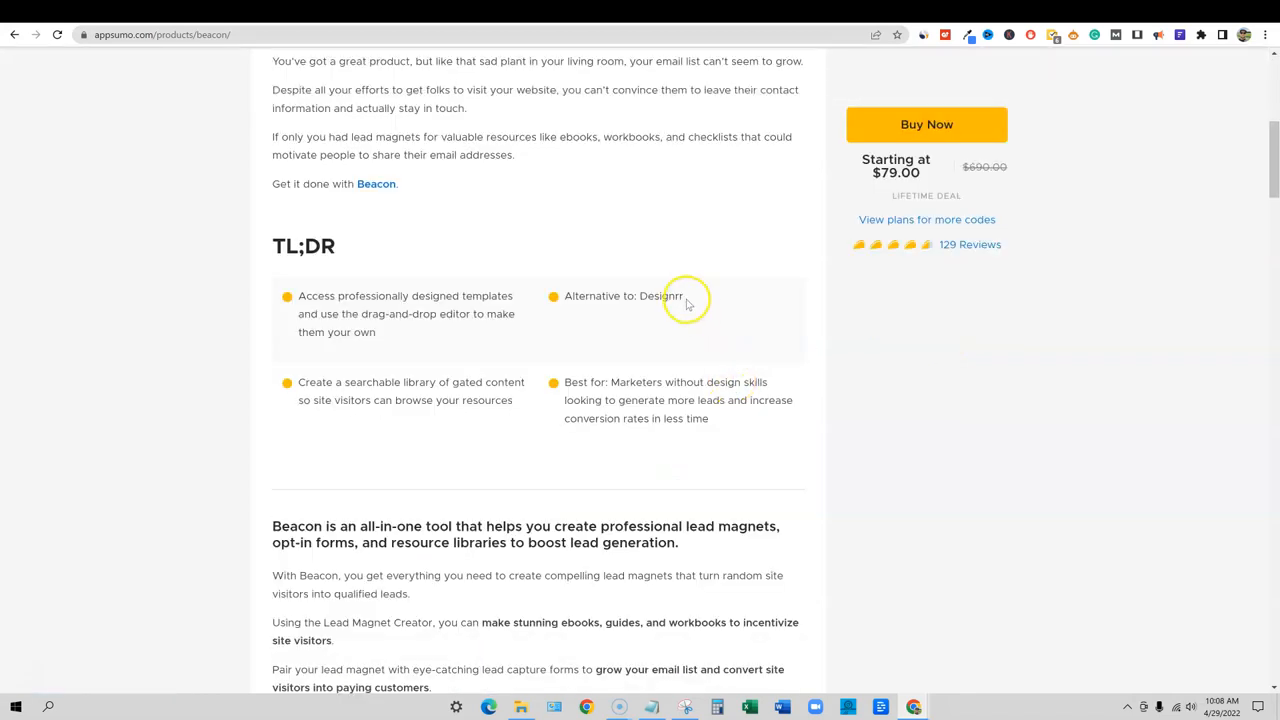
double_click(660, 296)
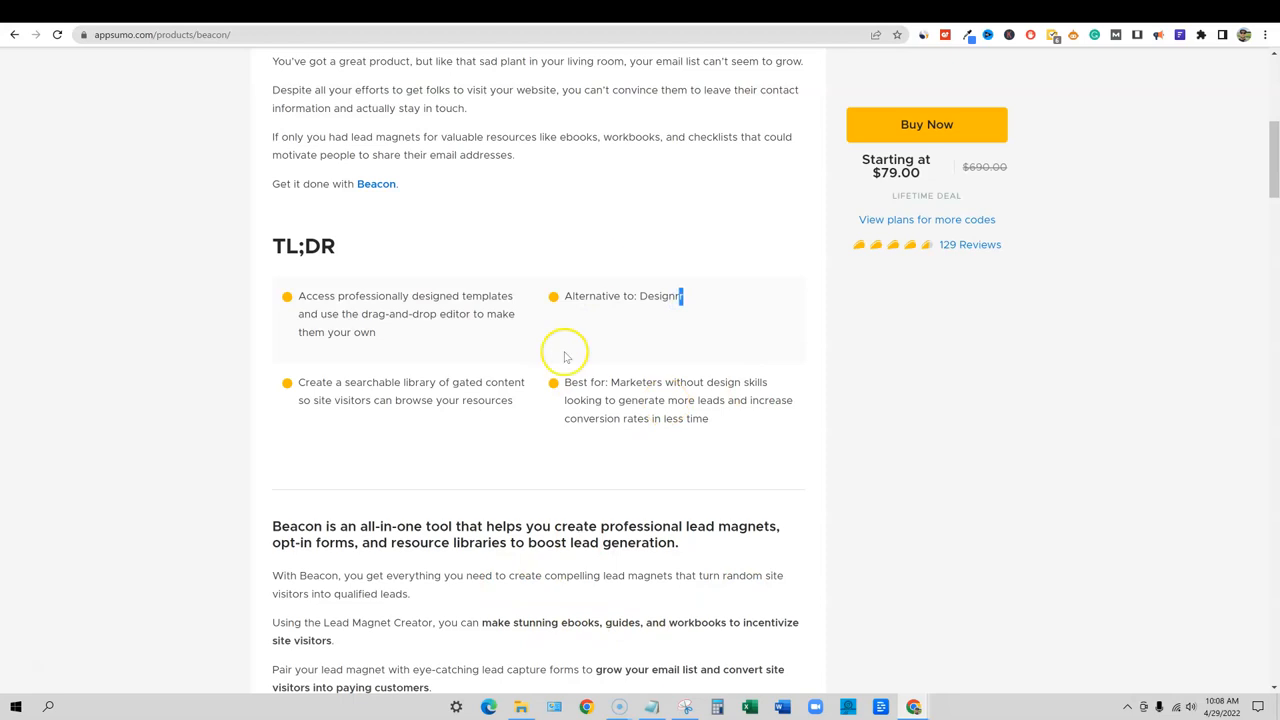
mouse_move(400, 314)
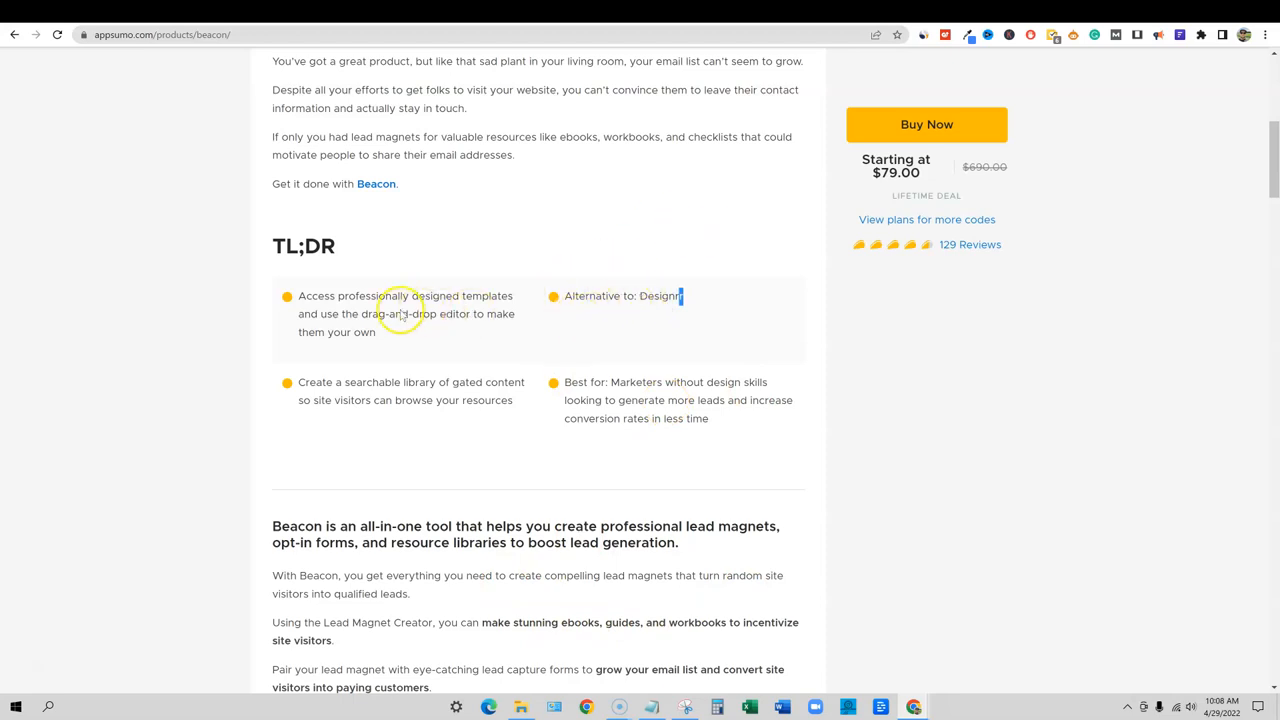
mouse_move(678, 340)
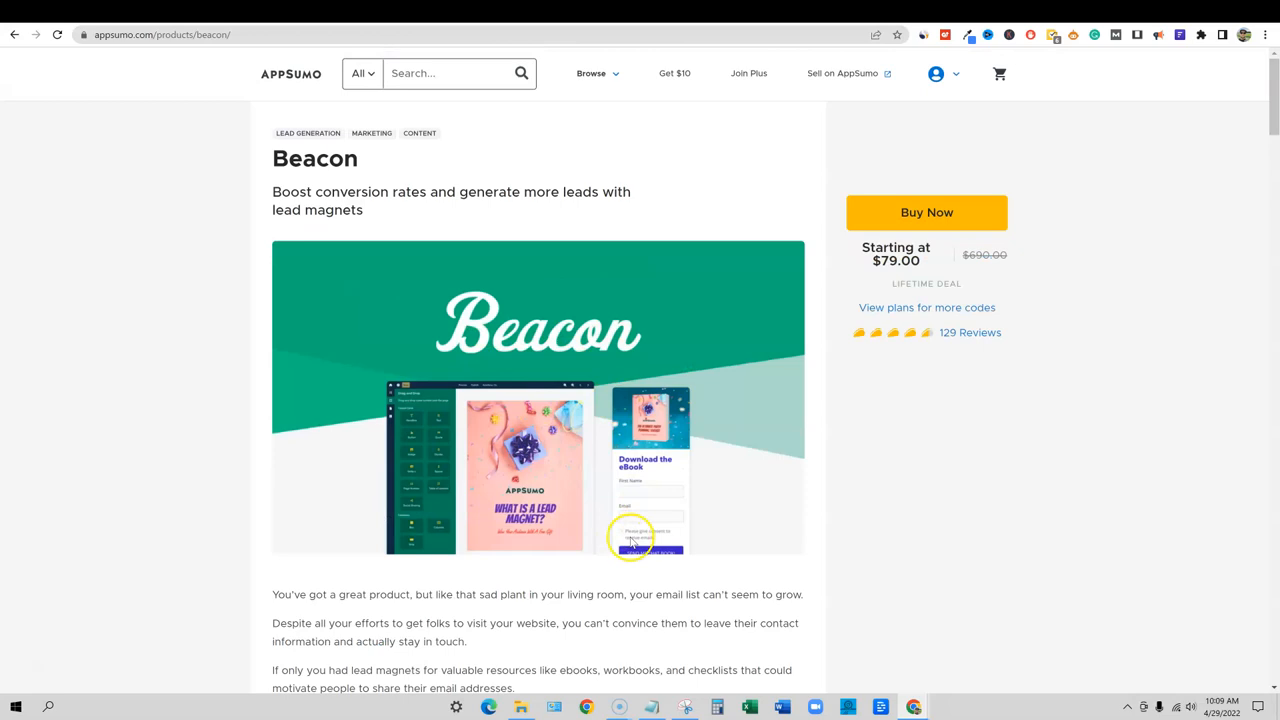
scroll("down", 3)
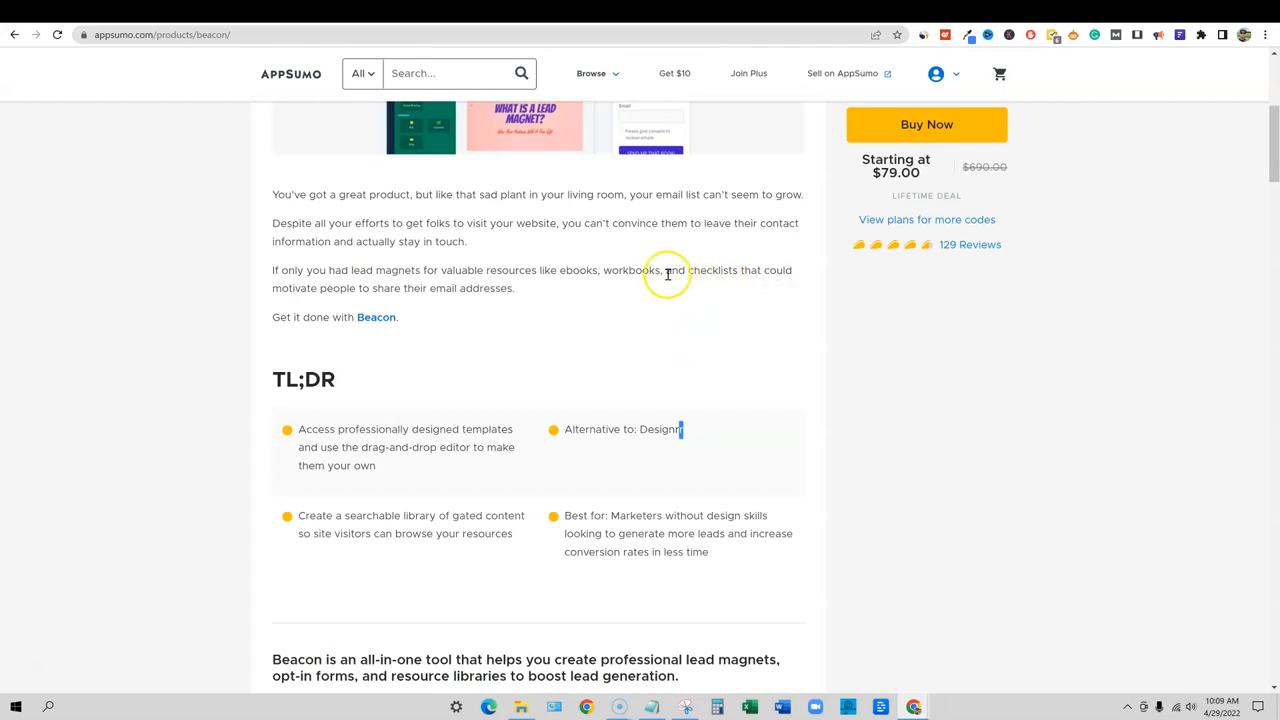
mouse_move(688, 538)
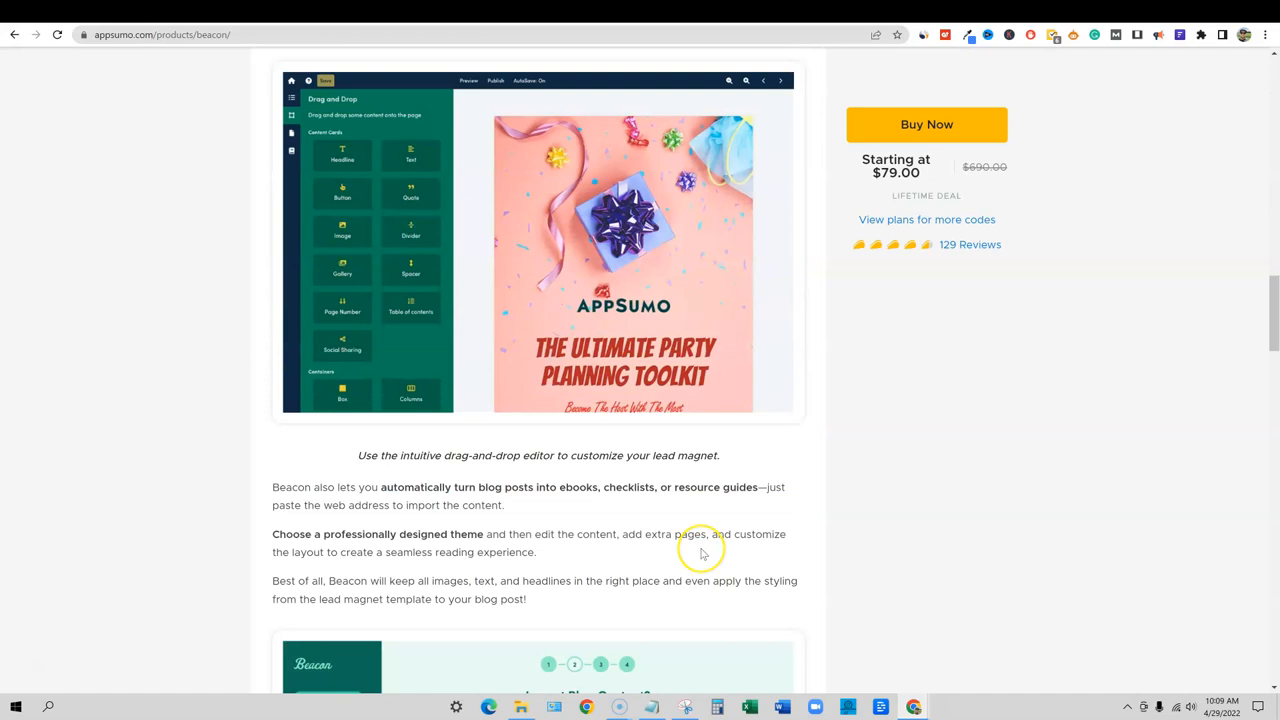
scroll("down", 3)
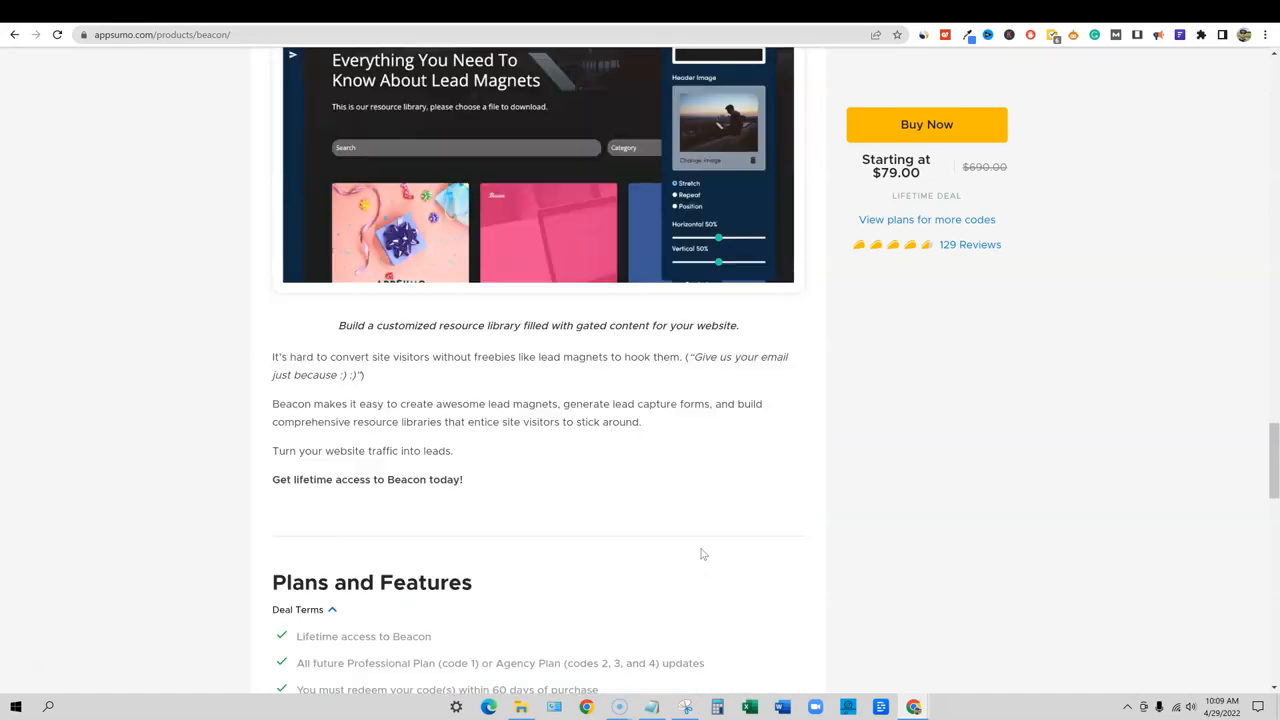
scroll("down", 3)
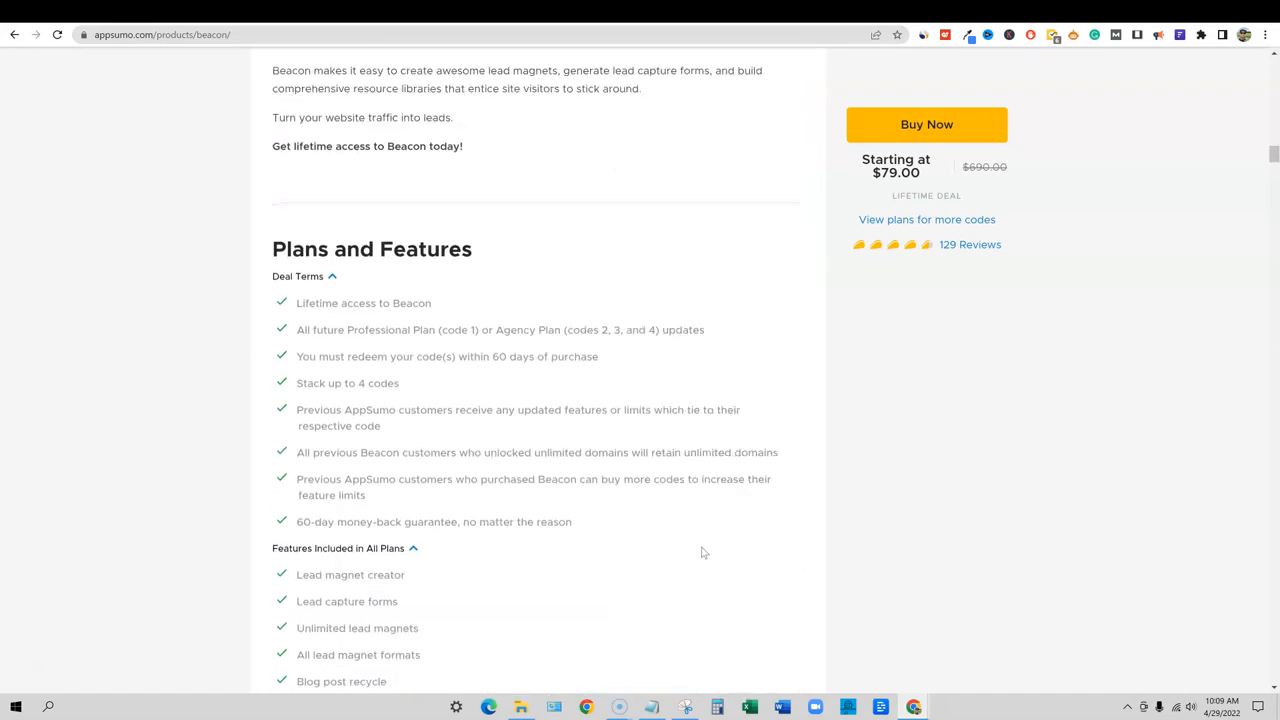
scroll("down", 3)
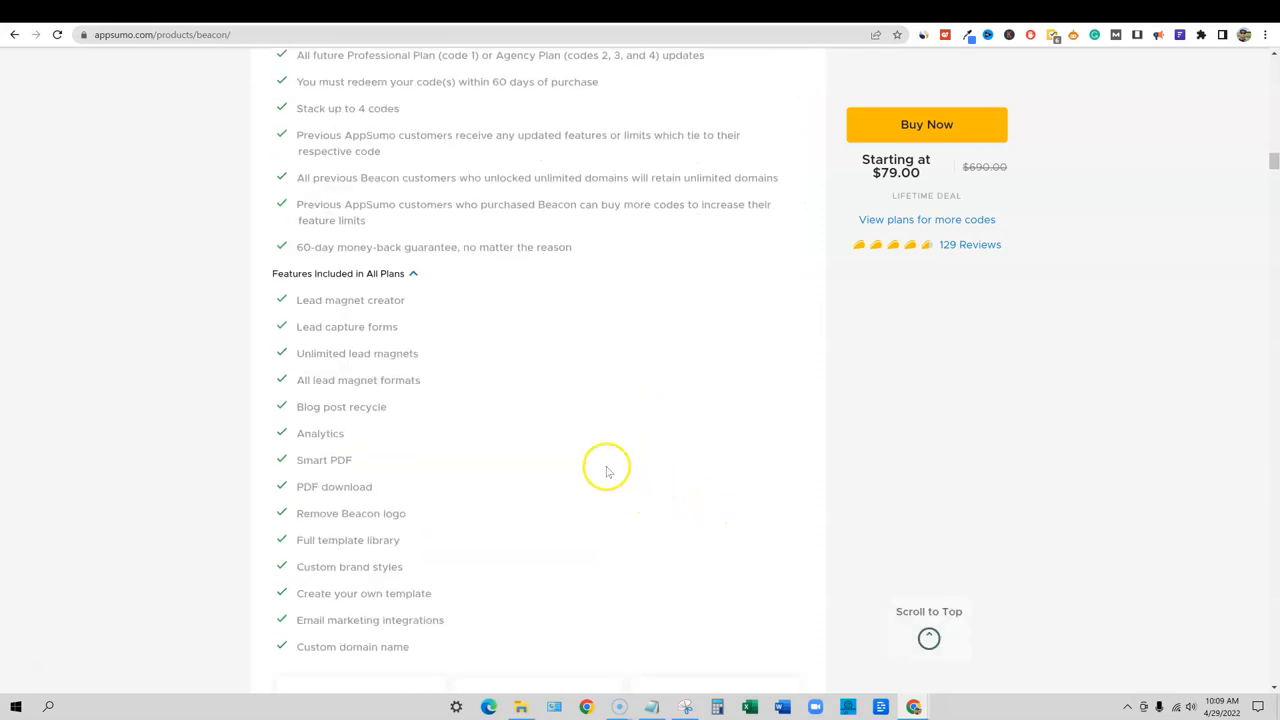
scroll("down", 3)
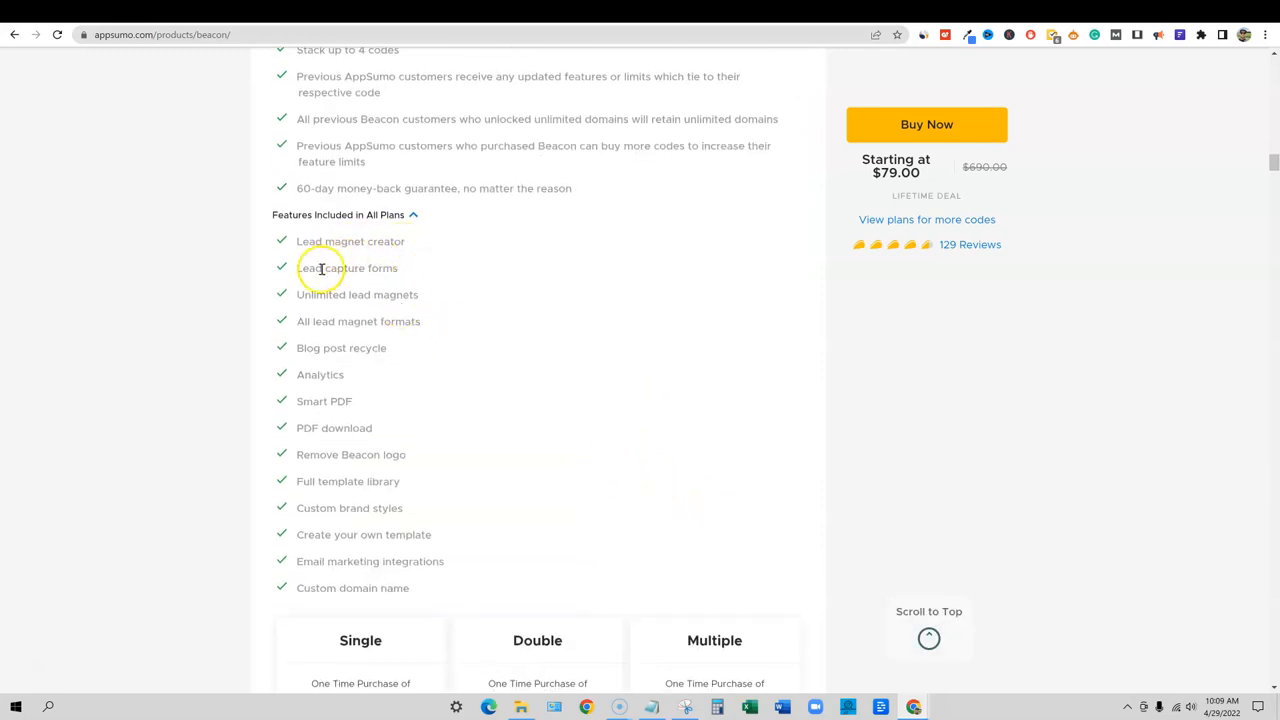
mouse_move(416, 296)
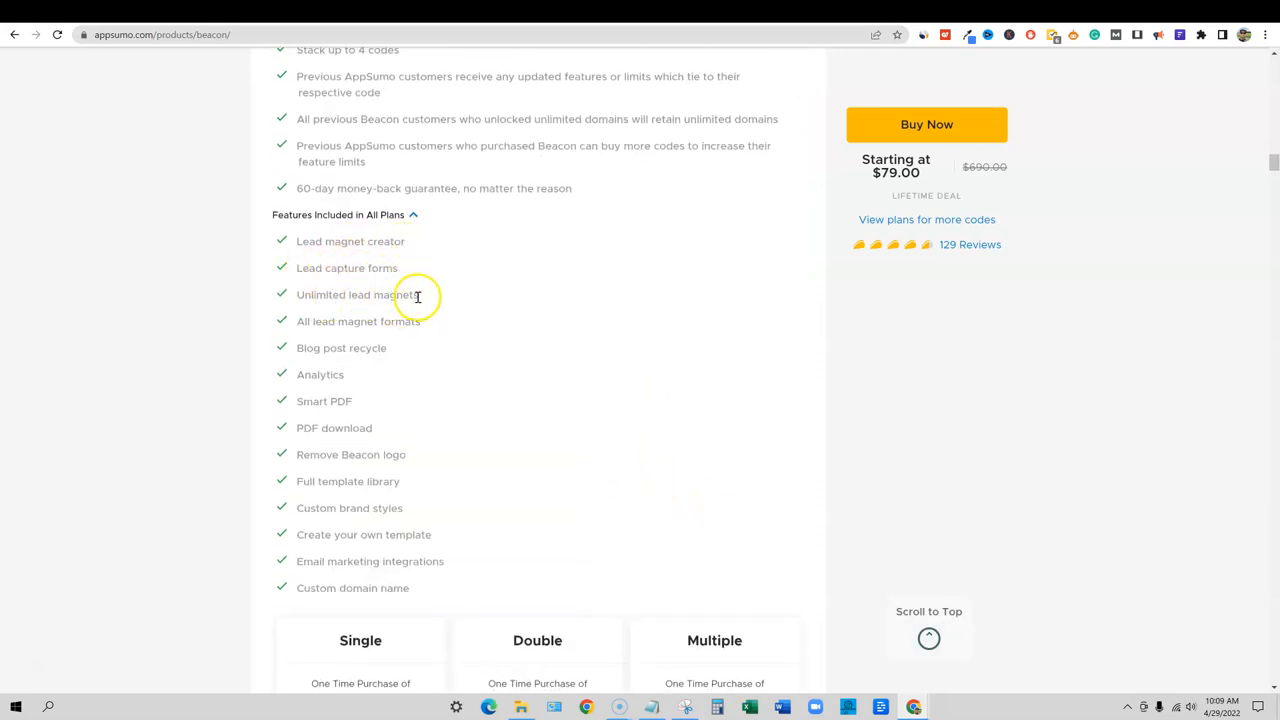
mouse_move(376, 348)
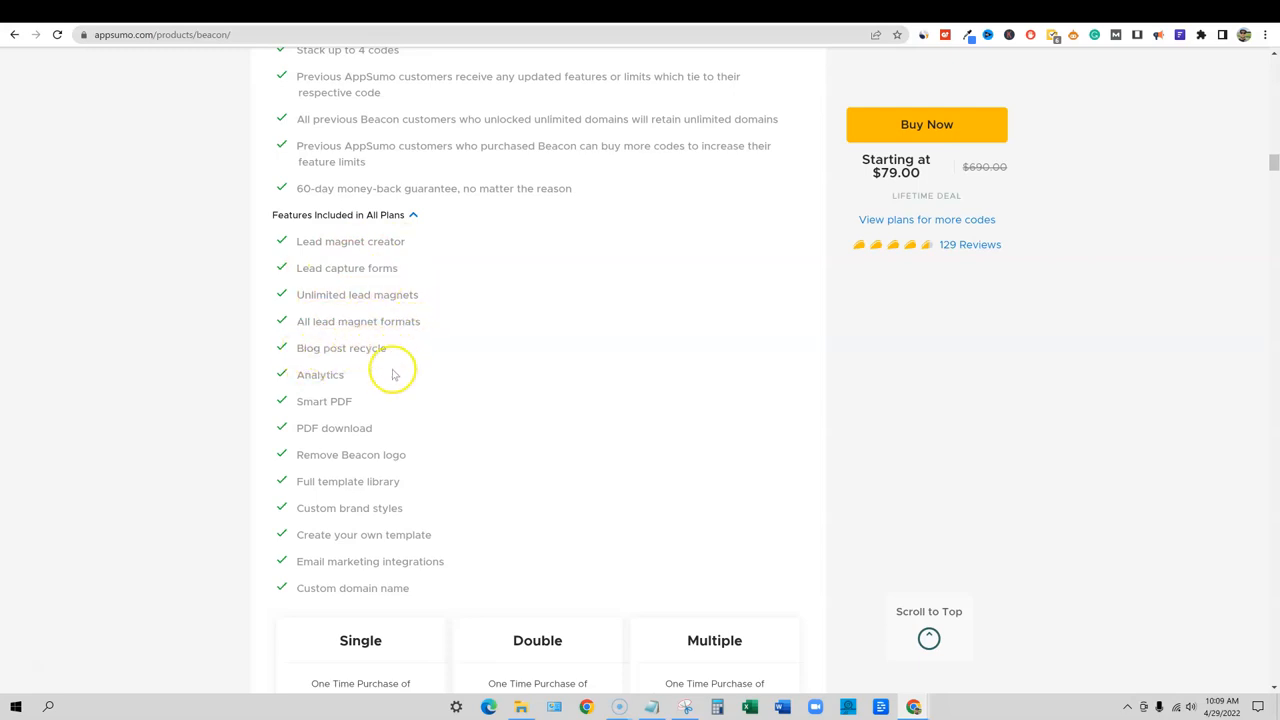
mouse_move(302, 376)
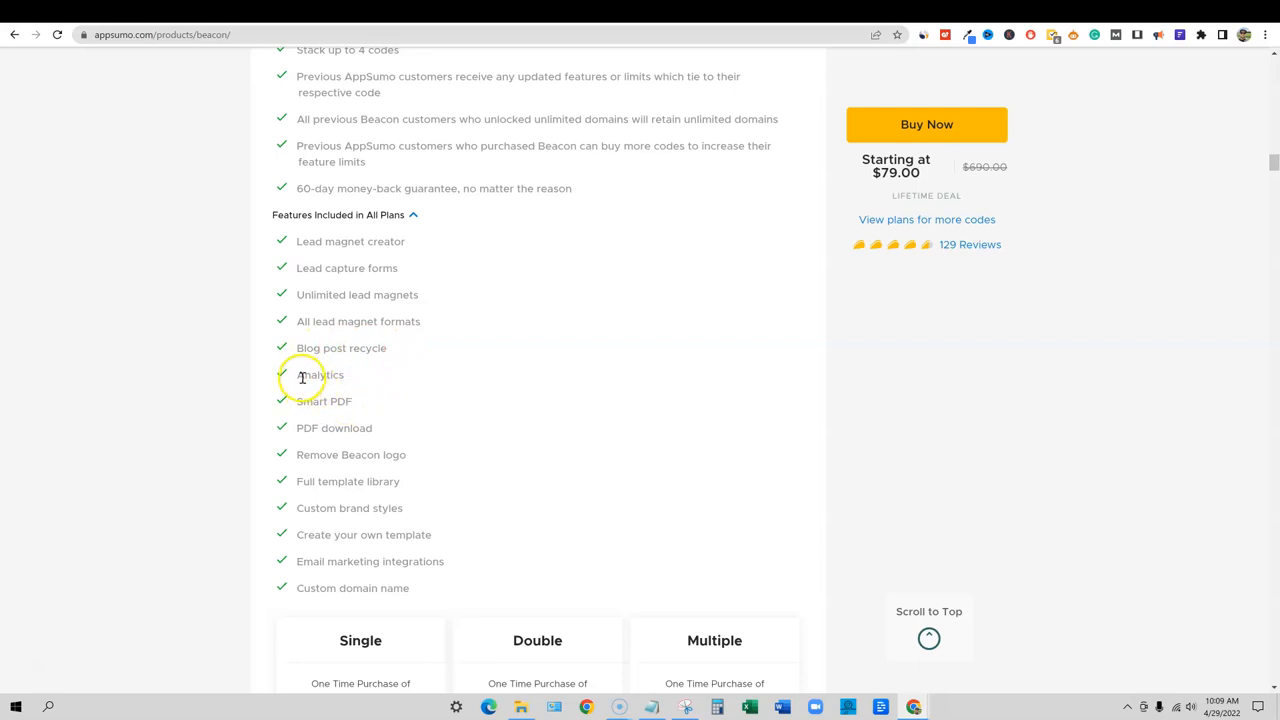
mouse_move(380, 480)
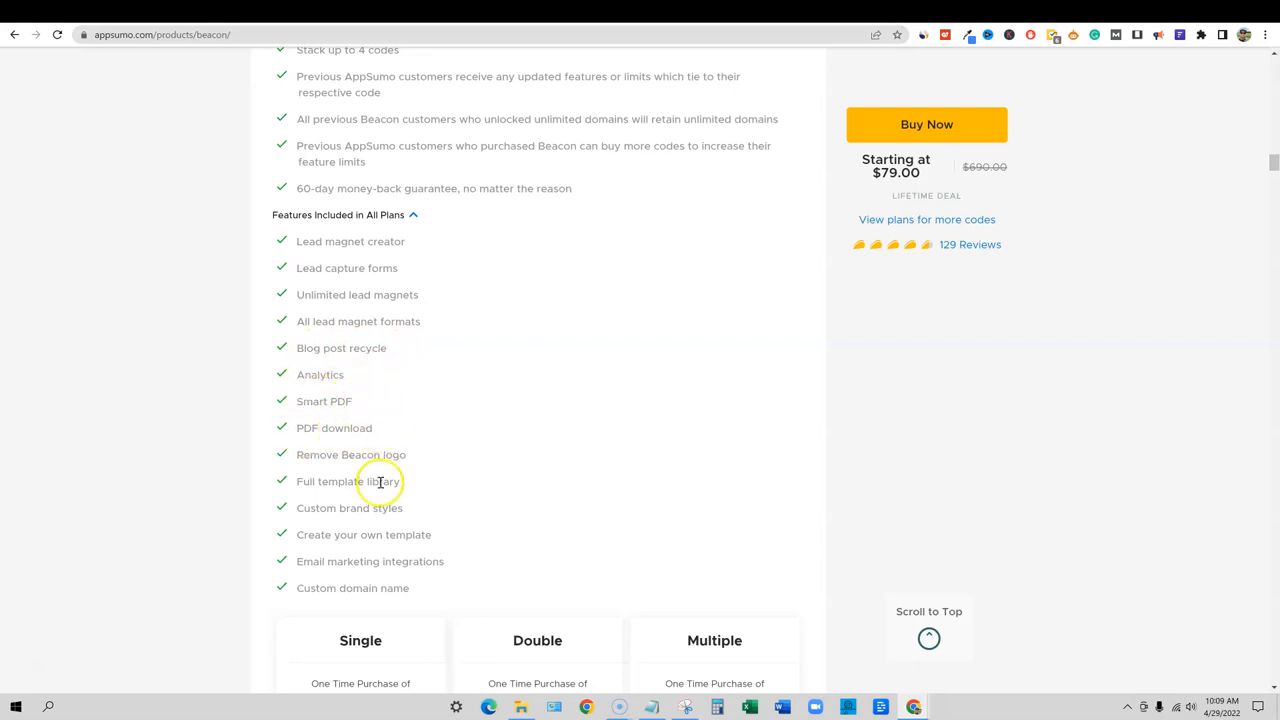
mouse_move(404, 460)
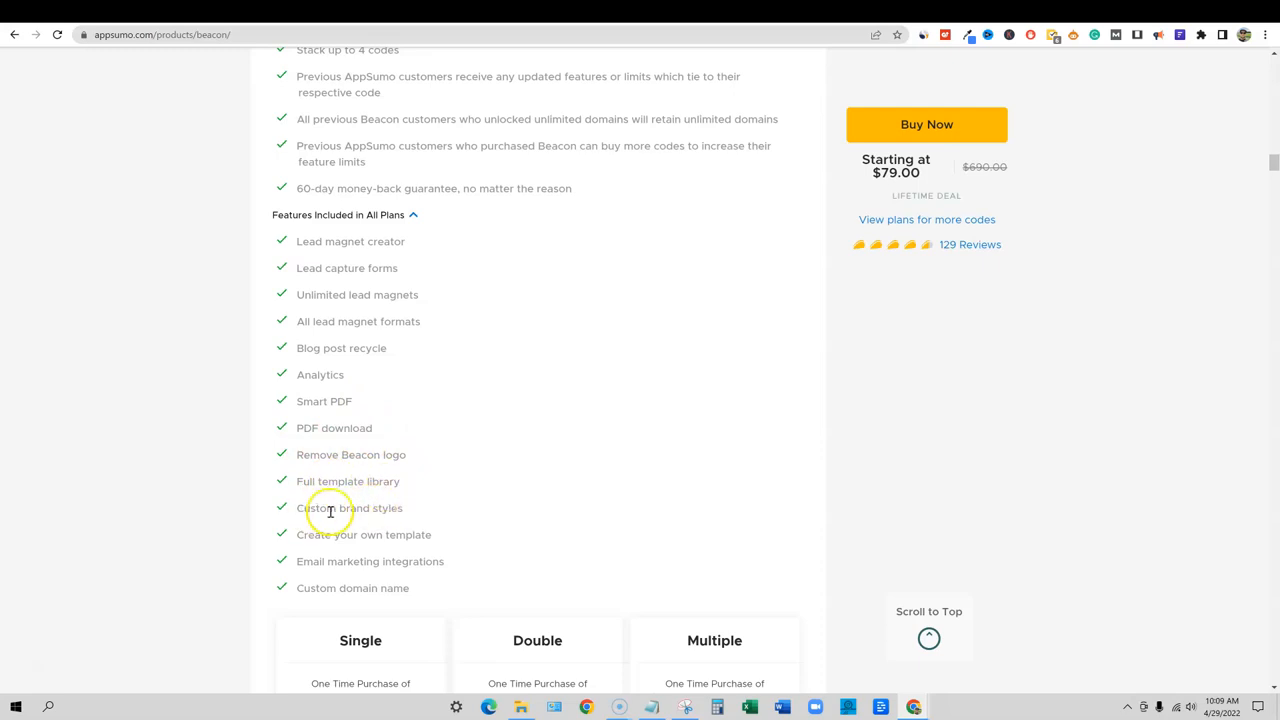
mouse_move(322, 560)
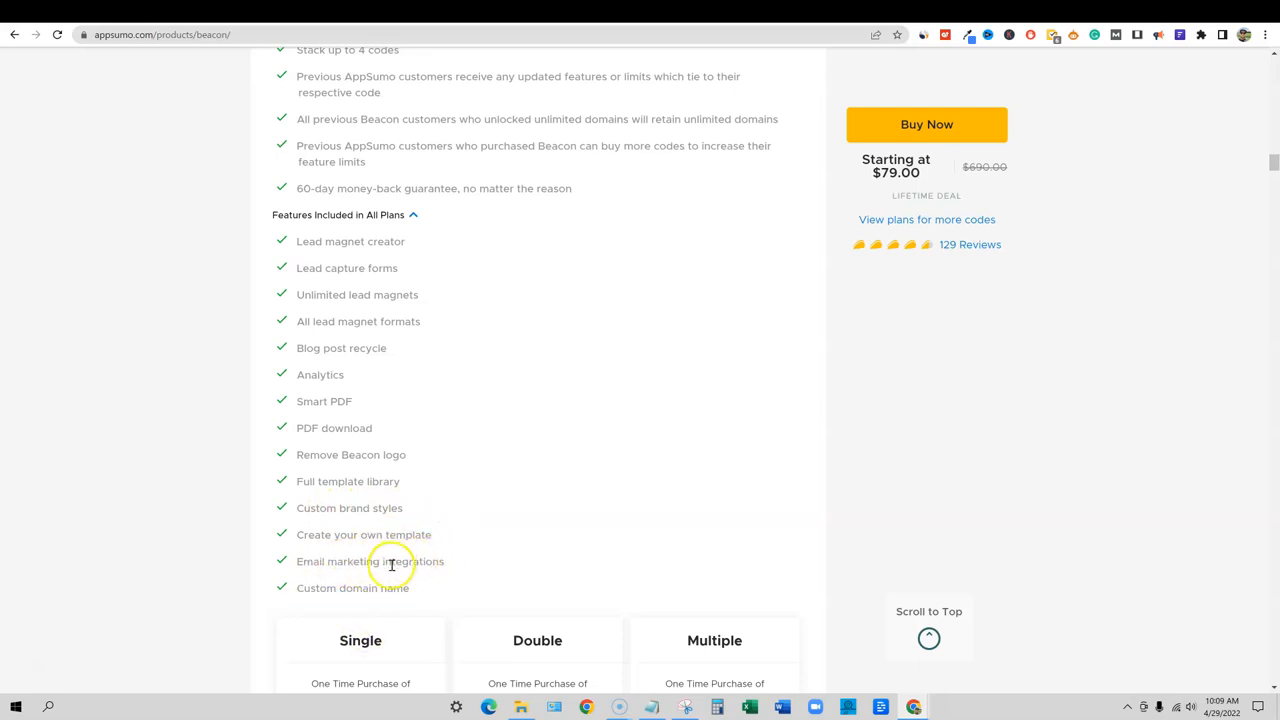
mouse_move(340, 588)
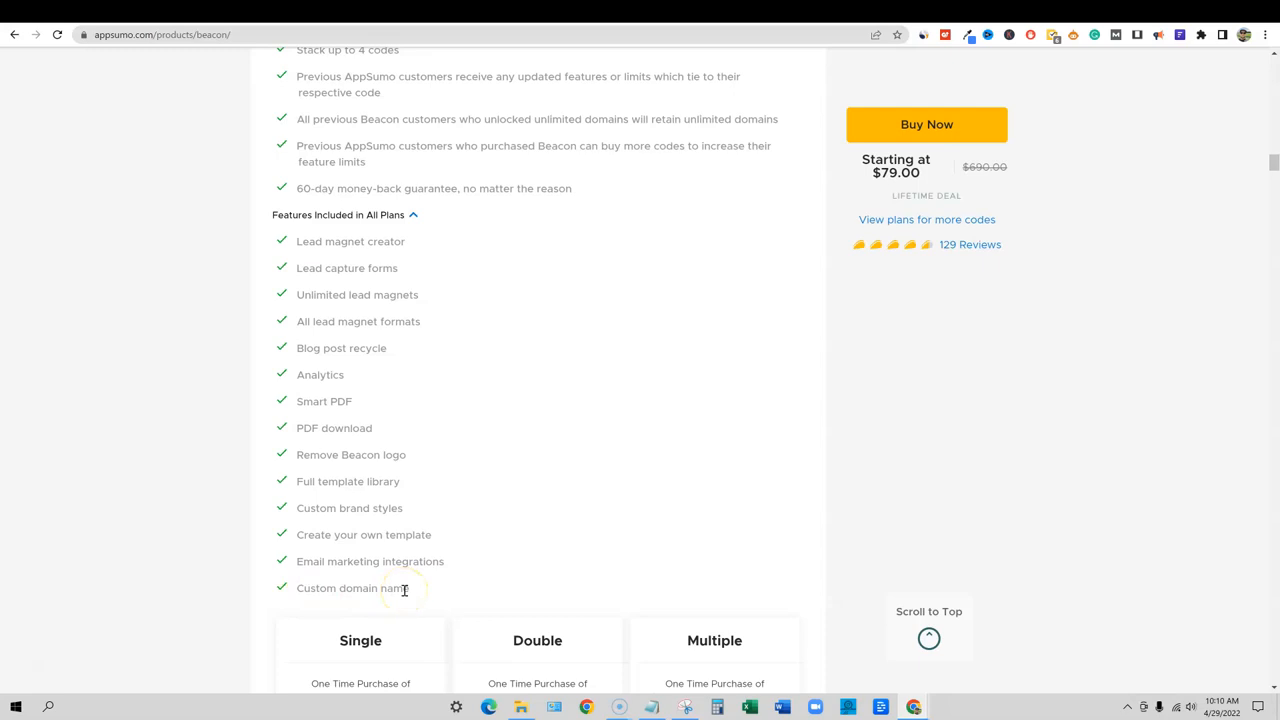
Review the Multiple tier, try 4 codes, then settle on 3 codes at $237.00
scroll("down", 3)
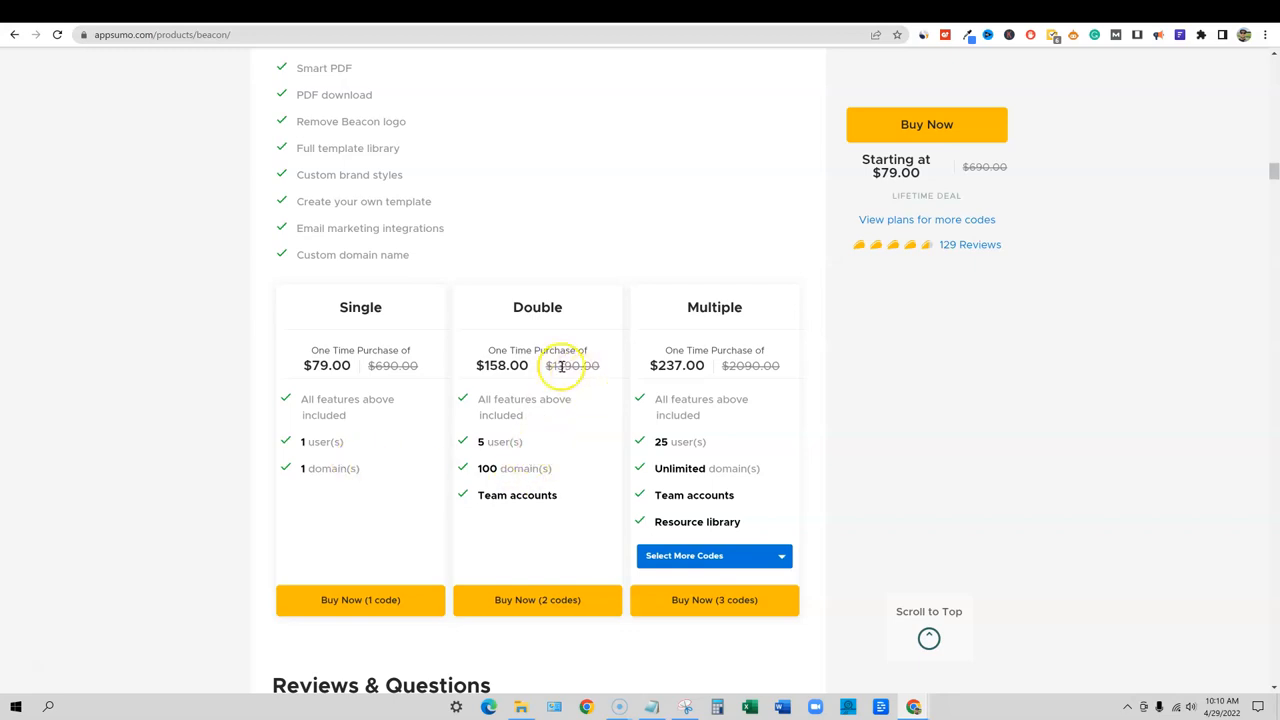
mouse_move(728, 360)
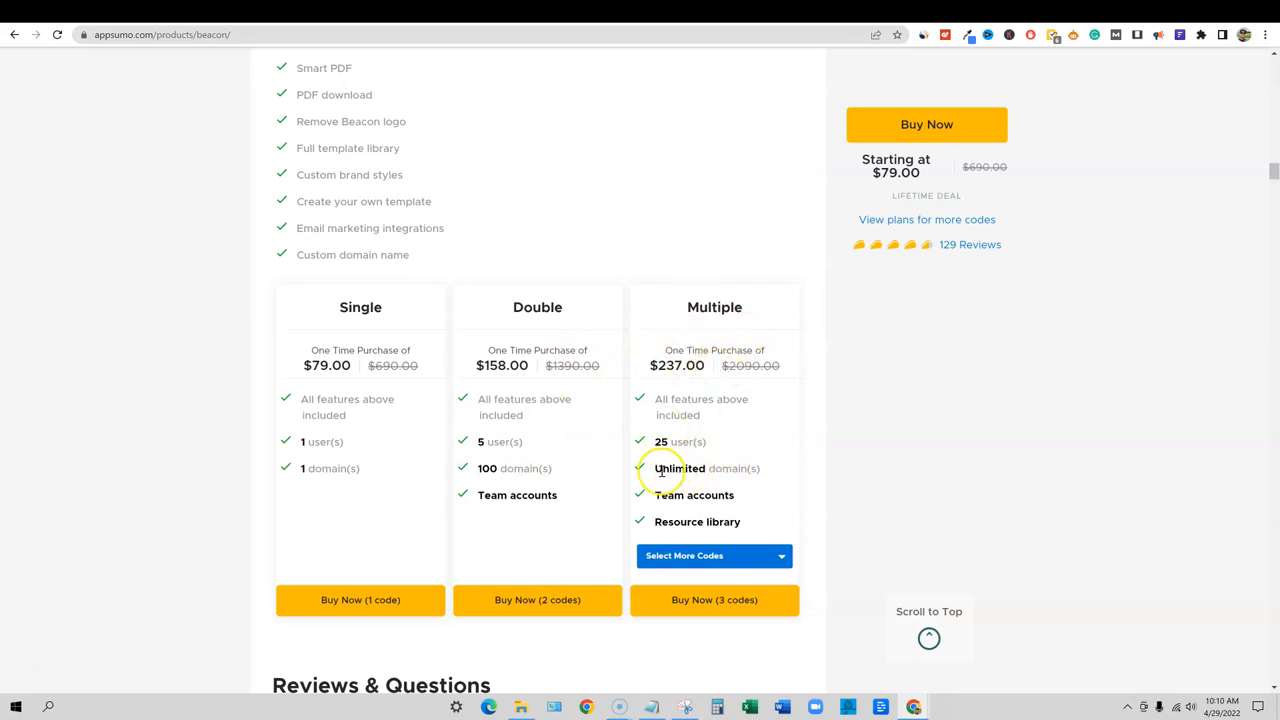
double_click(680, 468)
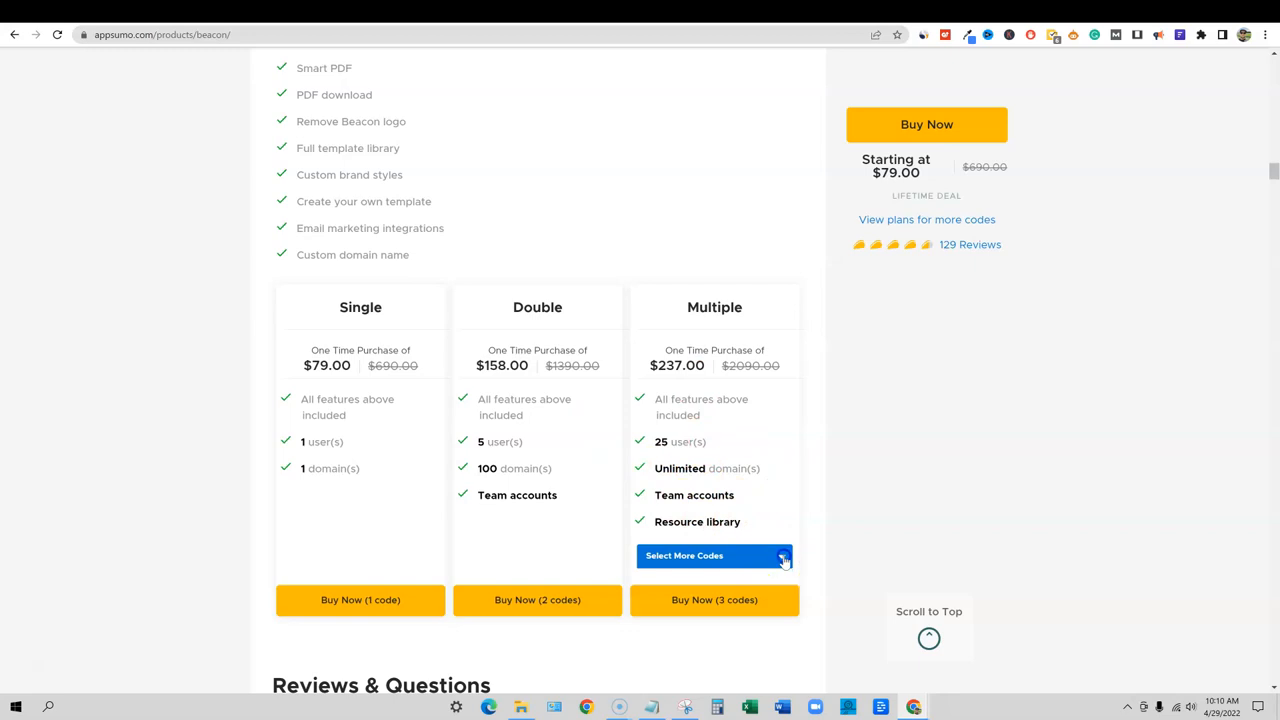
left_click(712, 556)
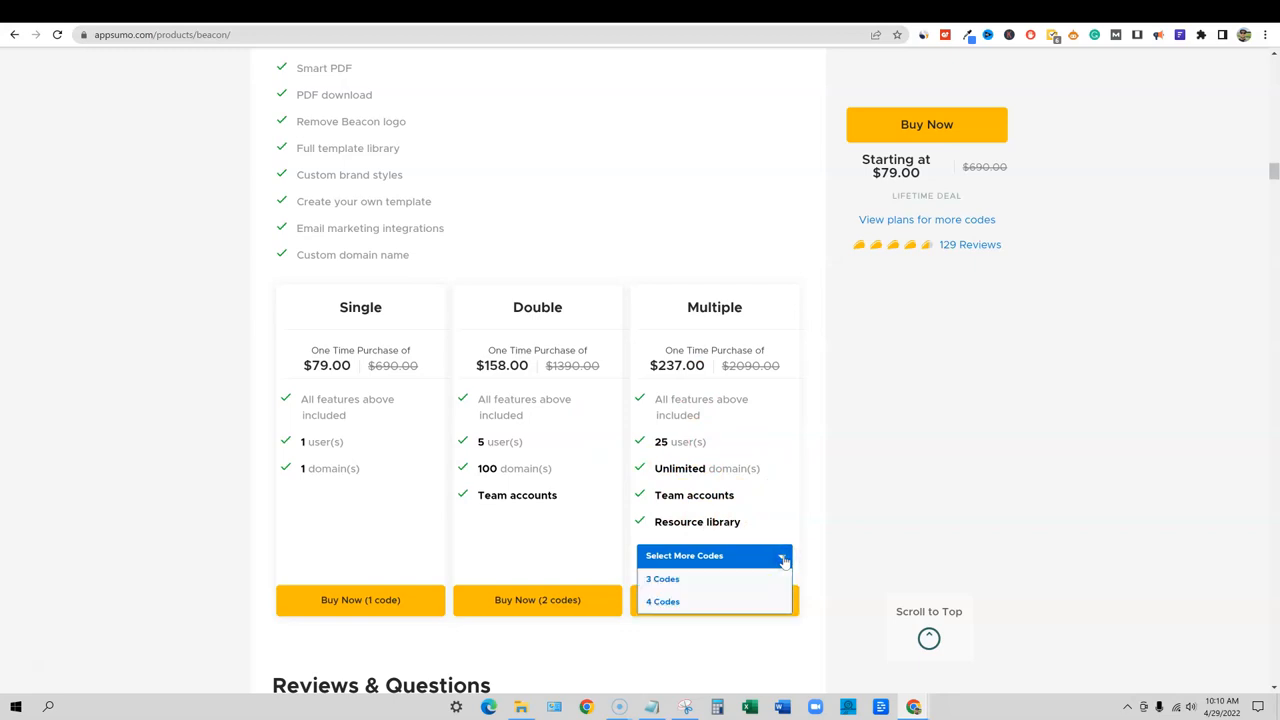
left_click(662, 580)
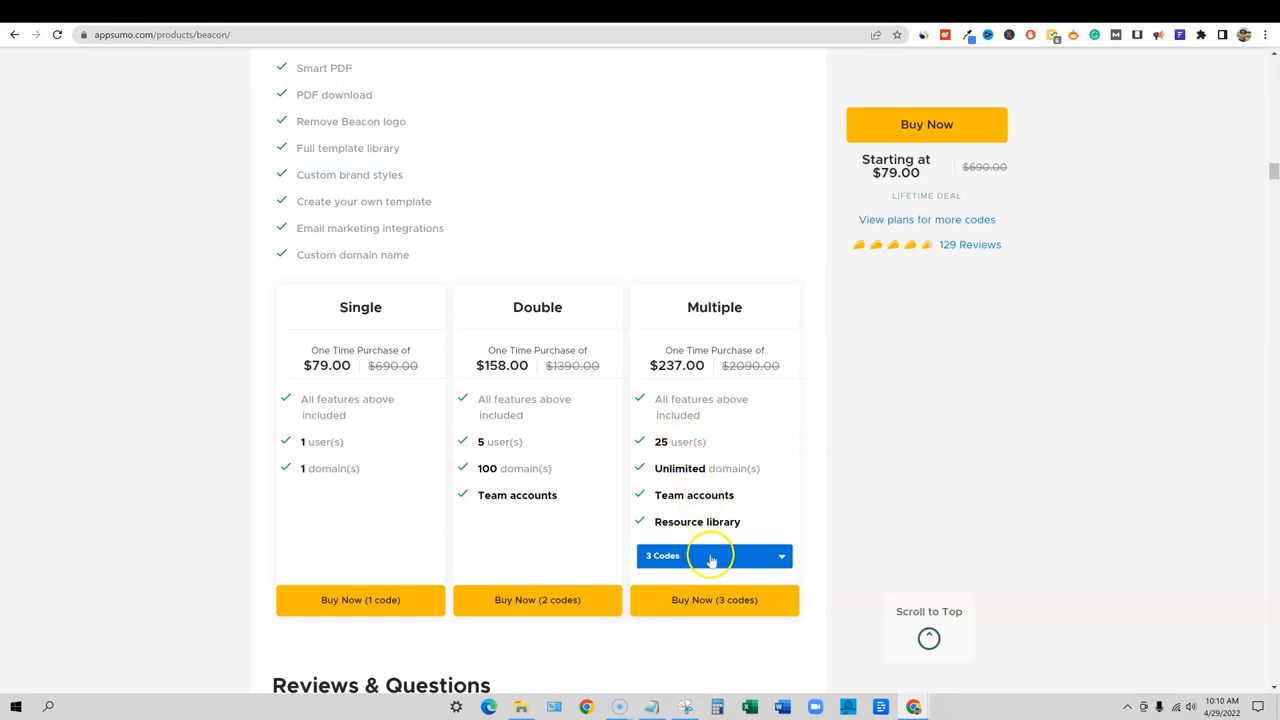
left_click(710, 556)
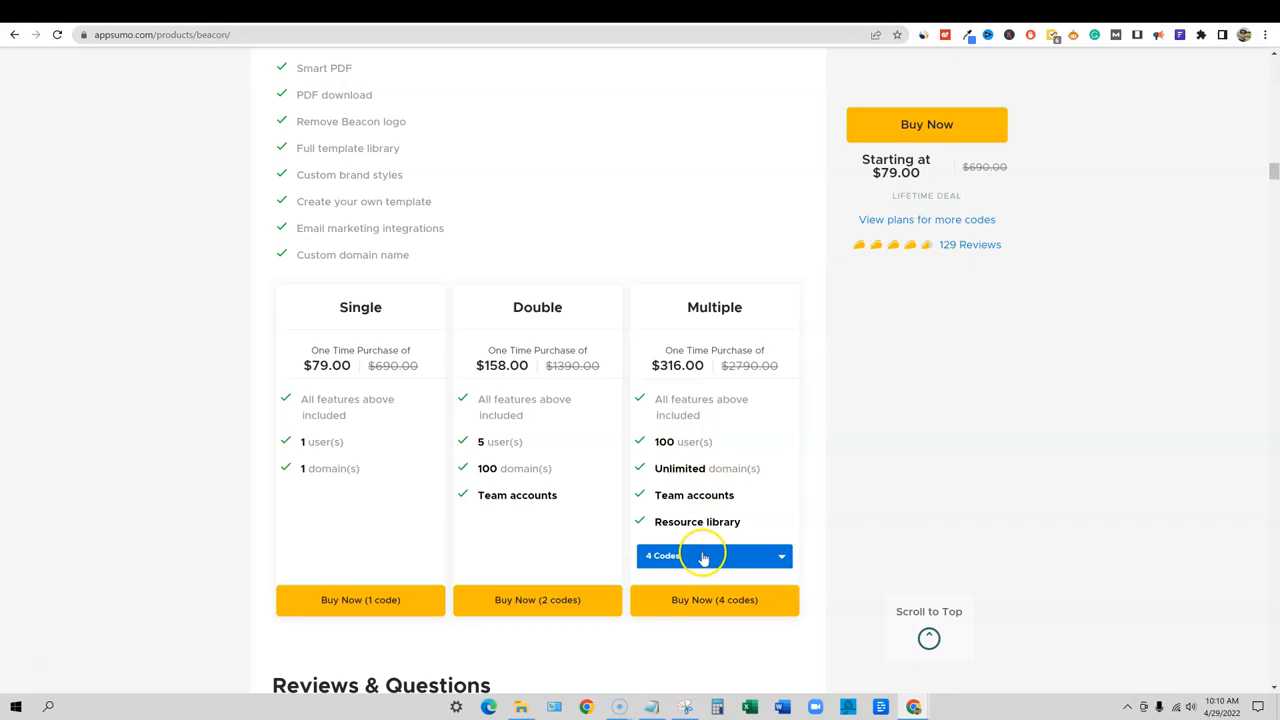
left_click(714, 556)
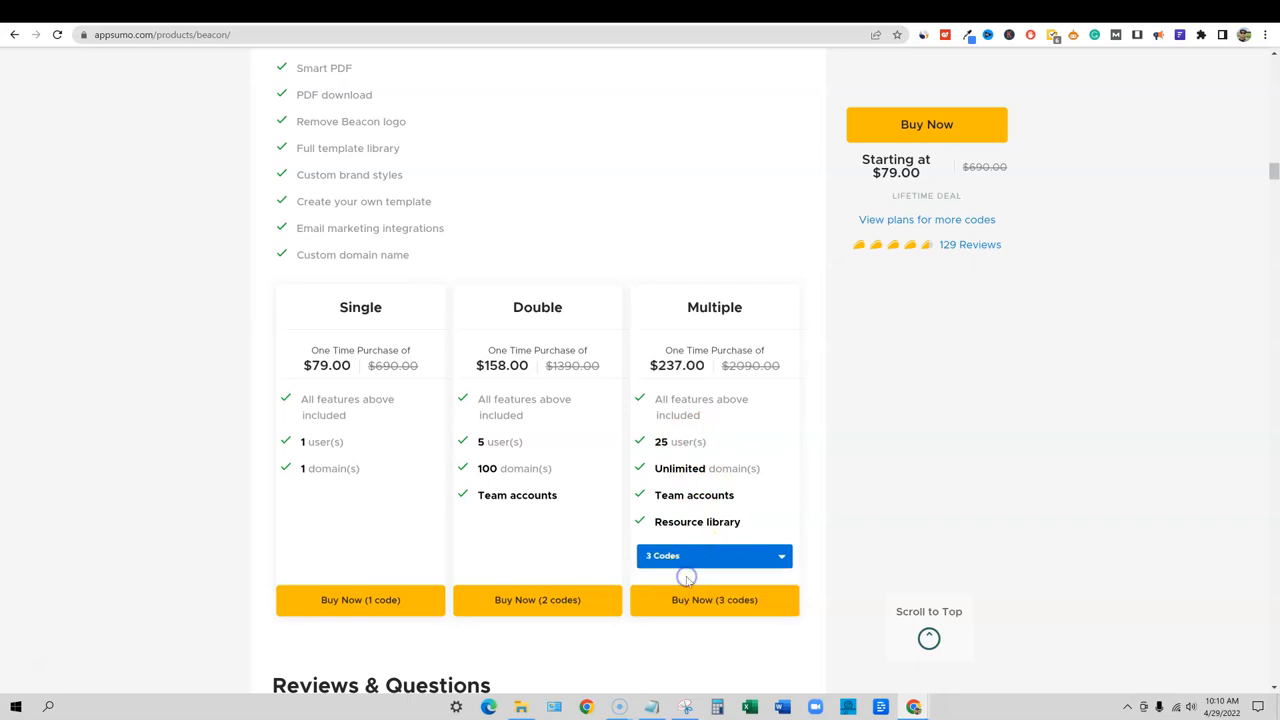
left_click(714, 556)
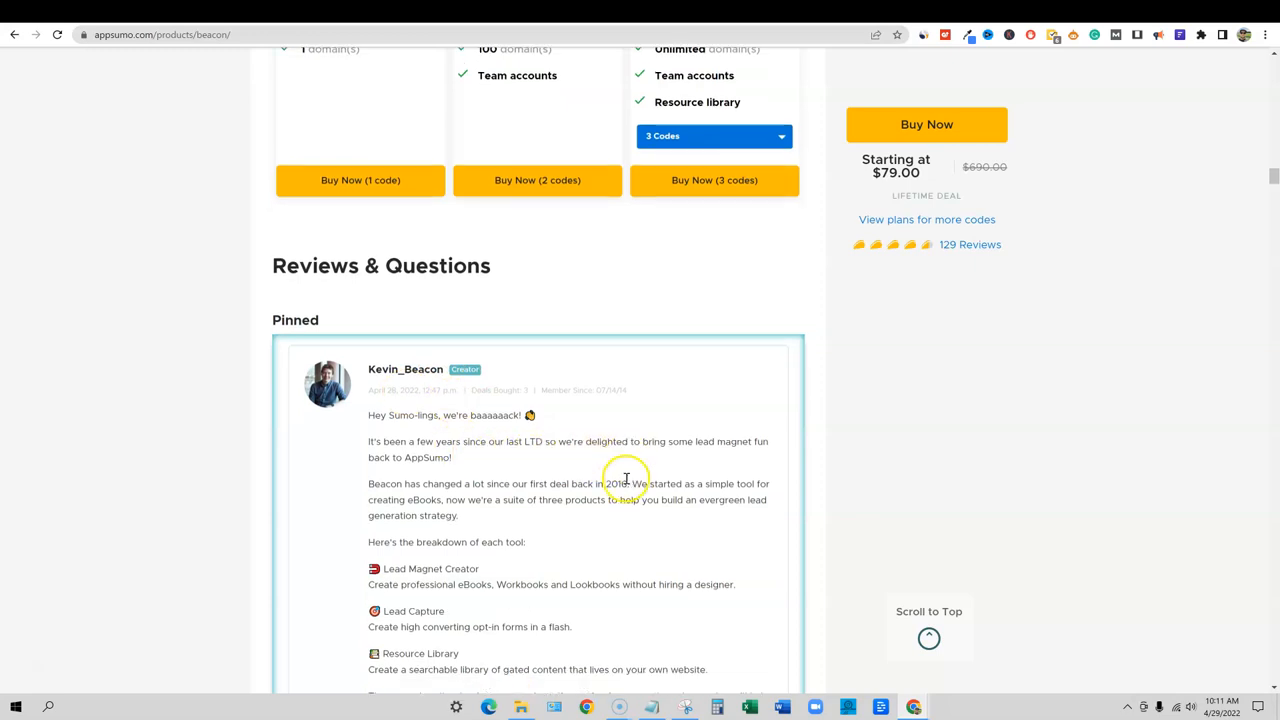
scroll("down", 3)
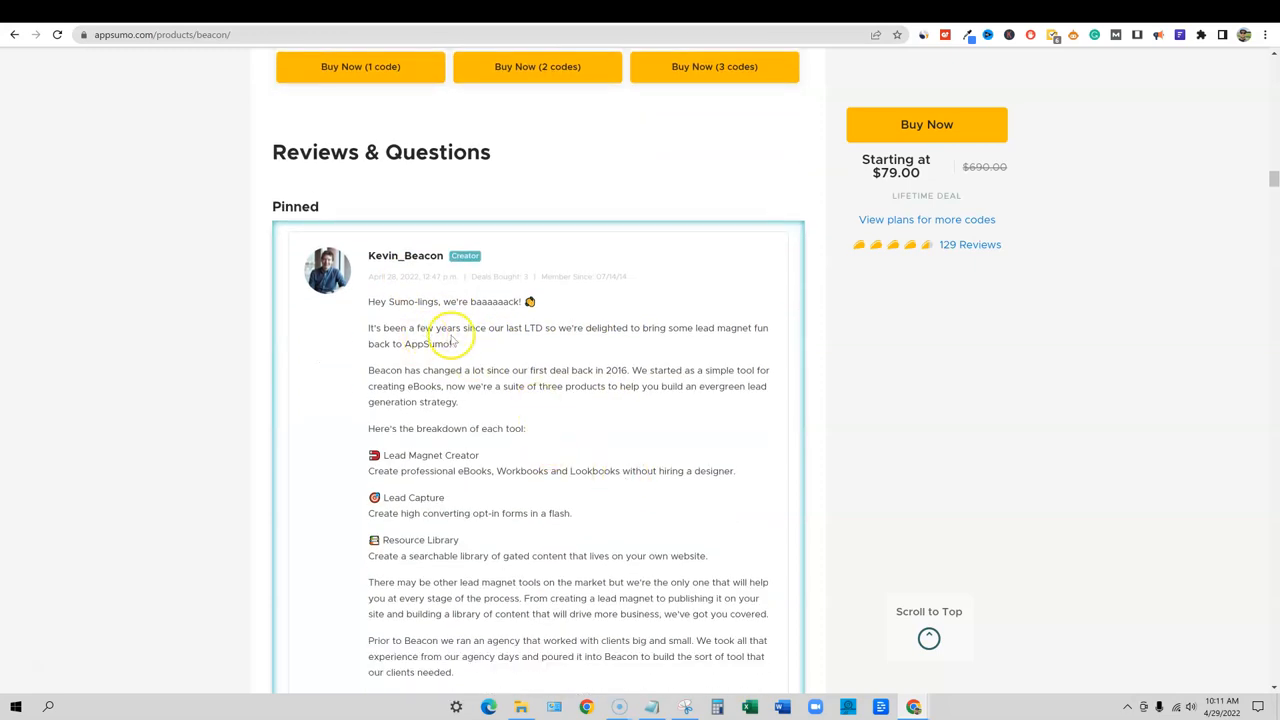
mouse_move(490, 344)
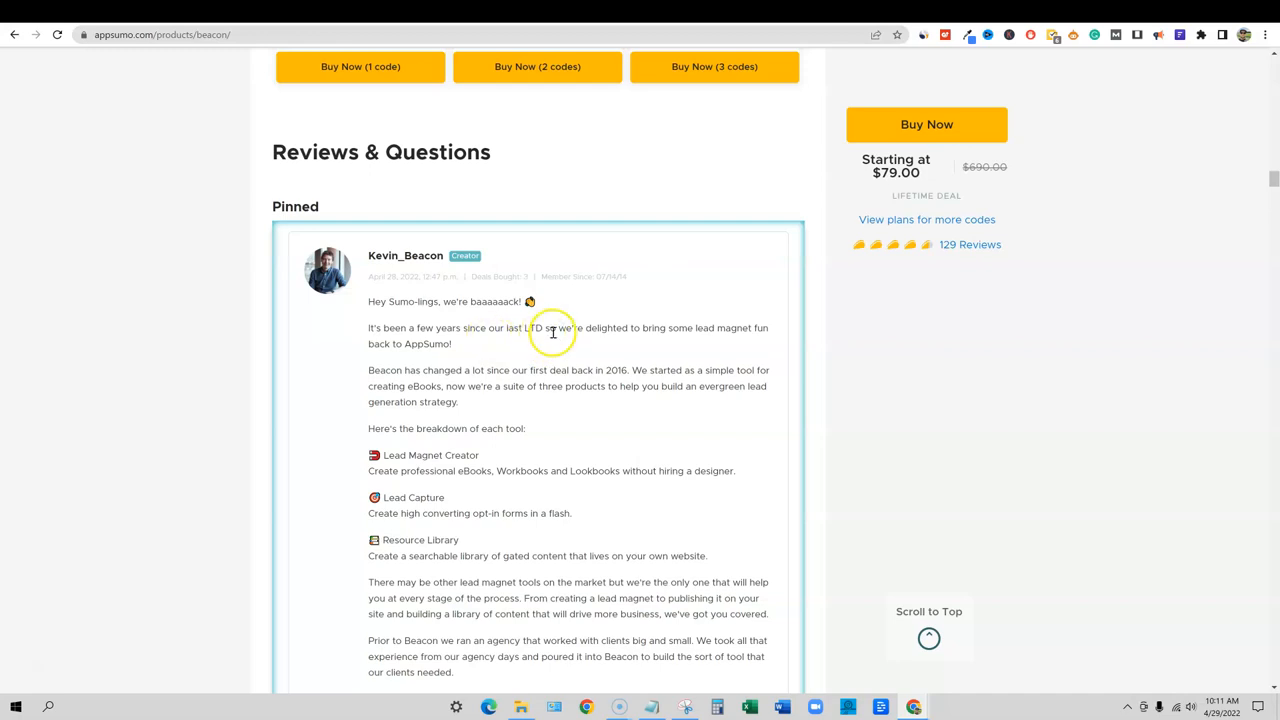
mouse_move(472, 370)
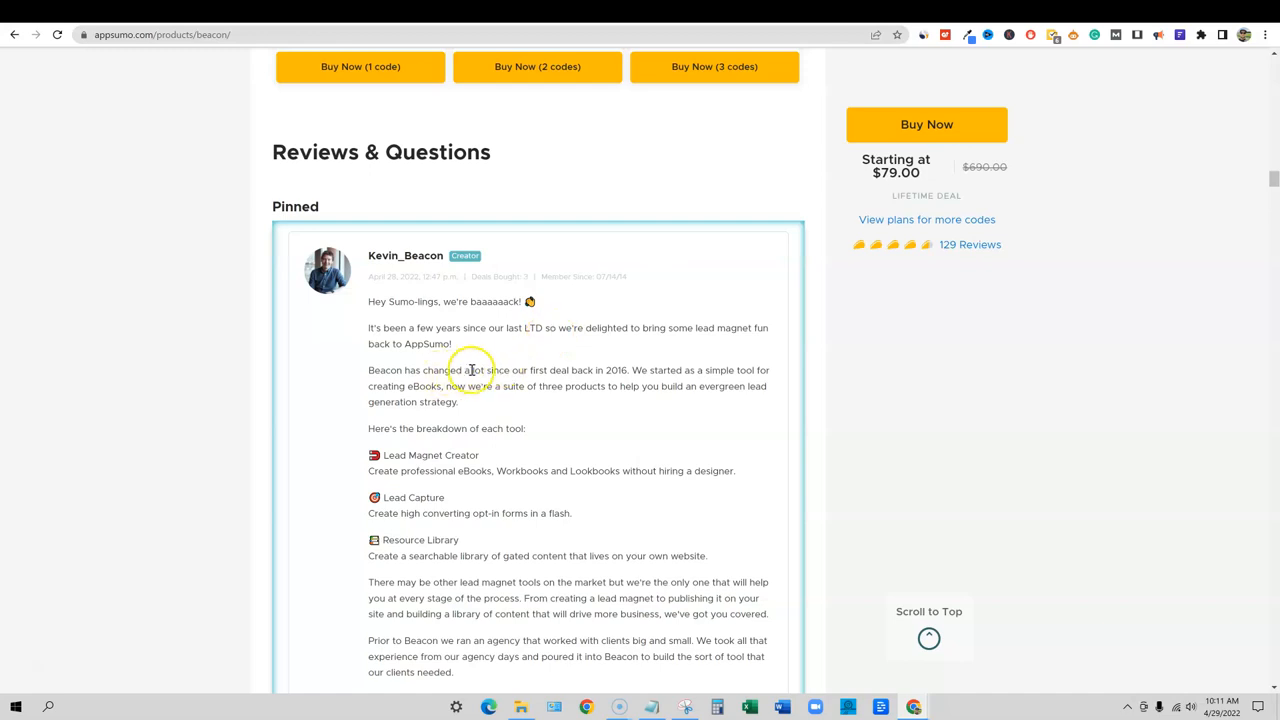
mouse_move(636, 370)
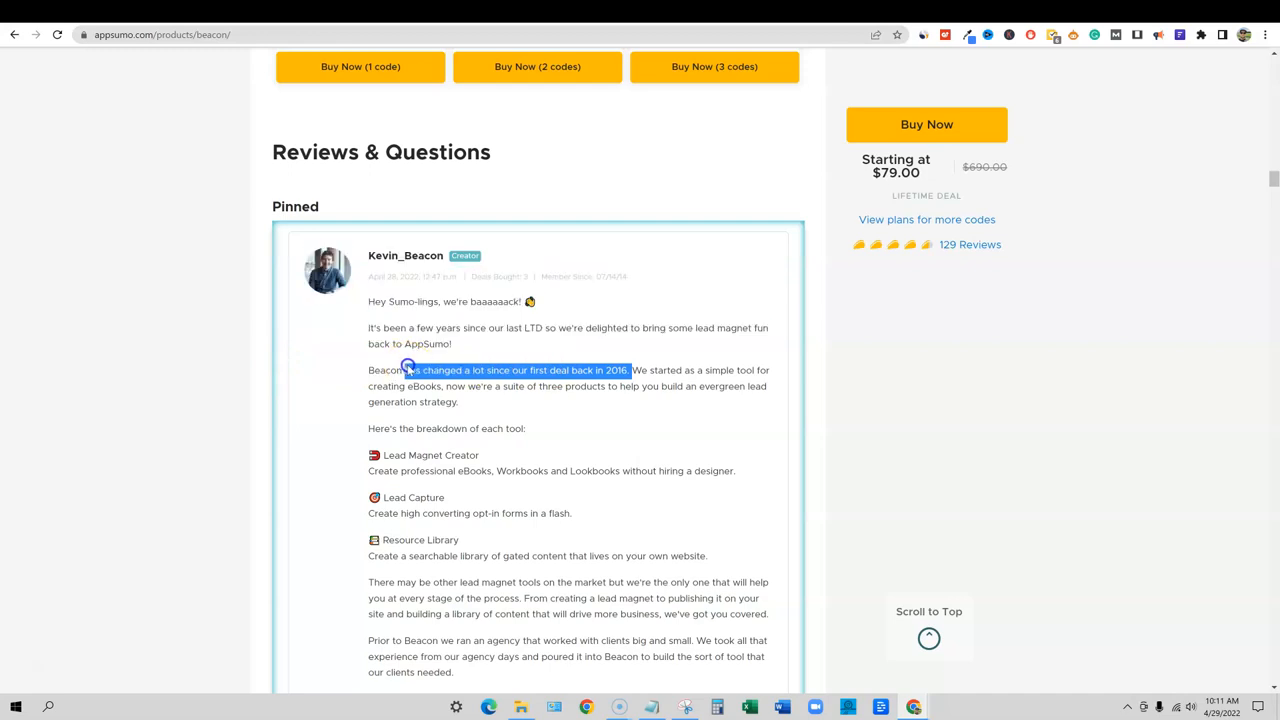
scroll("down", 3)
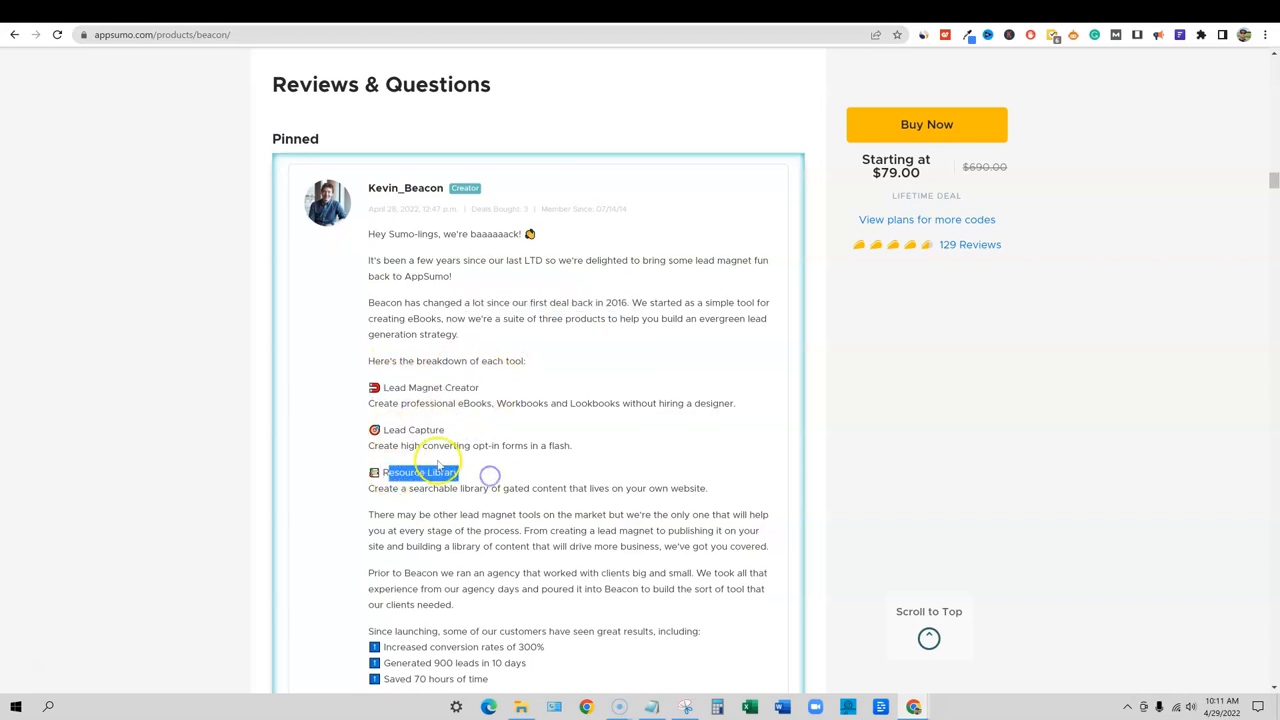
scroll("down", 3)
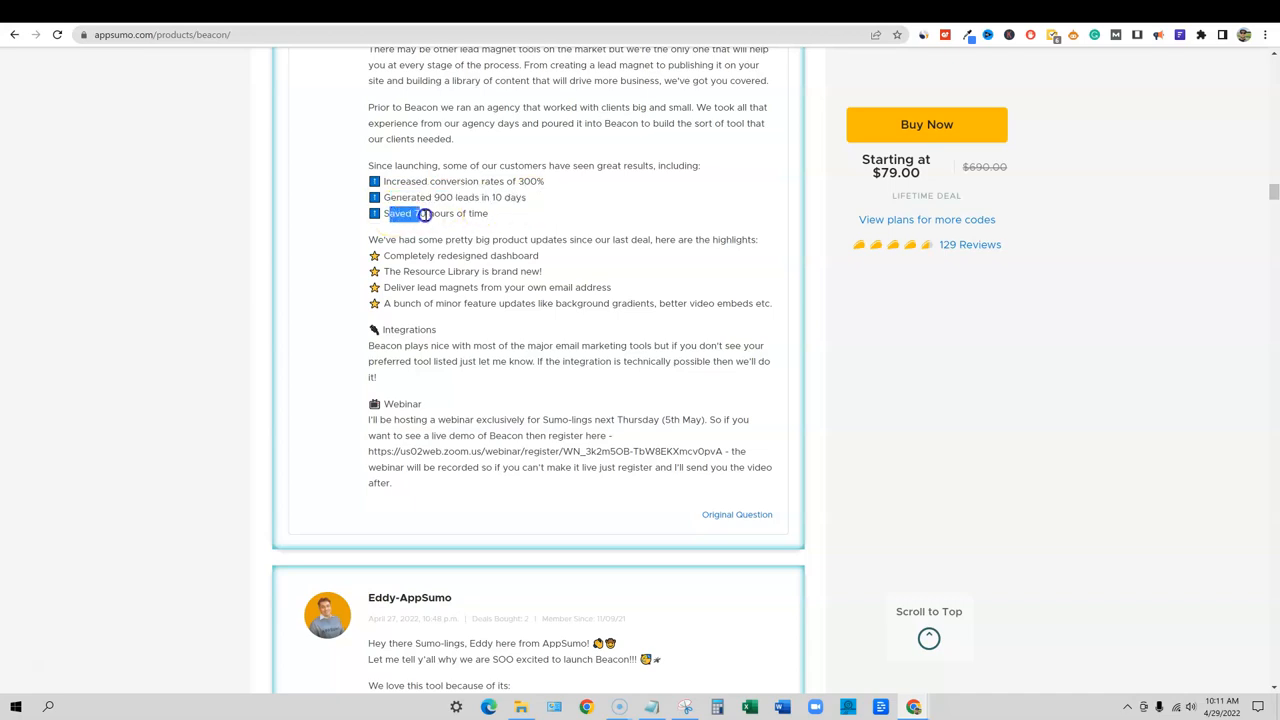
scroll("down", 3)
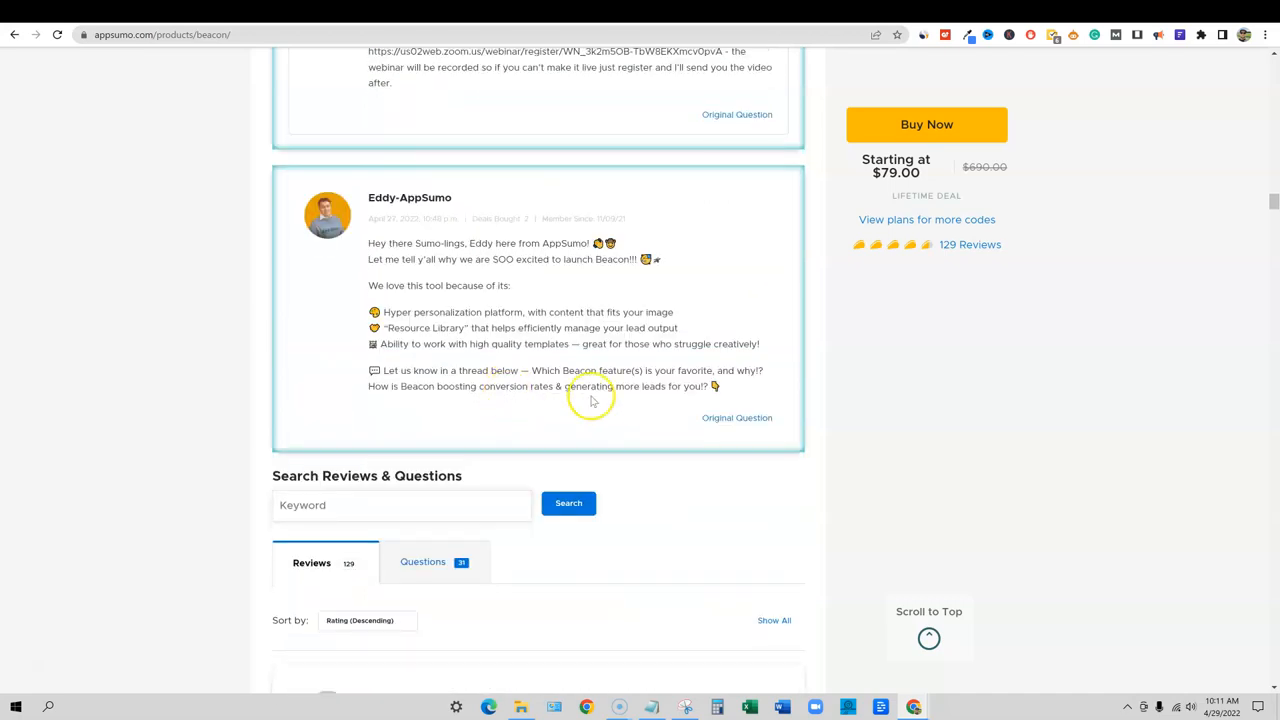
scroll("down", 3)
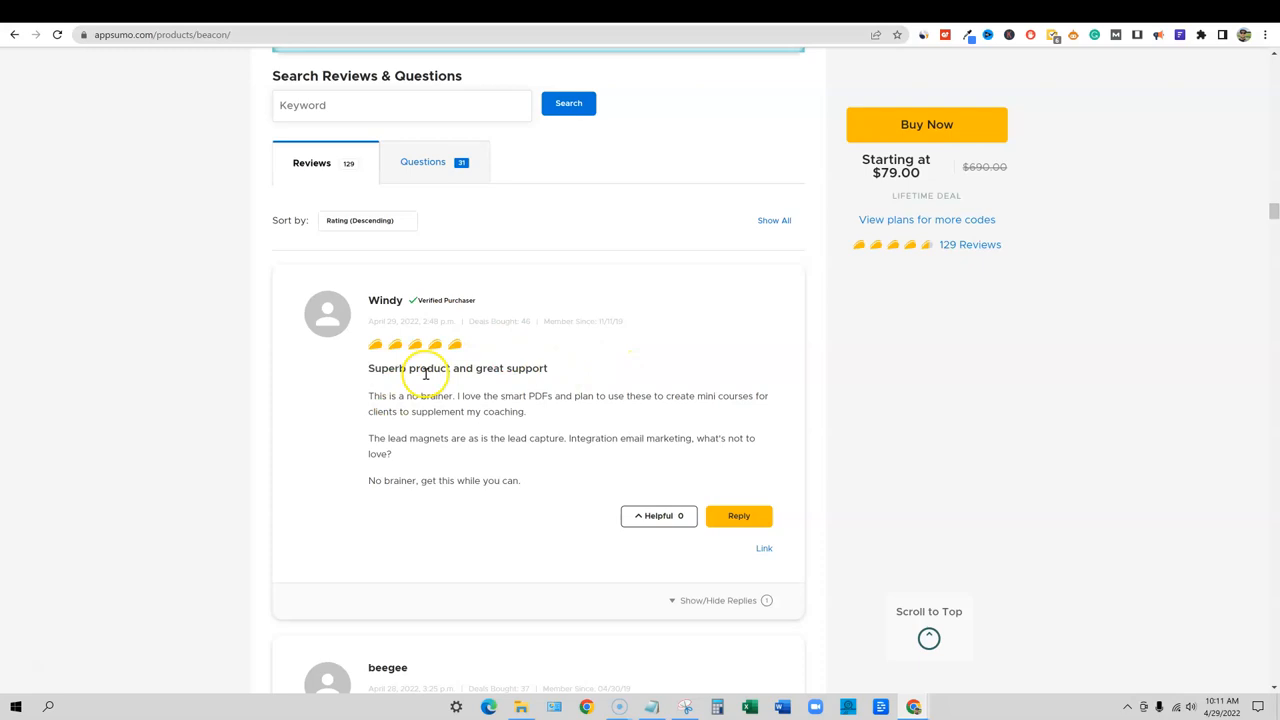
scroll("down", 3)
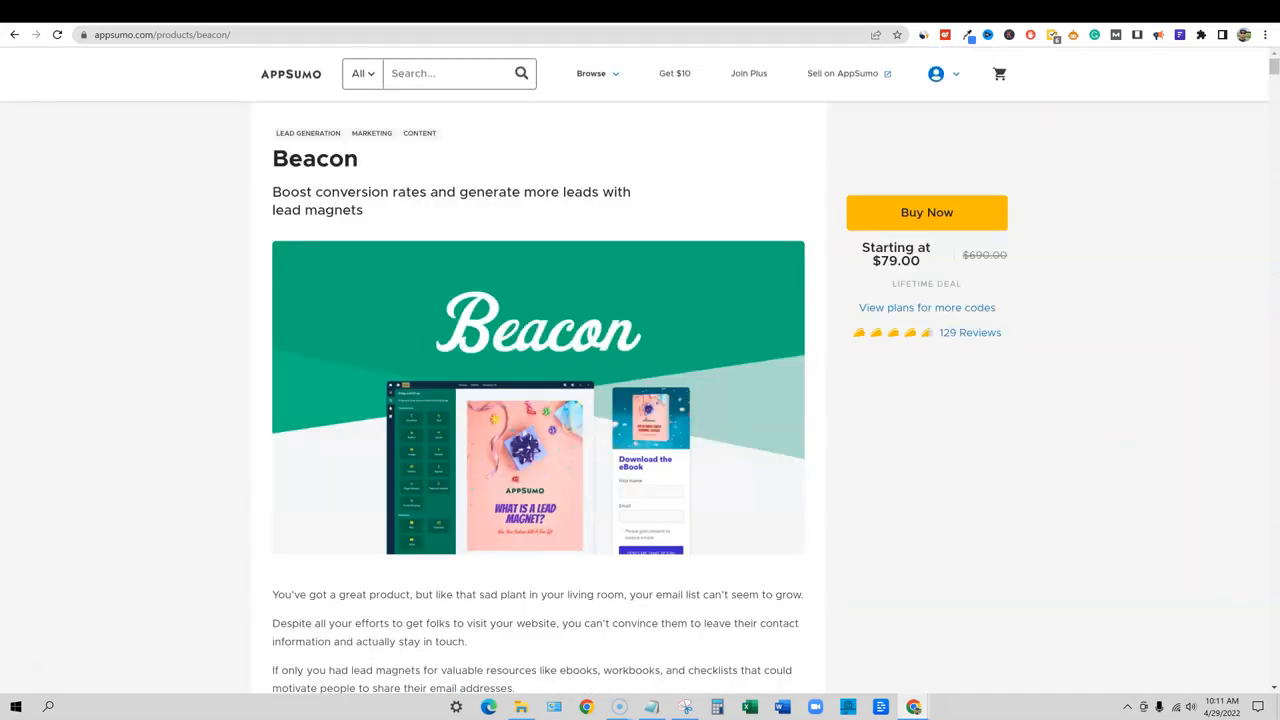
mouse_move(268, 14)
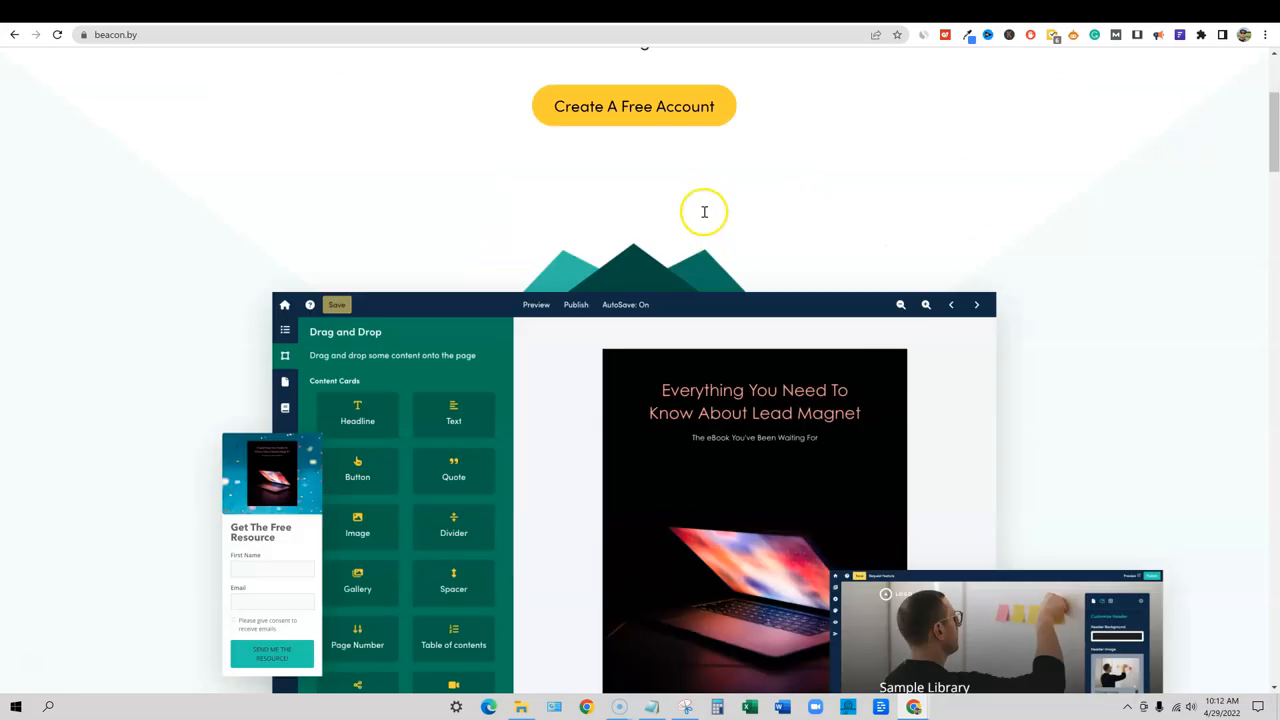
scroll("down", 3)
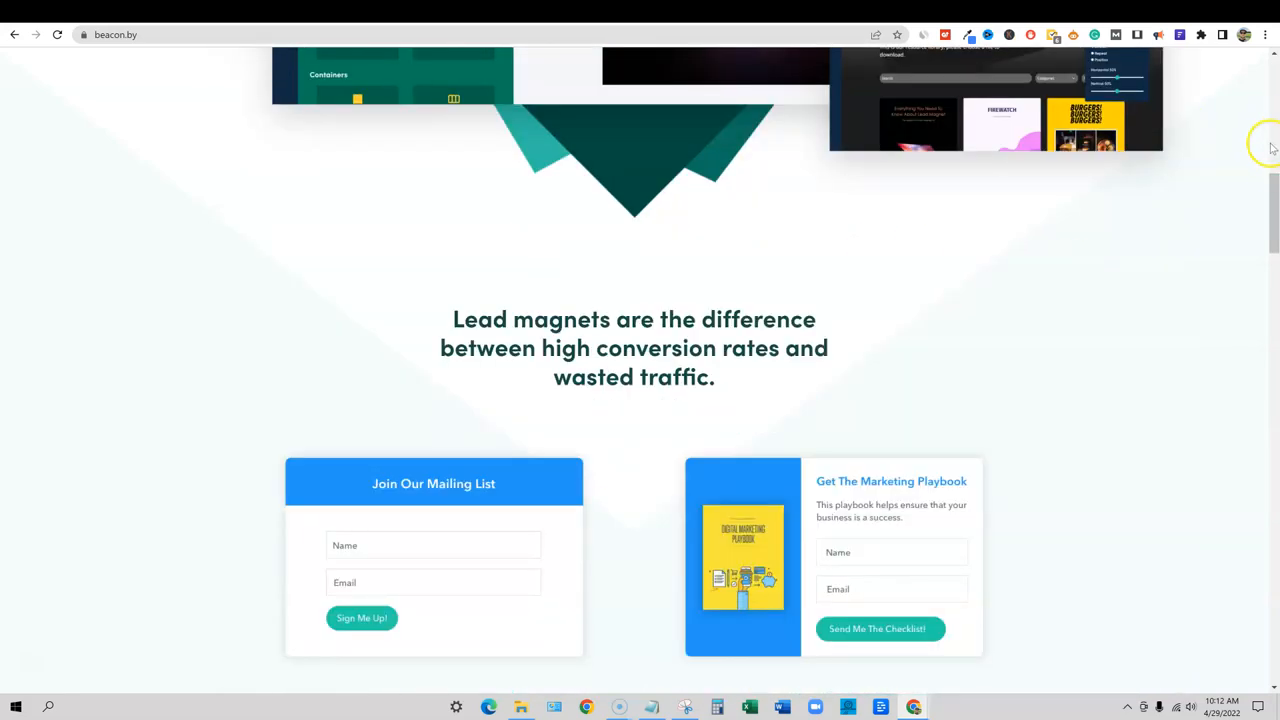
scroll("down", 3)
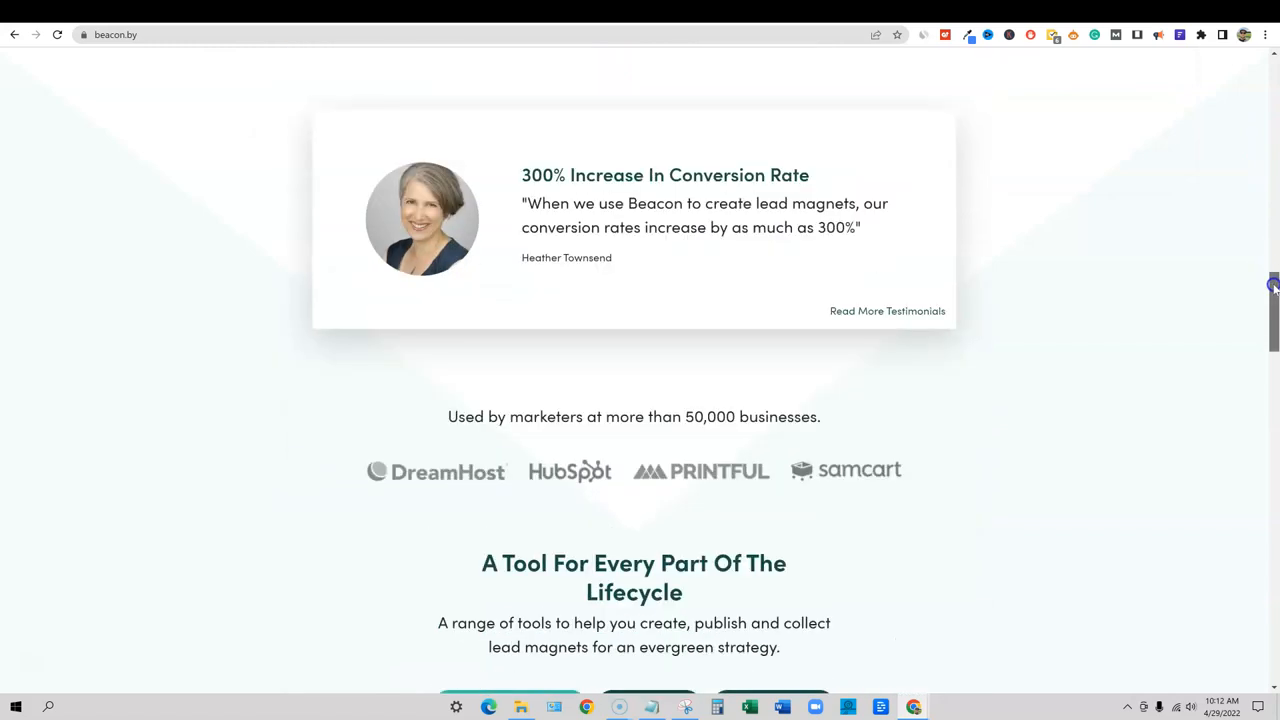
scroll("down", 3)
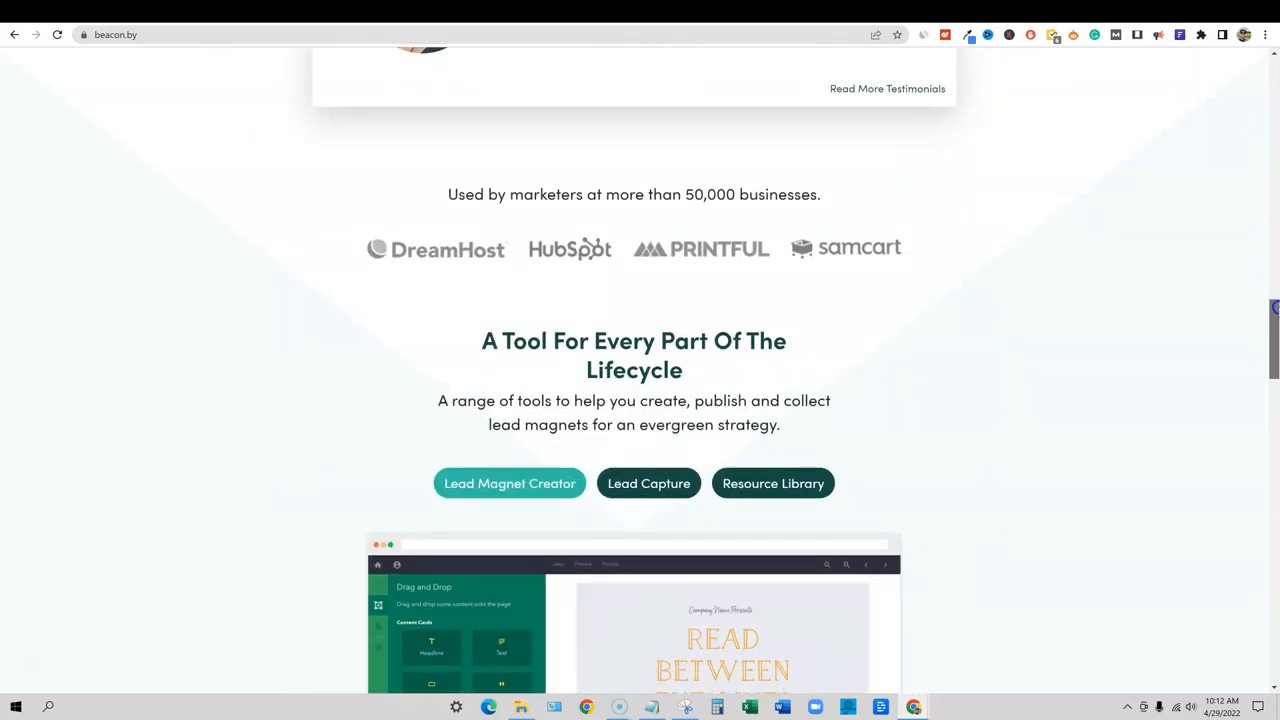
scroll("down", 3)
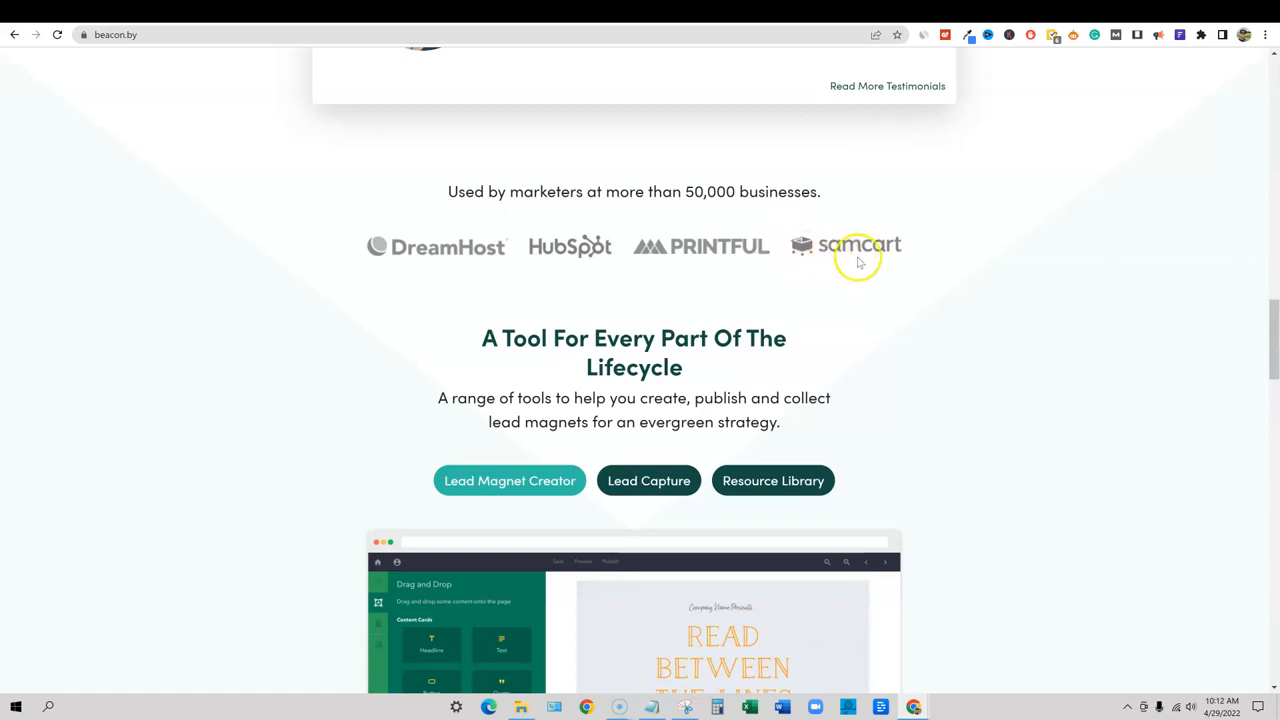
mouse_move(592, 264)
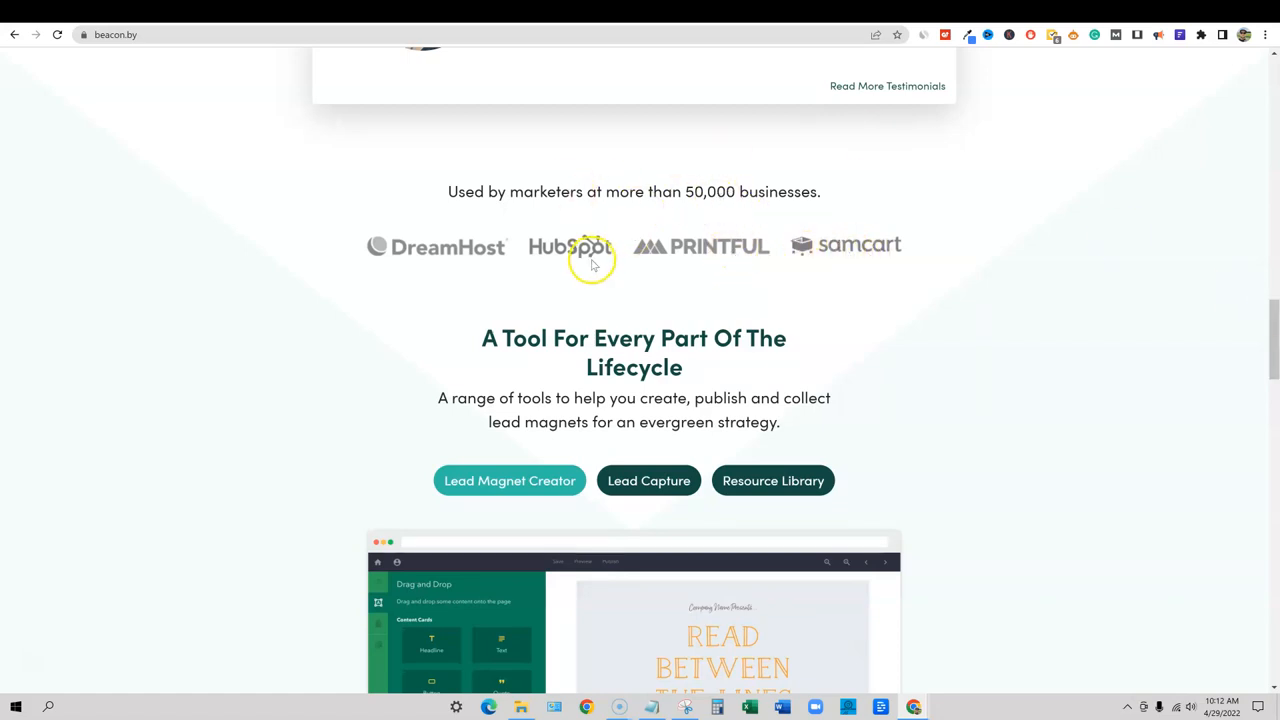
mouse_move(598, 490)
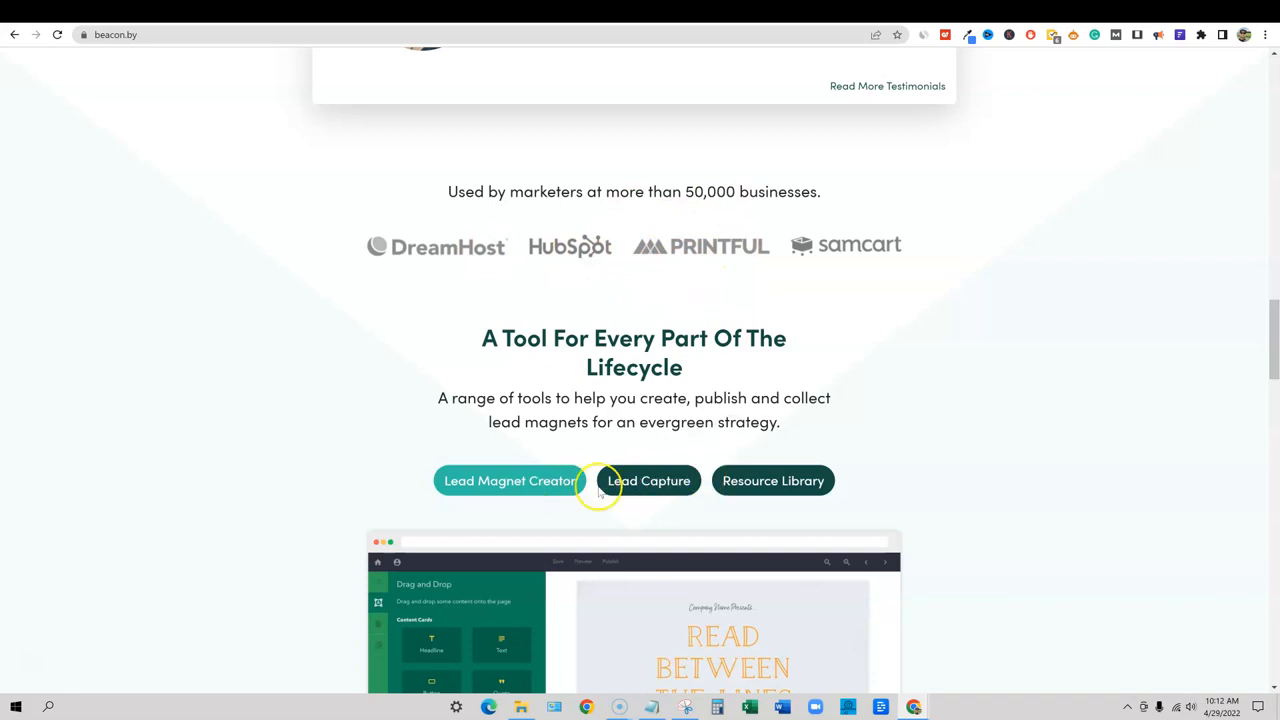
scroll("down", 3)
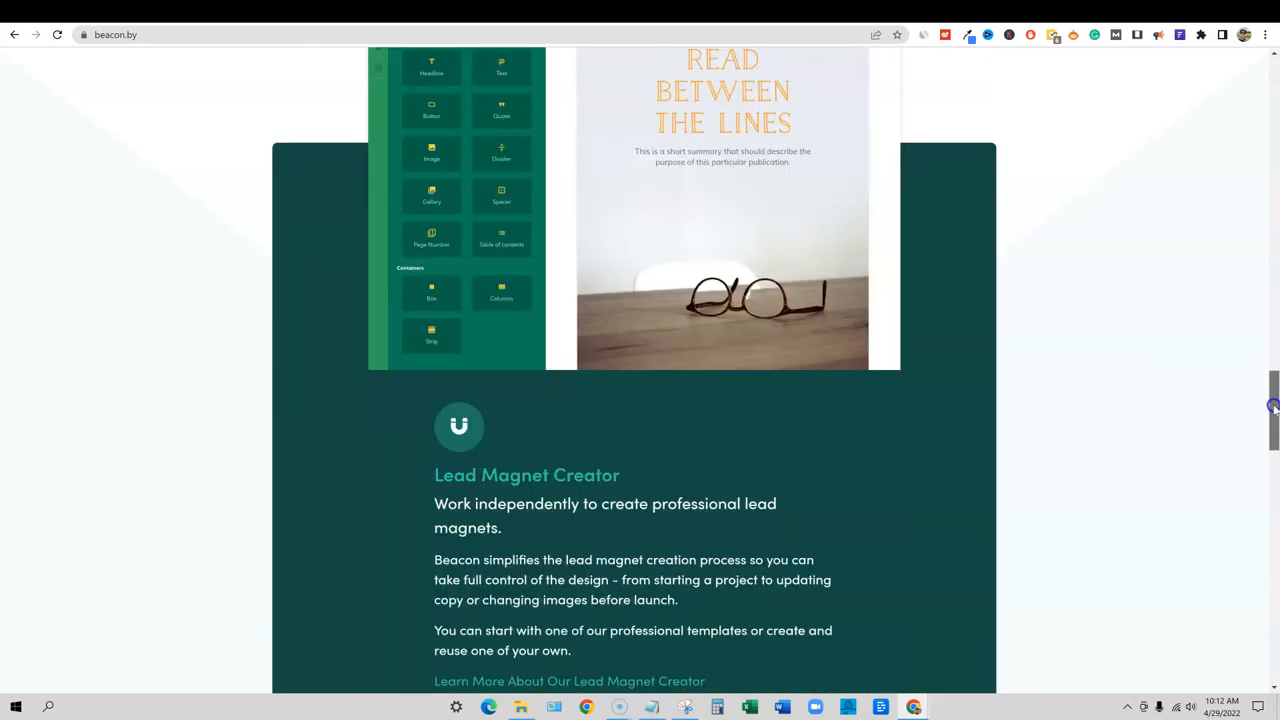
scroll("down", 3)
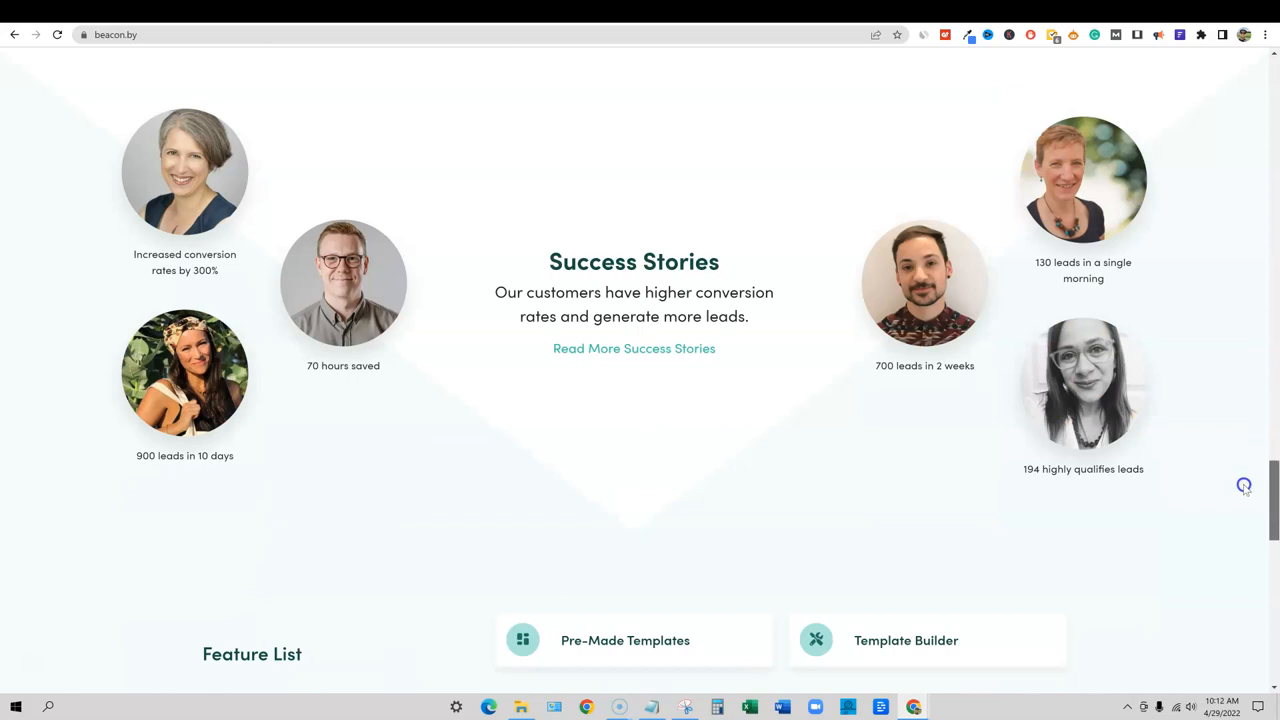
scroll("down", 3)
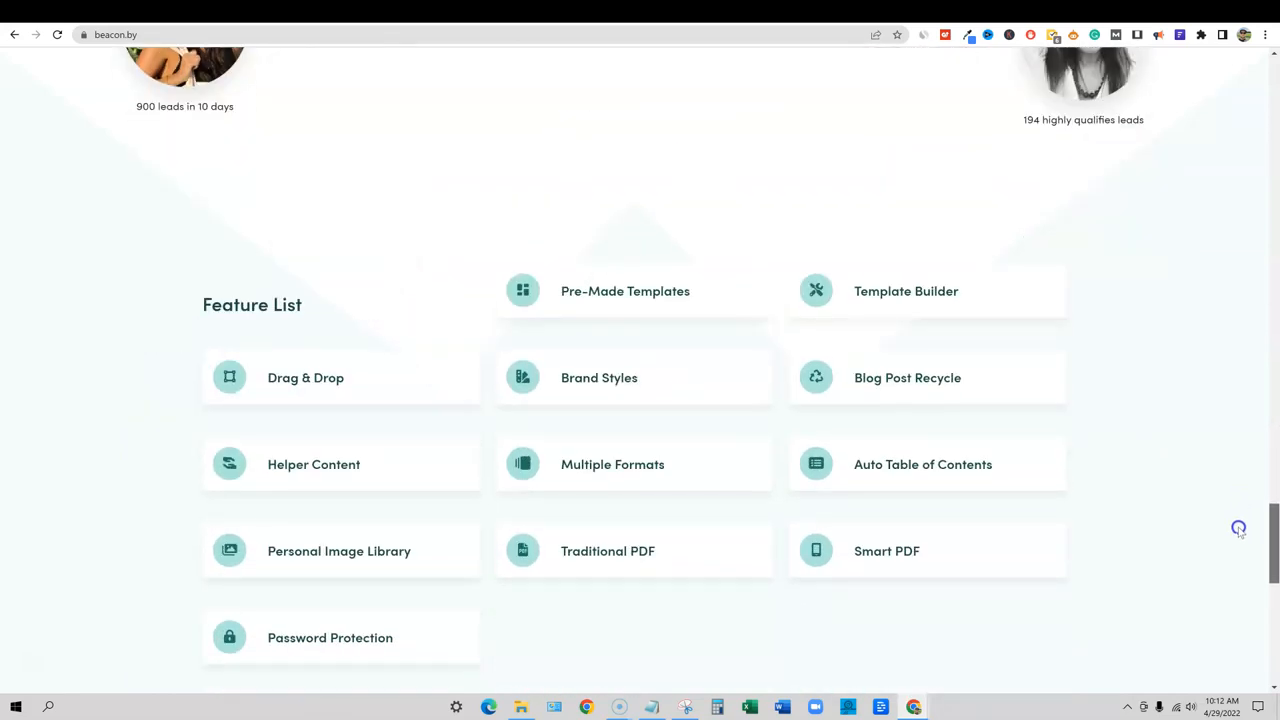
scroll("down", 3)
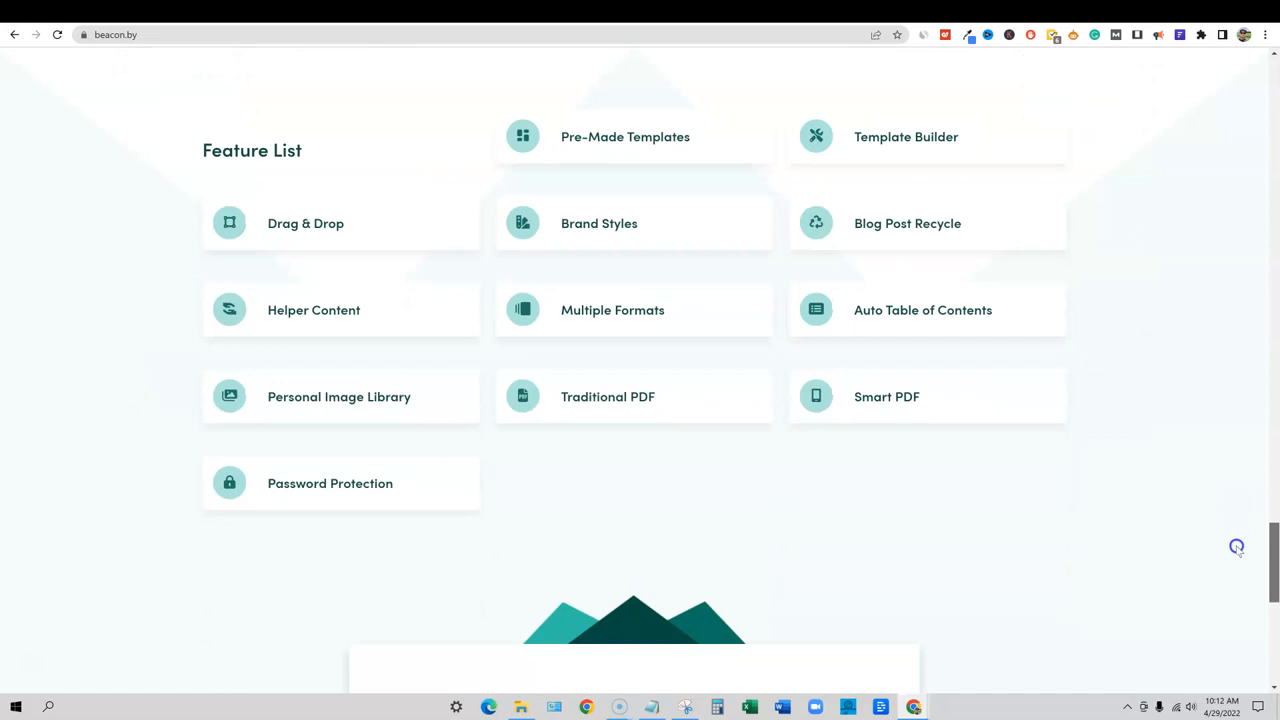
mouse_move(1236, 550)
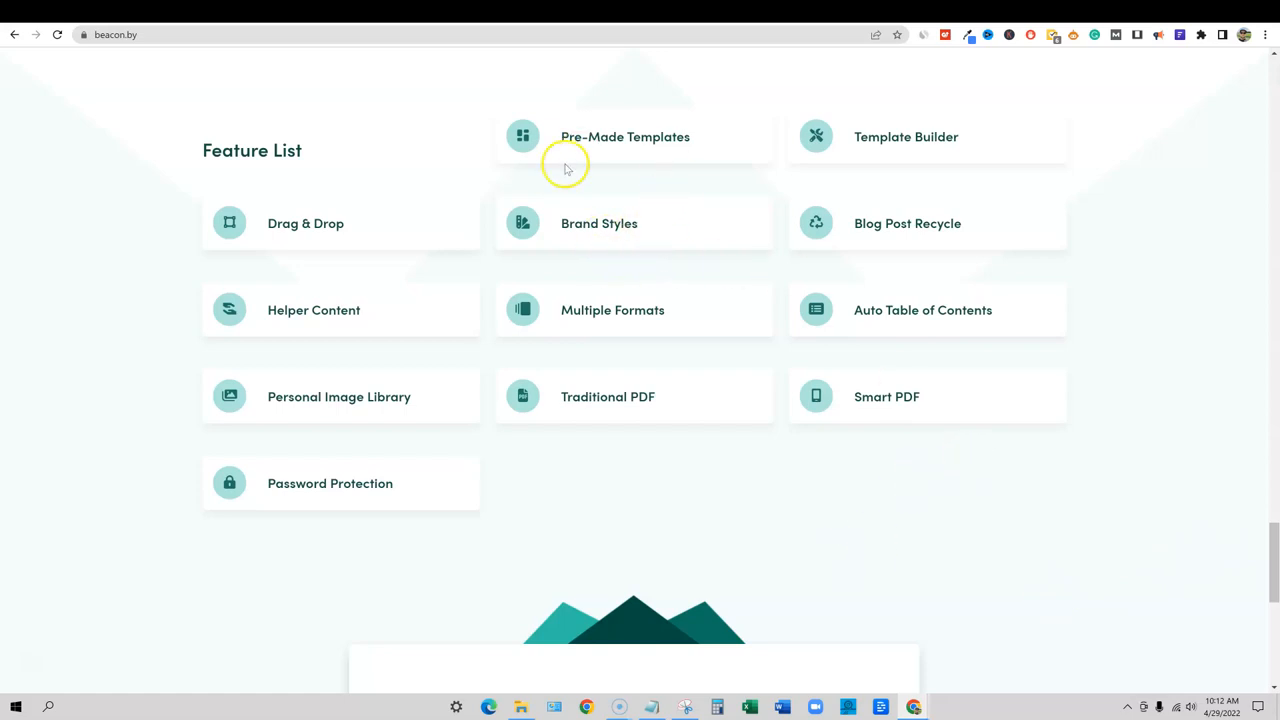
scroll("down", 3)
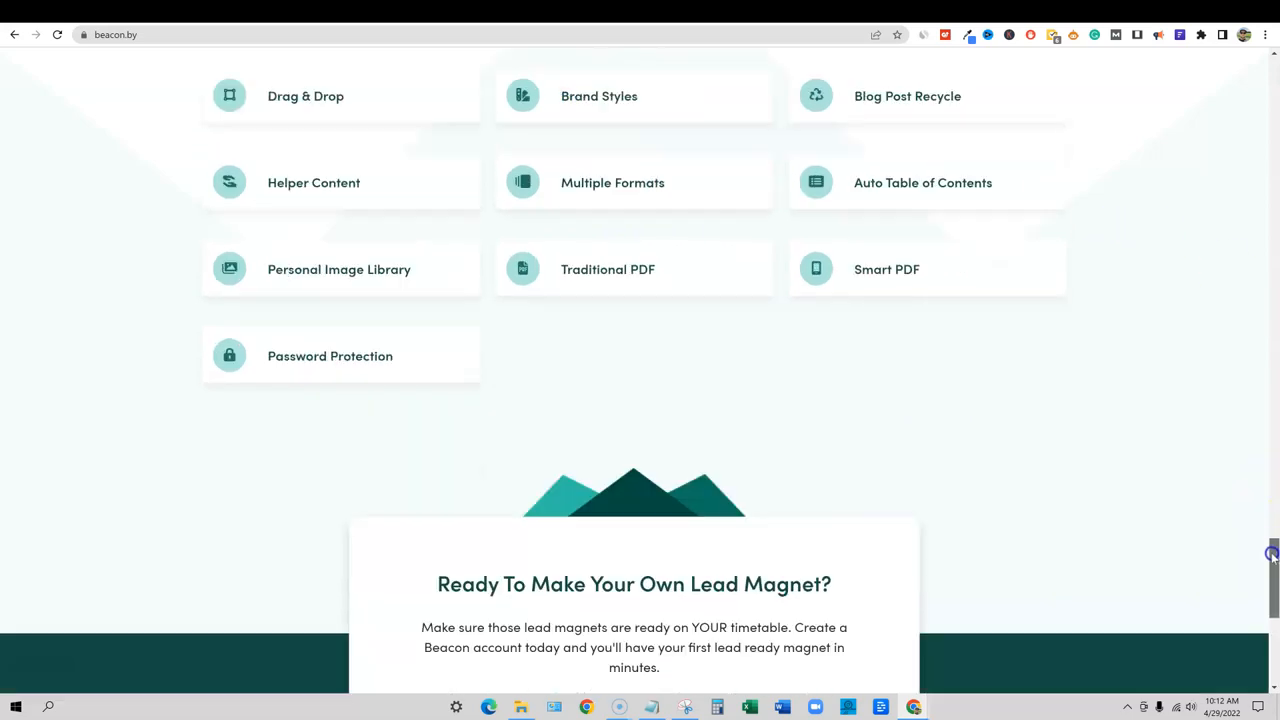
scroll("down", 3)
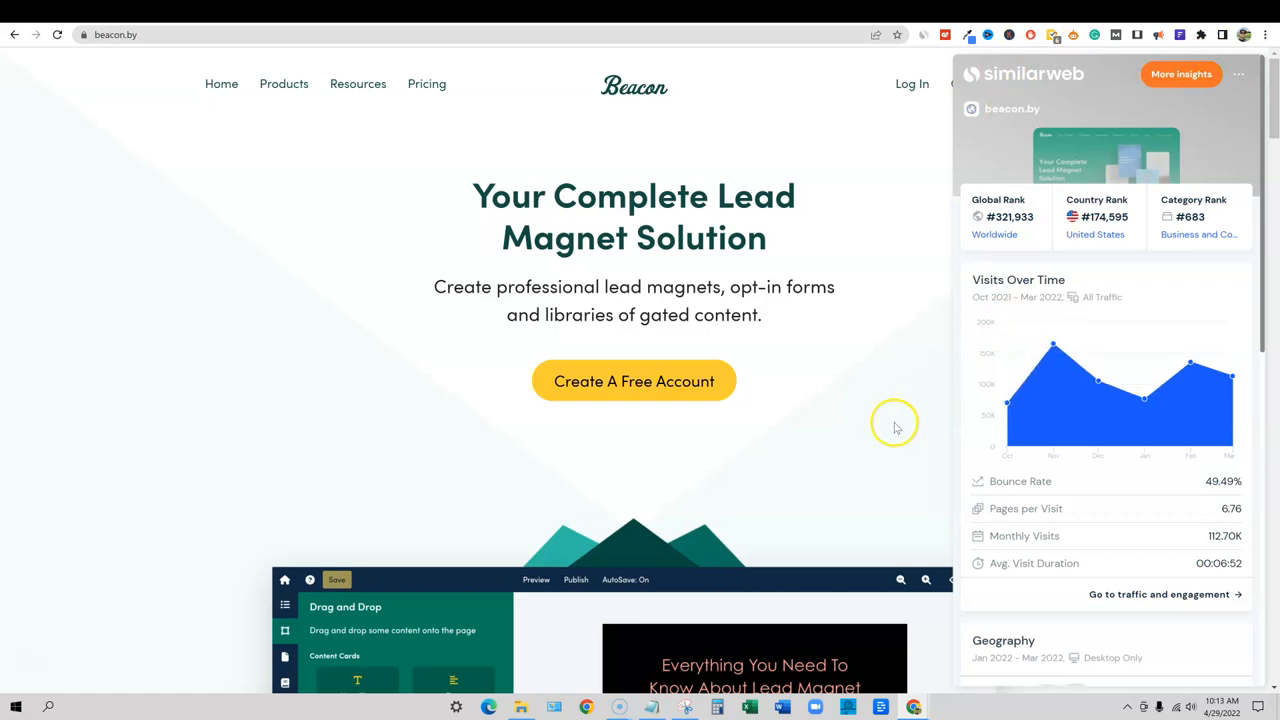
mouse_move(1098, 368)
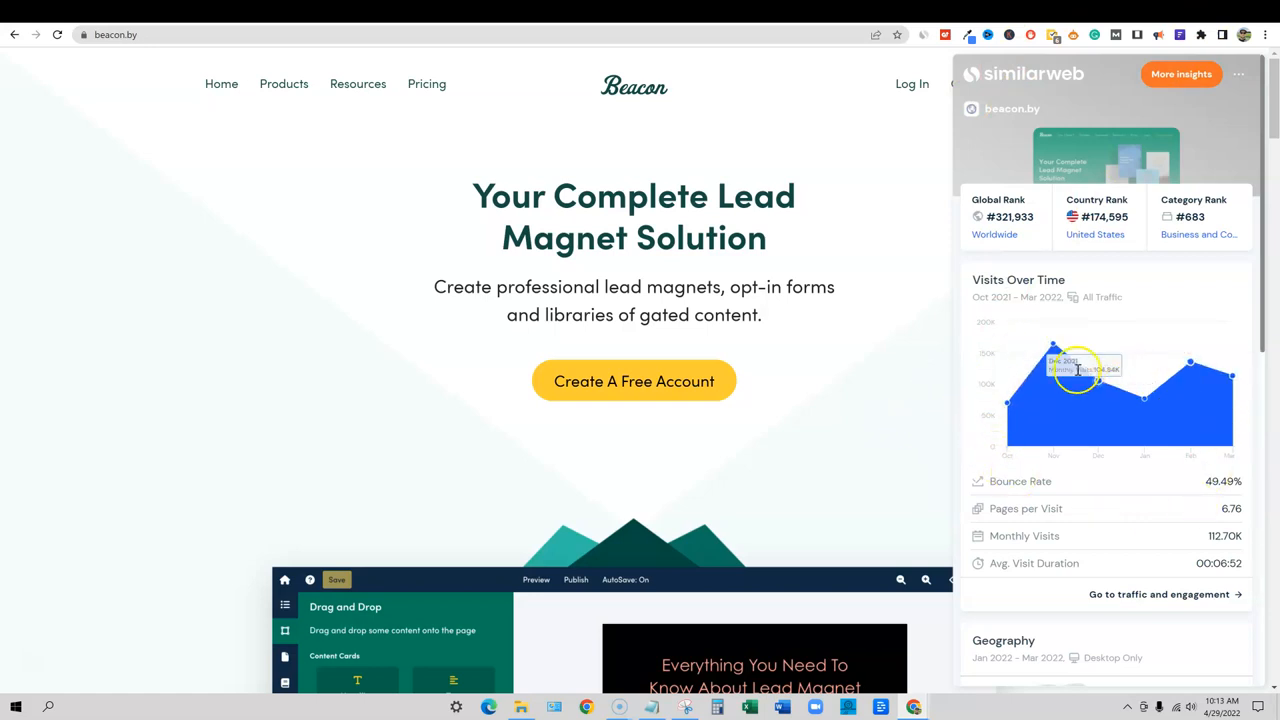
mouse_move(1190, 364)
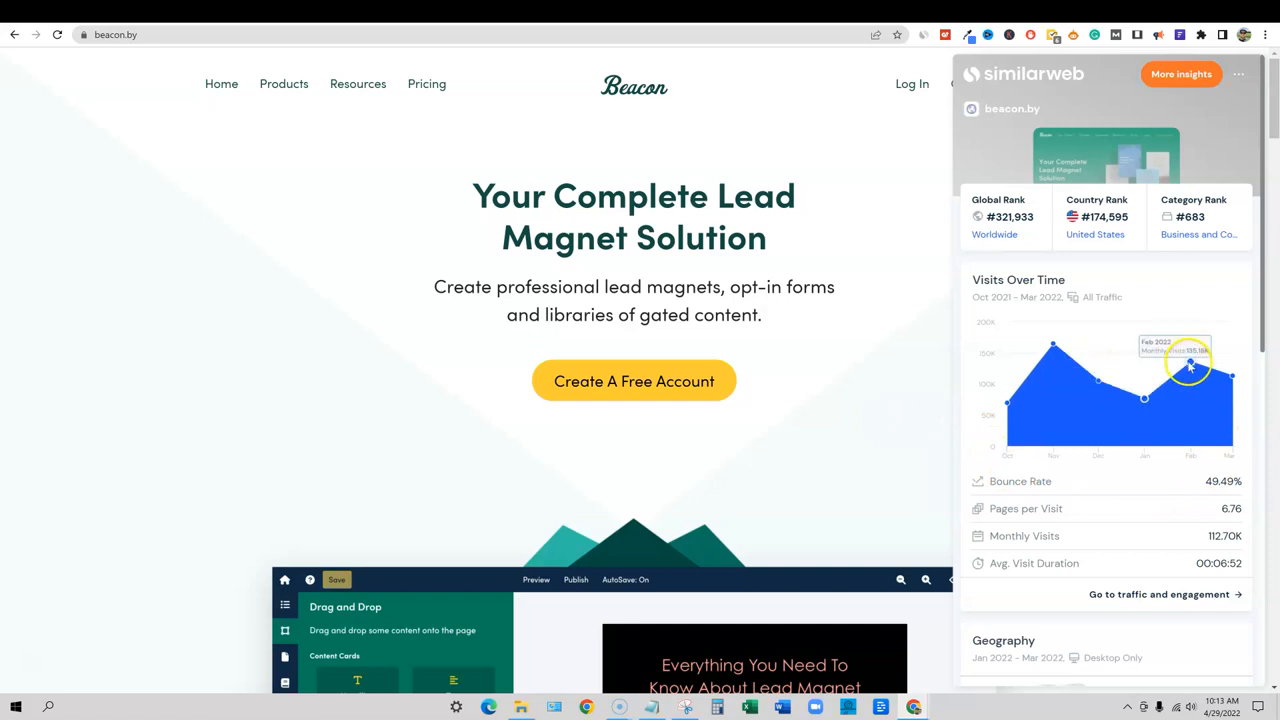
mouse_move(1192, 368)
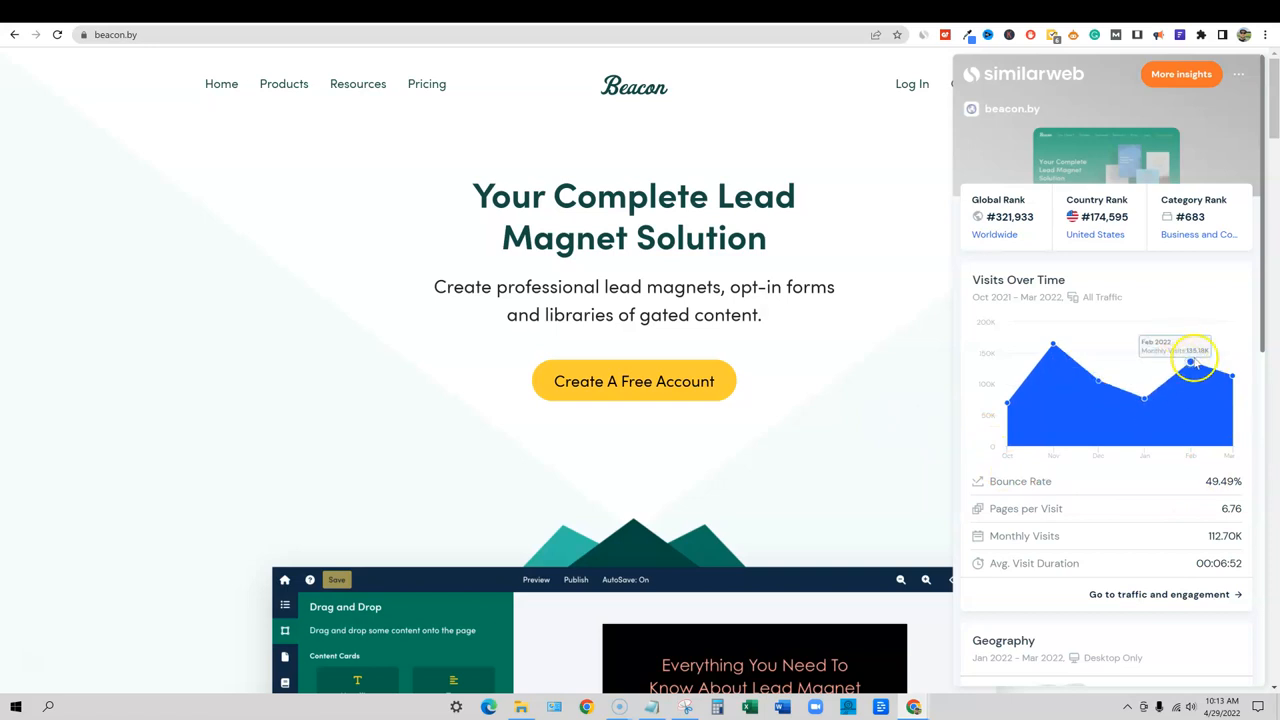
mouse_move(1230, 532)
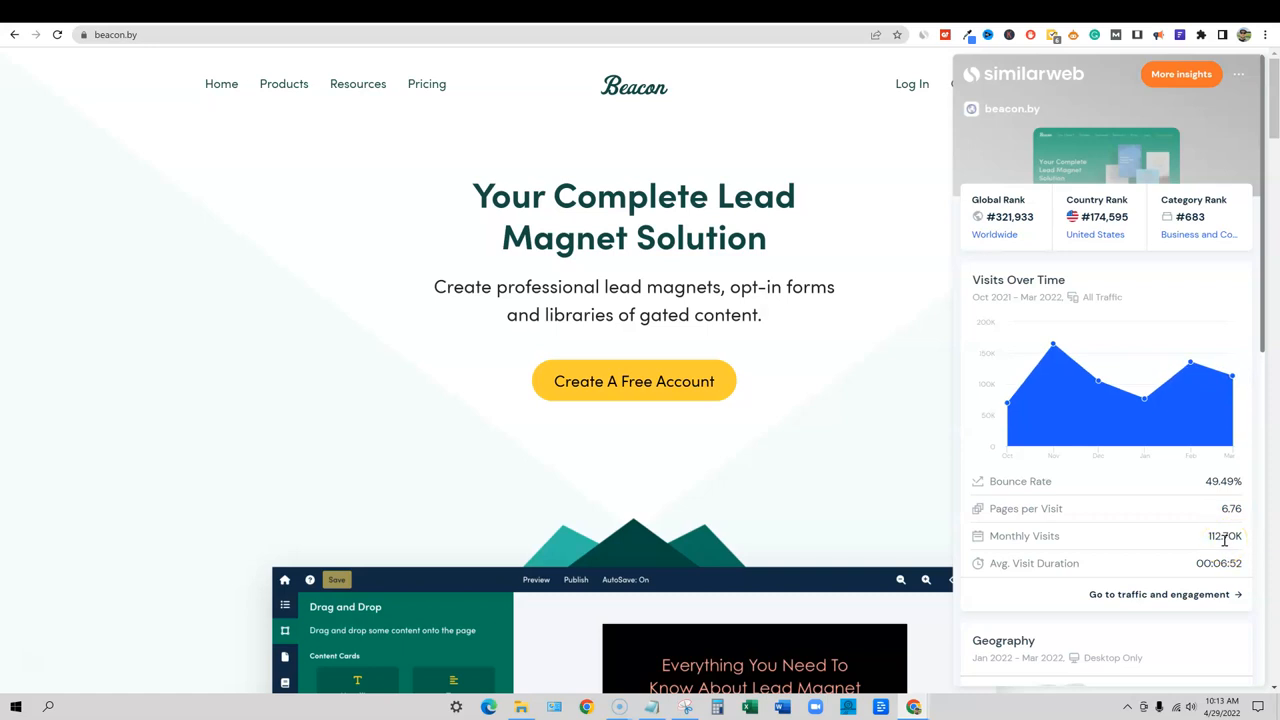
mouse_move(1244, 516)
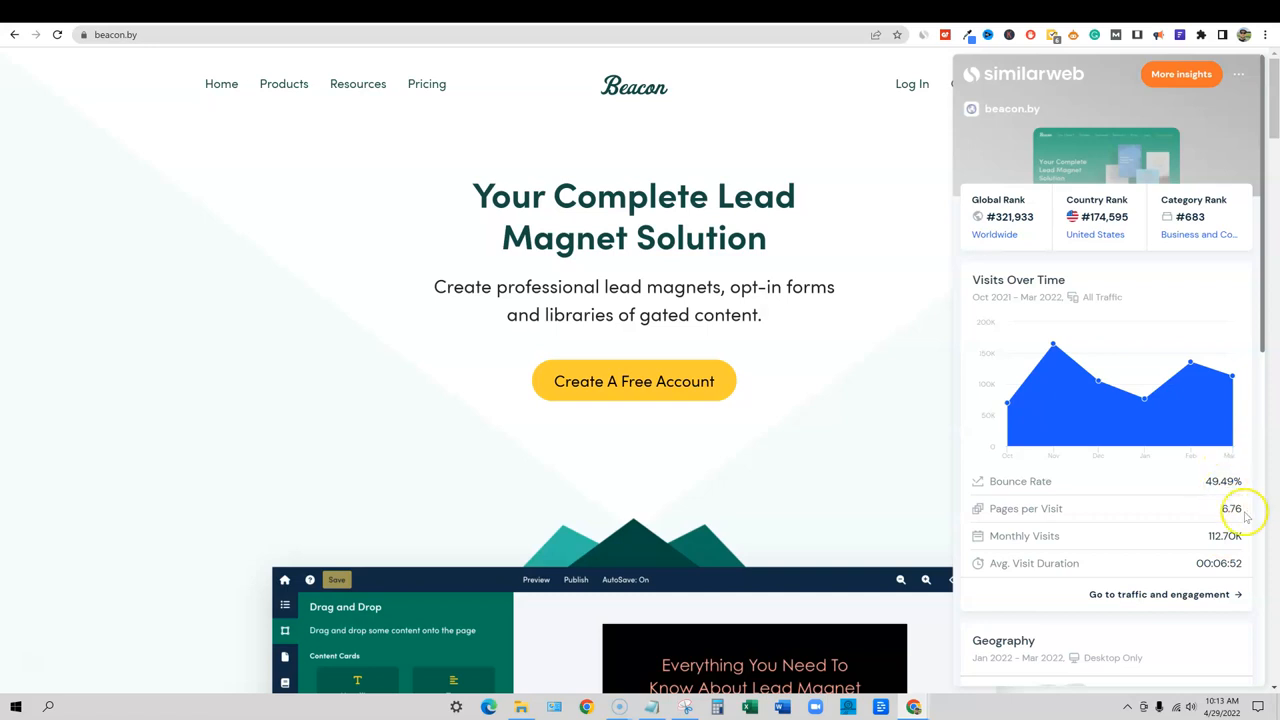
mouse_move(1232, 600)
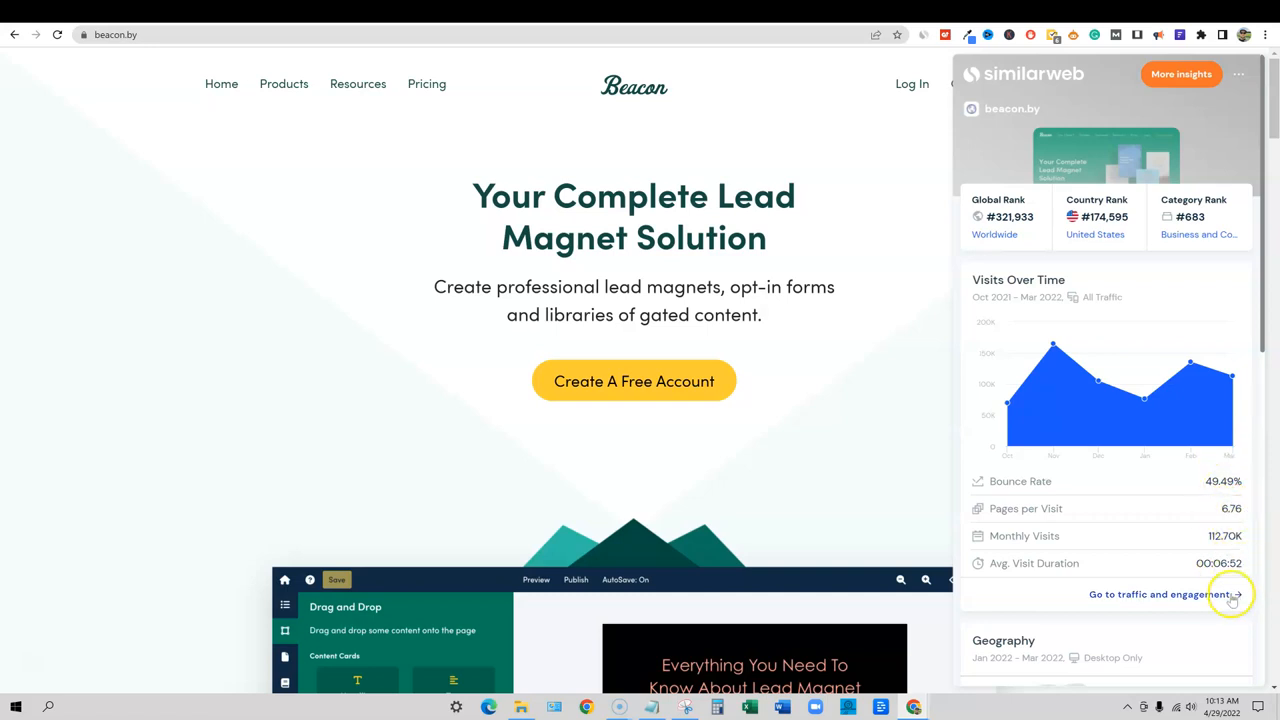
mouse_move(1228, 568)
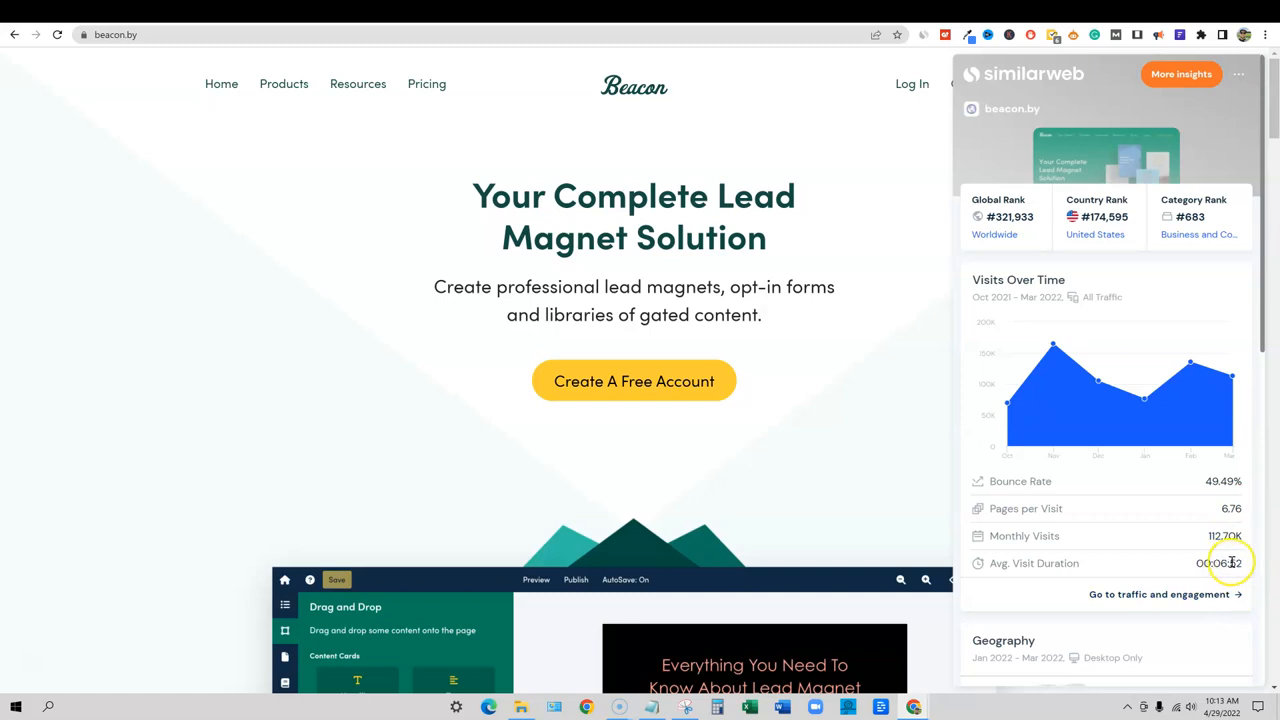
Scroll the SimilarWeb panel through ranks, visits, top countries and traffic sources for beacon.by
scroll("down", 3)
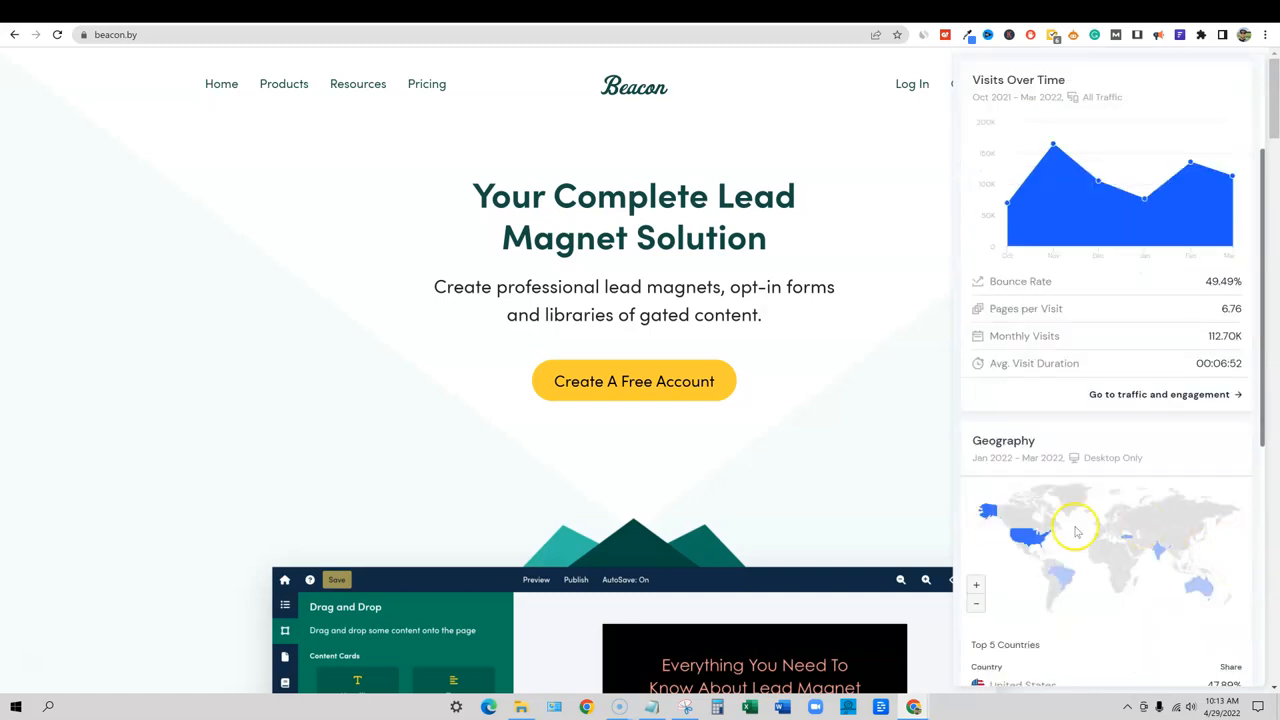
mouse_move(1050, 536)
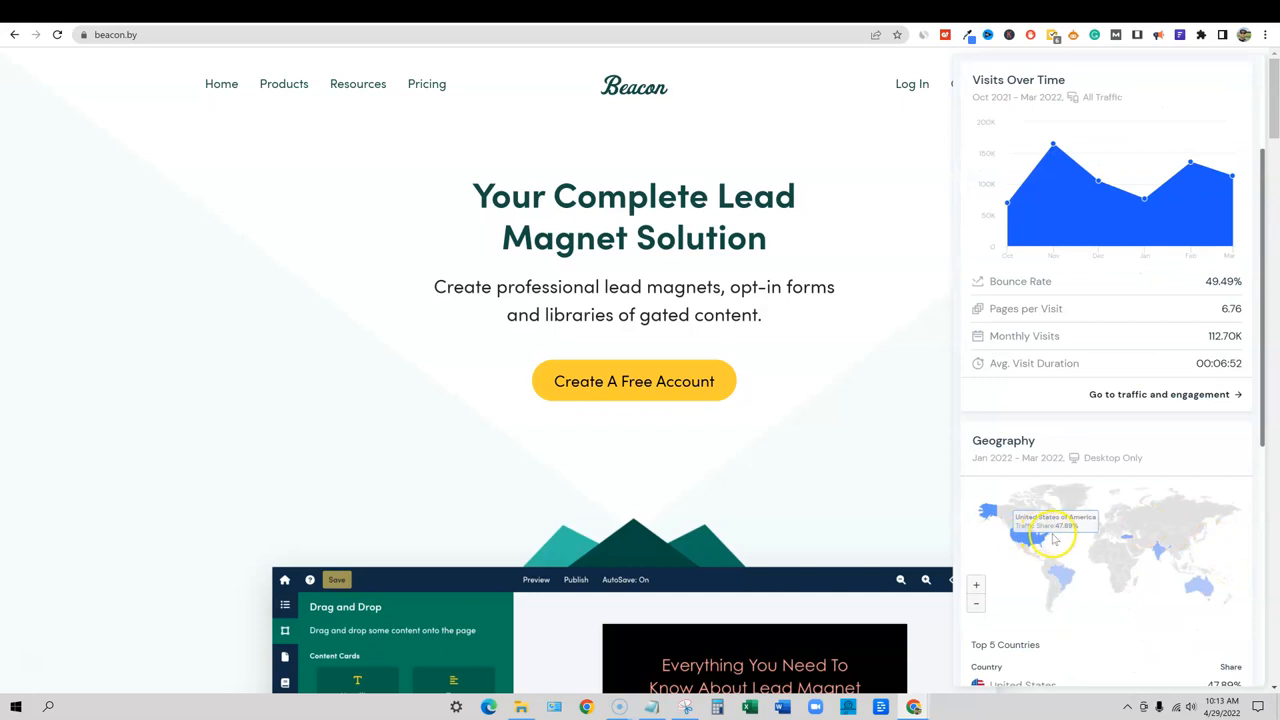
scroll("down", 3)
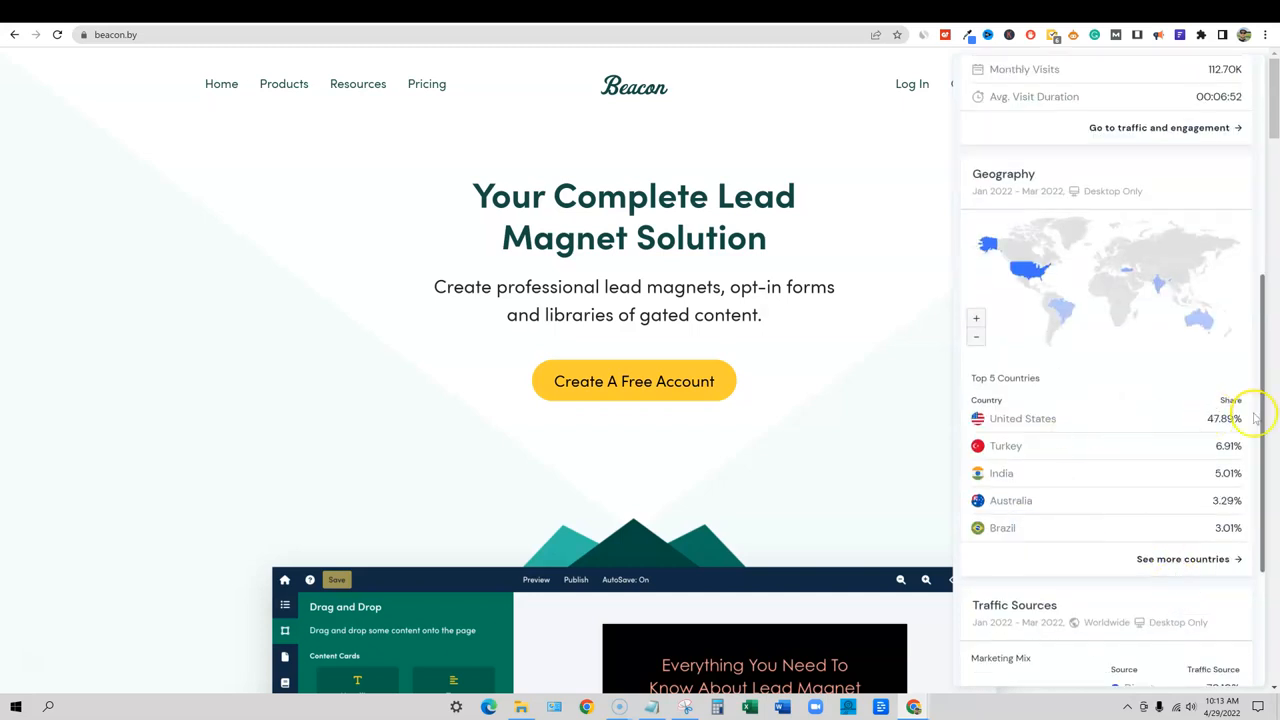
scroll("down", 3)
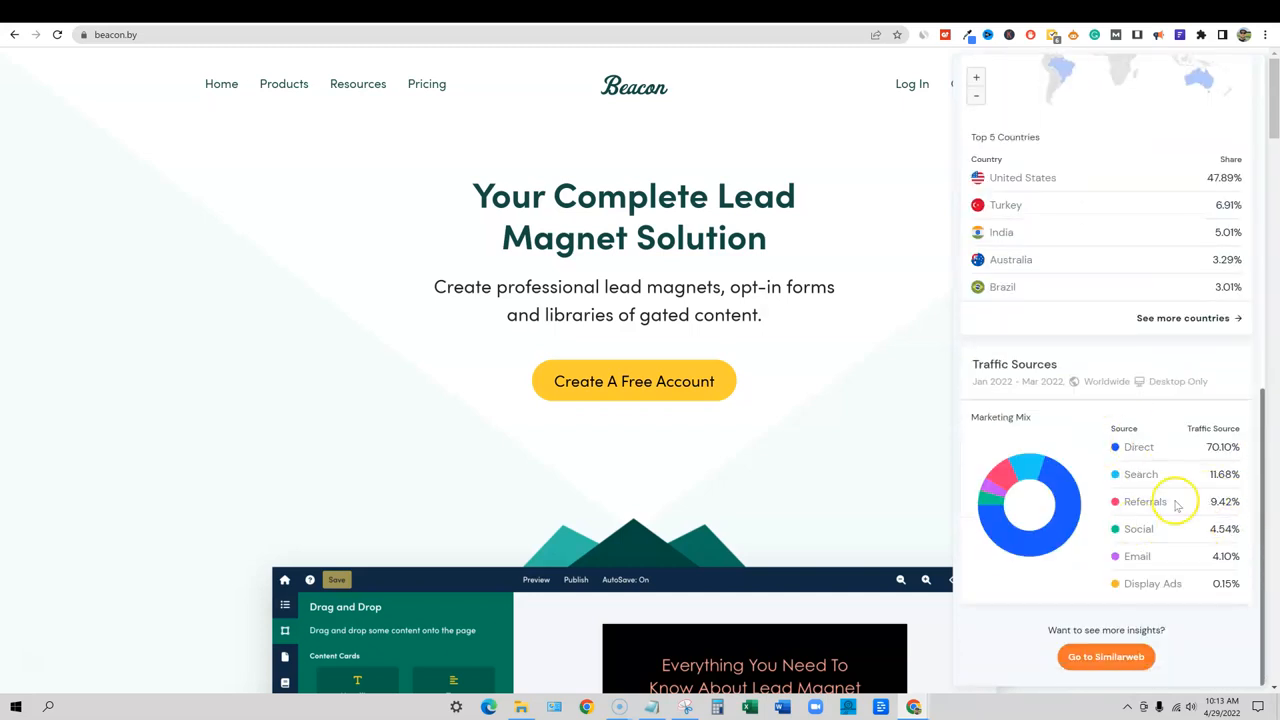
scroll("down", 3)
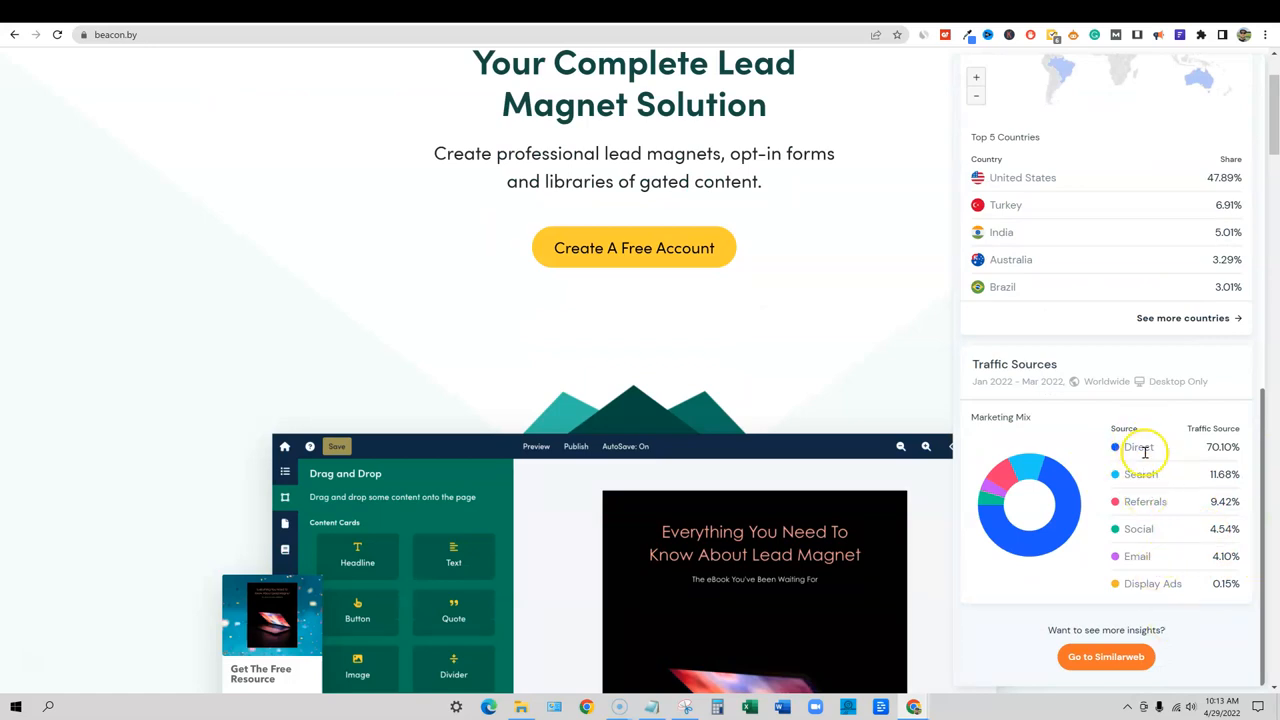
mouse_move(1230, 496)
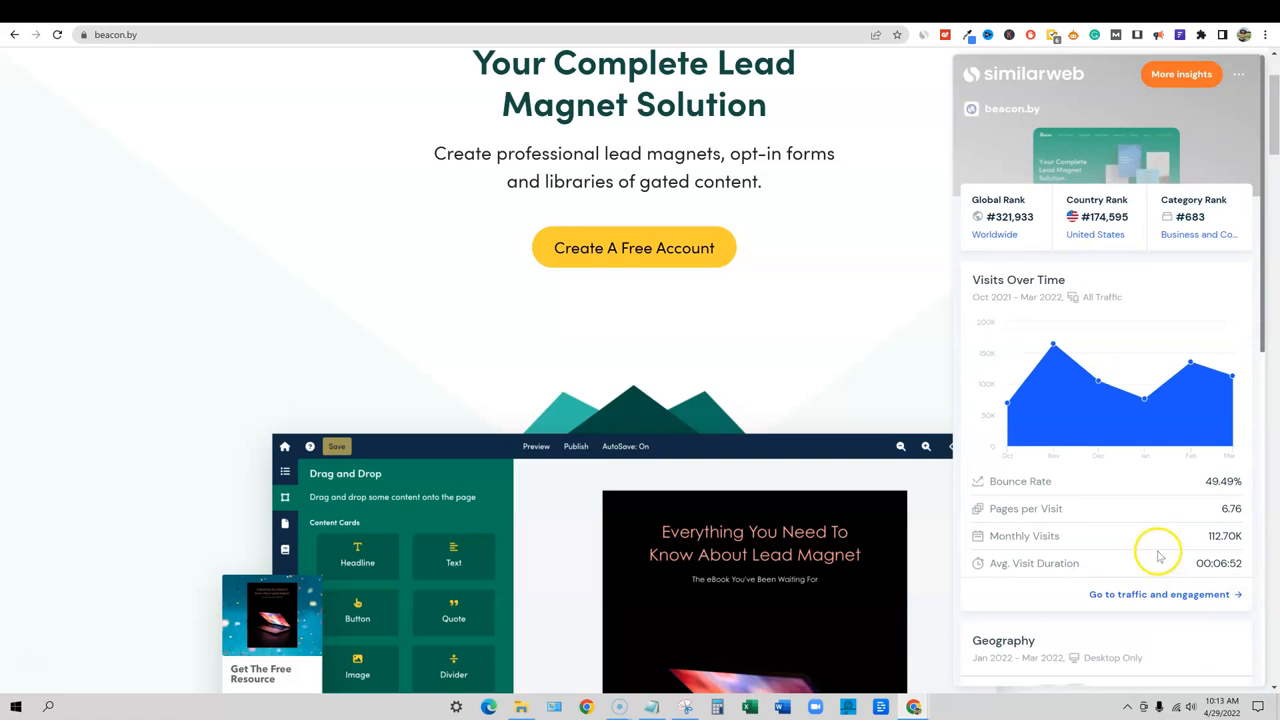
Go to Beacon's Choose Your Product onboarding and pick Lead Magnet
left_click(632, 248)
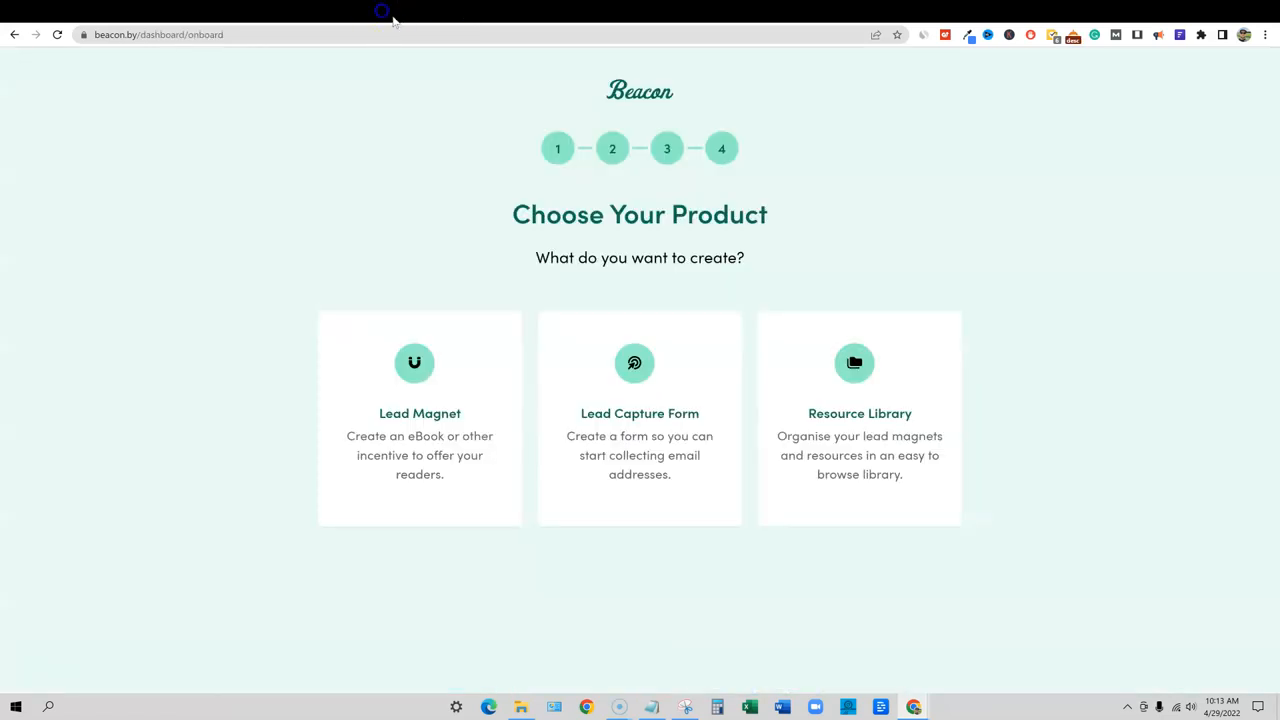
mouse_move(404, 60)
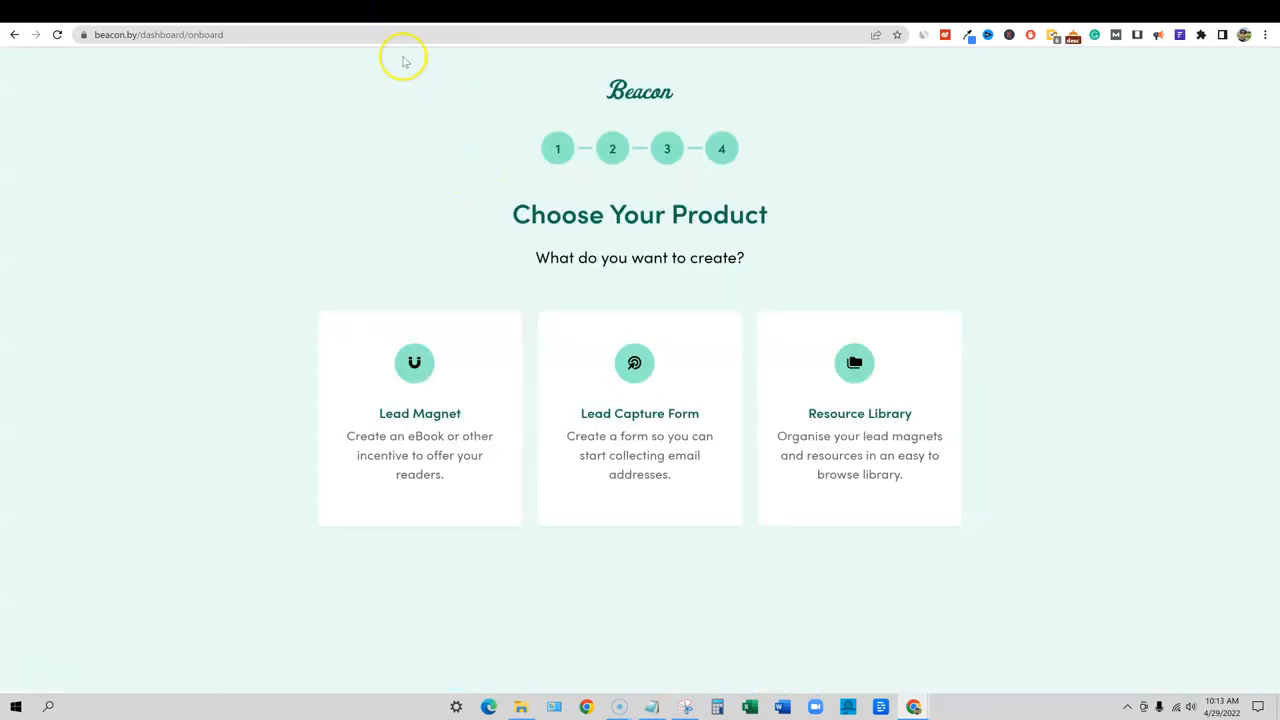
mouse_move(516, 224)
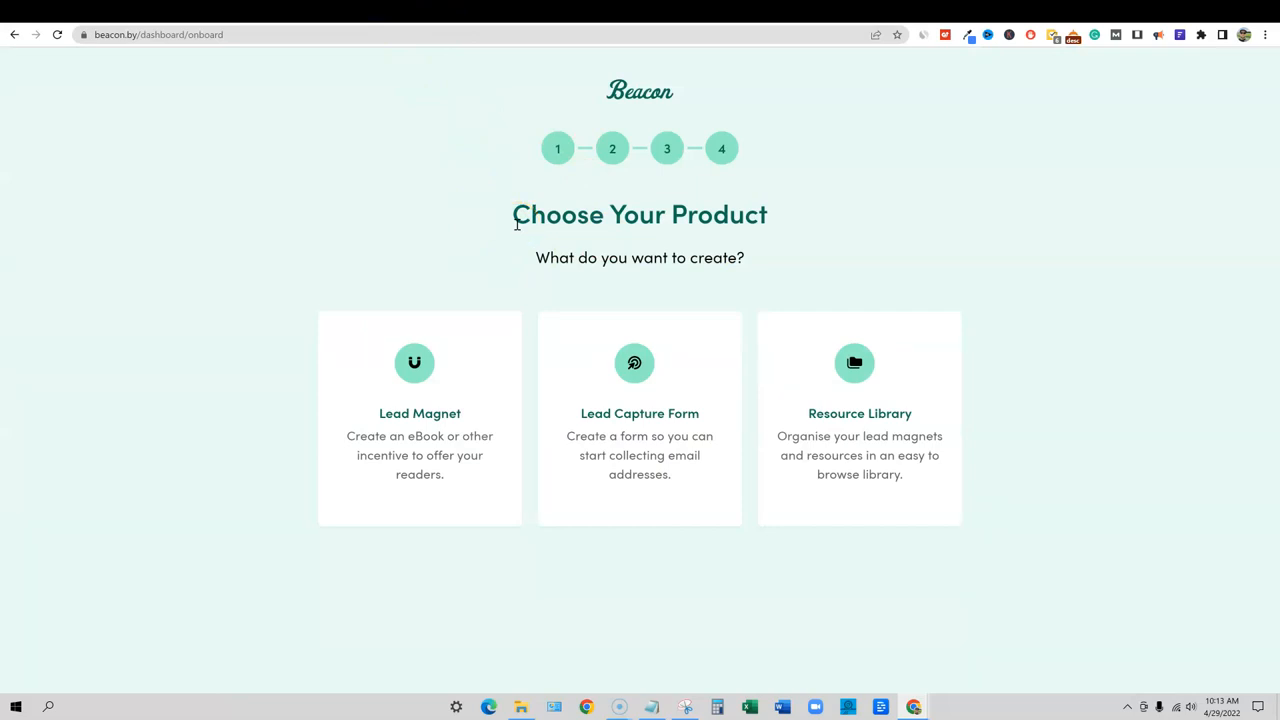
mouse_move(762, 228)
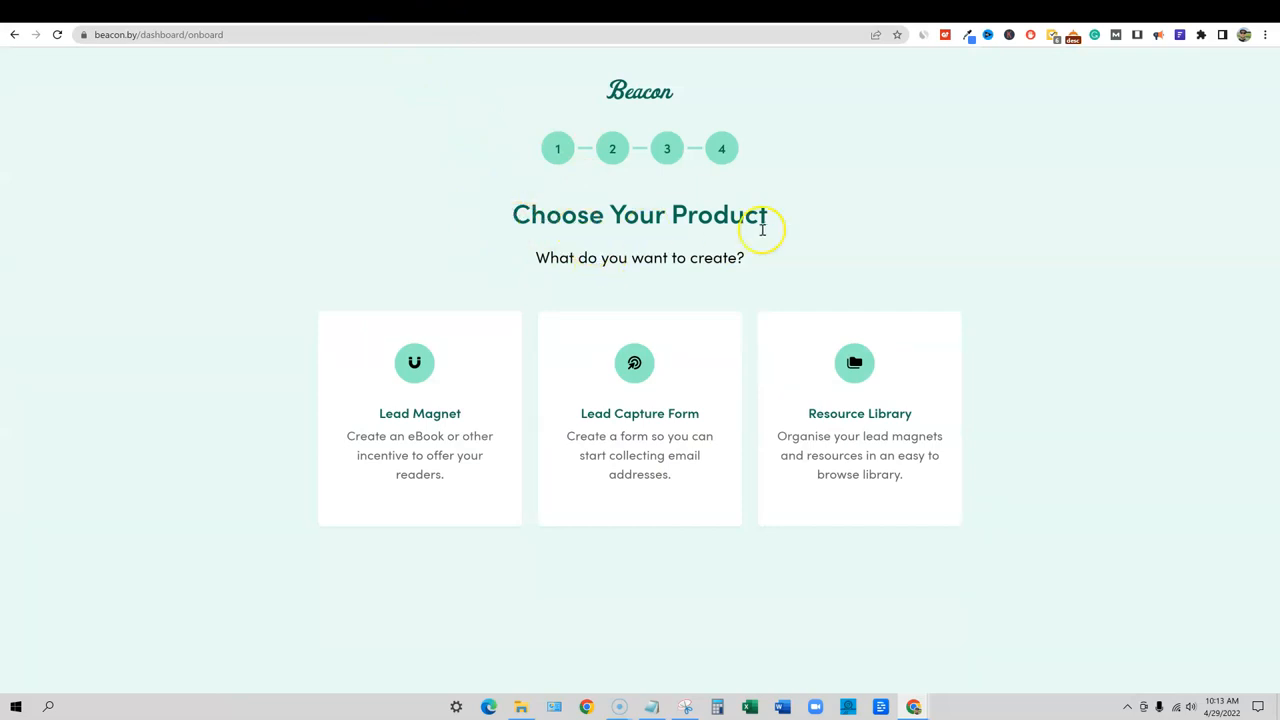
left_click(420, 418)
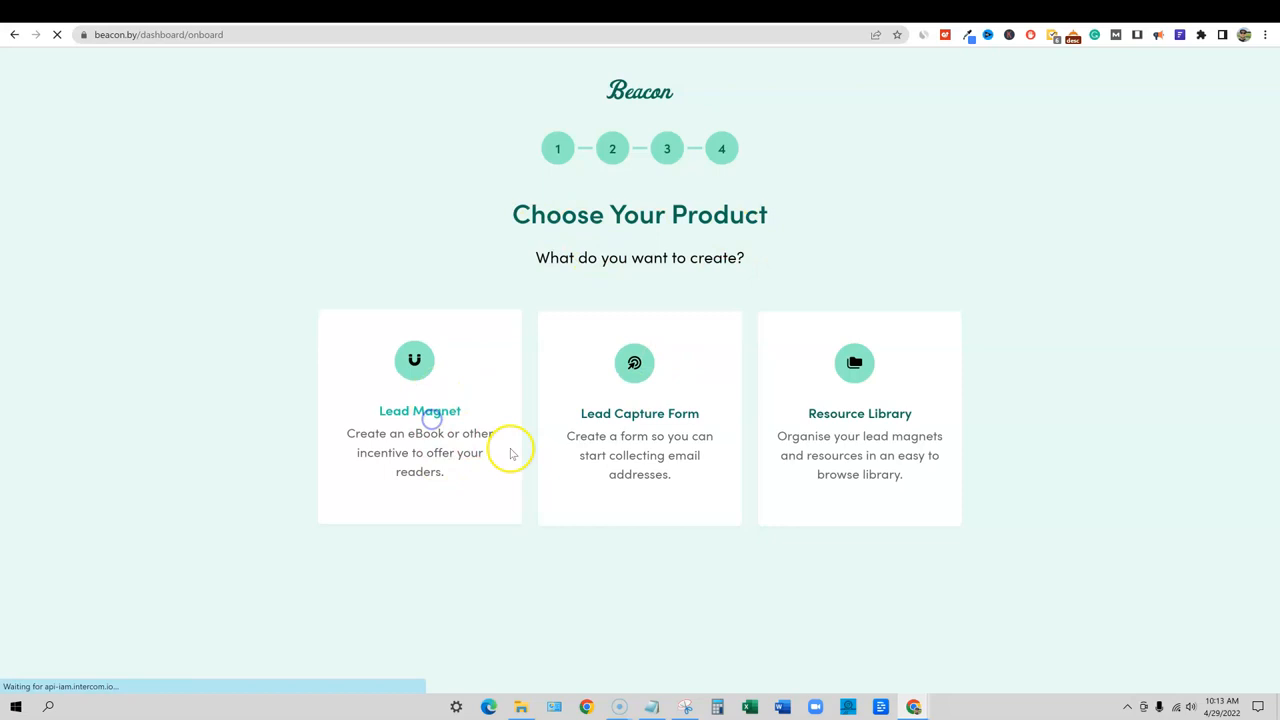
Choose a lead magnet format, advancing to the Import Blog Content step
left_click(420, 410)
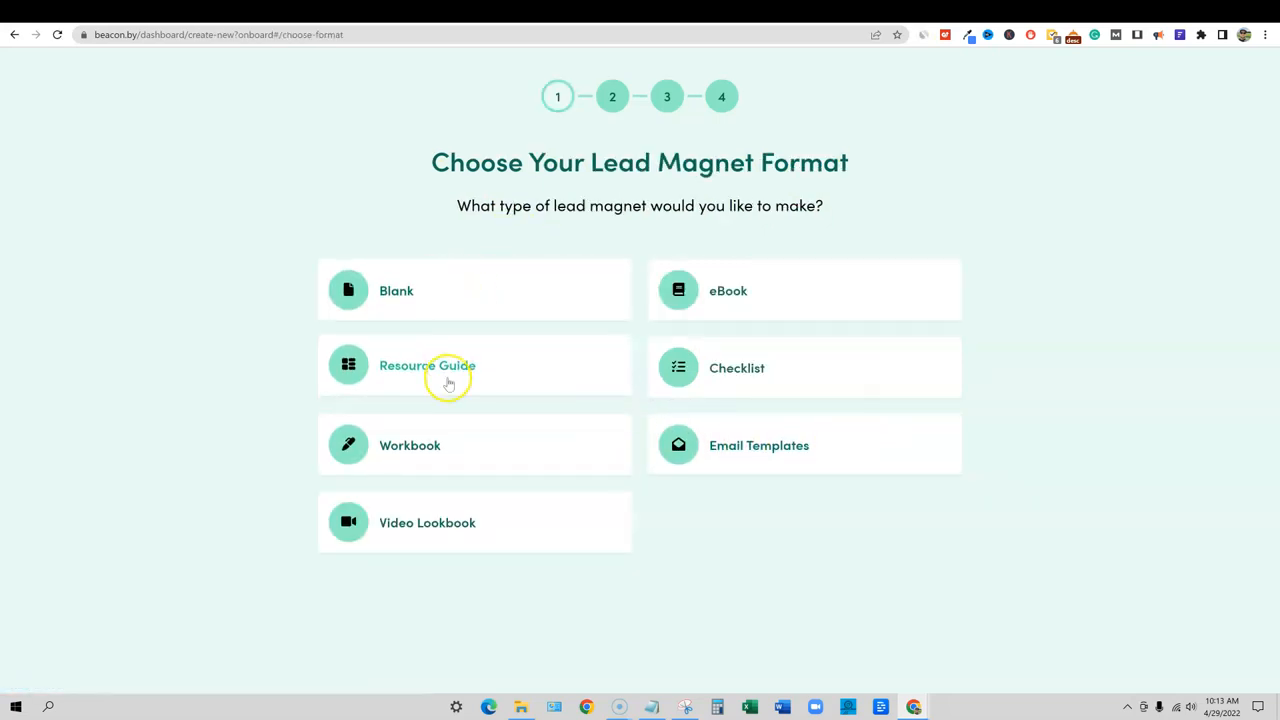
mouse_move(448, 448)
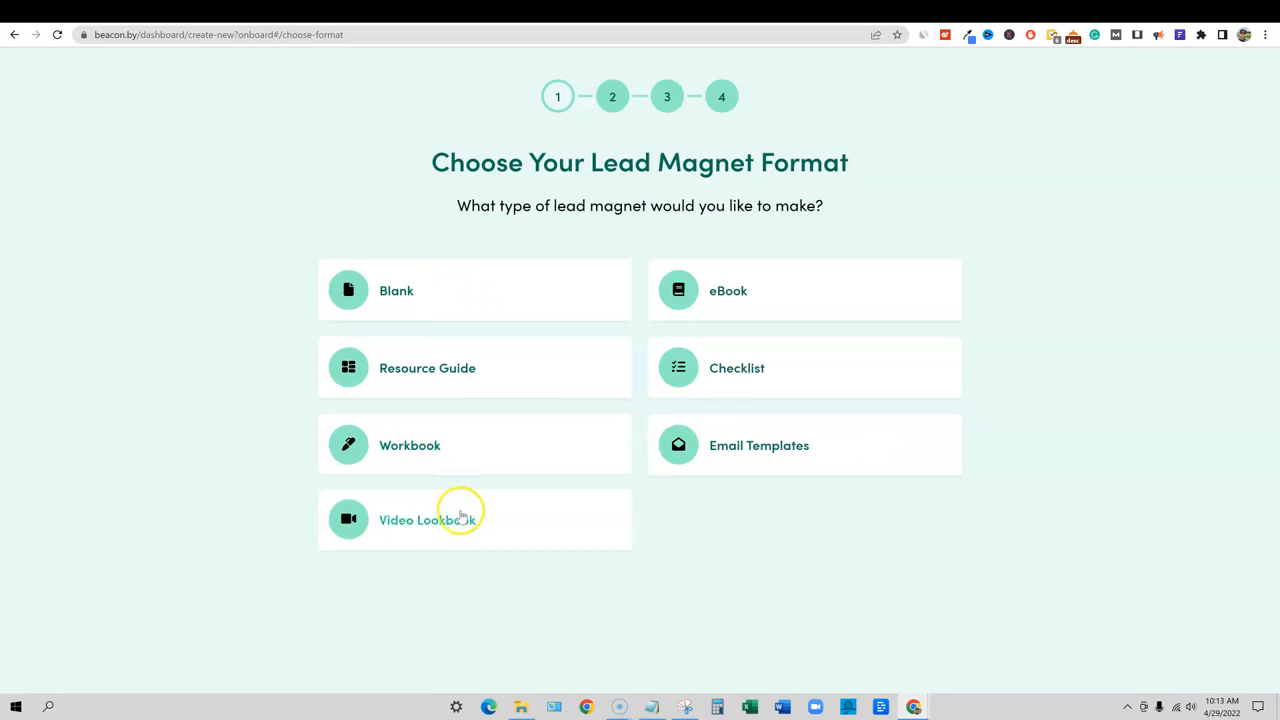
mouse_move(518, 336)
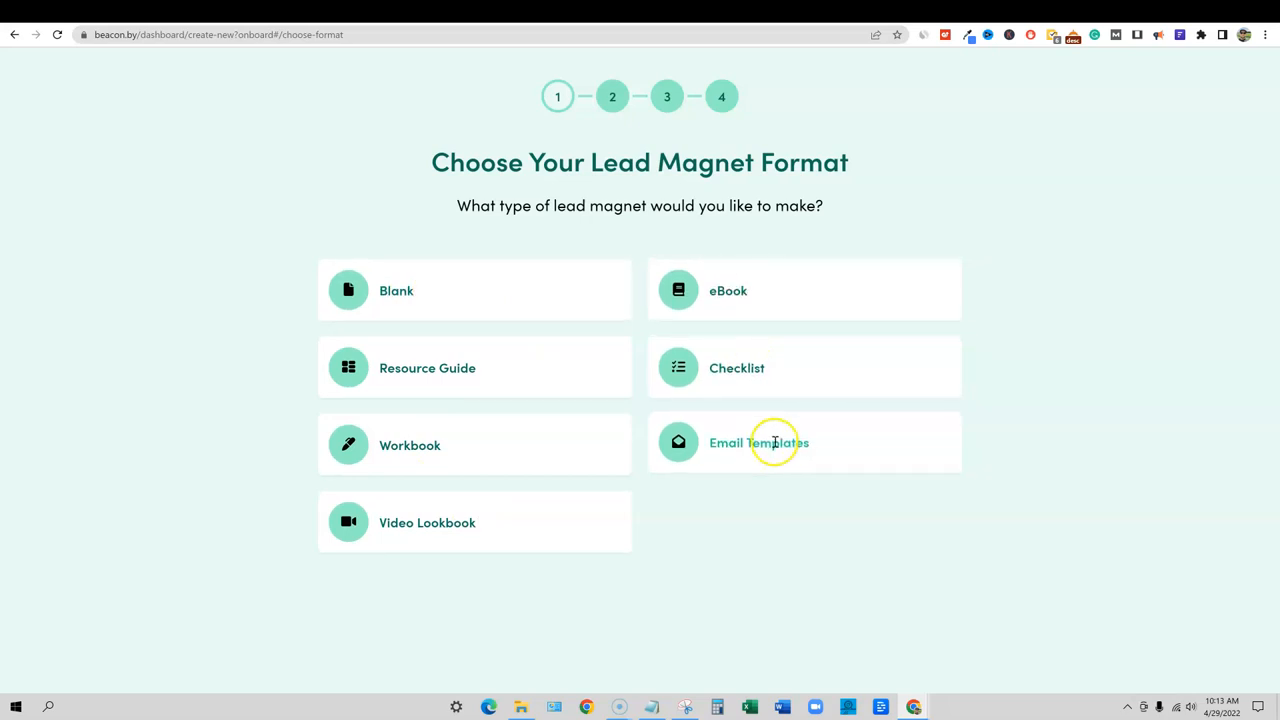
mouse_move(852, 438)
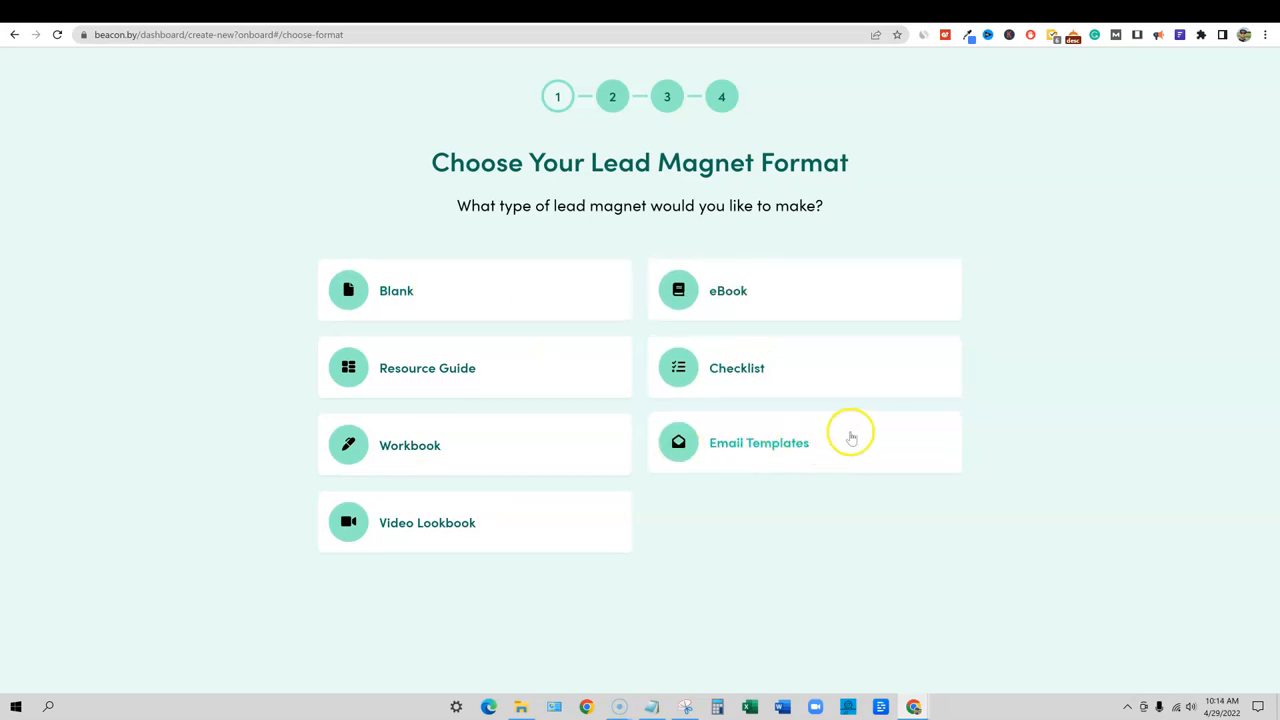
mouse_move(756, 446)
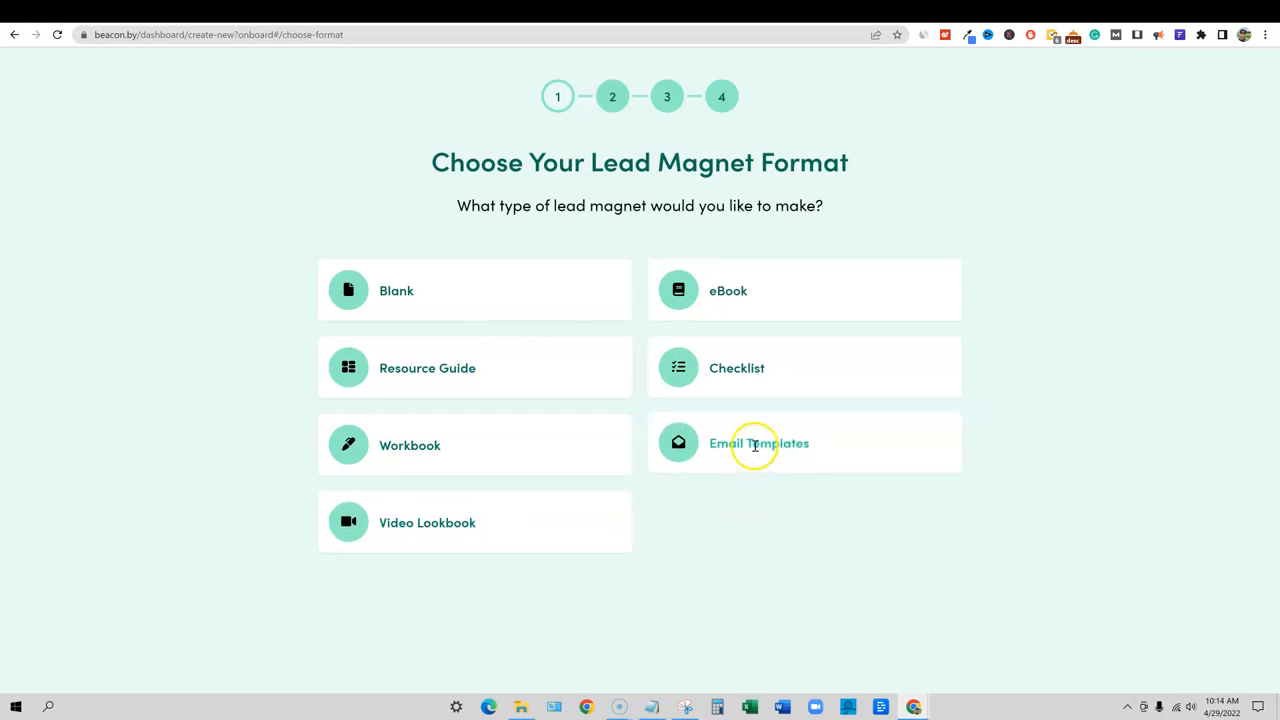
left_click(758, 444)
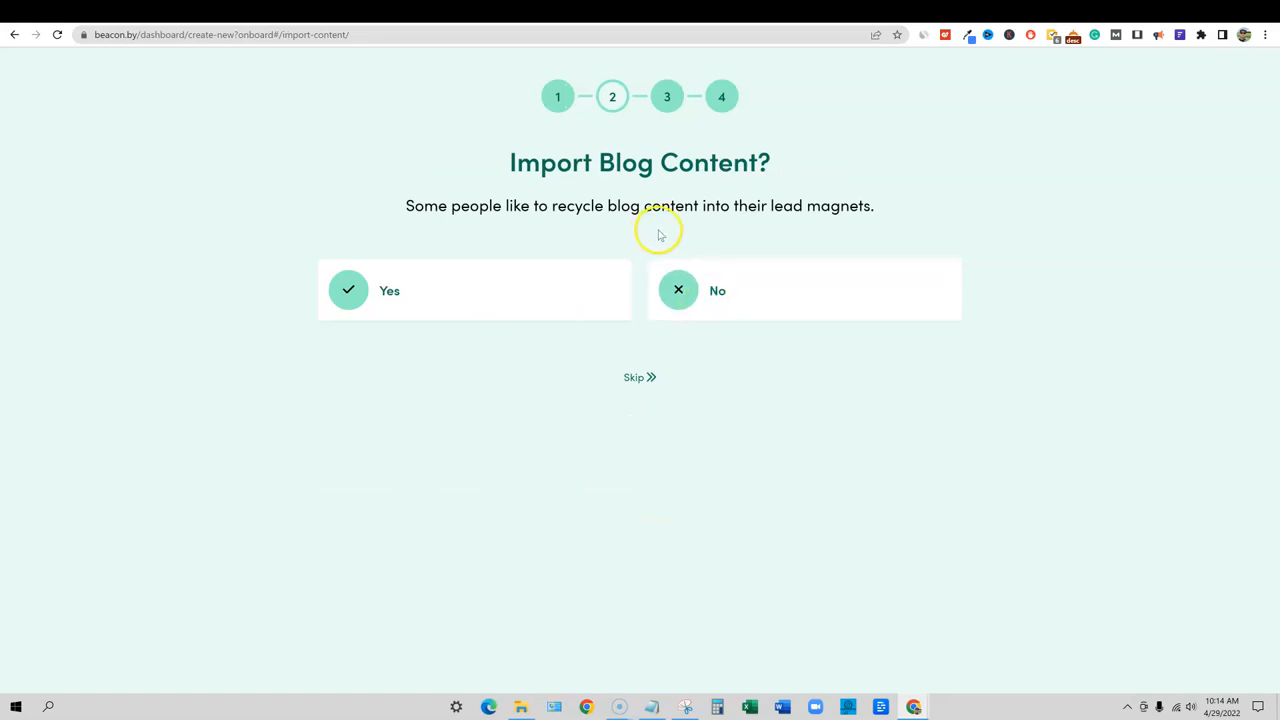
mouse_move(818, 192)
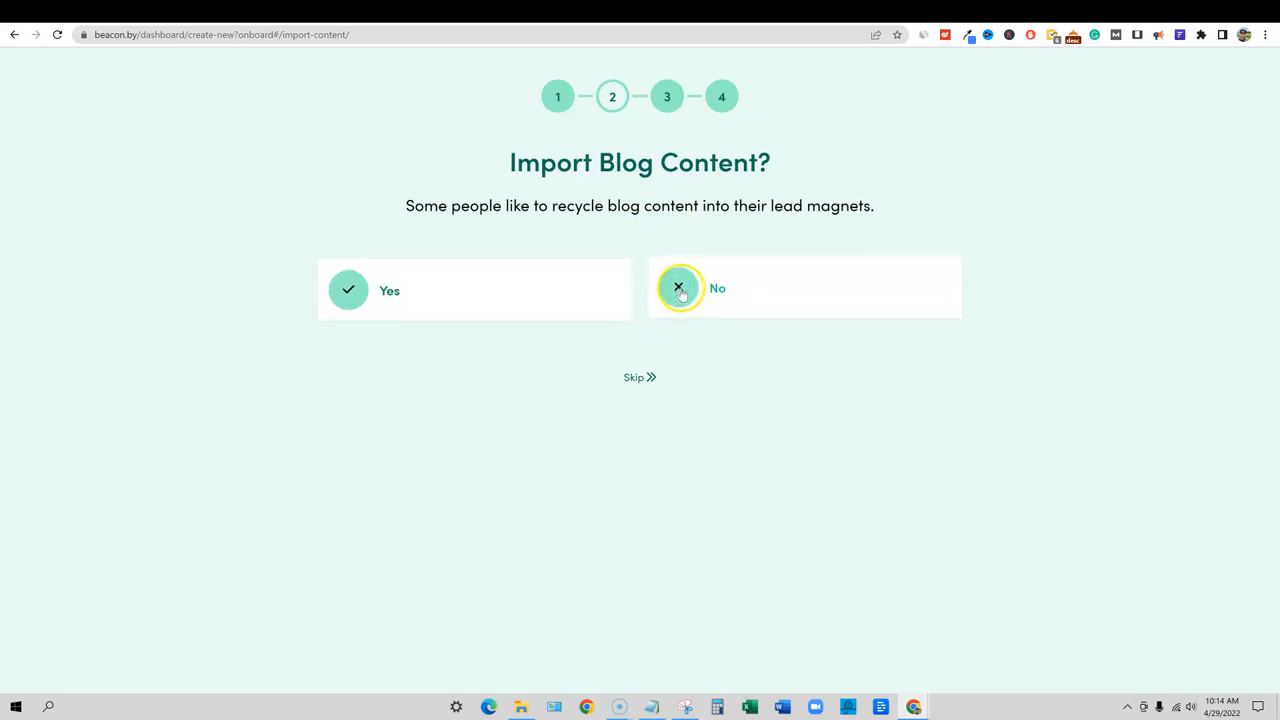
Answer No to importing blog content, reaching the template gallery
left_click(678, 288)
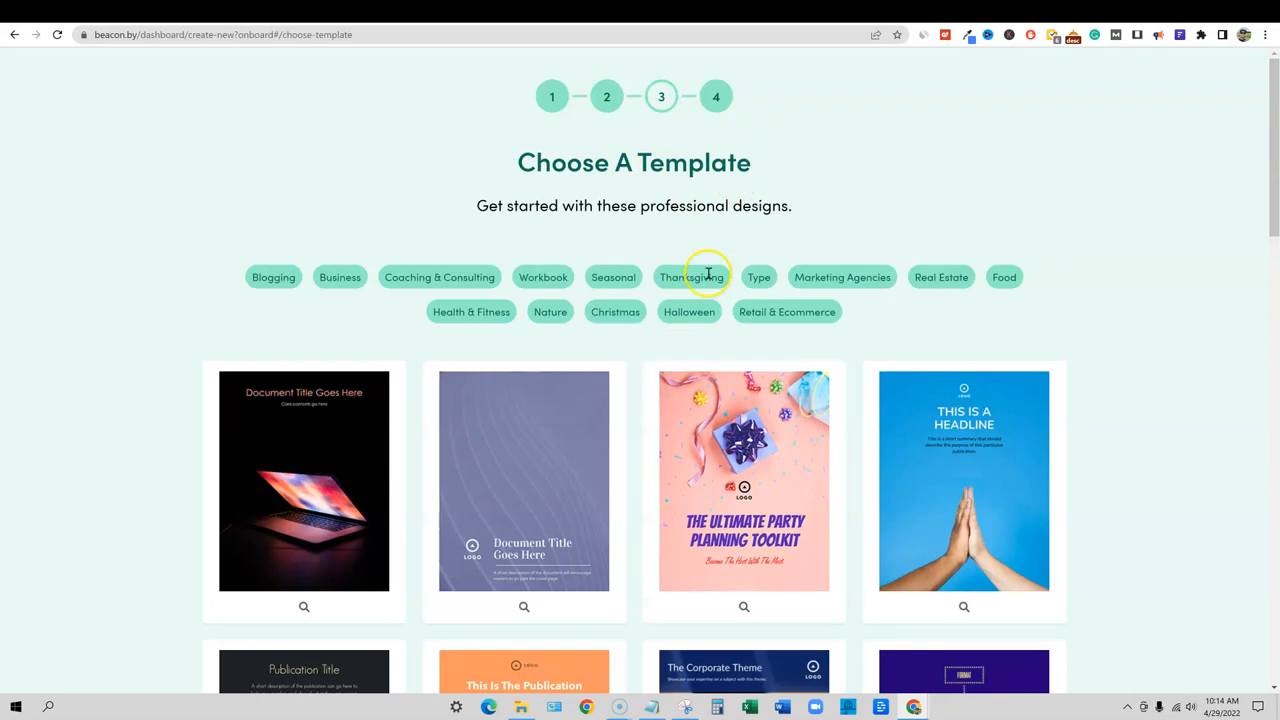
mouse_move(796, 452)
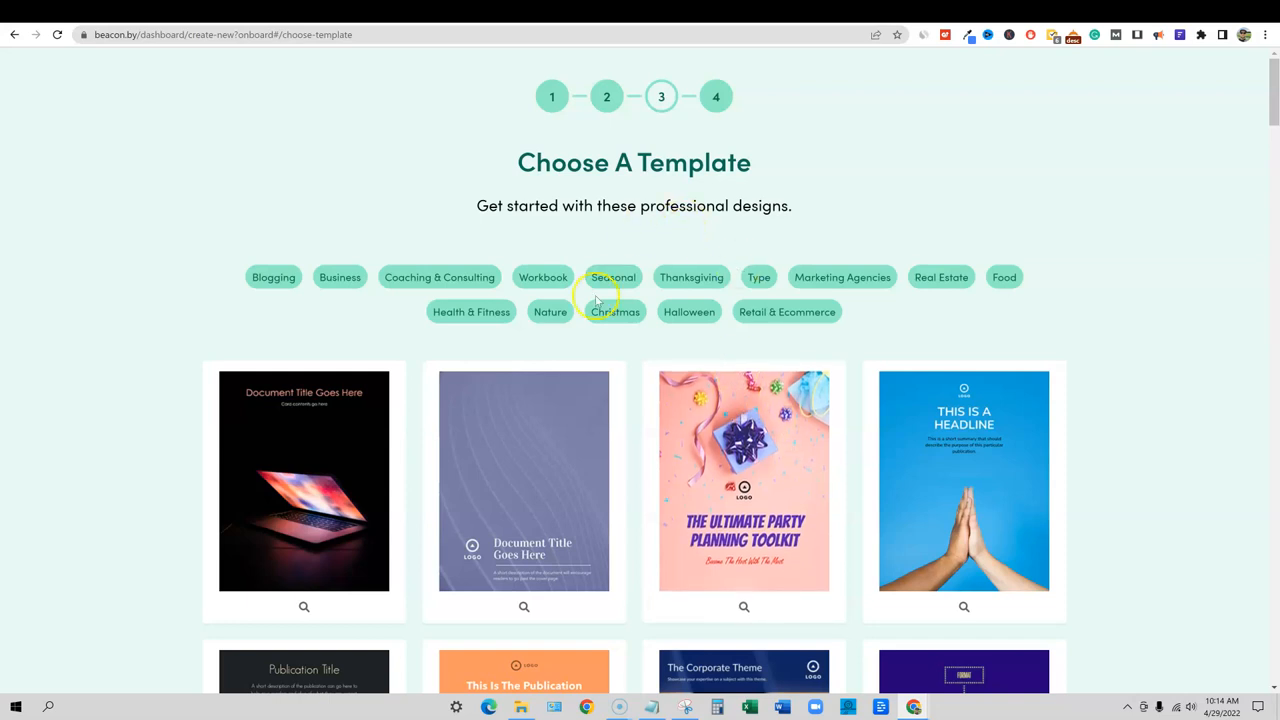
mouse_move(704, 220)
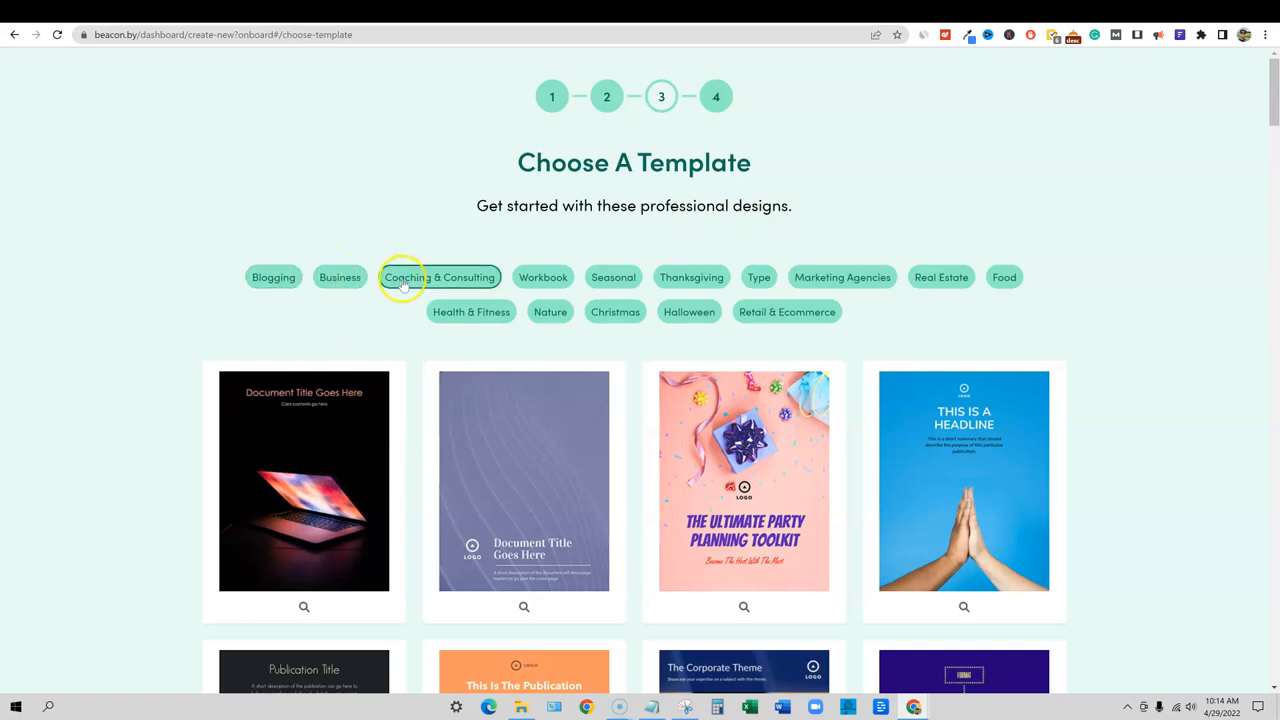
mouse_move(544, 276)
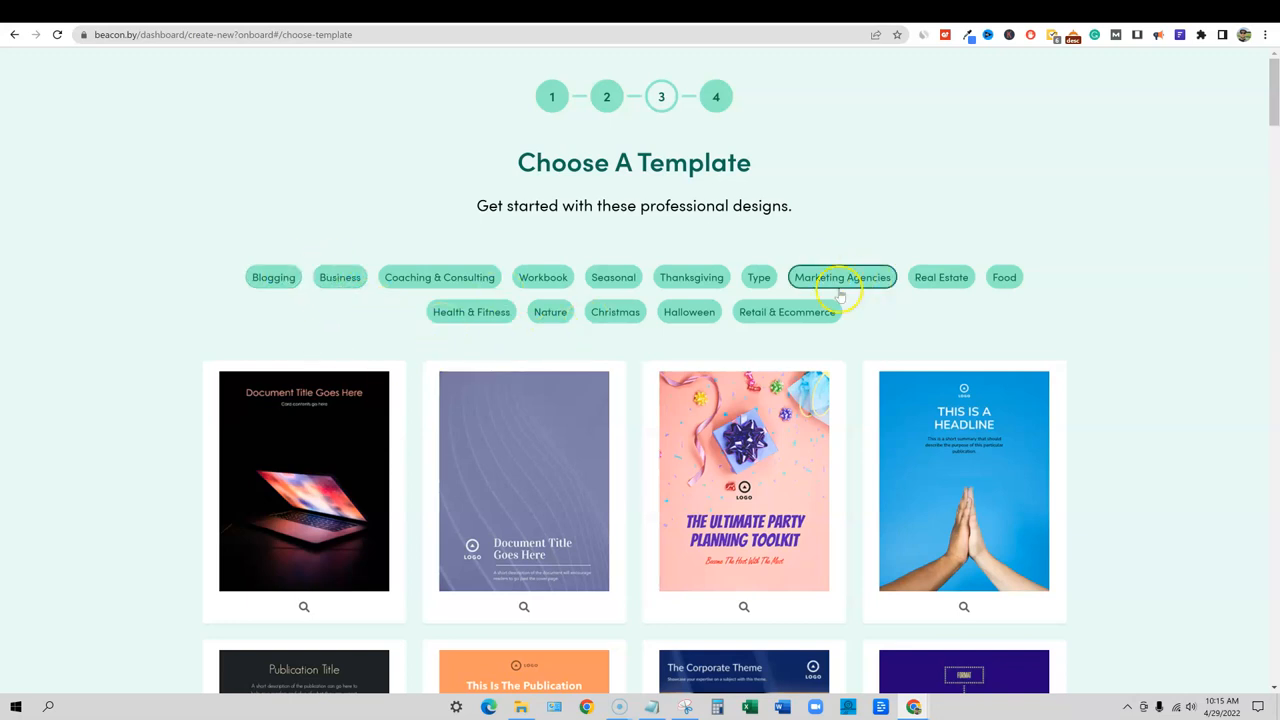
Filter the template gallery to Business and browse its report and ebook designs
left_click(340, 276)
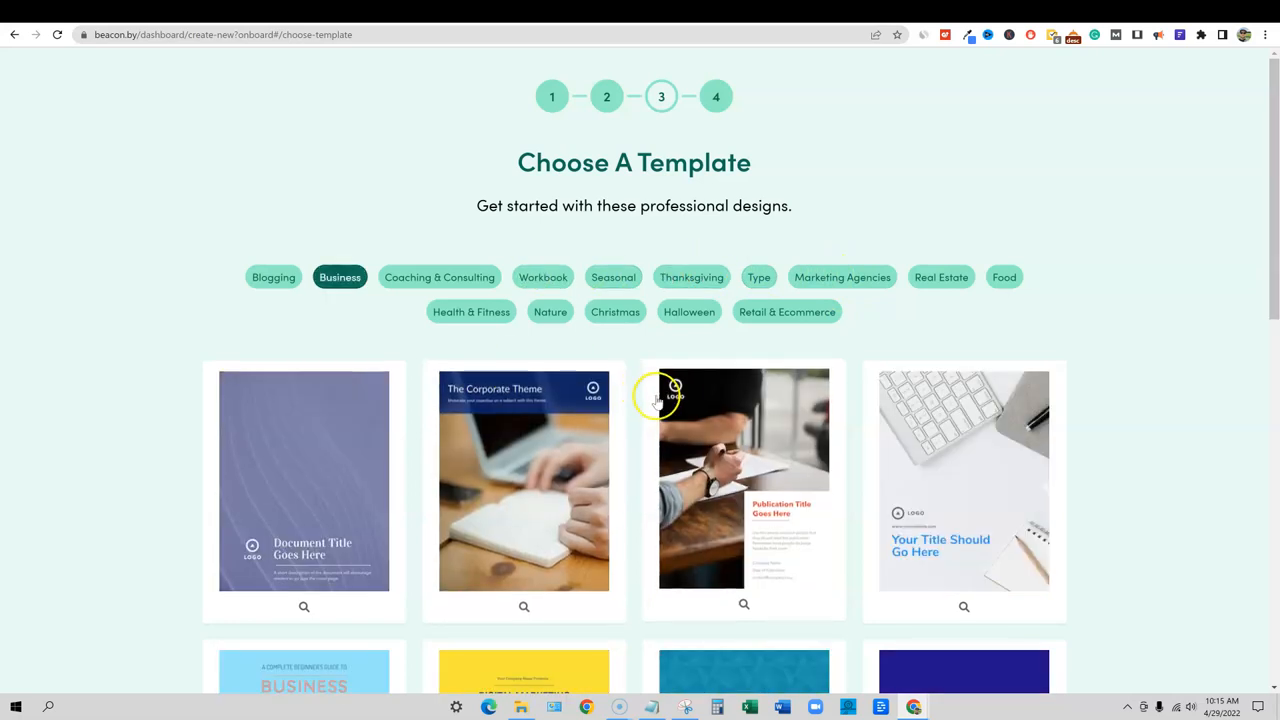
scroll("down", 3)
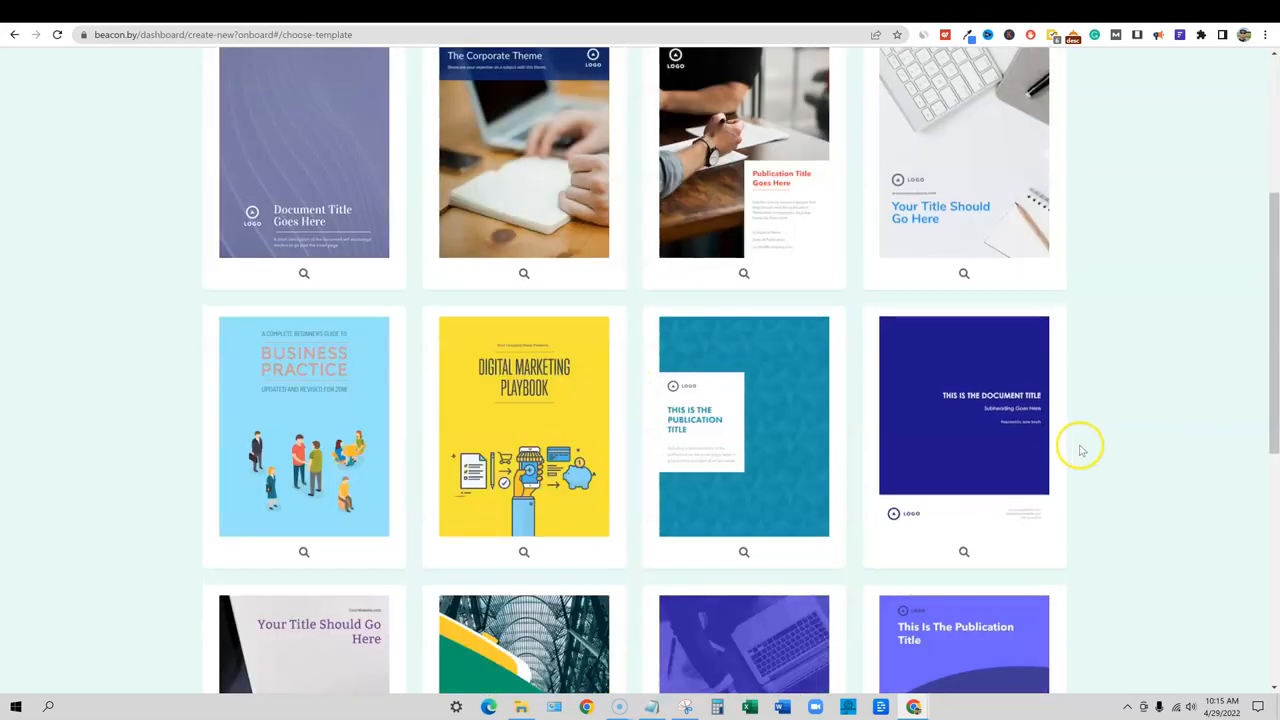
scroll("down", 3)
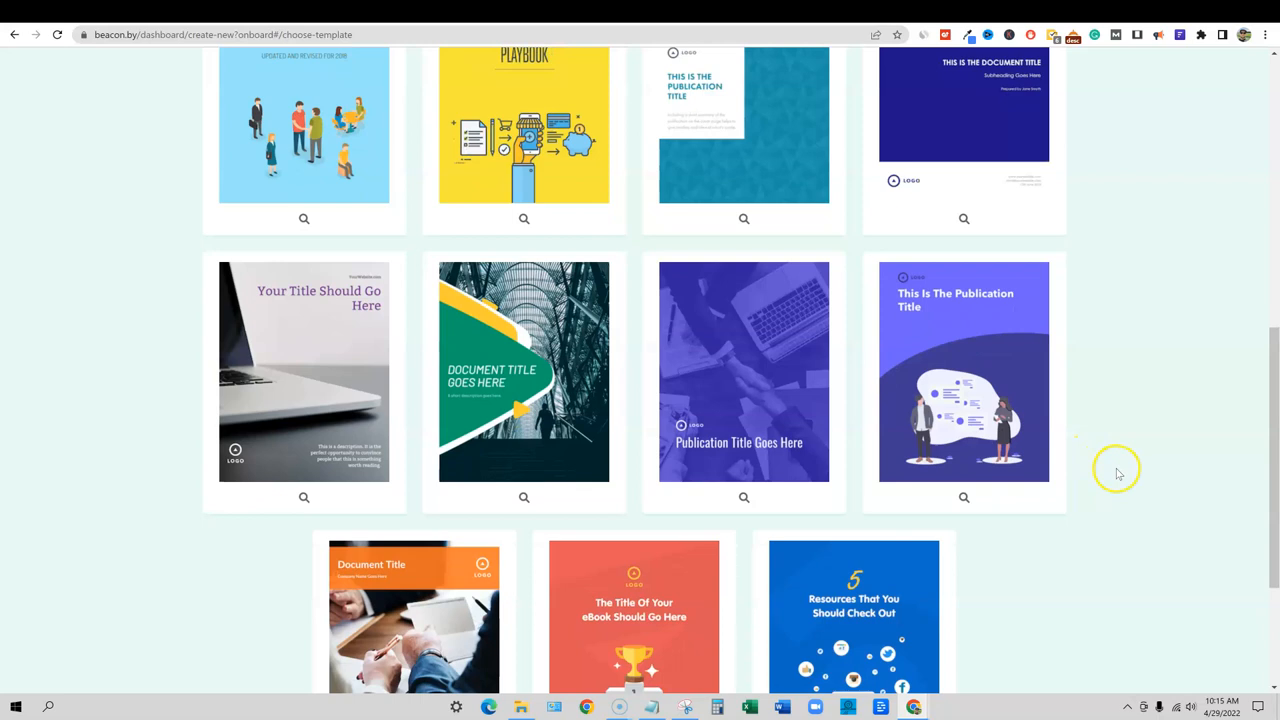
mouse_move(930, 390)
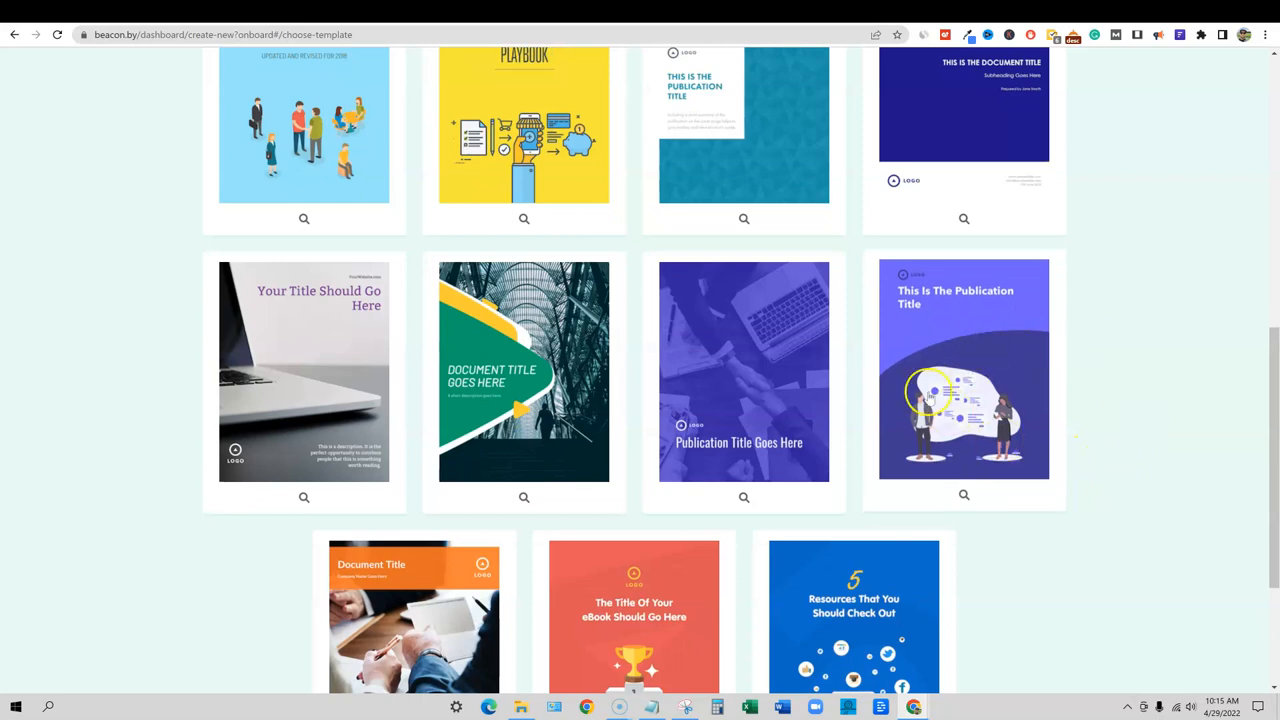
scroll("down", 3)
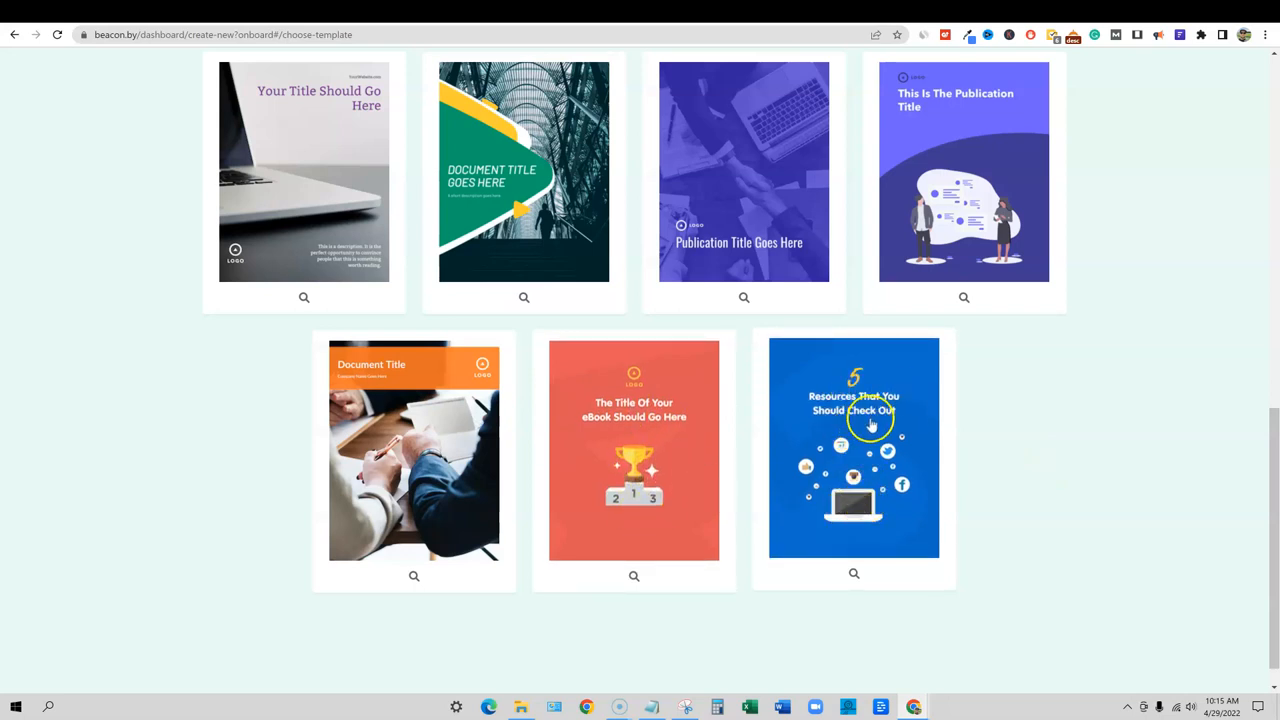
mouse_move(890, 508)
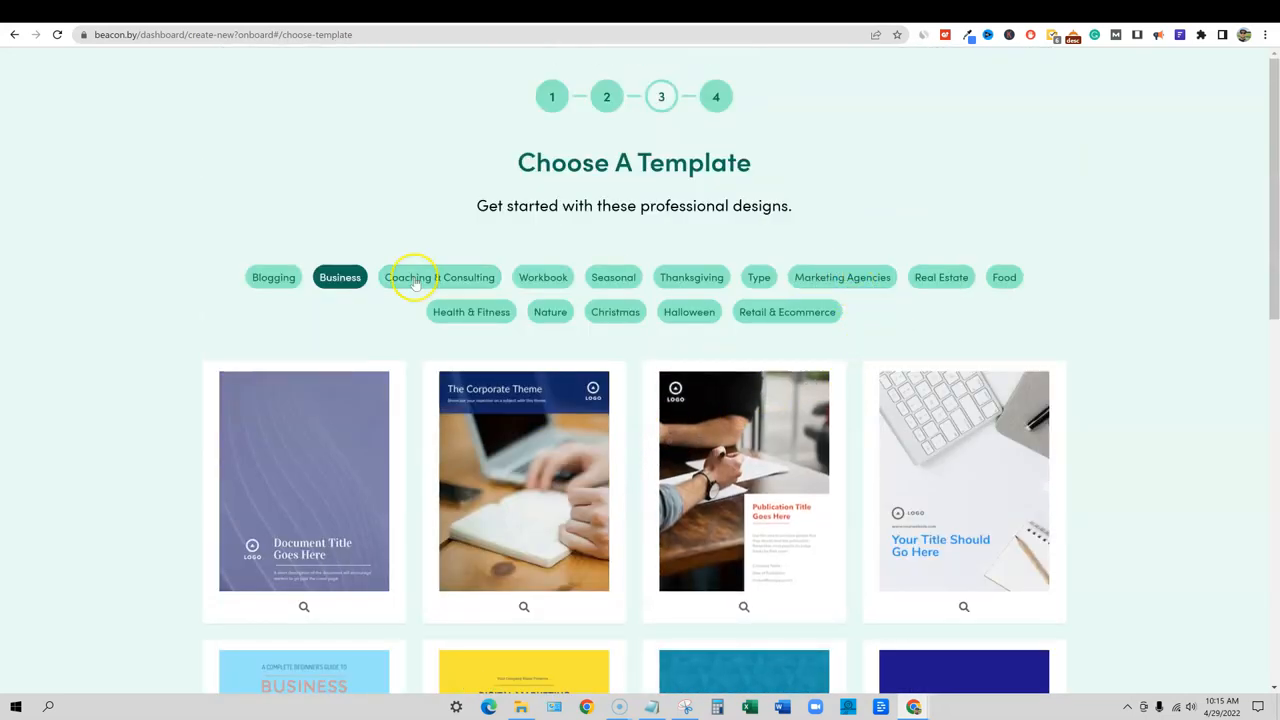
left_click(272, 276)
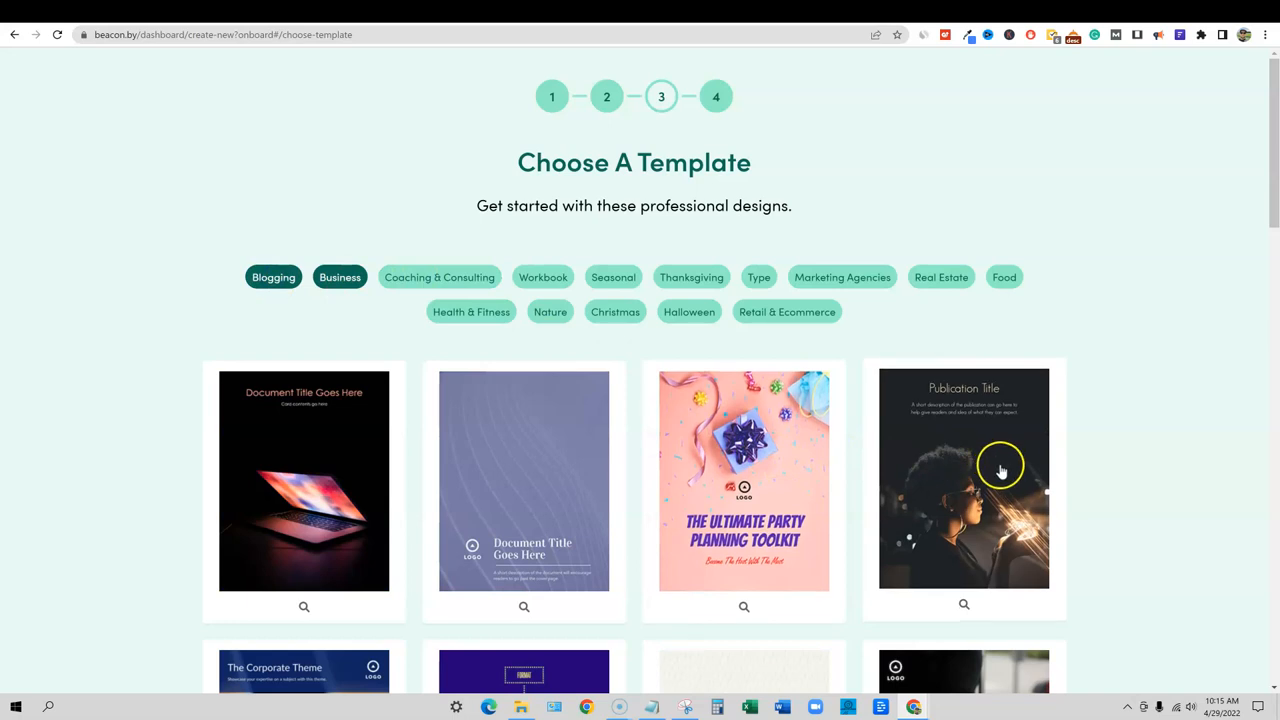
scroll("down", 3)
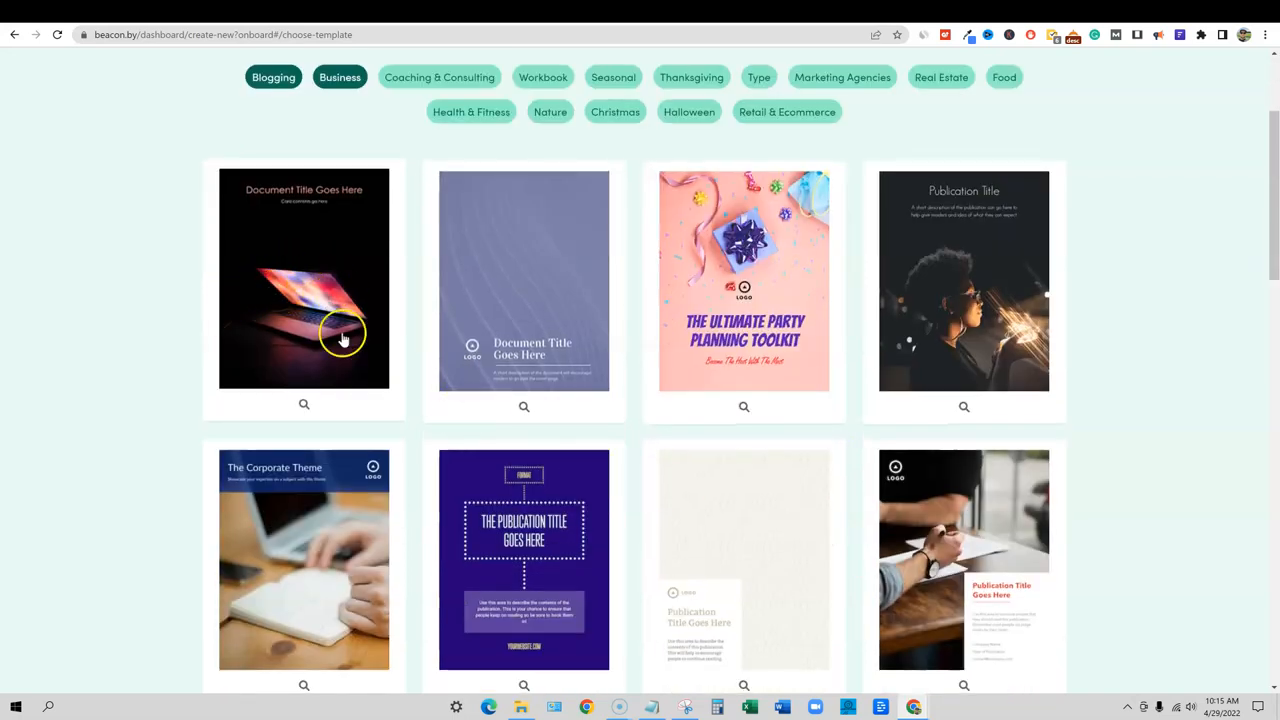
scroll("down", 3)
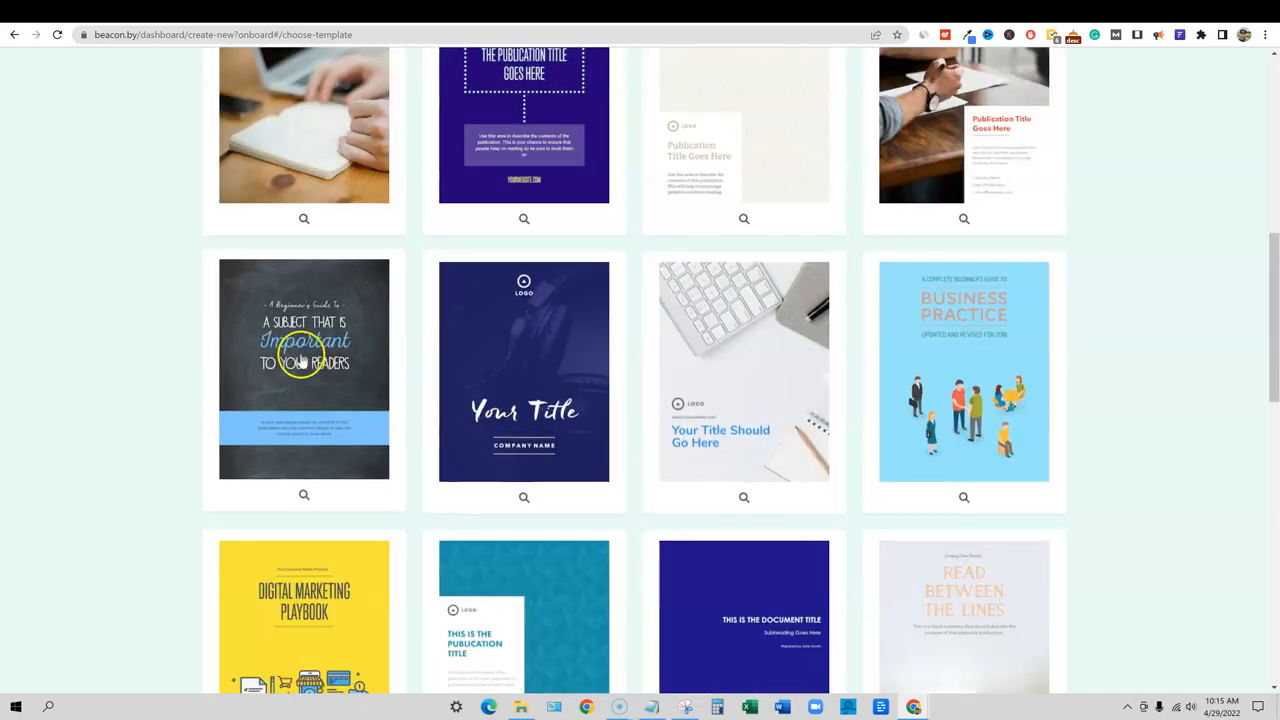
mouse_move(1108, 448)
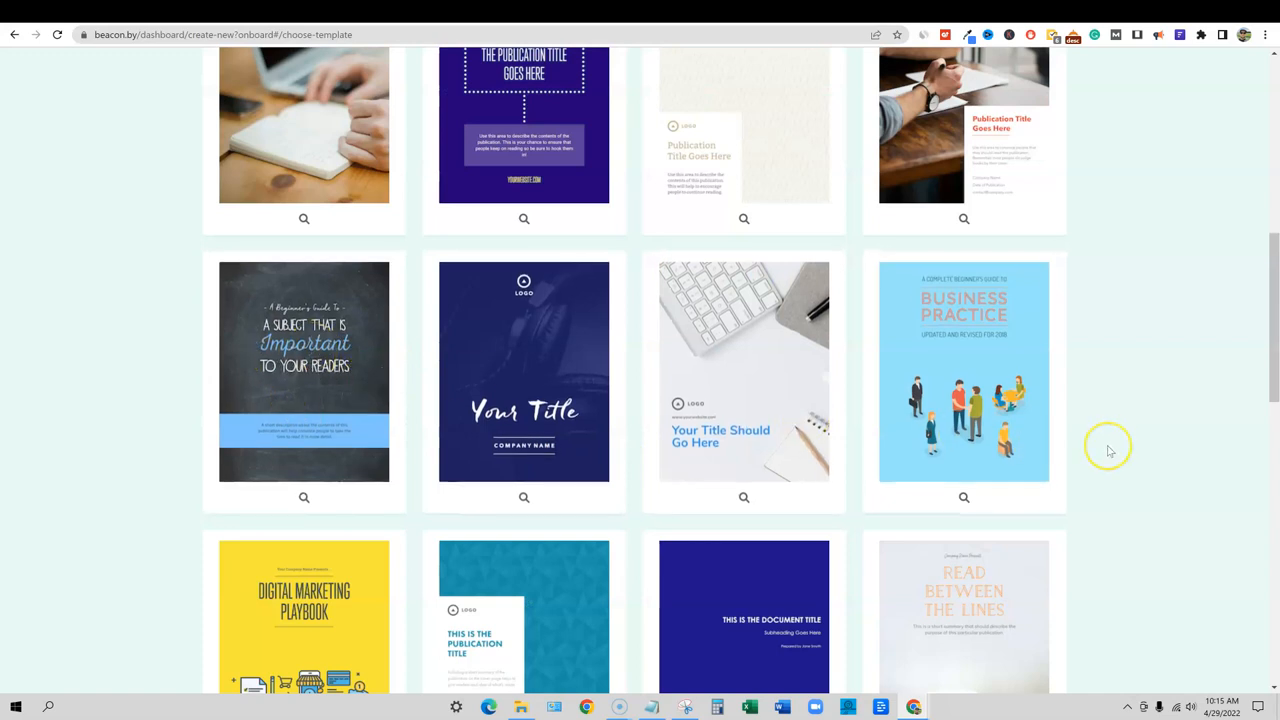
scroll("down", 3)
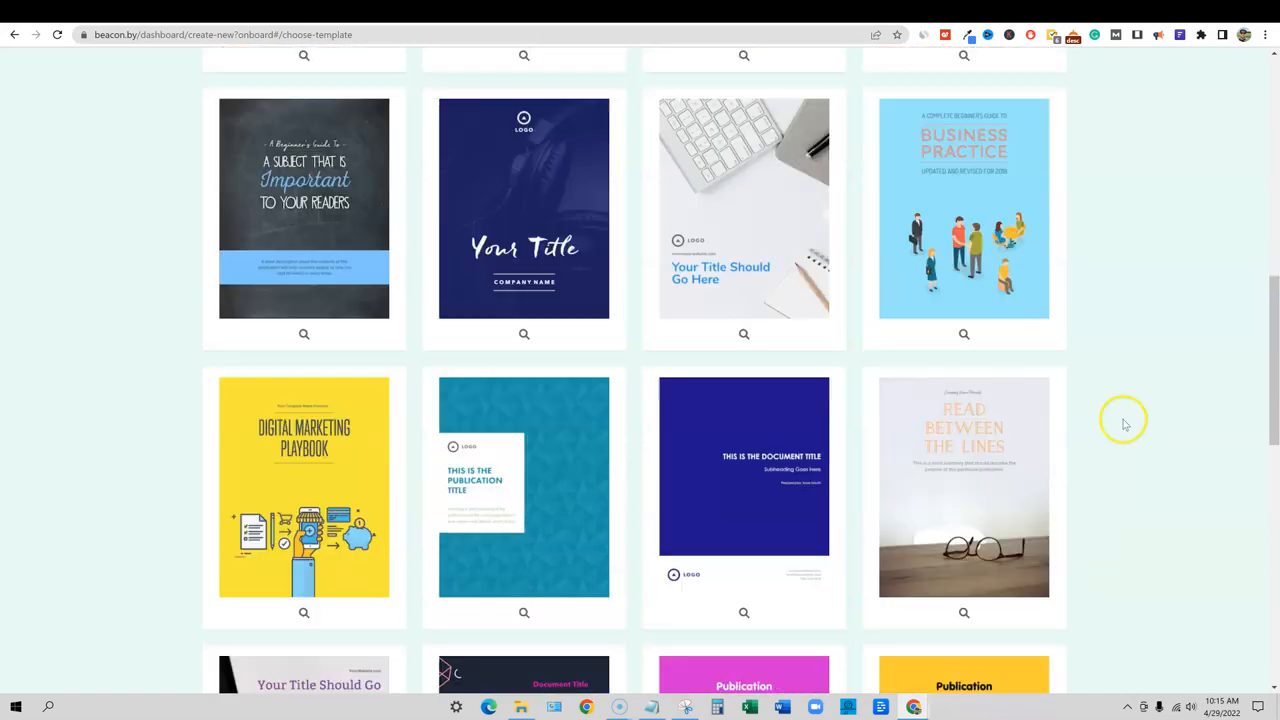
scroll("down", 3)
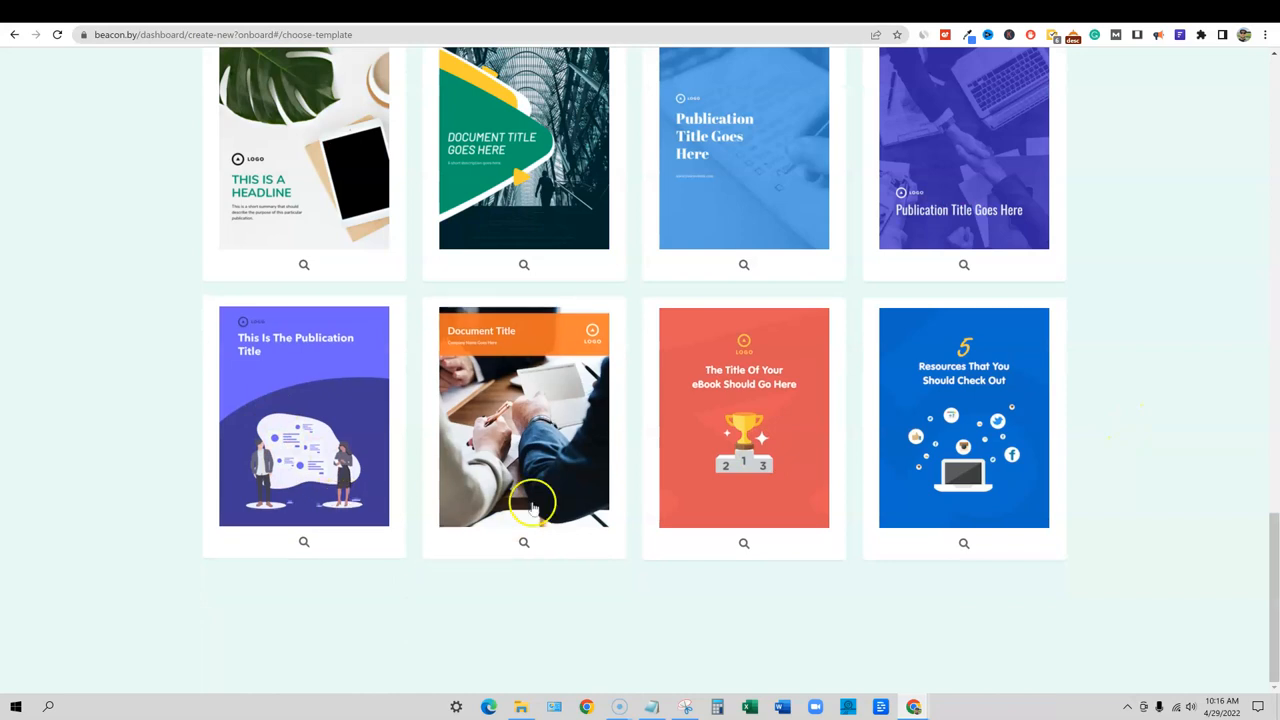
scroll("down", 3)
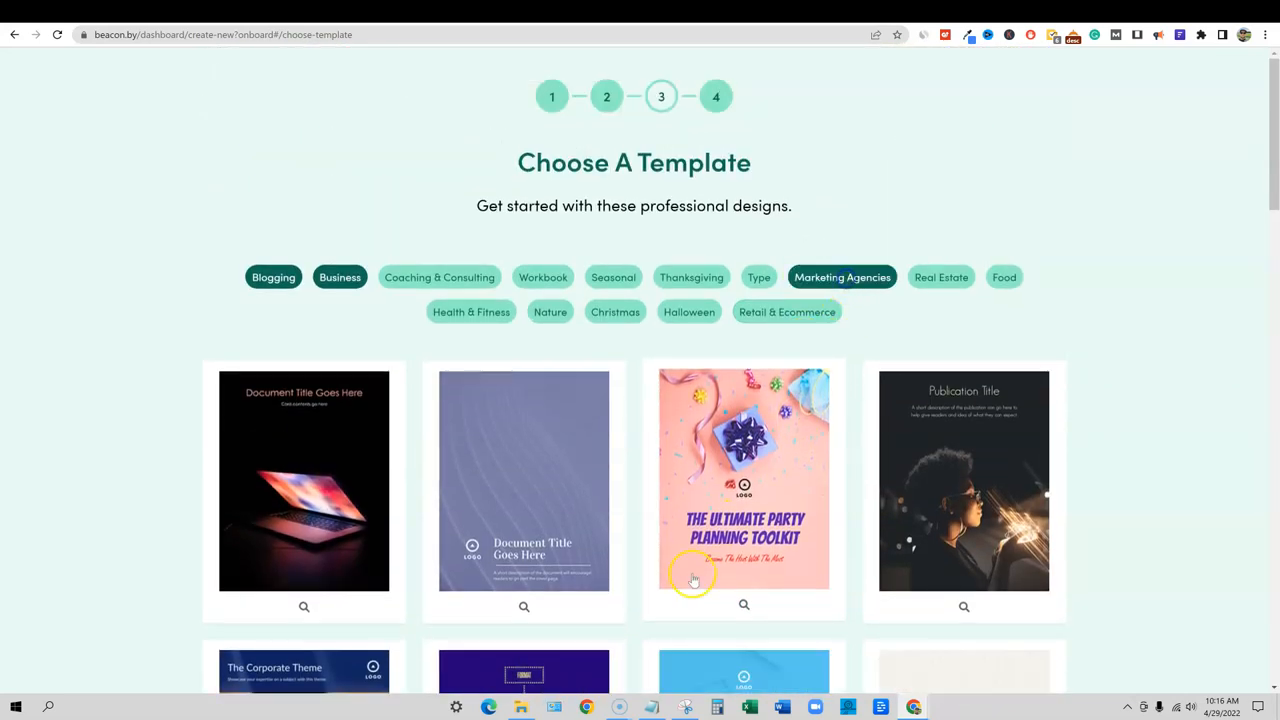
scroll("down", 3)
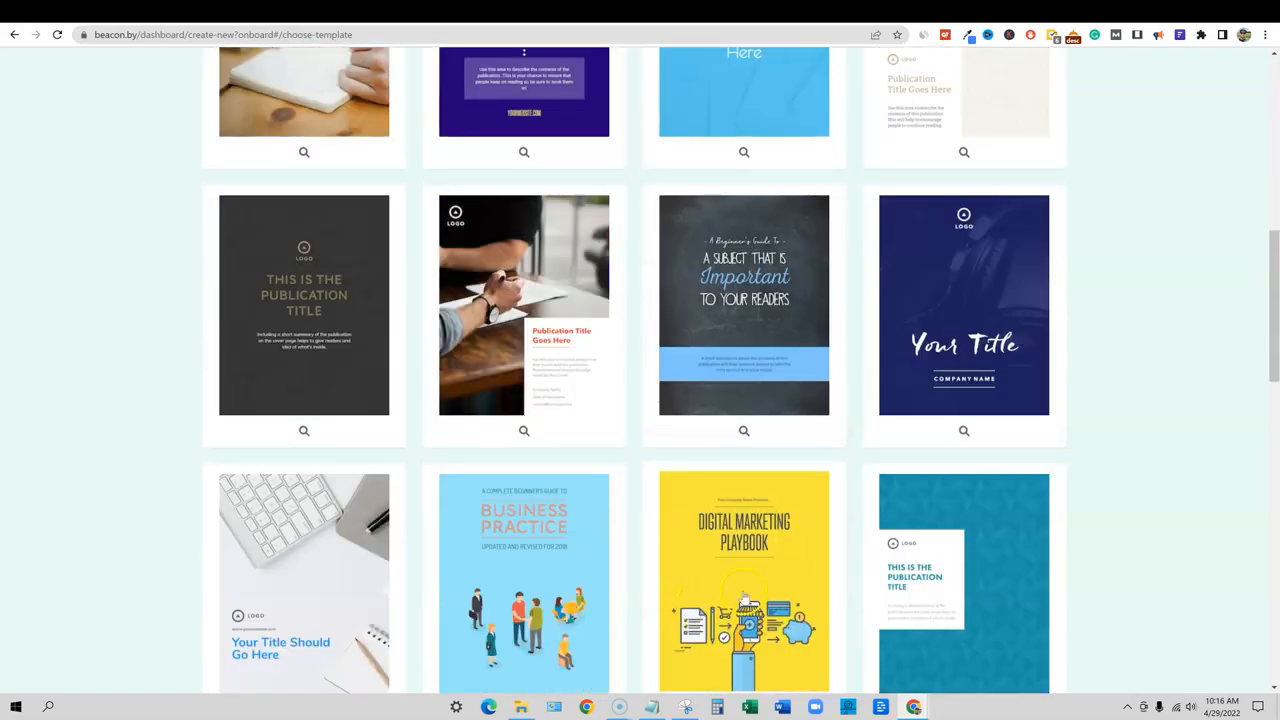
scroll("down", 3)
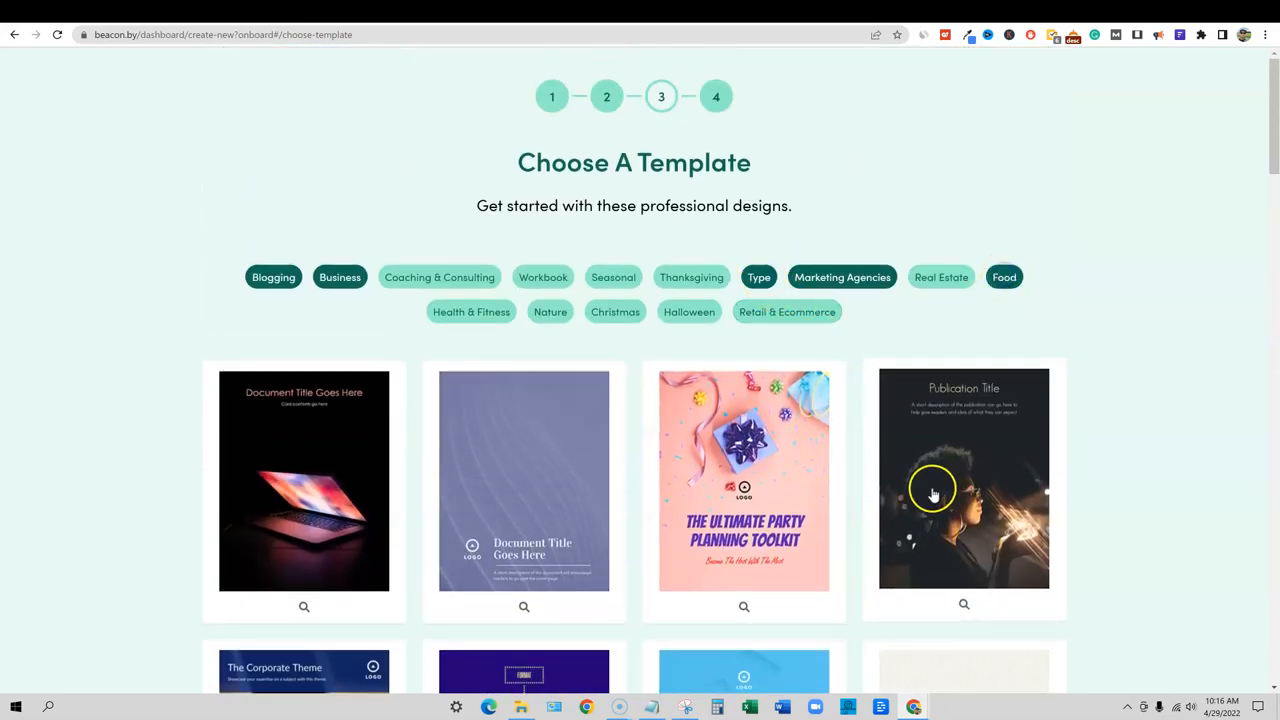
left_click(758, 276)
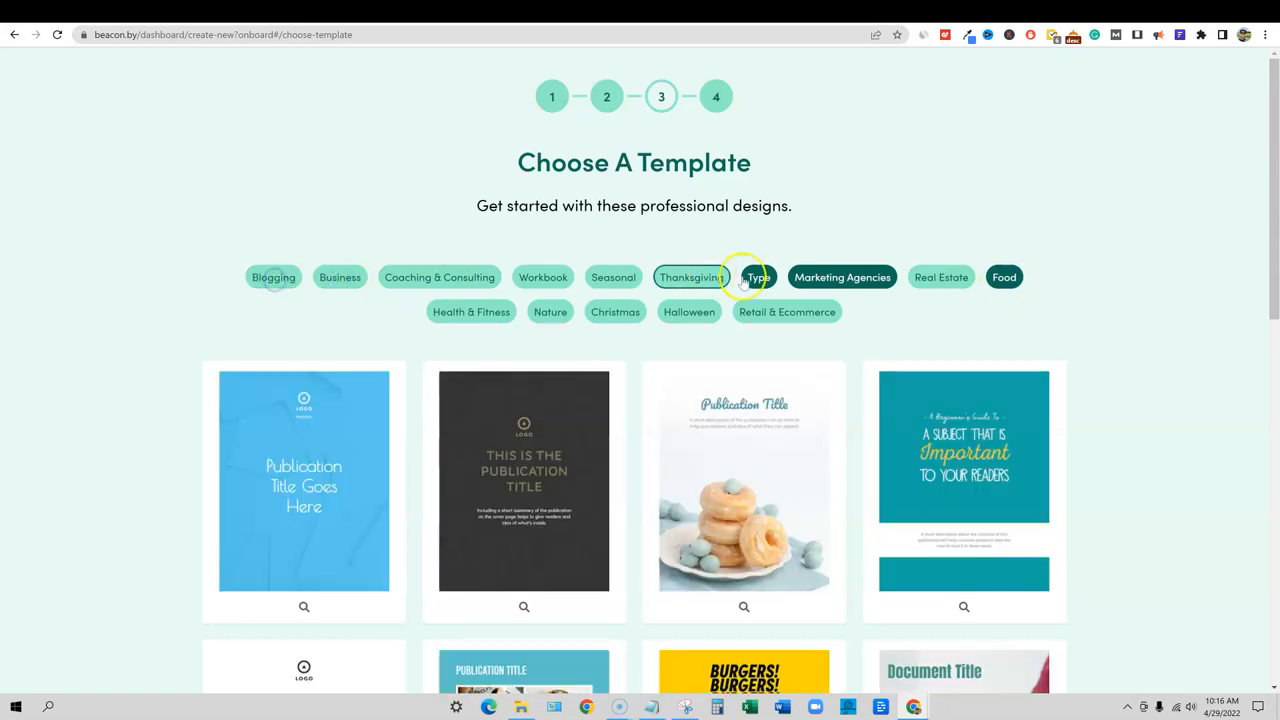
left_click(758, 276)
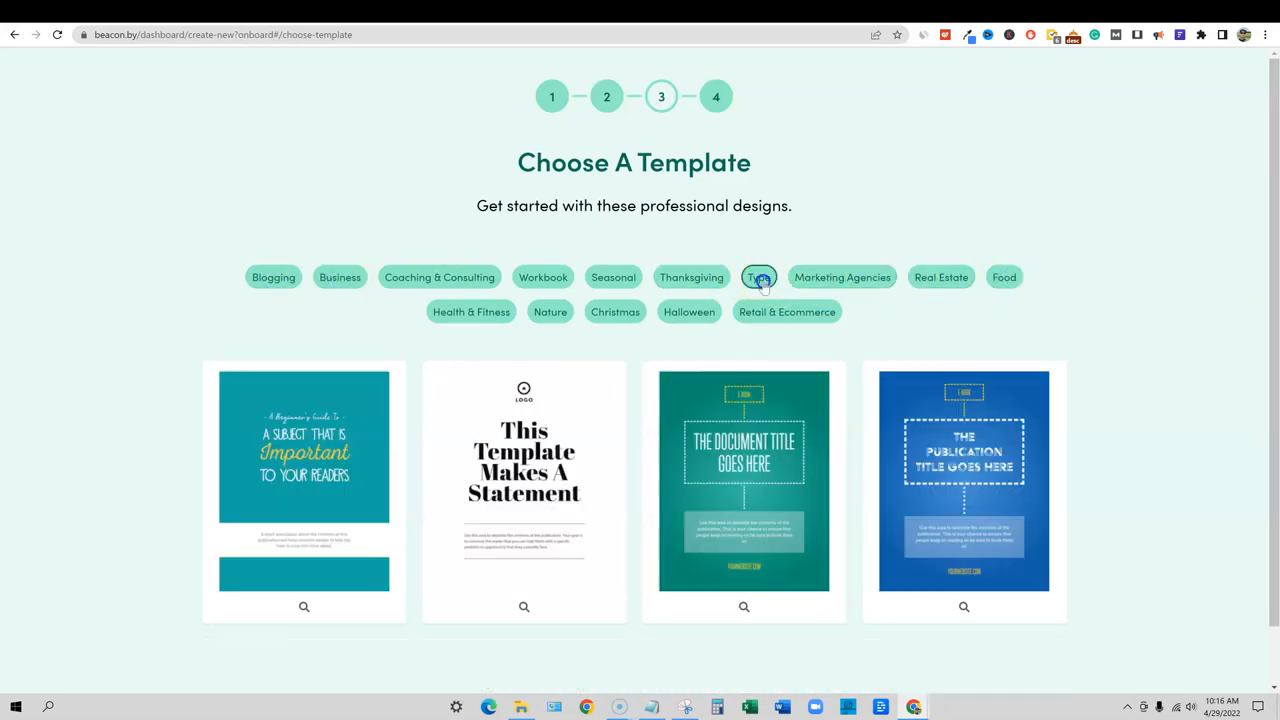
left_click(760, 276)
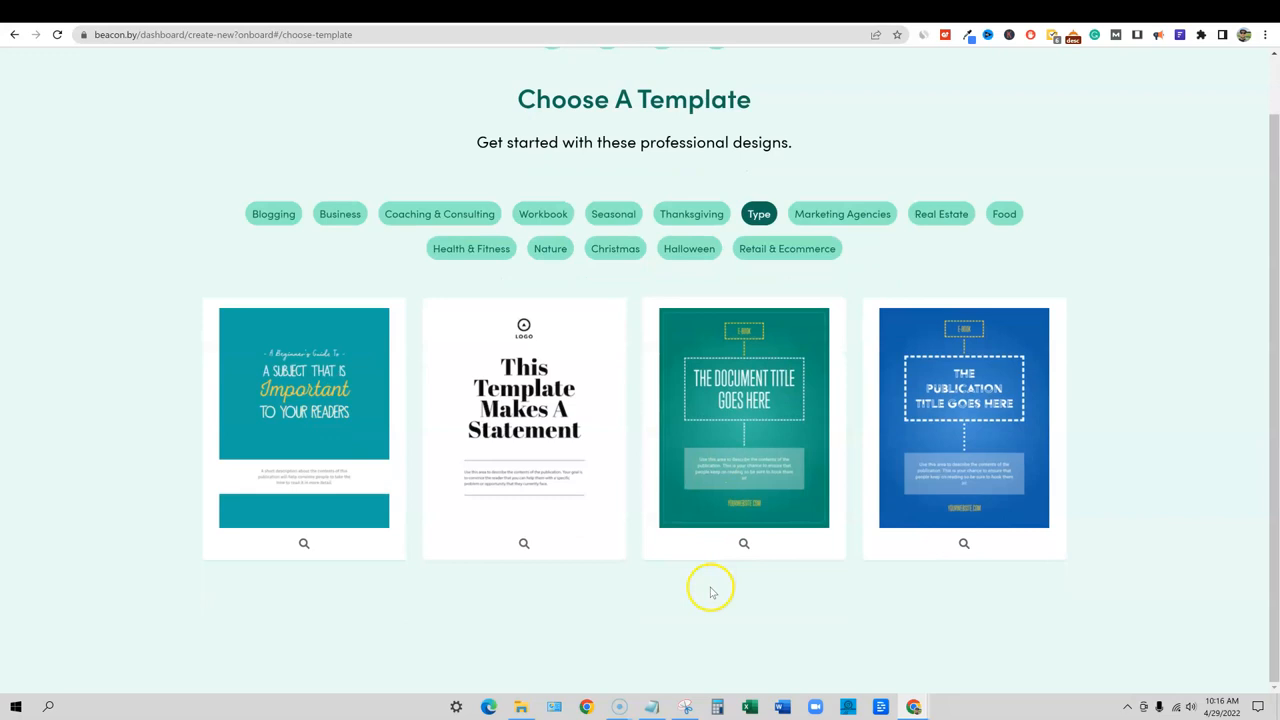
mouse_move(712, 592)
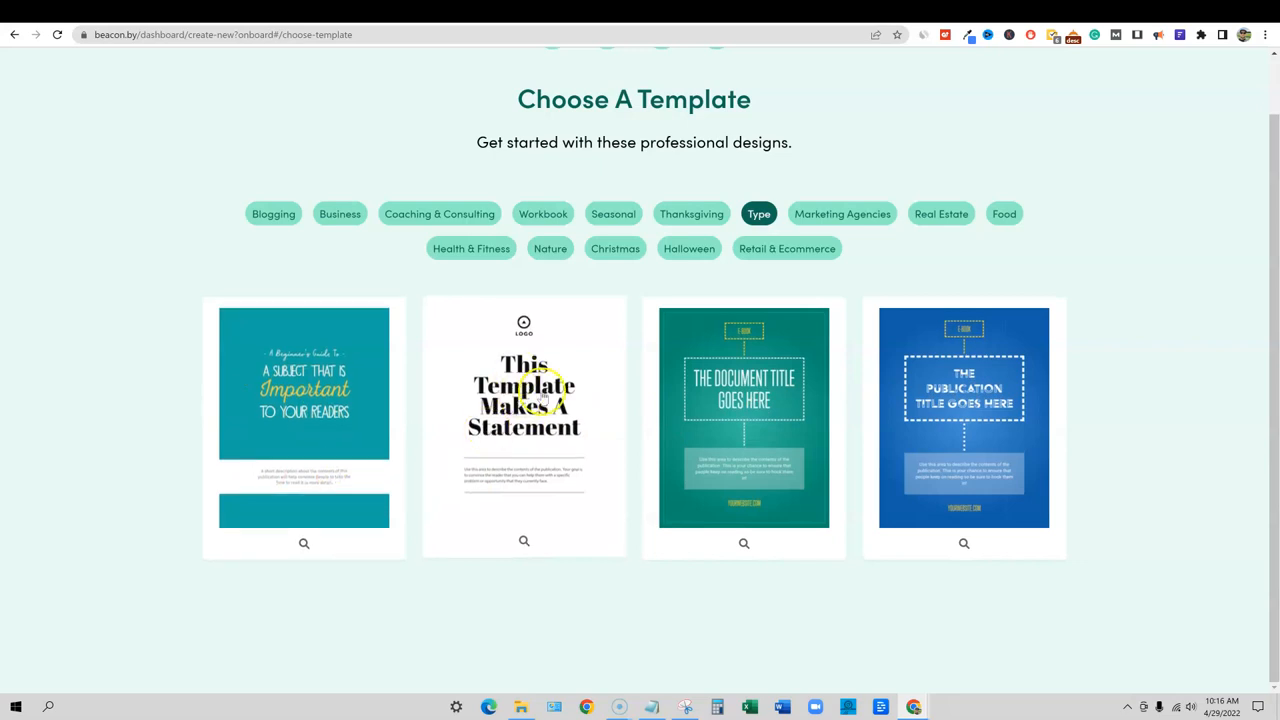
mouse_move(550, 356)
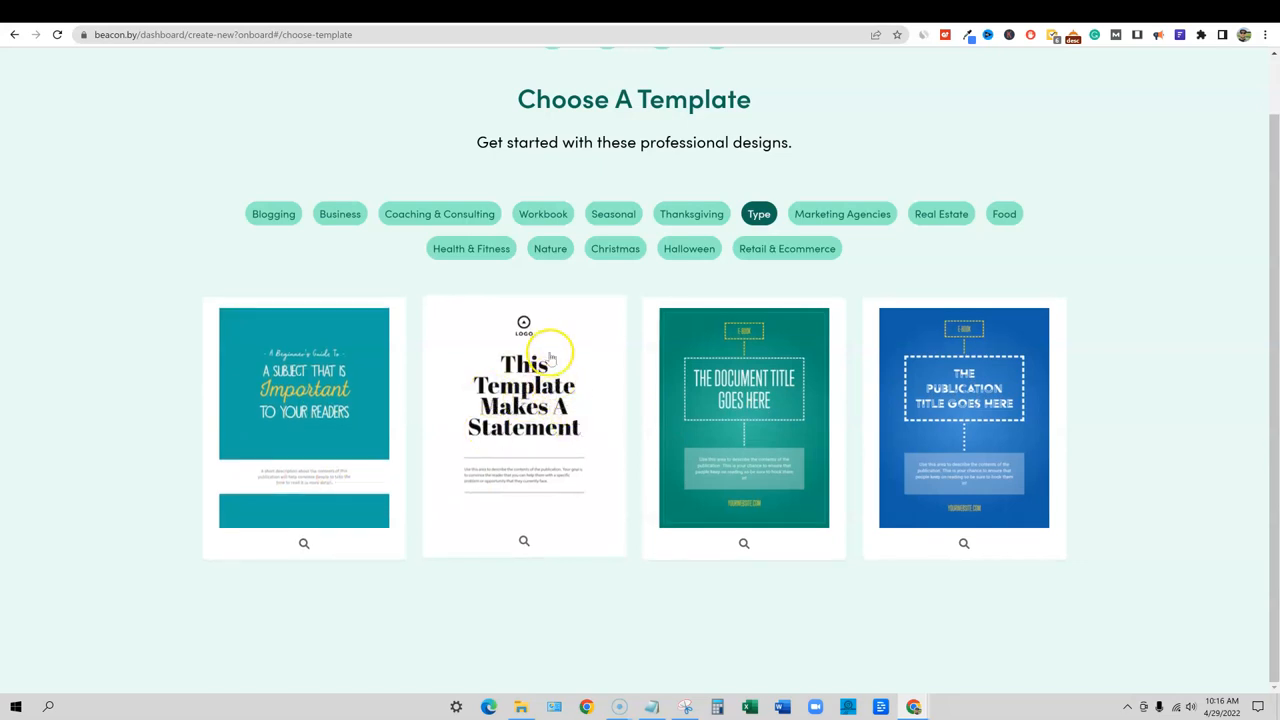
mouse_move(922, 256)
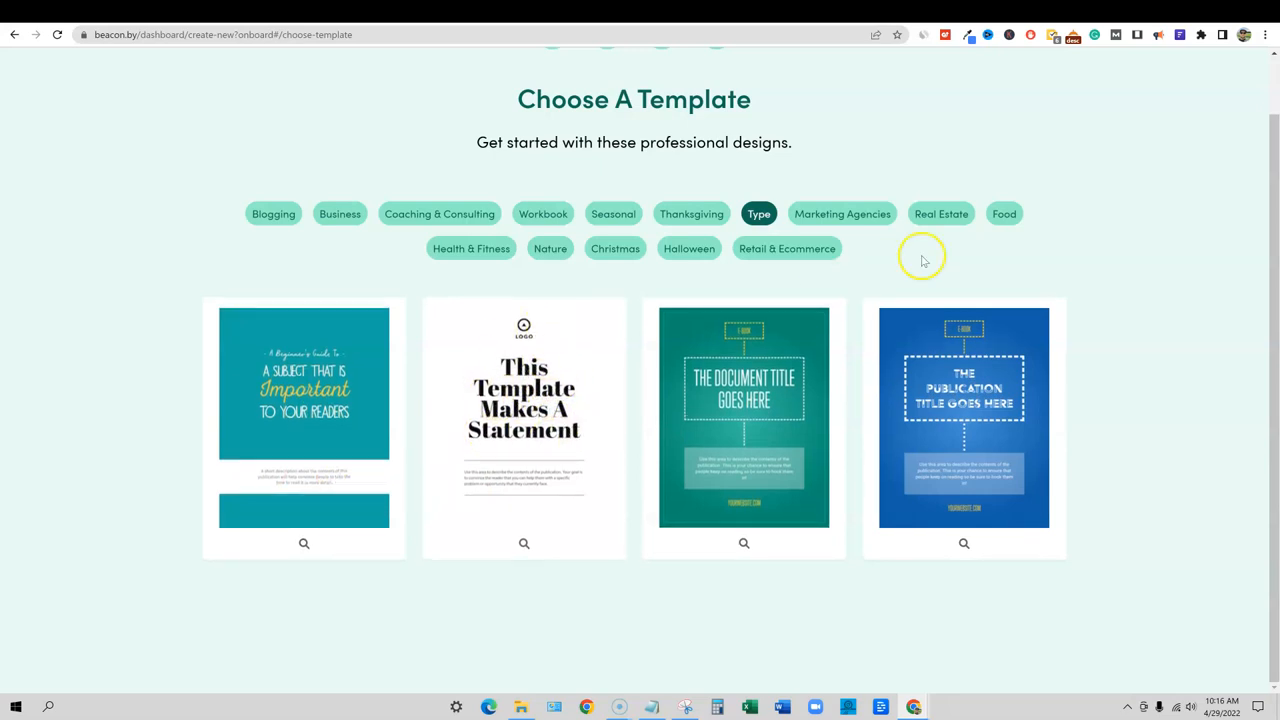
left_click(842, 212)
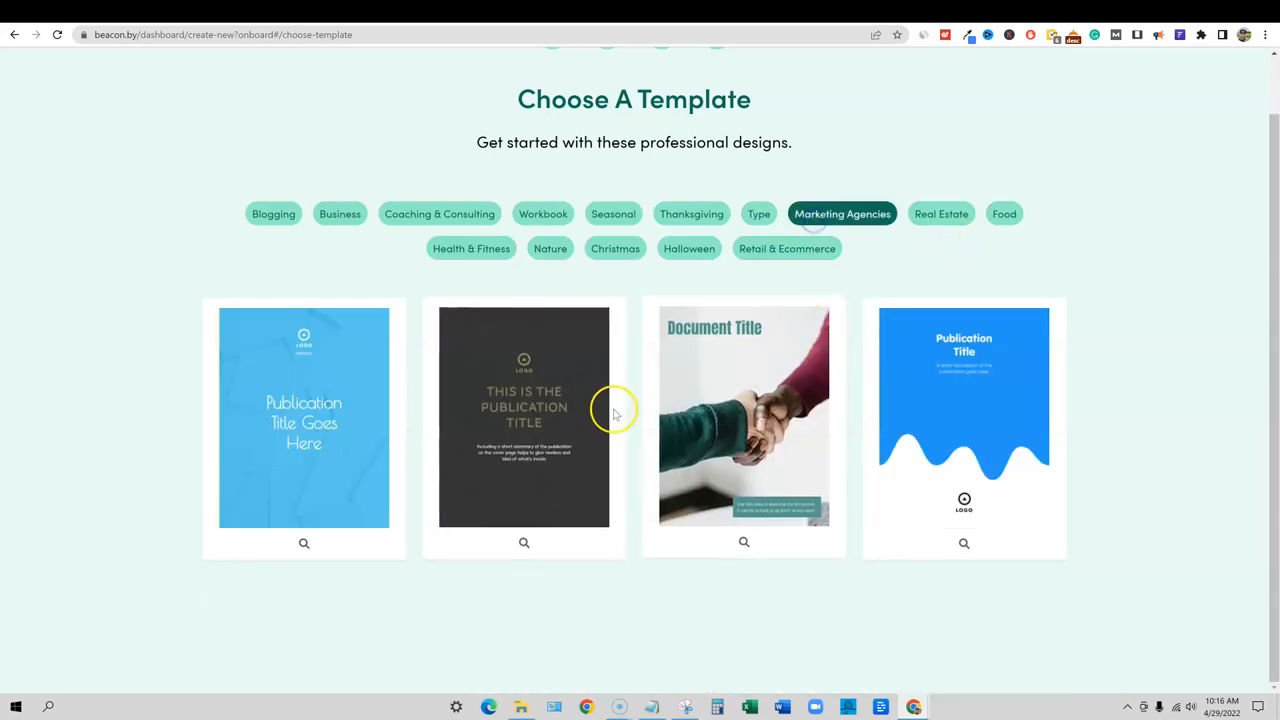
left_click(1004, 212)
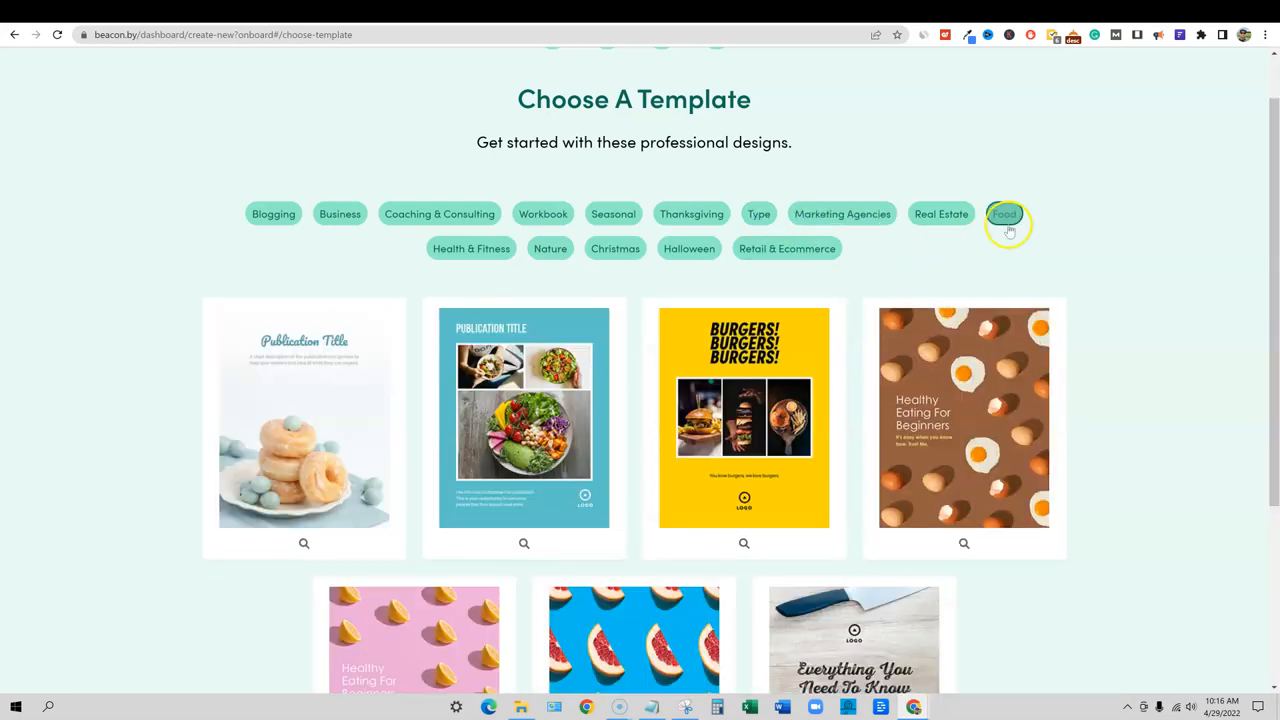
left_click(1004, 212)
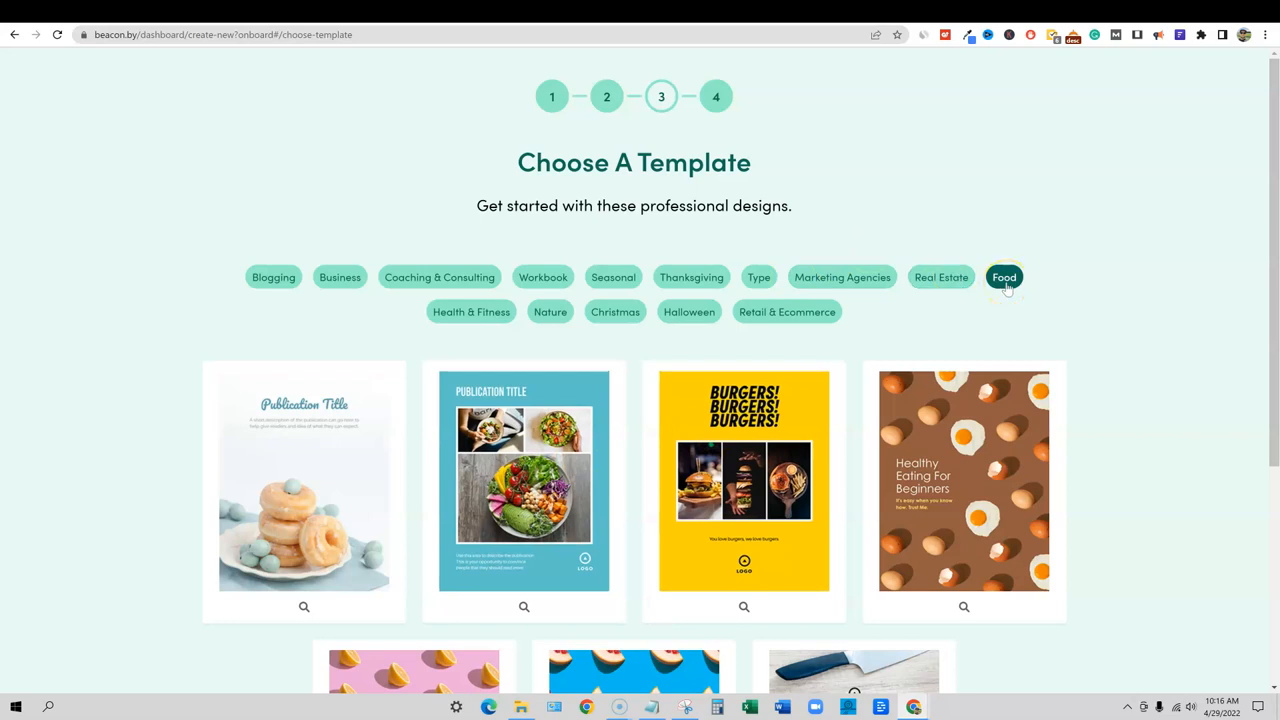
left_click(788, 312)
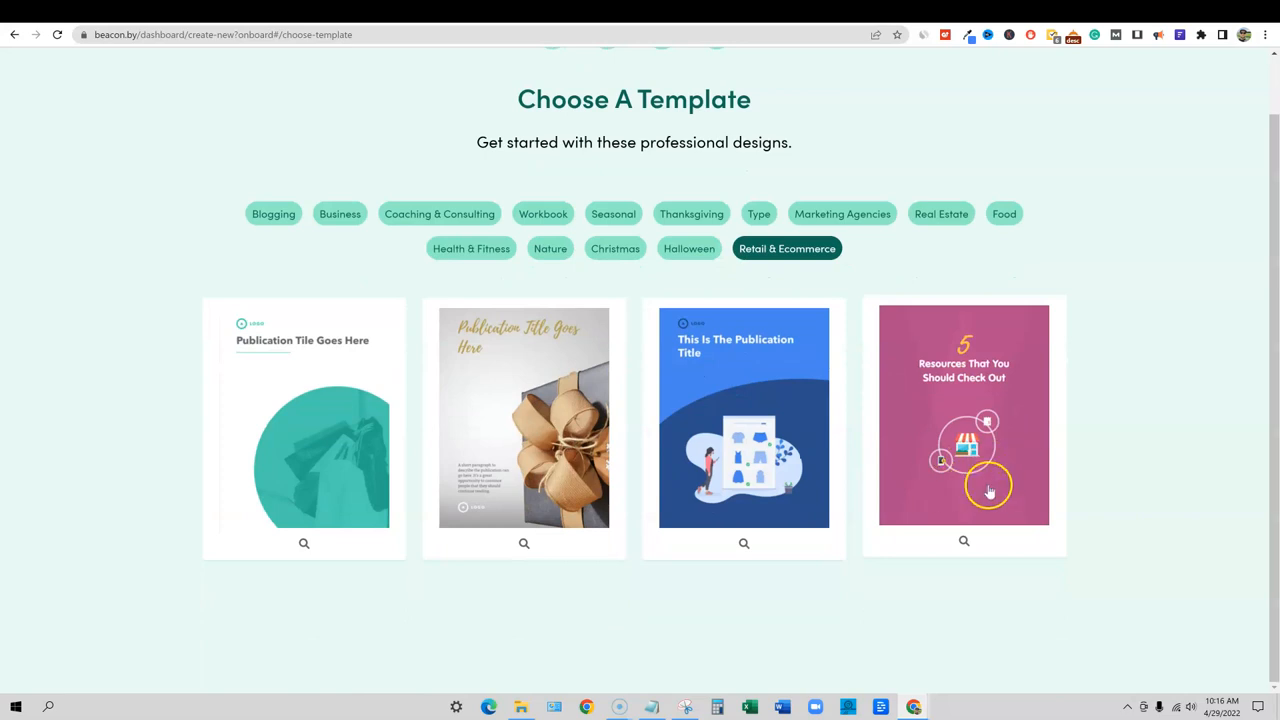
mouse_move(1020, 480)
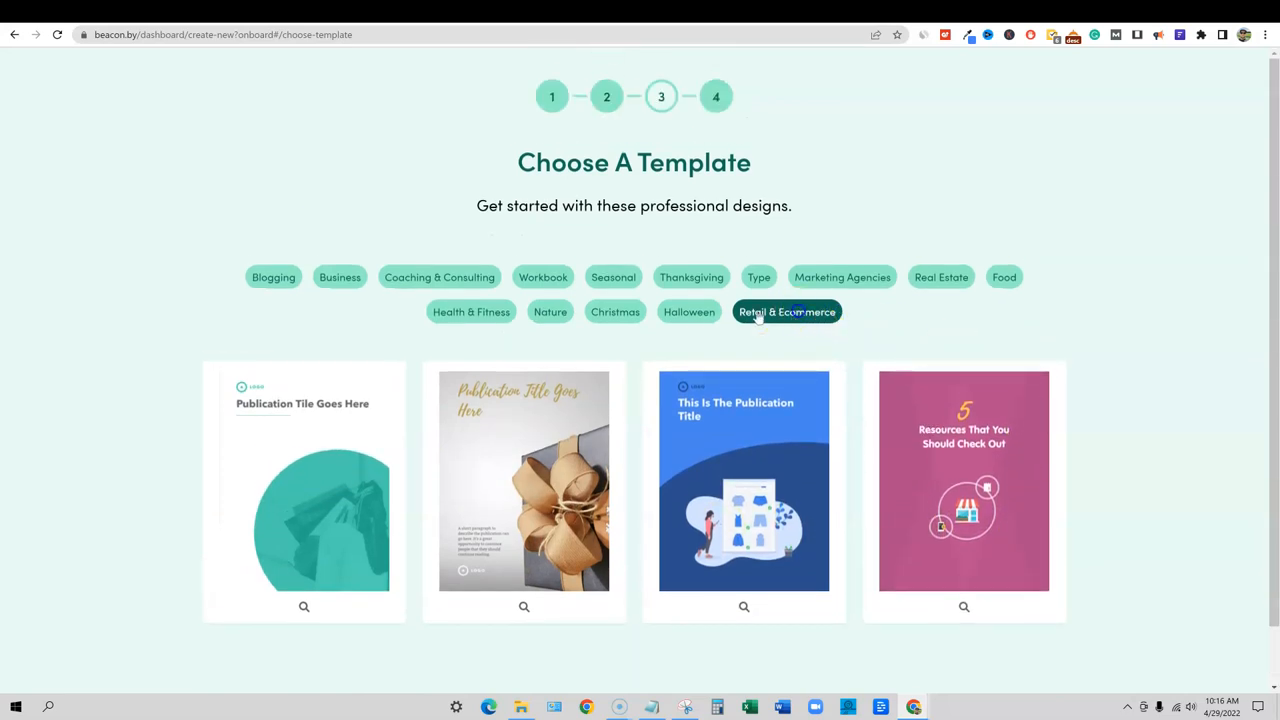
scroll("down", 3)
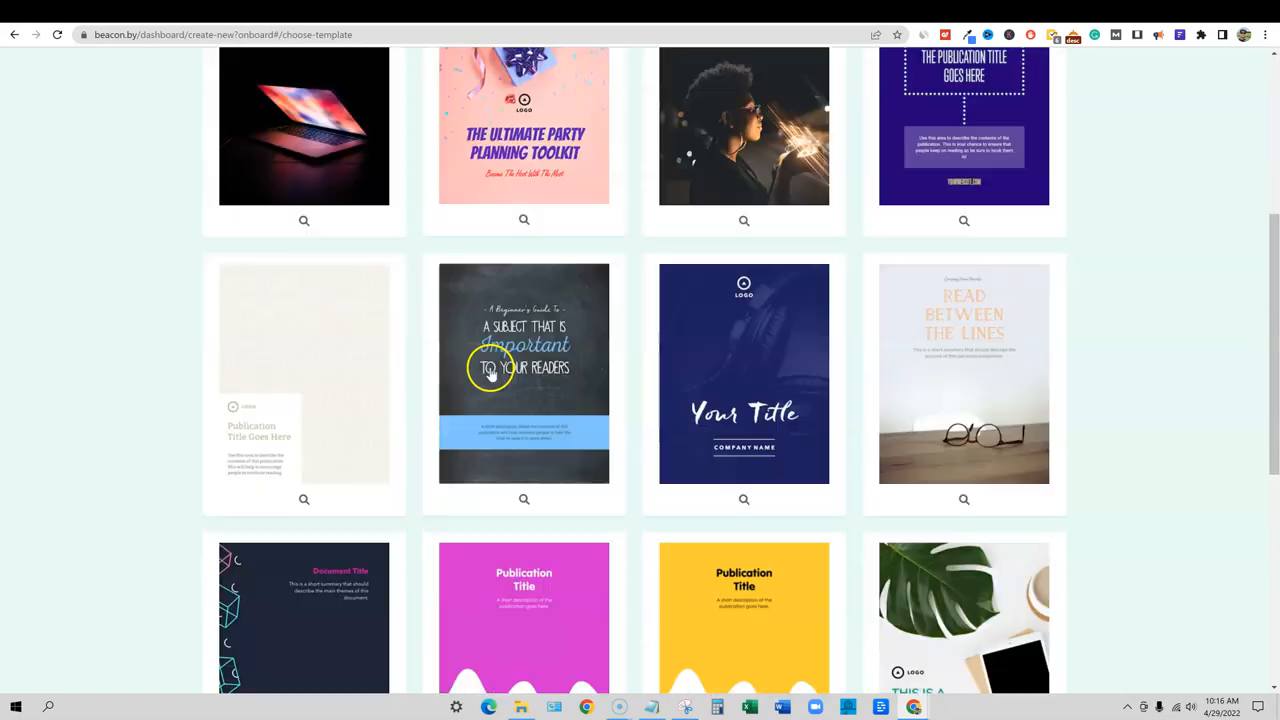
scroll("down", 3)
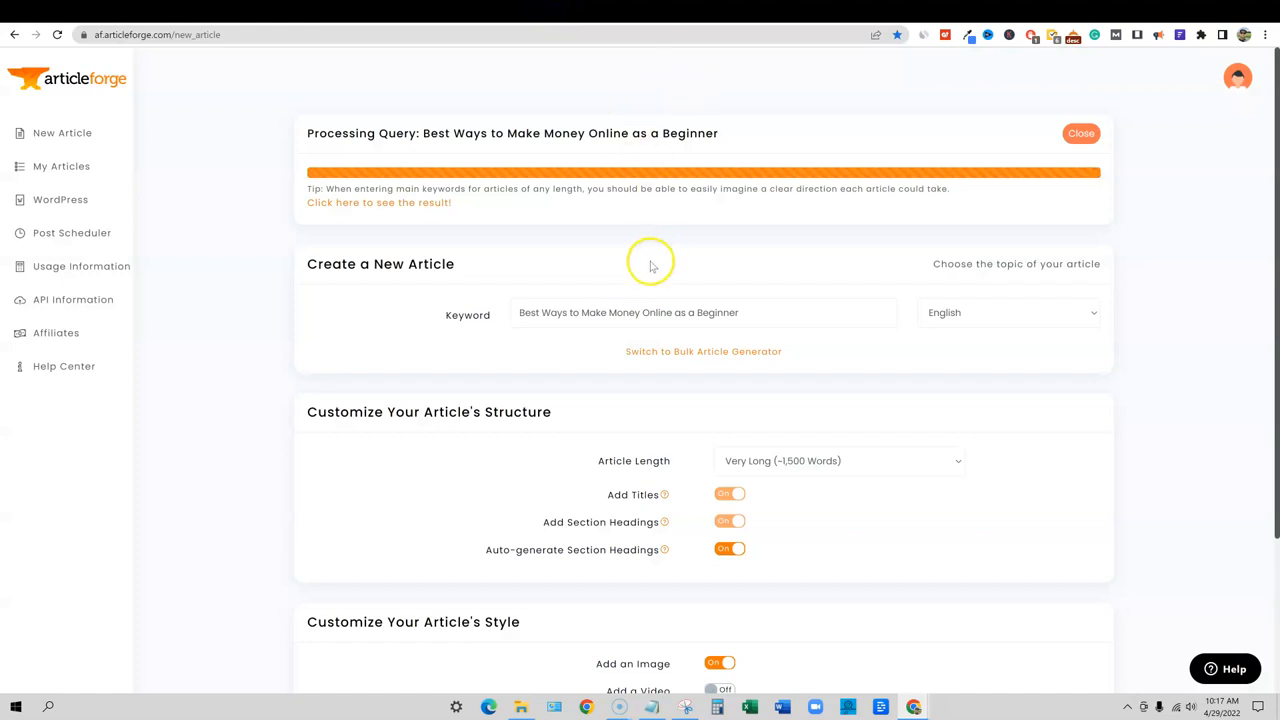
mouse_move(428, 136)
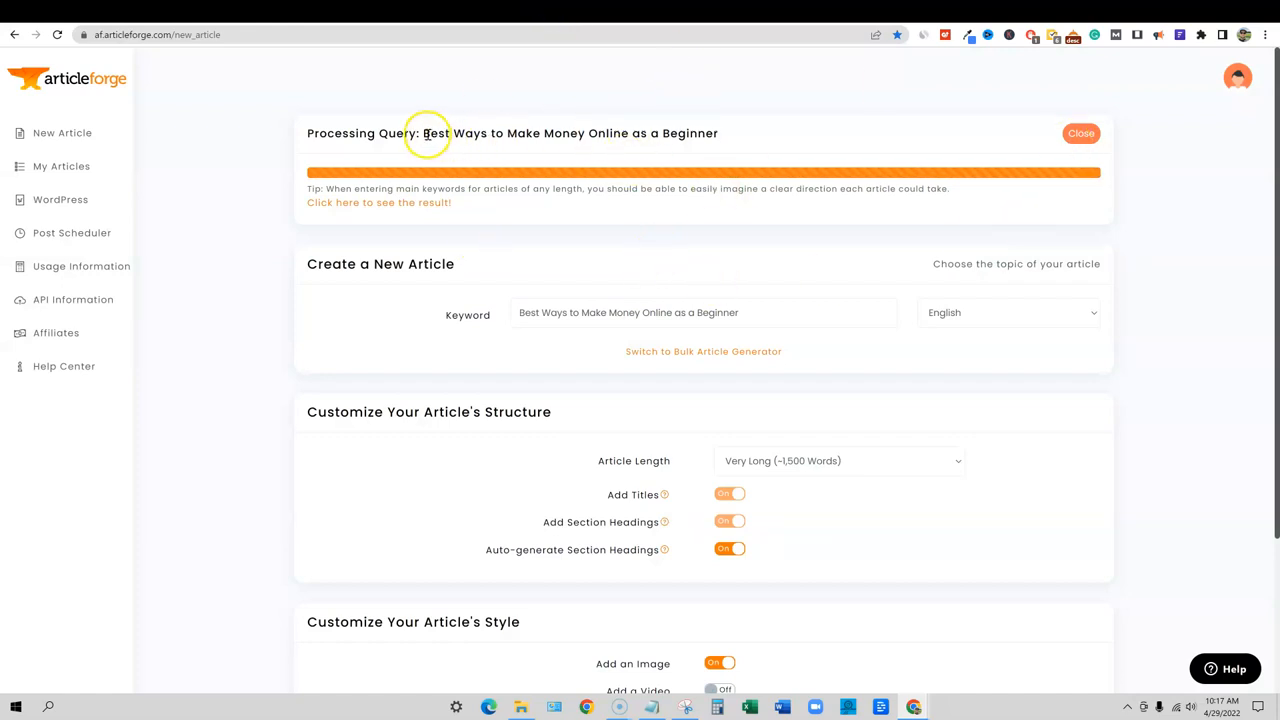
Select the query title 'Best Ways to Make Money Online as a Beginner' to copy it
left_click_drag(424, 132, 718, 132)
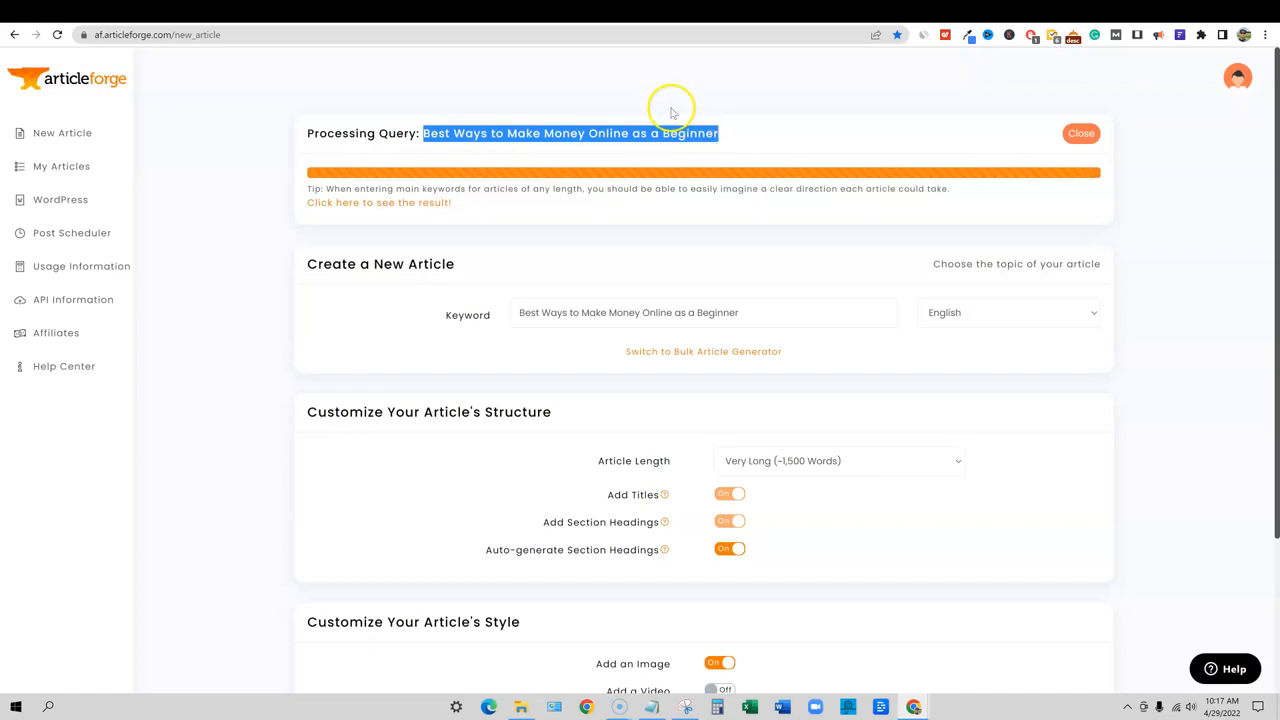
mouse_move(656, 96)
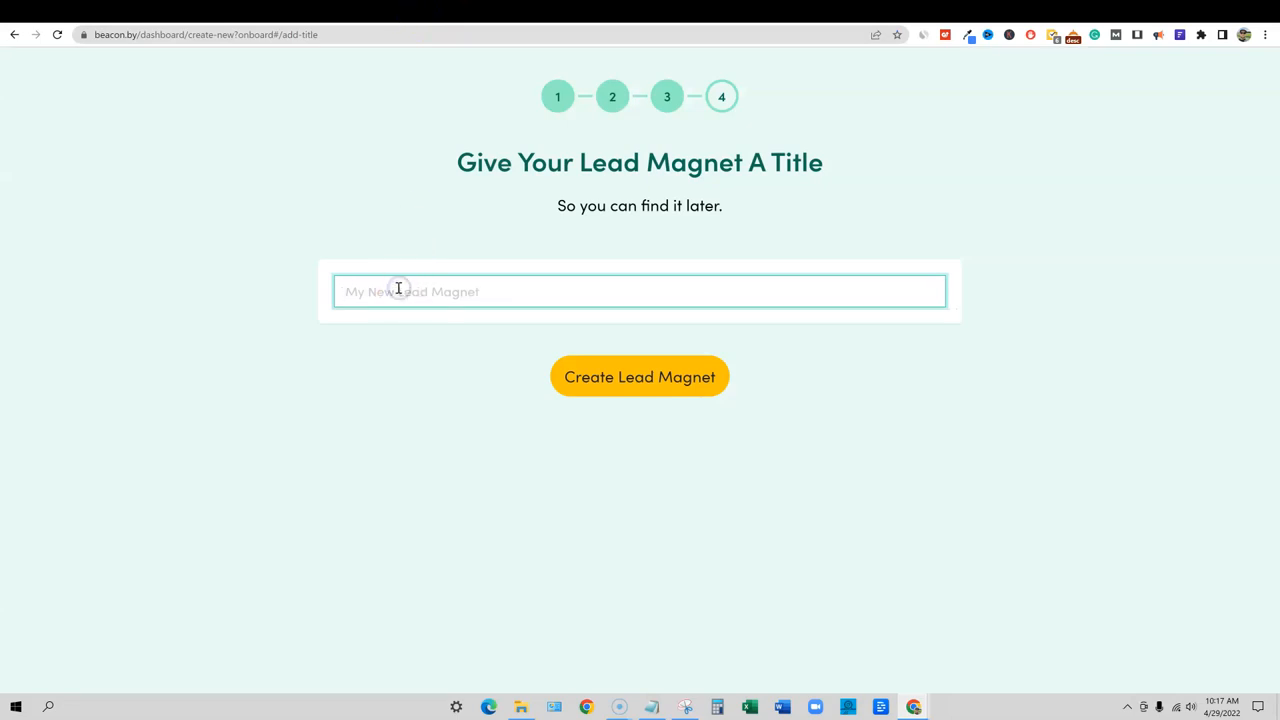
Title the lead magnet 'Best Ways to Make Money Online as a Beginner' and create it
type("Best Ways to Make Money Online as a Beginner")
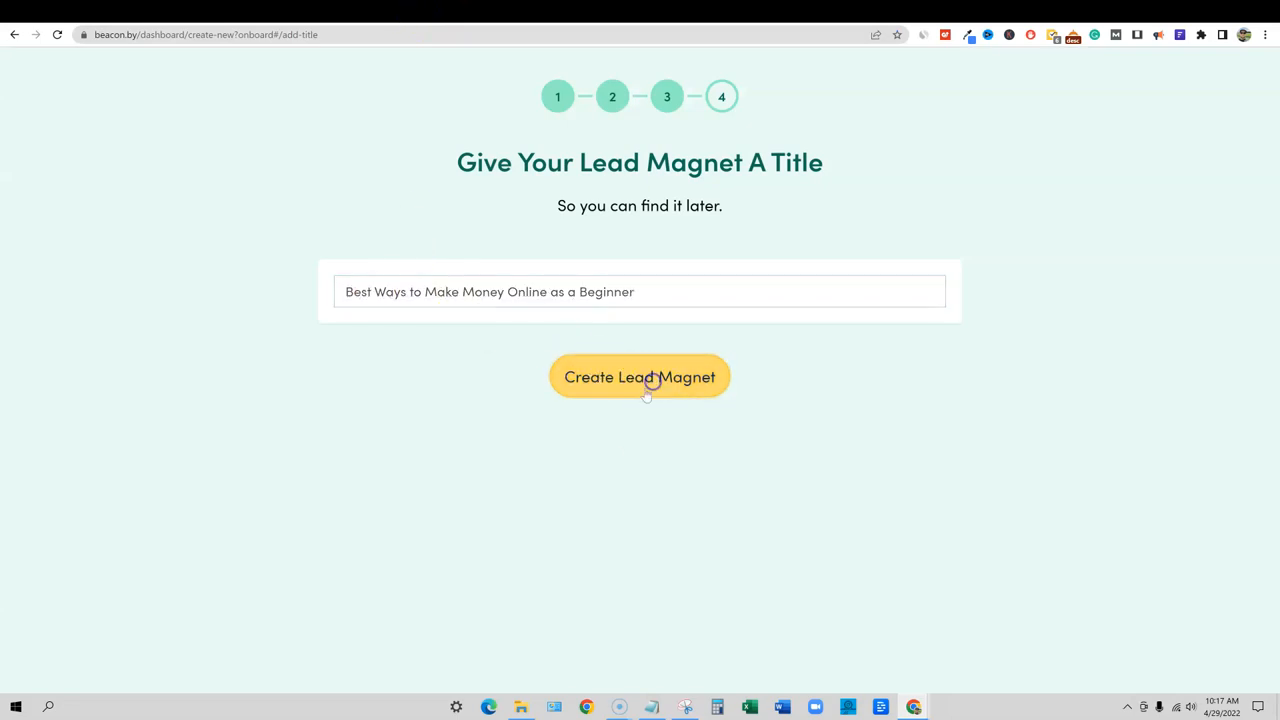
left_click(640, 376)
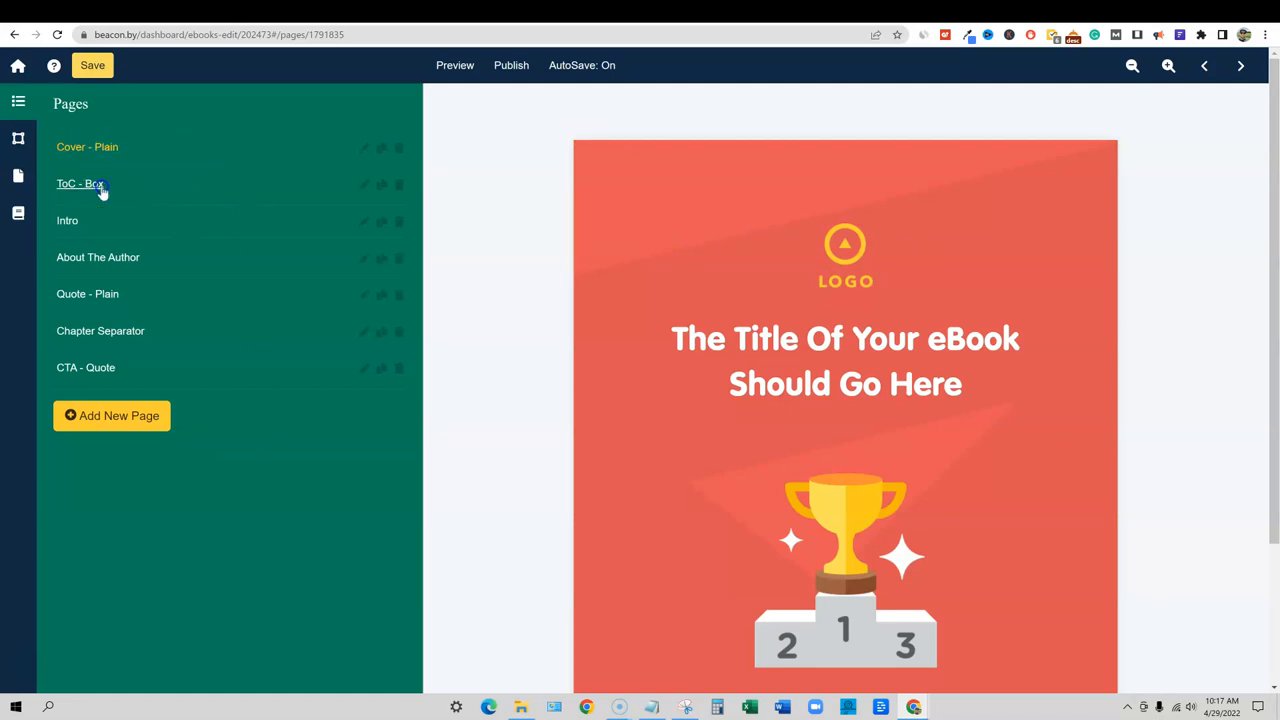
Browse the ToC, Introduction and About The Author pages, opening the image upload dialog
left_click(80, 184)
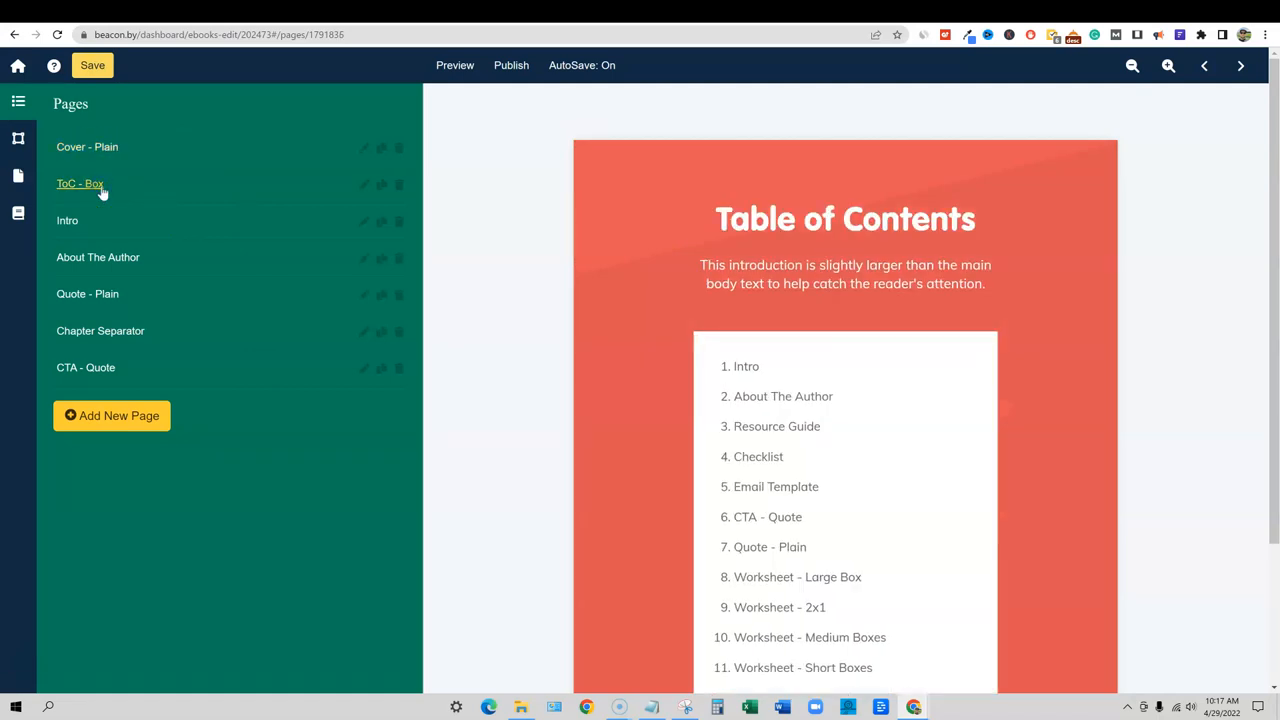
left_click(68, 220)
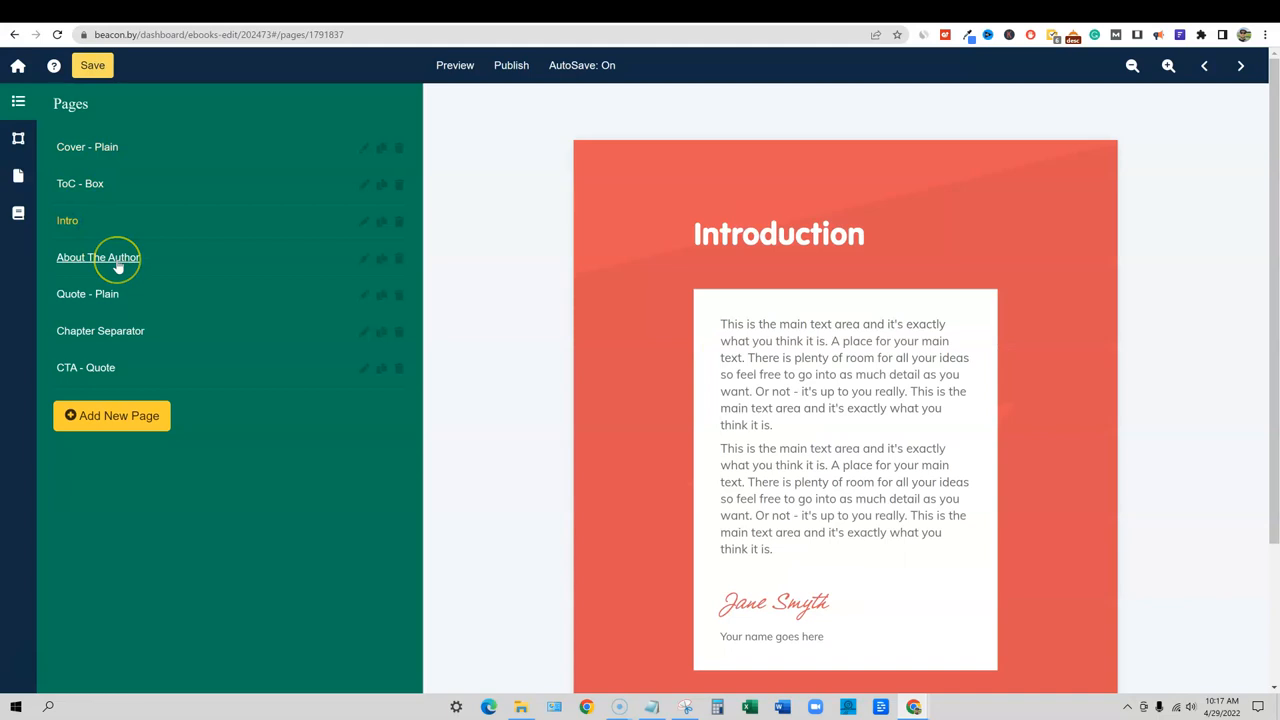
left_click(800, 344)
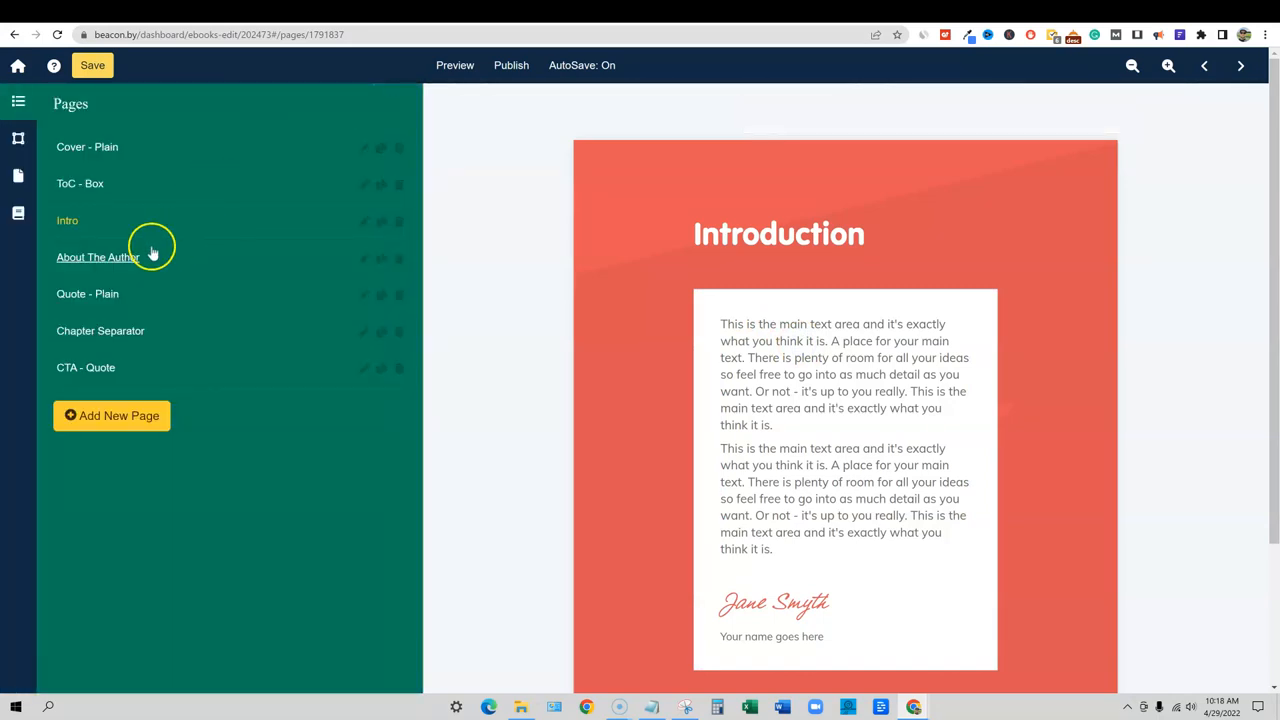
left_click(98, 256)
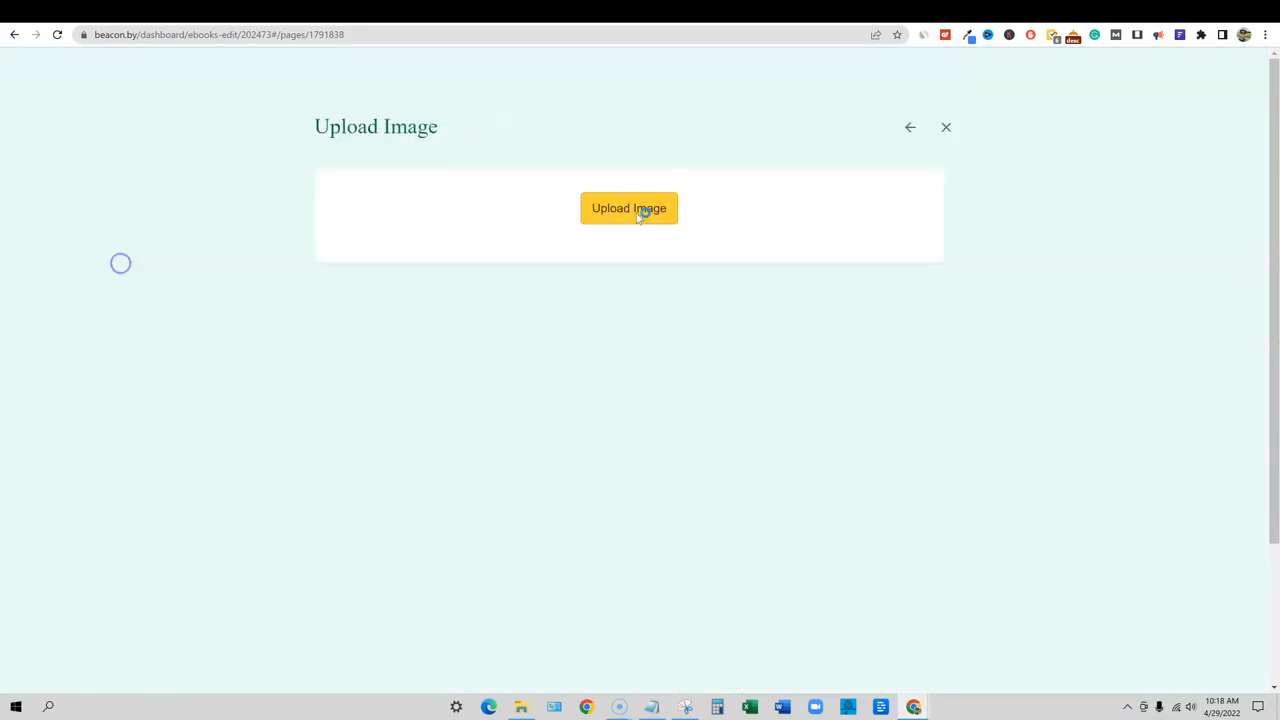
Upload a photo to the About The Author page, then view the Quote and Chapter Separator pages
left_click(628, 208)
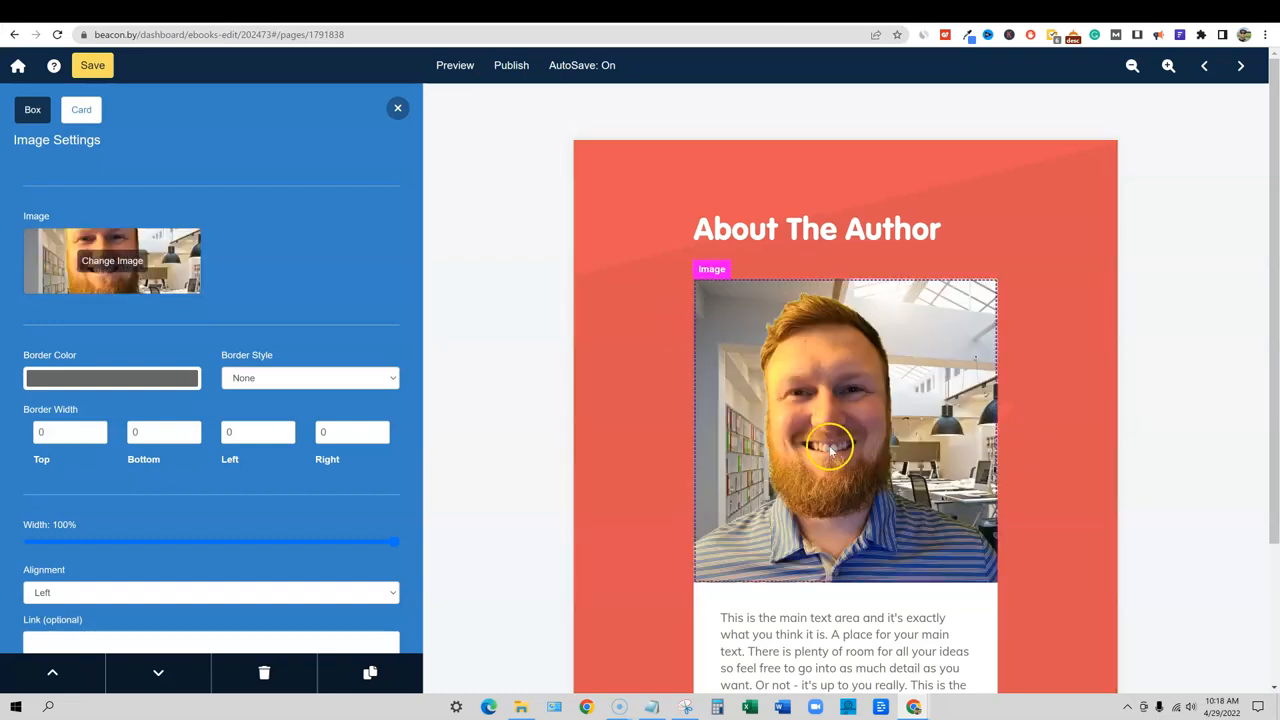
scroll("down", 3)
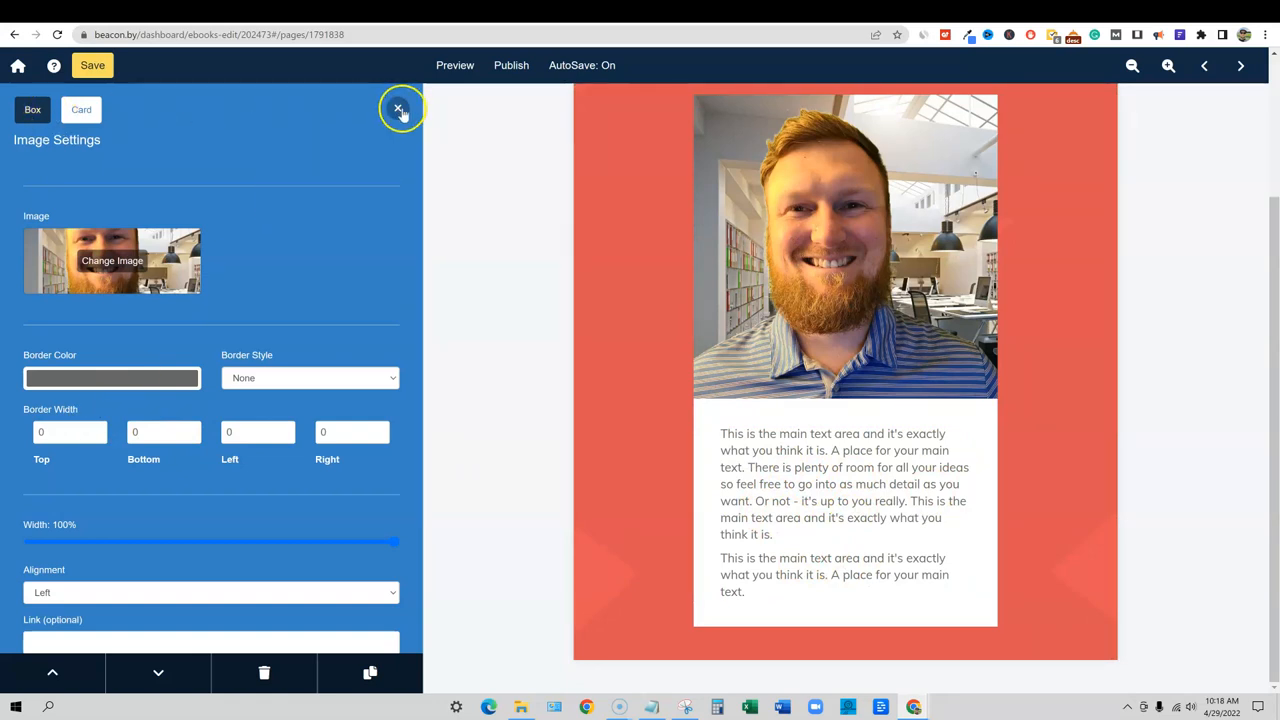
left_click(398, 108)
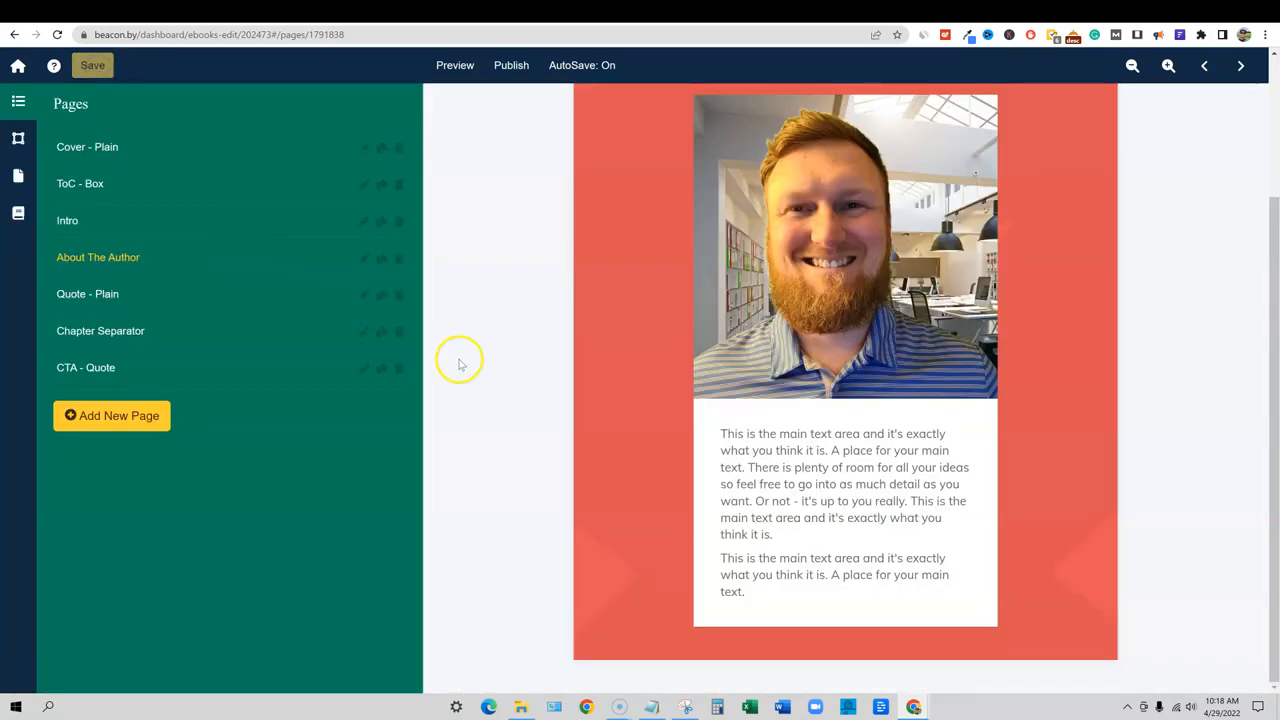
left_click(88, 292)
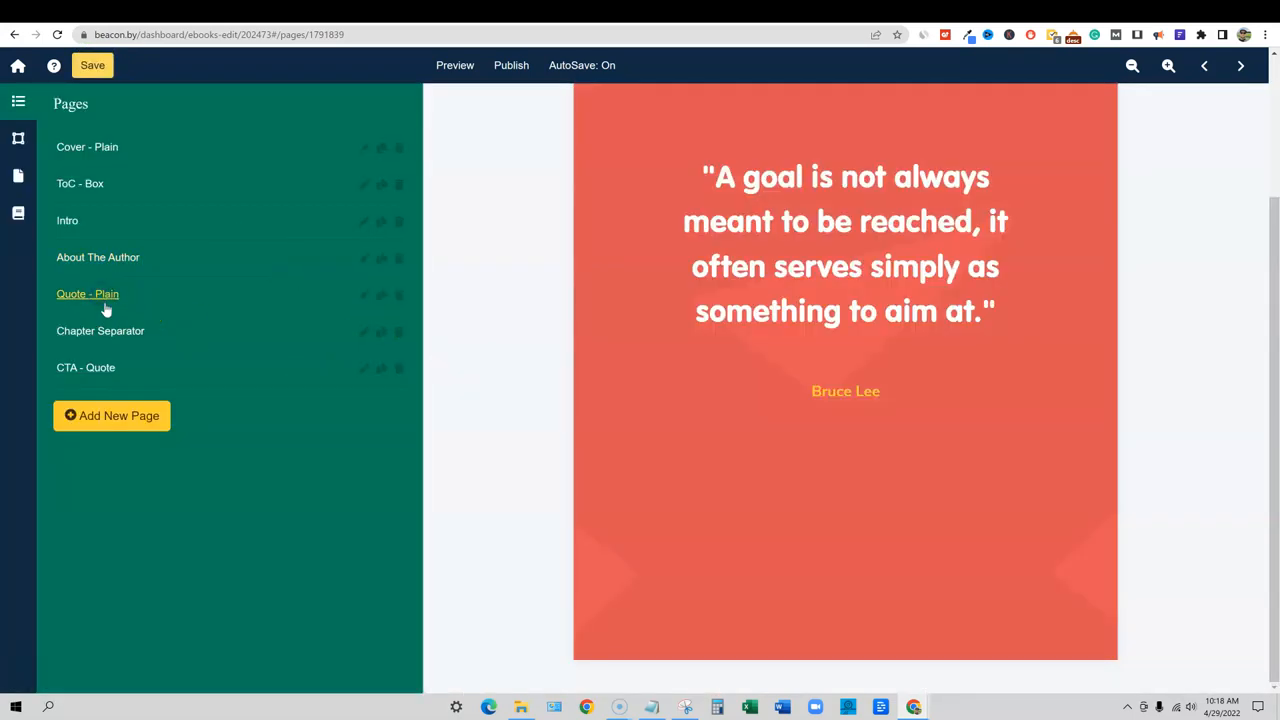
mouse_move(344, 400)
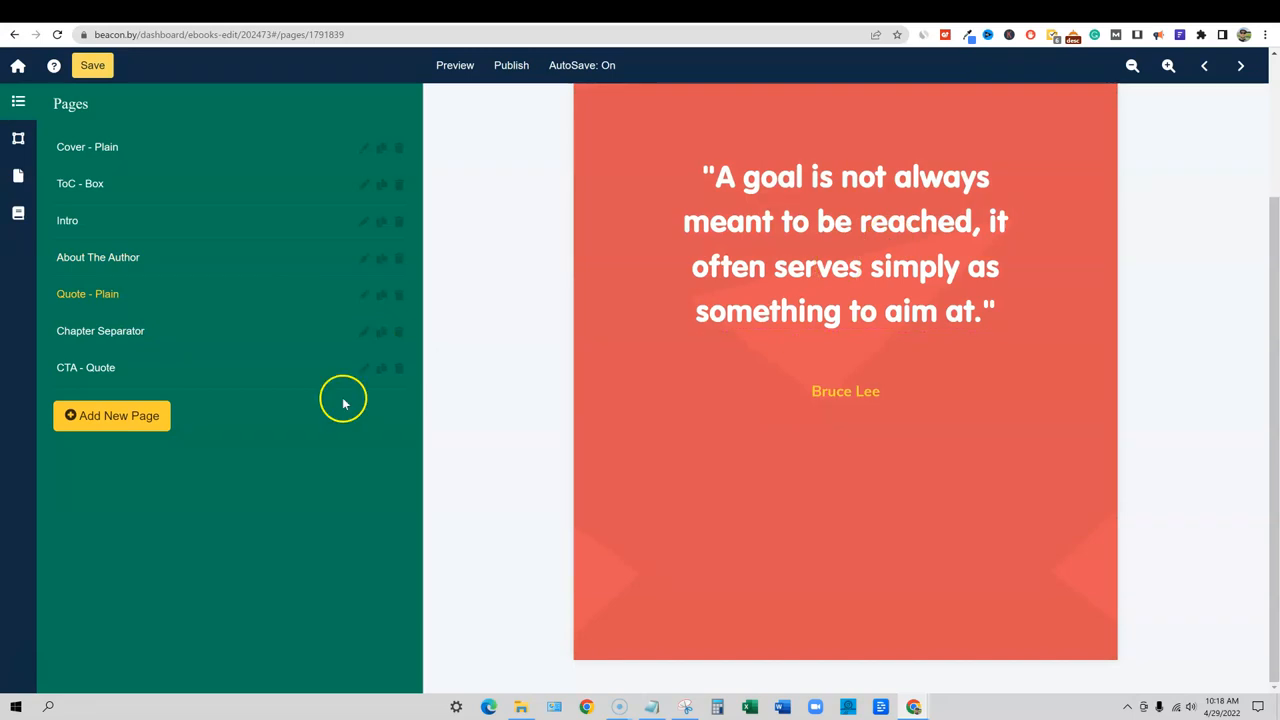
left_click(100, 330)
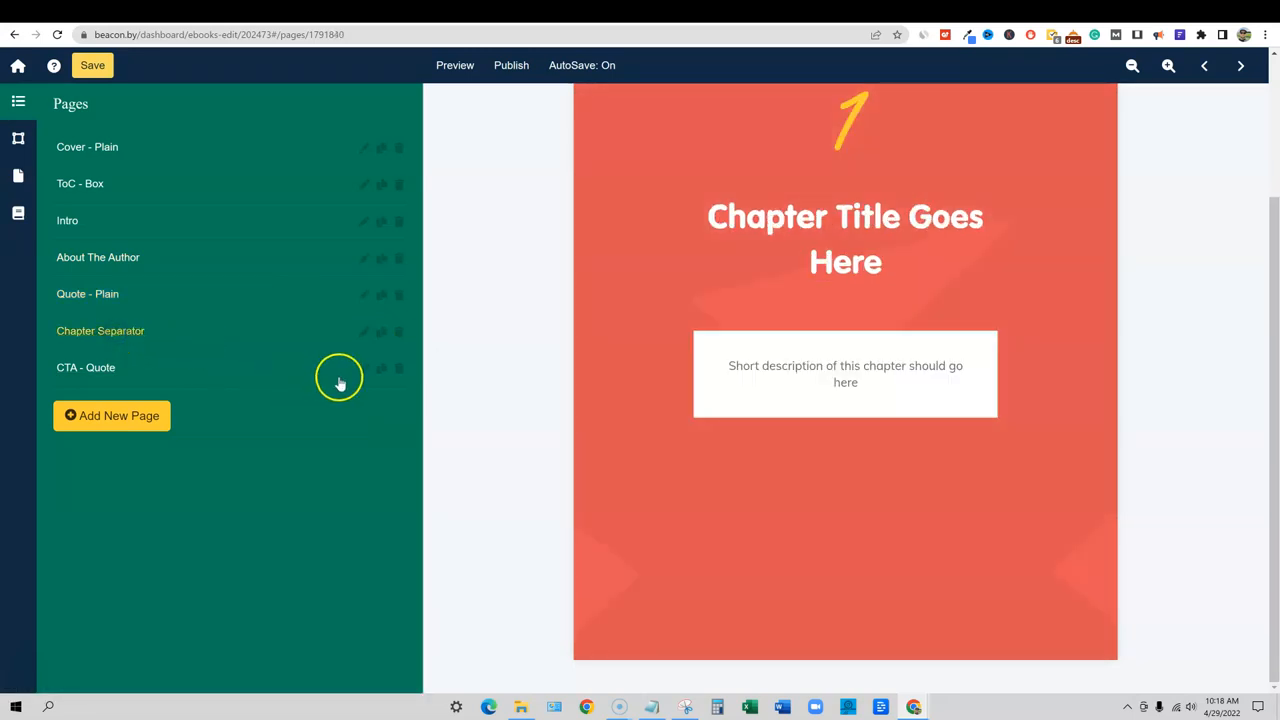
mouse_move(132, 416)
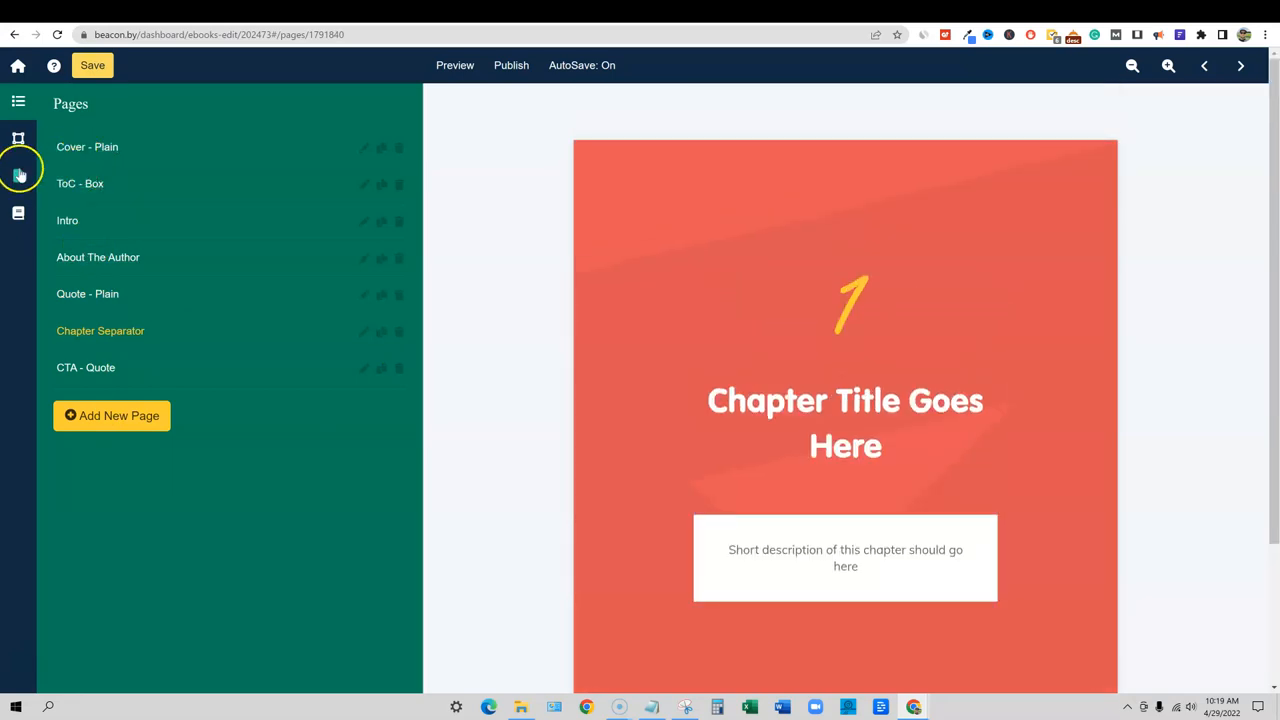
Retitle the Cover - Plain headline 'Best Ways to Make Money Online as a Beginner'
left_click(88, 148)
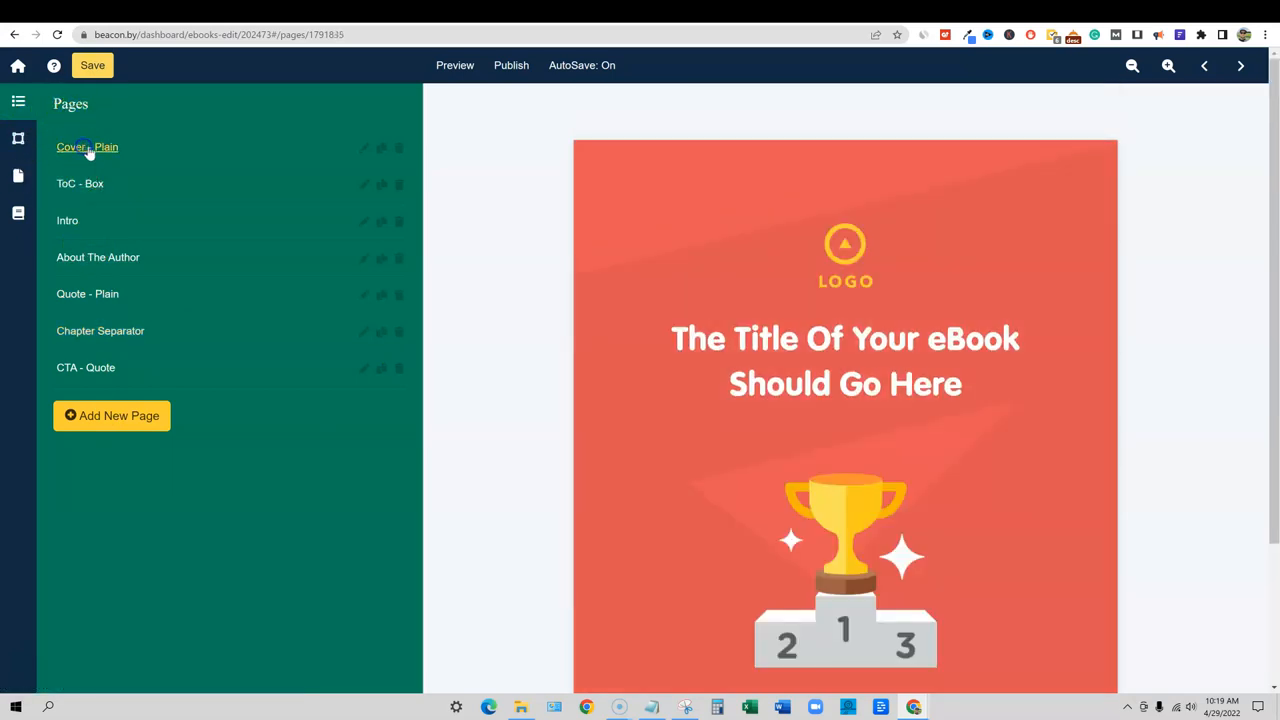
left_click(844, 360)
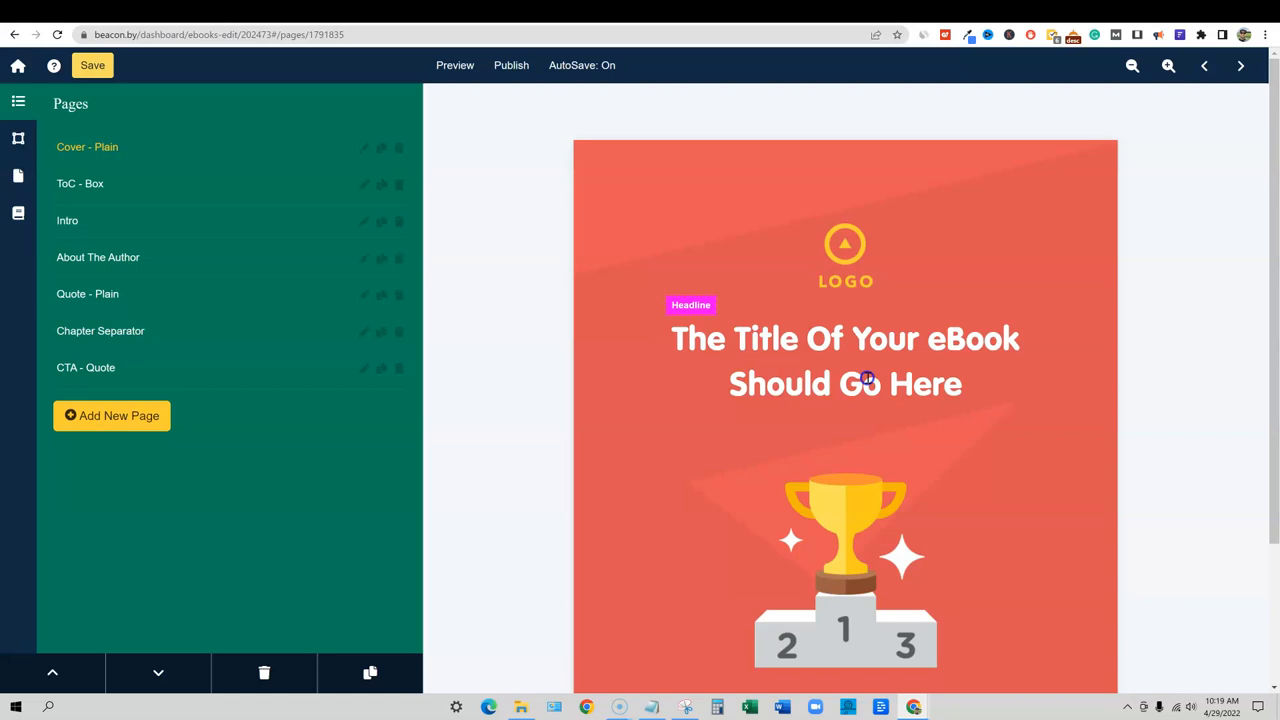
left_click(844, 360)
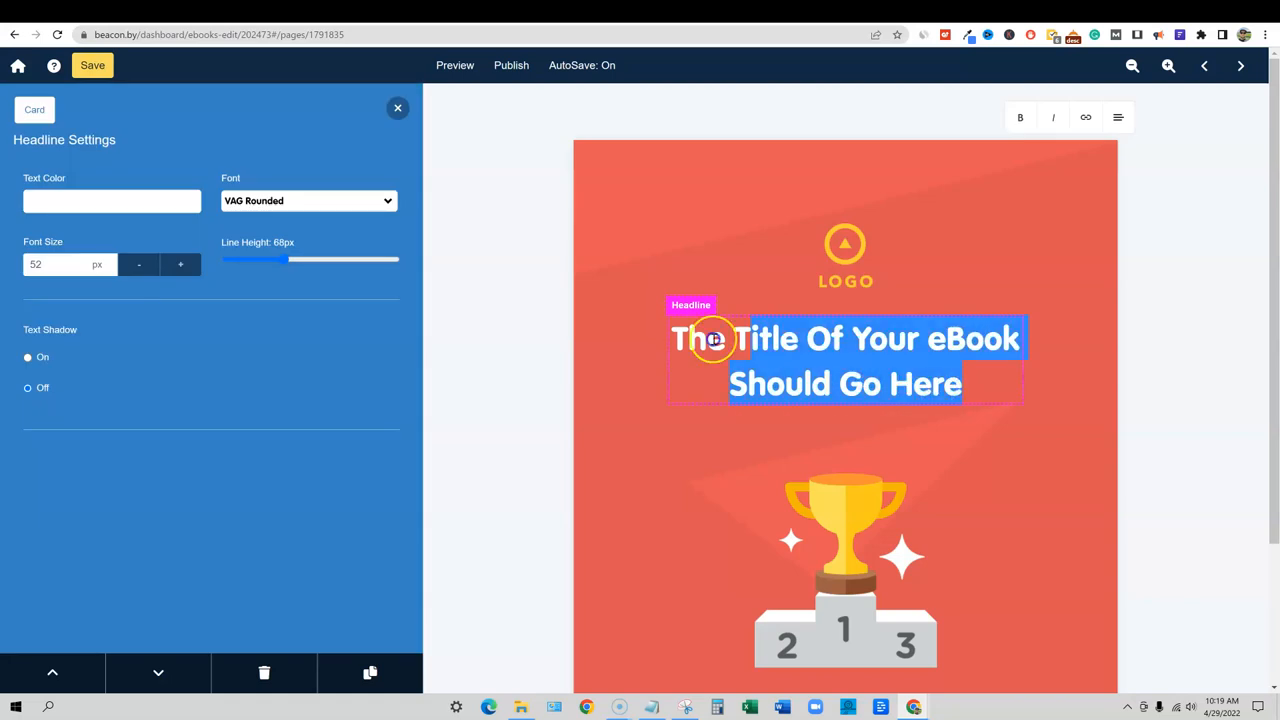
left_click(608, 330)
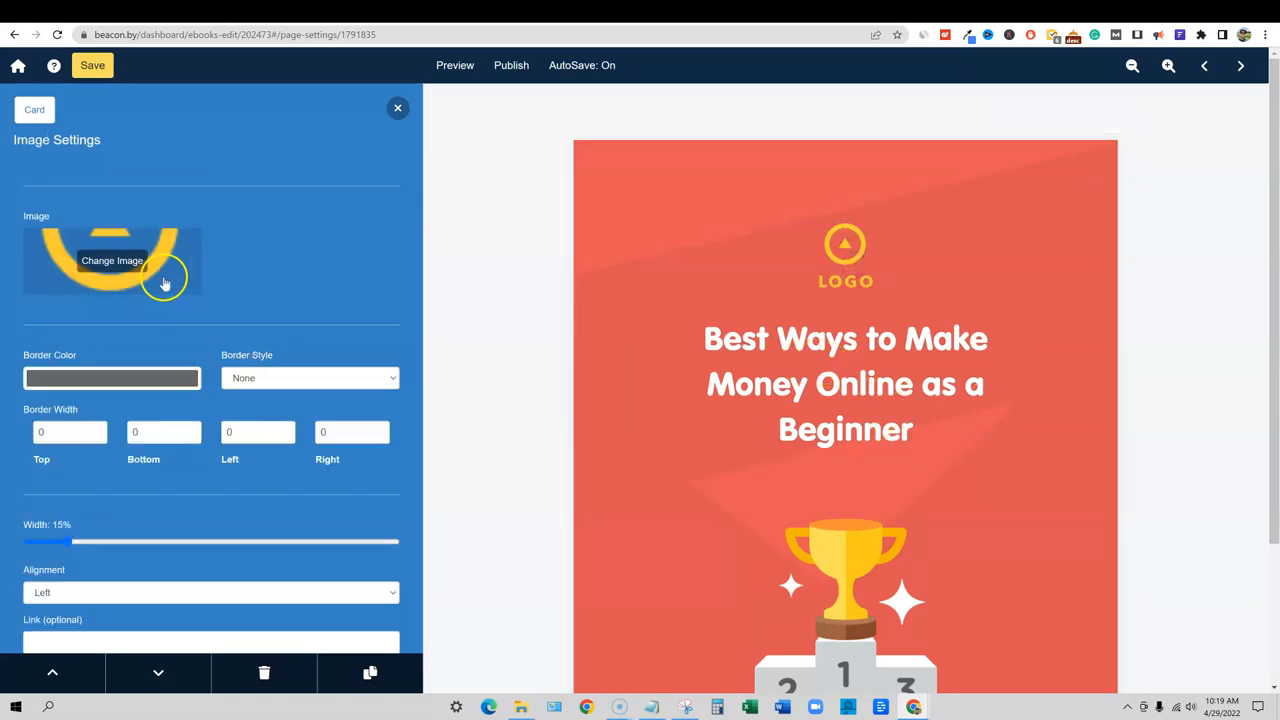
Replace the cover logo with the TEACH Me Money Methods image at 51% width
left_click(112, 260)
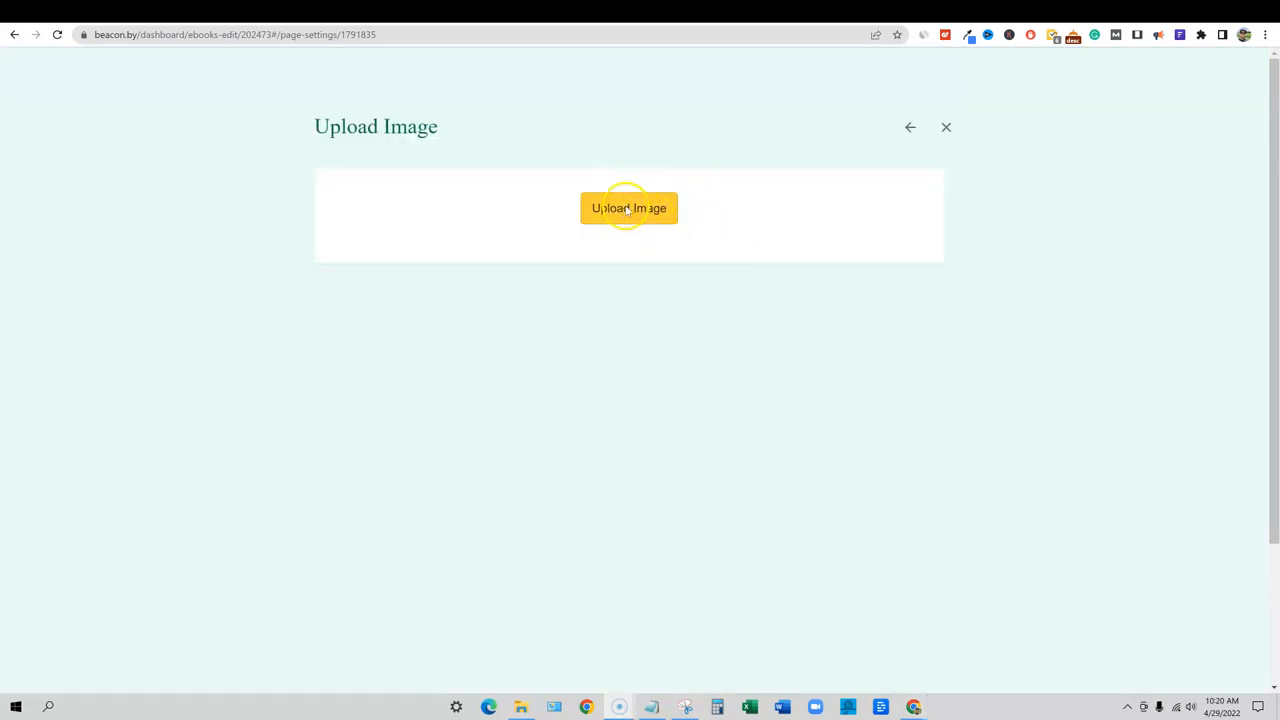
left_click(628, 208)
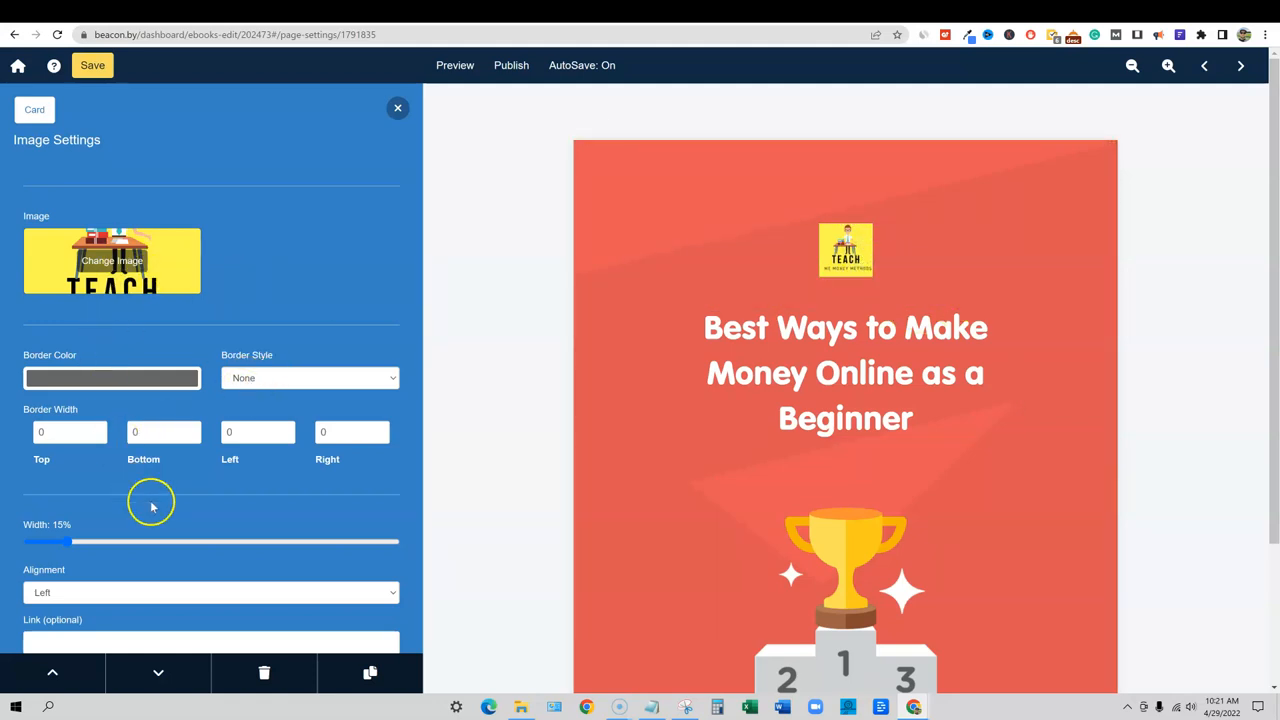
left_click(844, 250)
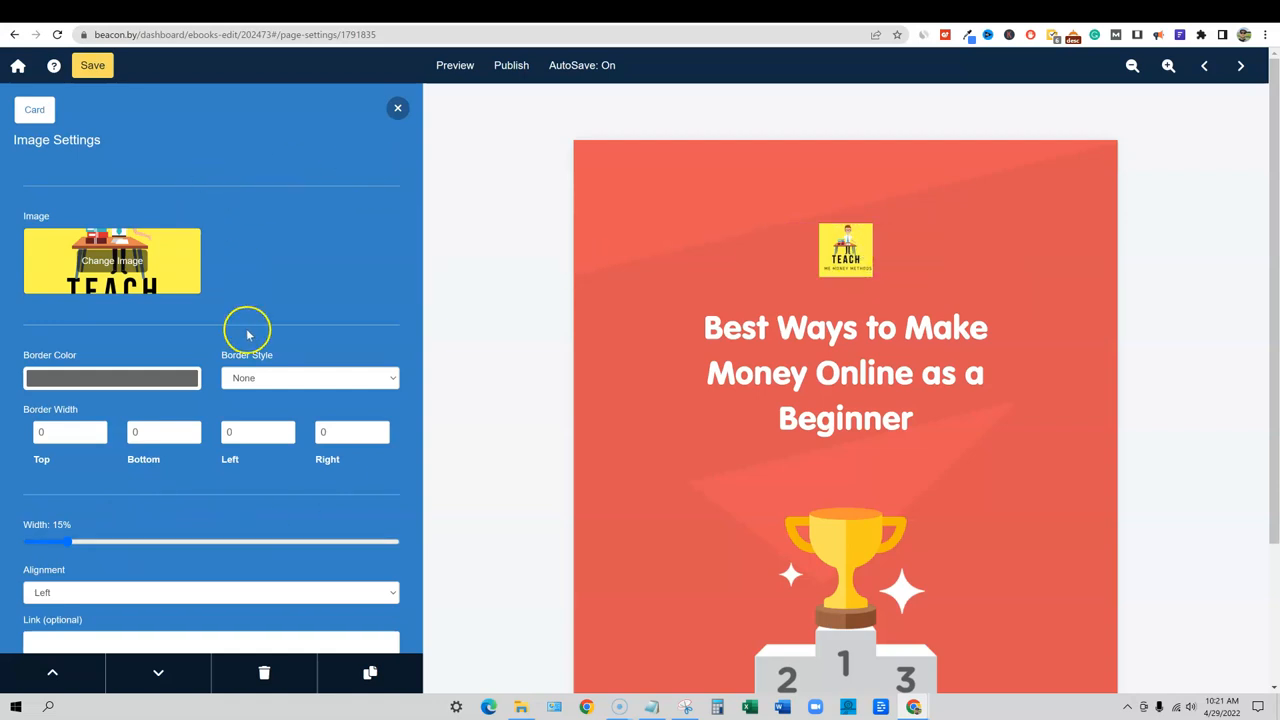
left_click(310, 376)
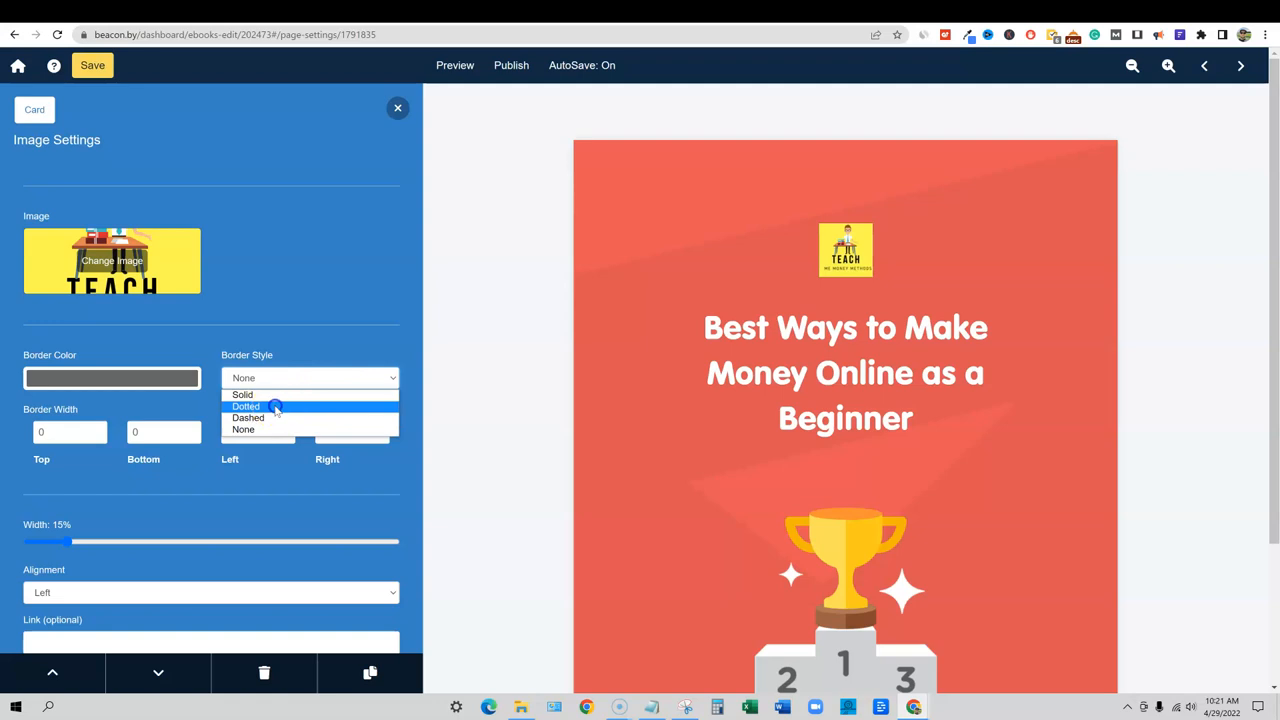
left_click(246, 406)
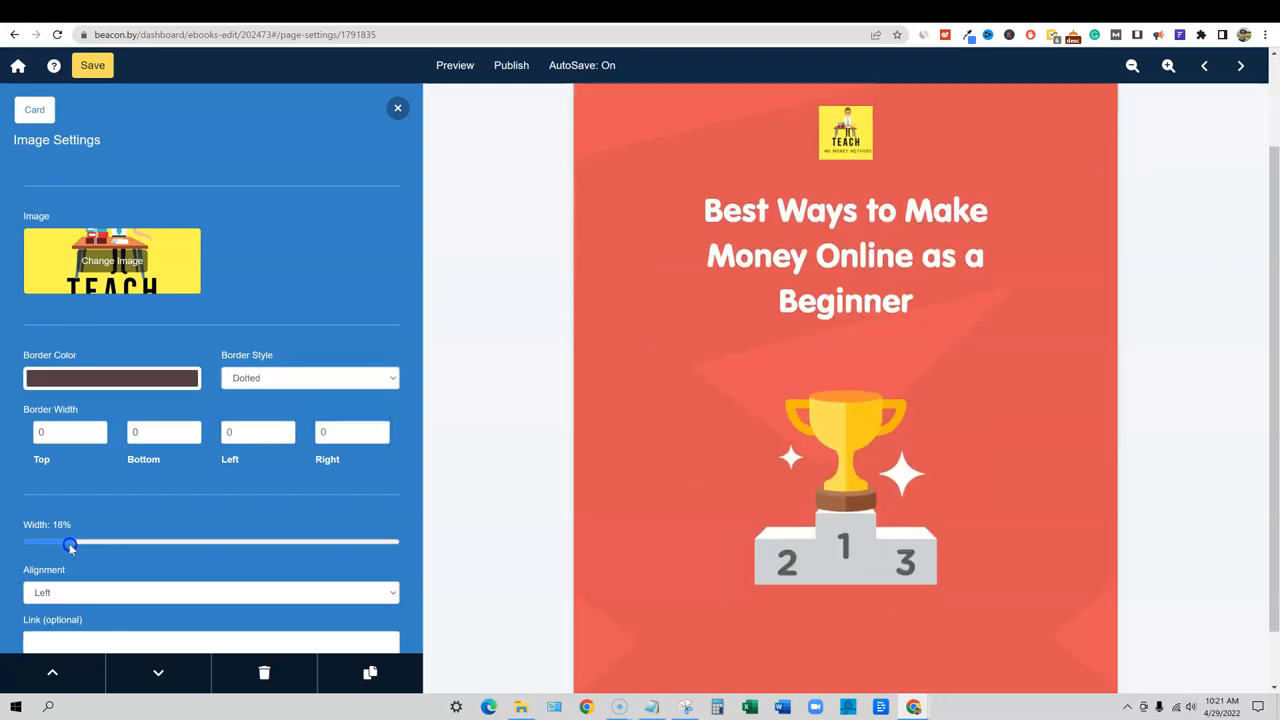
left_click_drag(70, 542, 210, 542)
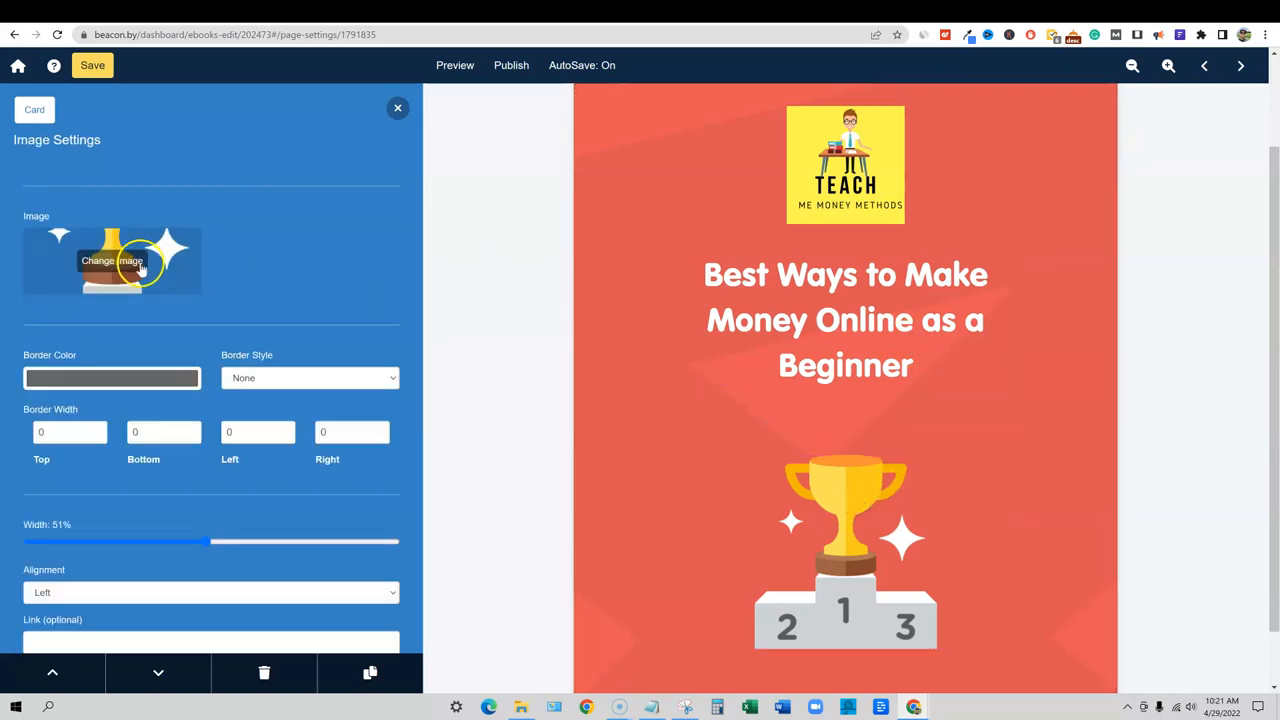
Reconsider changing the logo image again and leave it as is
left_click(112, 260)
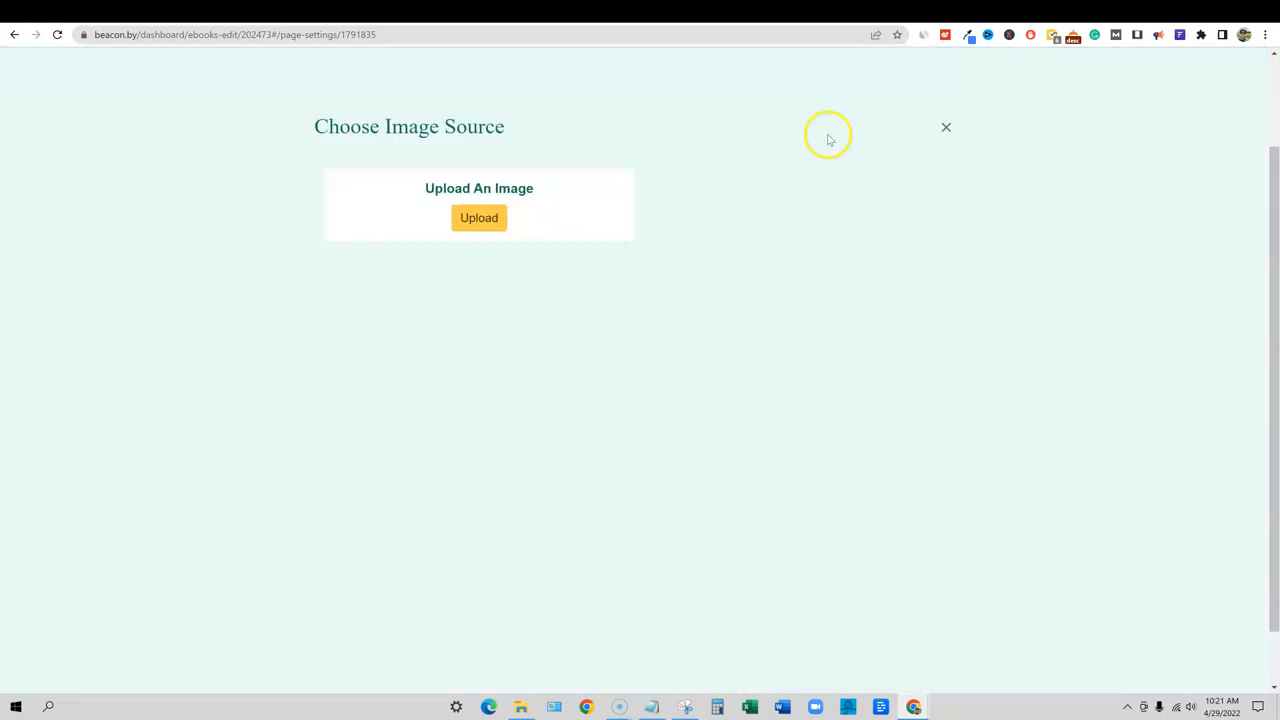
left_click(944, 128)
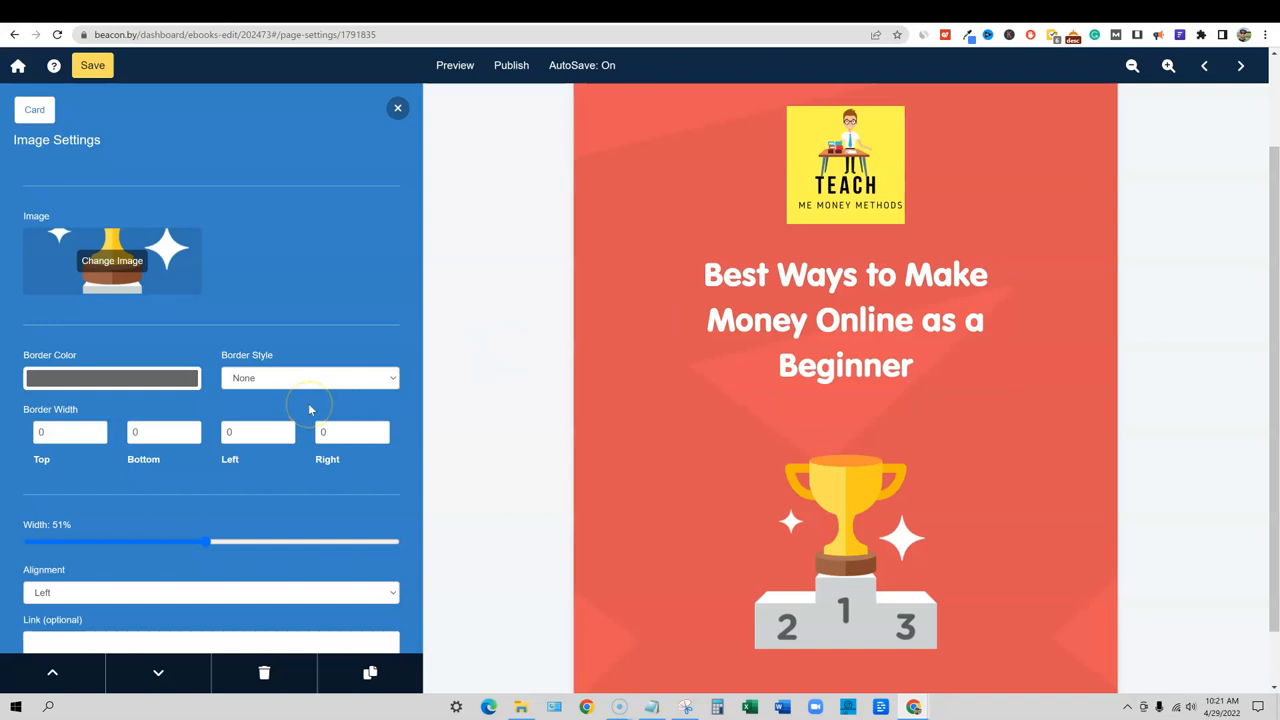
scroll("down", 3)
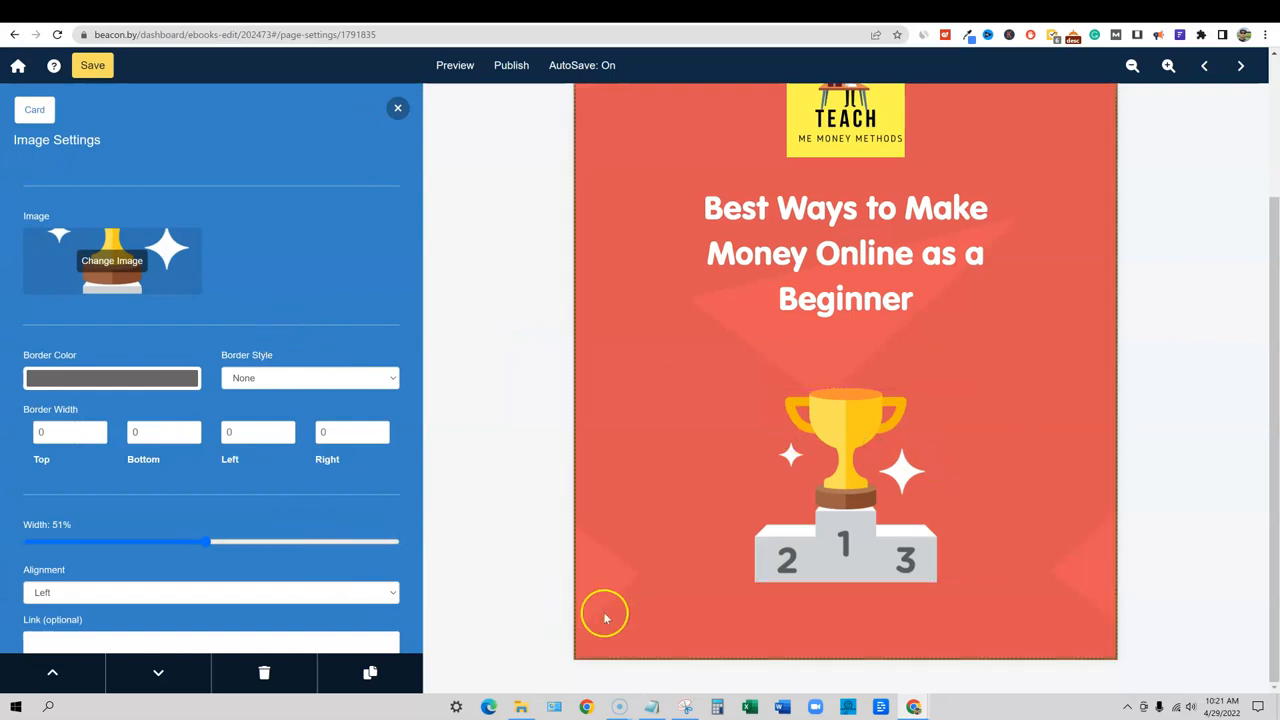
mouse_move(372, 672)
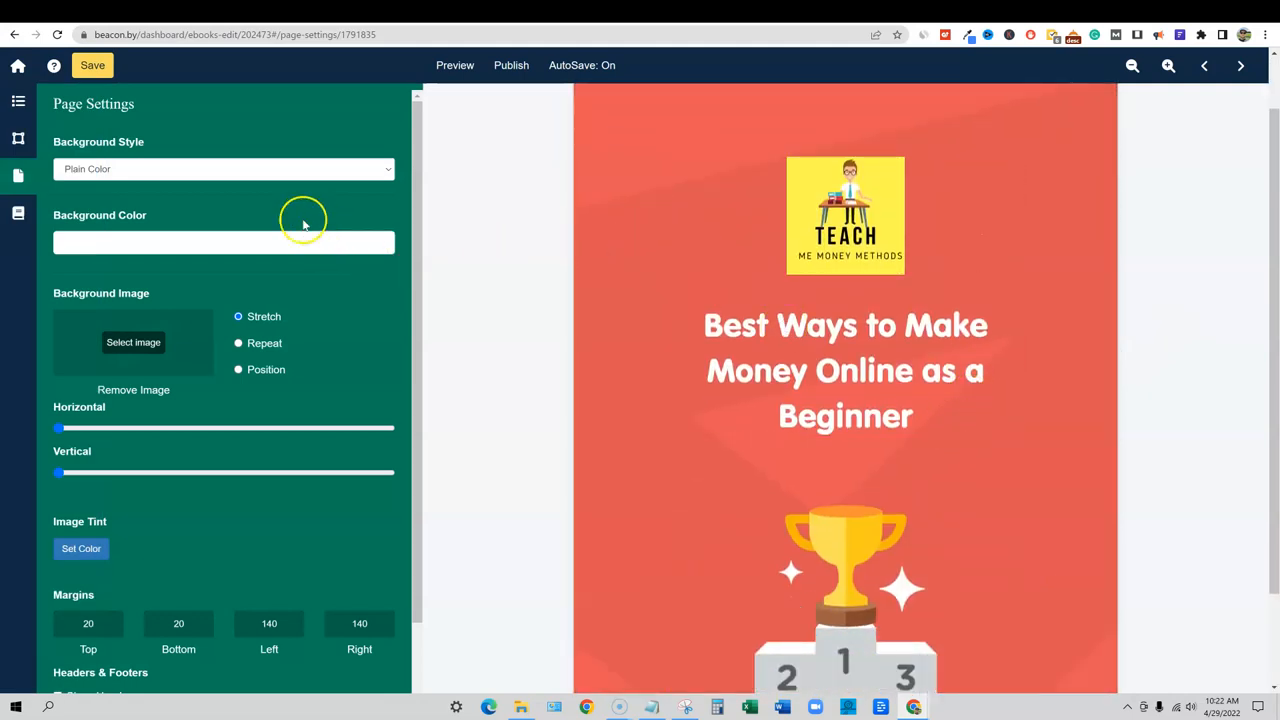
Give the cover page a plain blue background colour and save the ebook
left_click(224, 168)
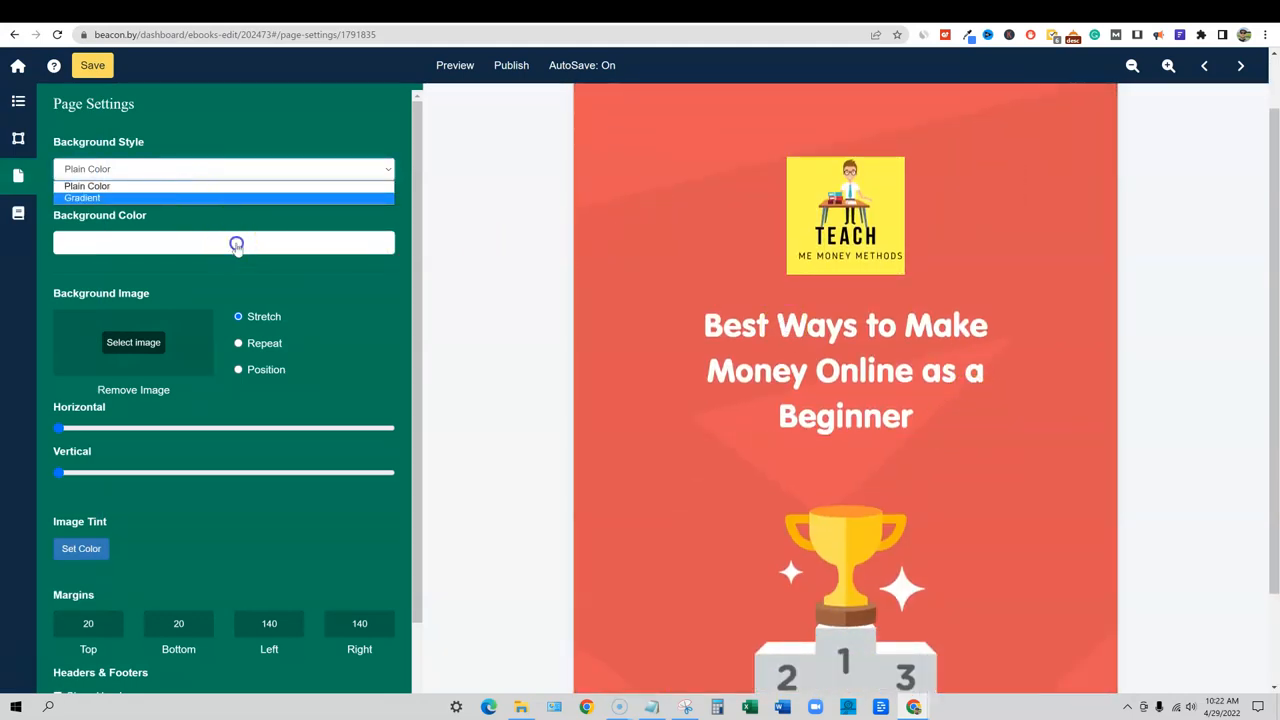
left_click(224, 242)
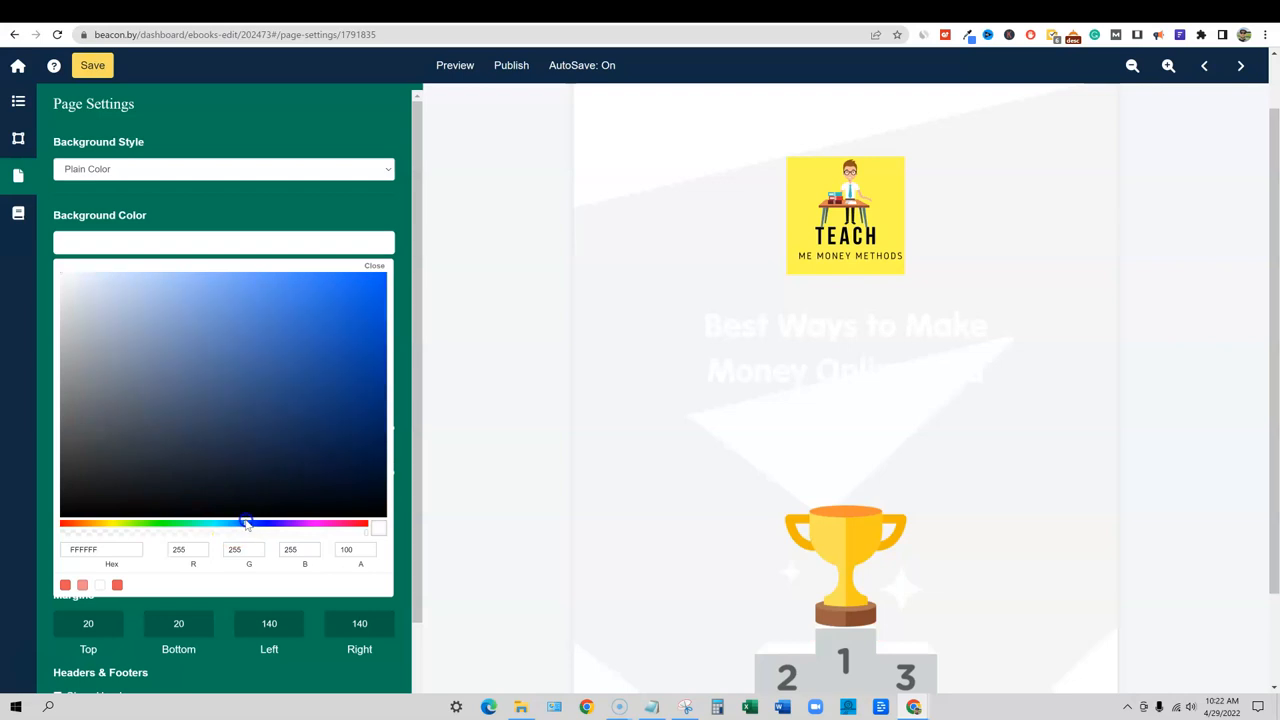
left_click(286, 316)
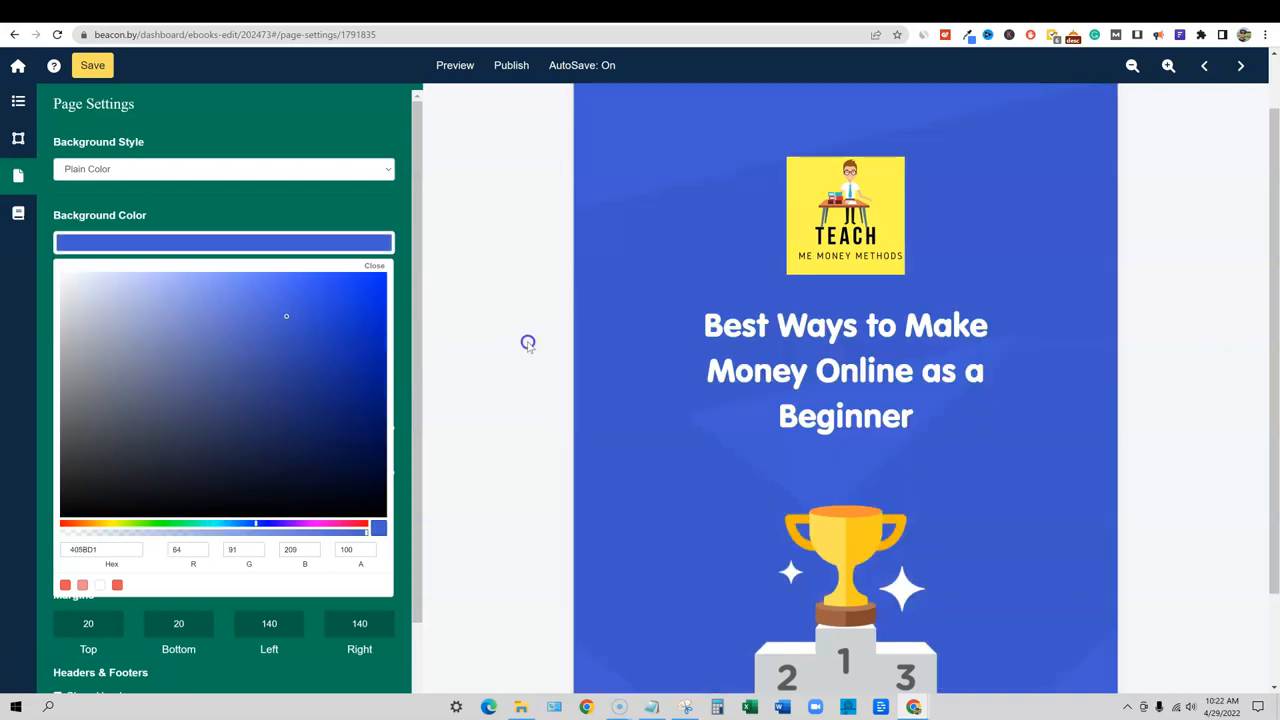
left_click(92, 64)
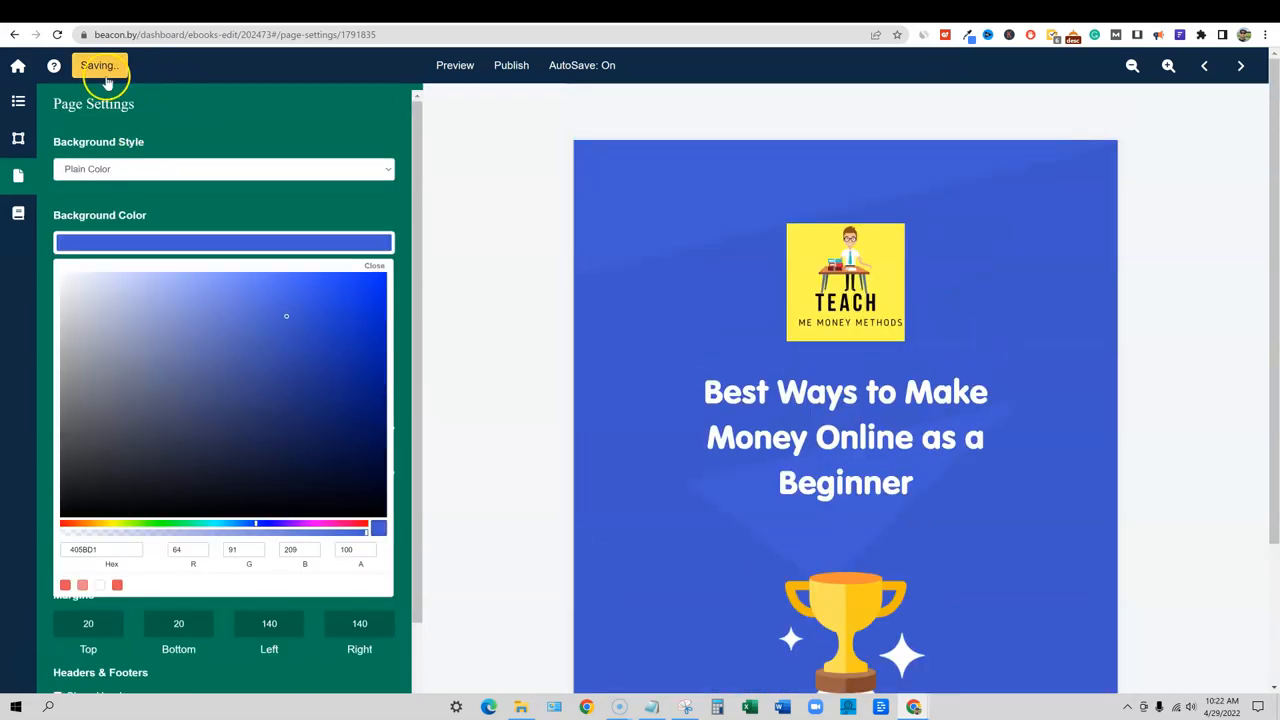
mouse_move(228, 328)
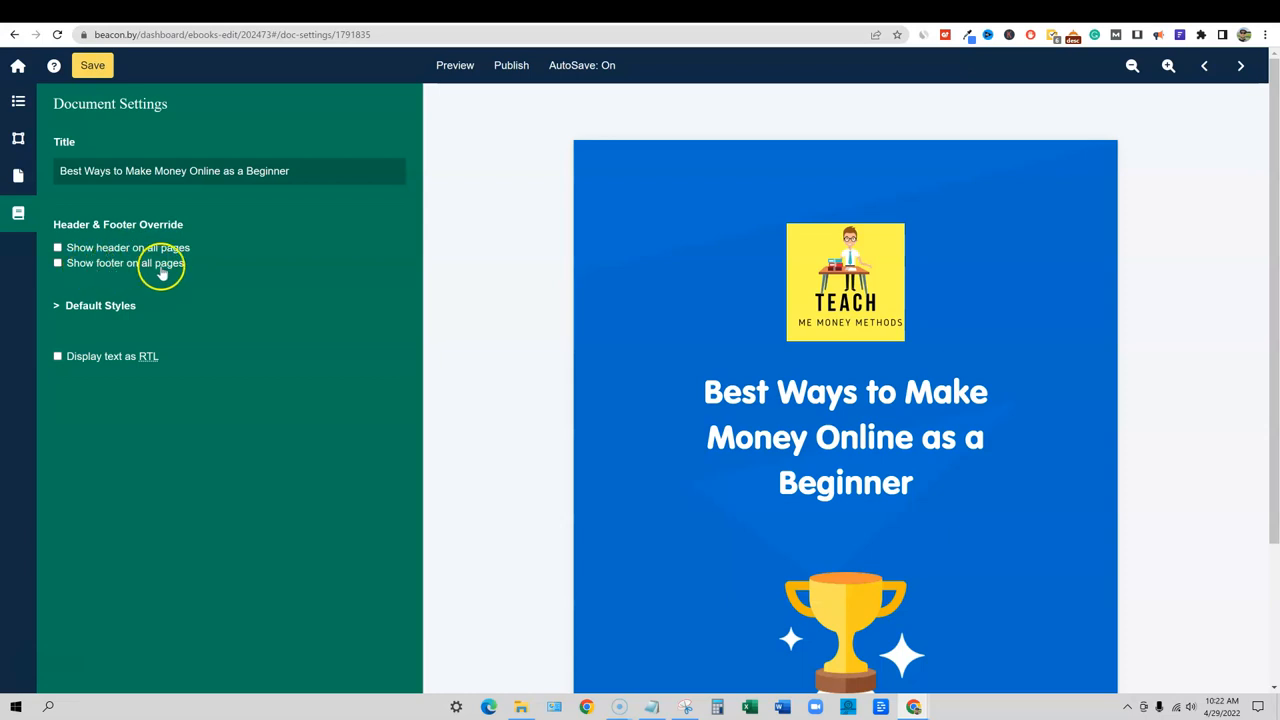
mouse_move(156, 304)
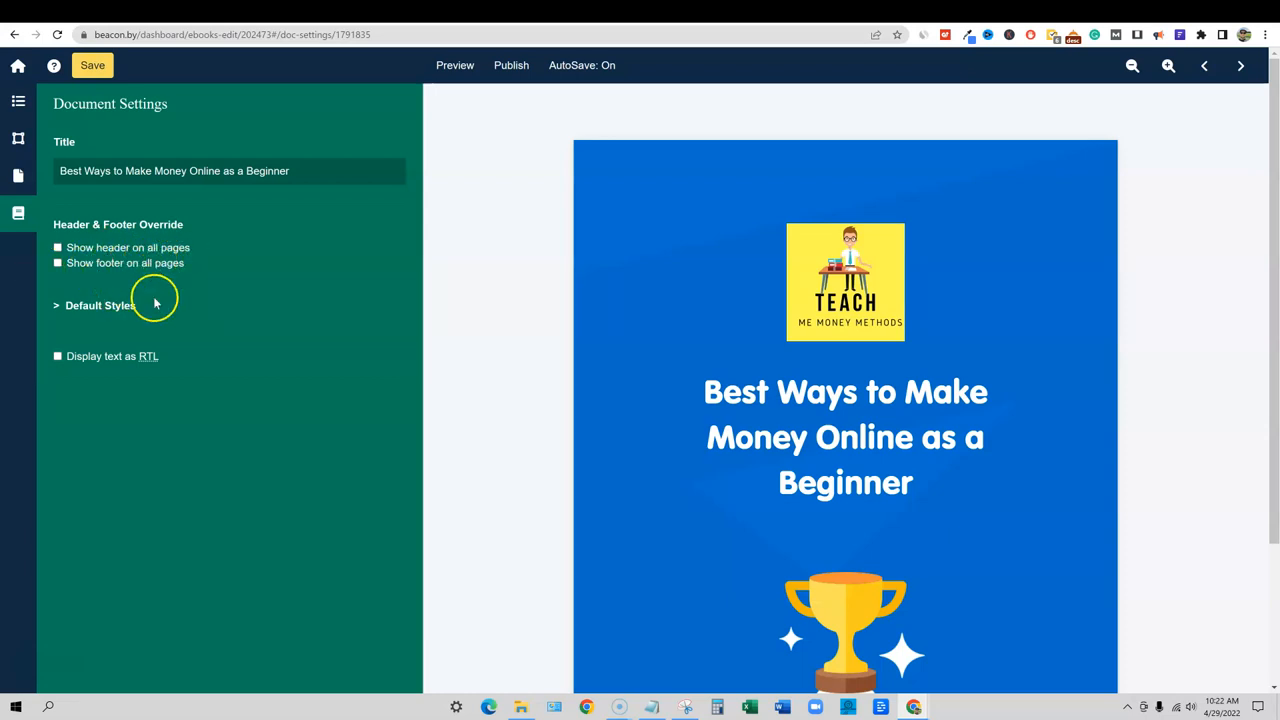
Show the ebook's Document Settings with title, header and footer options
left_click(96, 304)
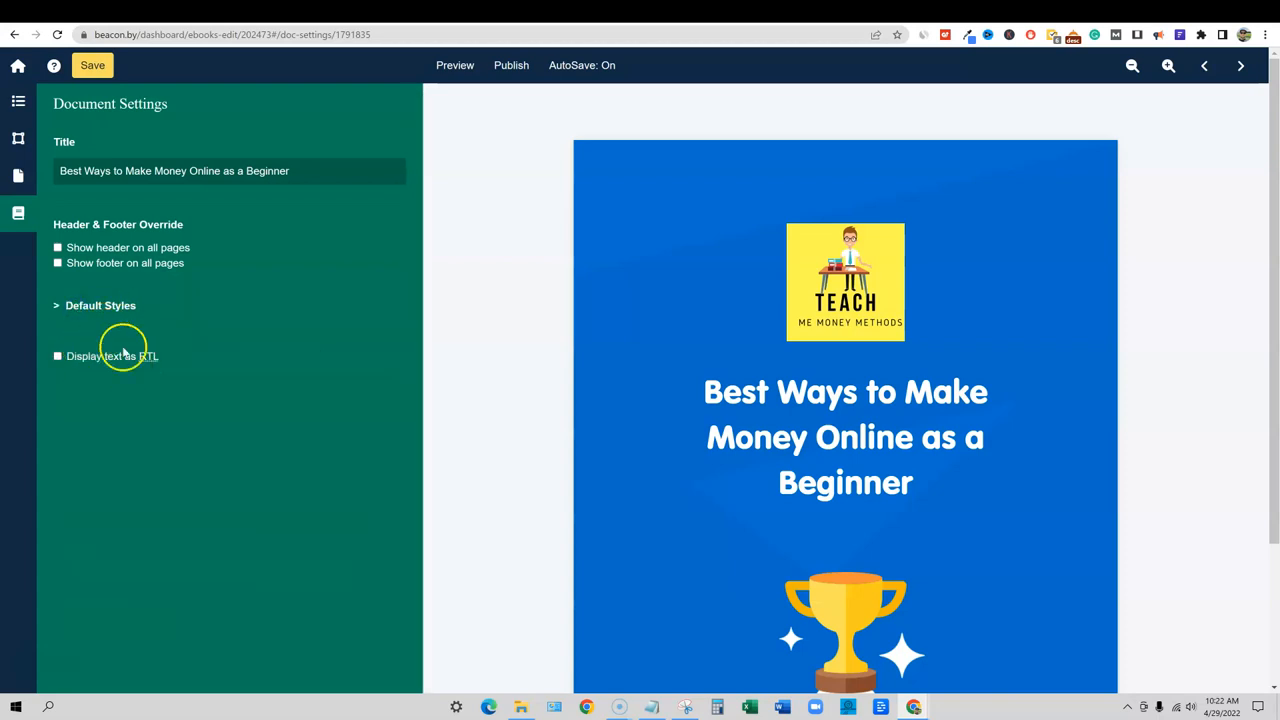
mouse_move(204, 320)
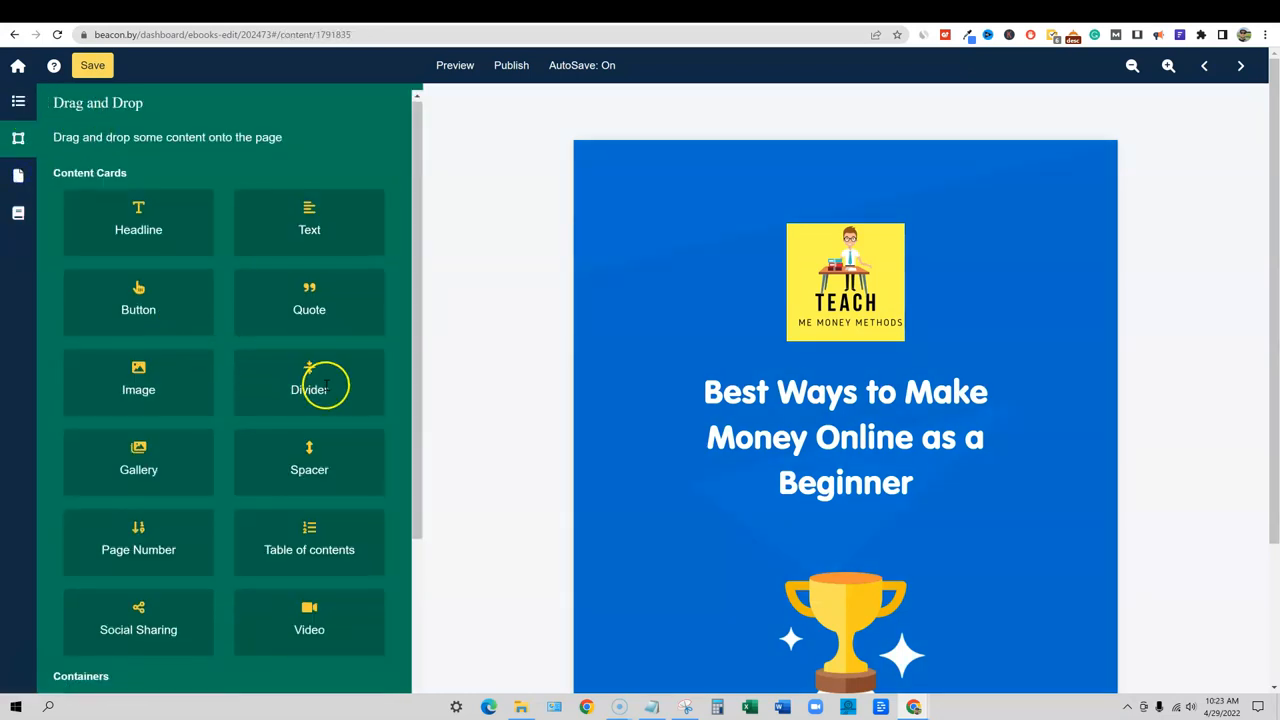
left_click_drag(308, 462, 724, 536)
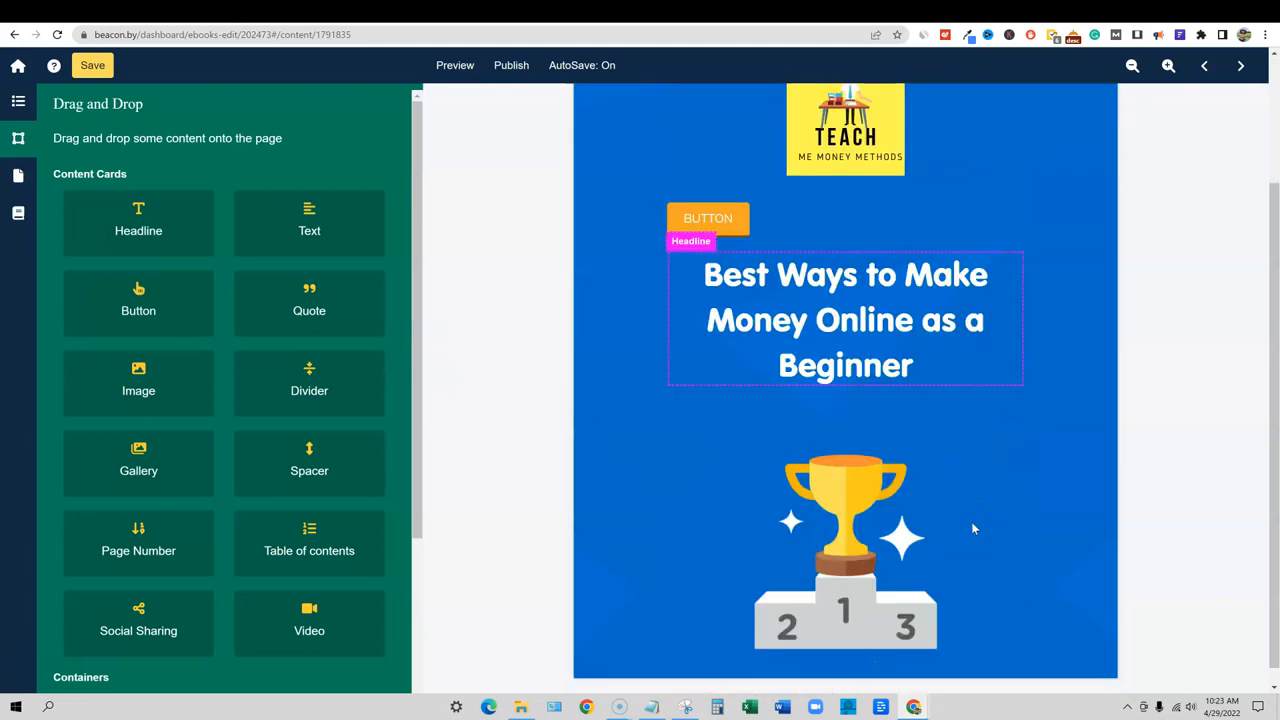
left_click(708, 218)
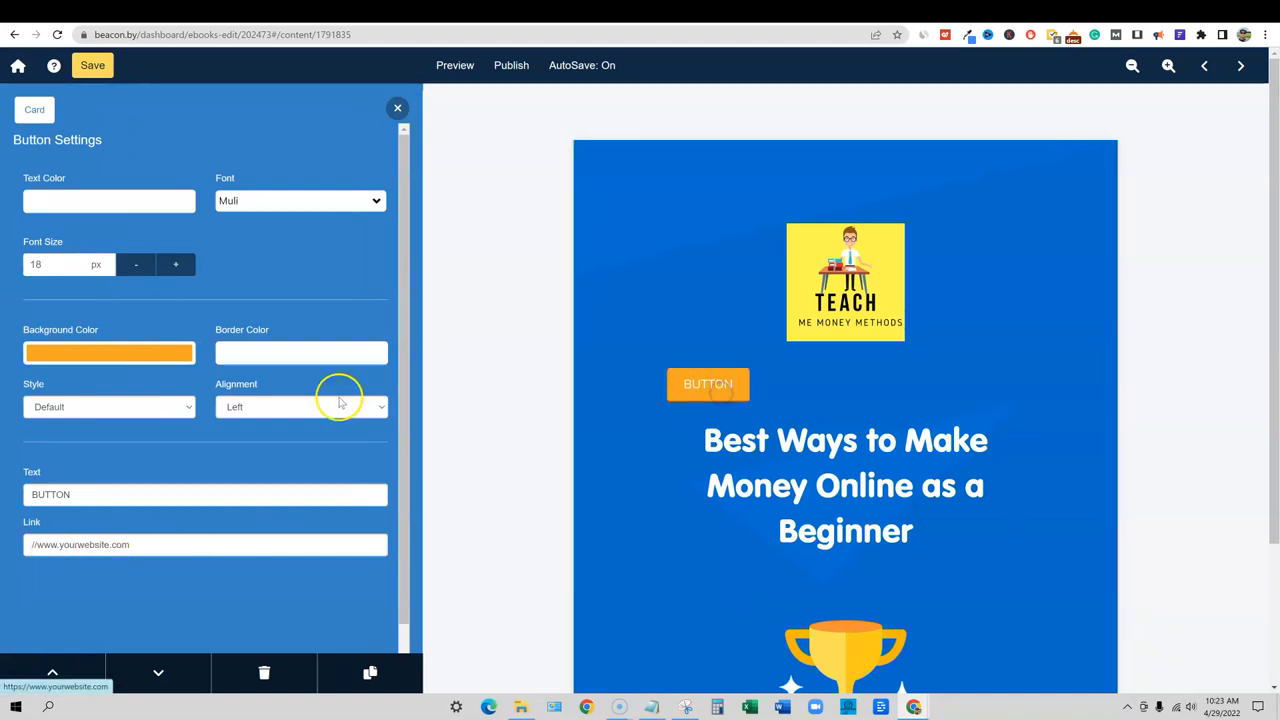
left_click(300, 406)
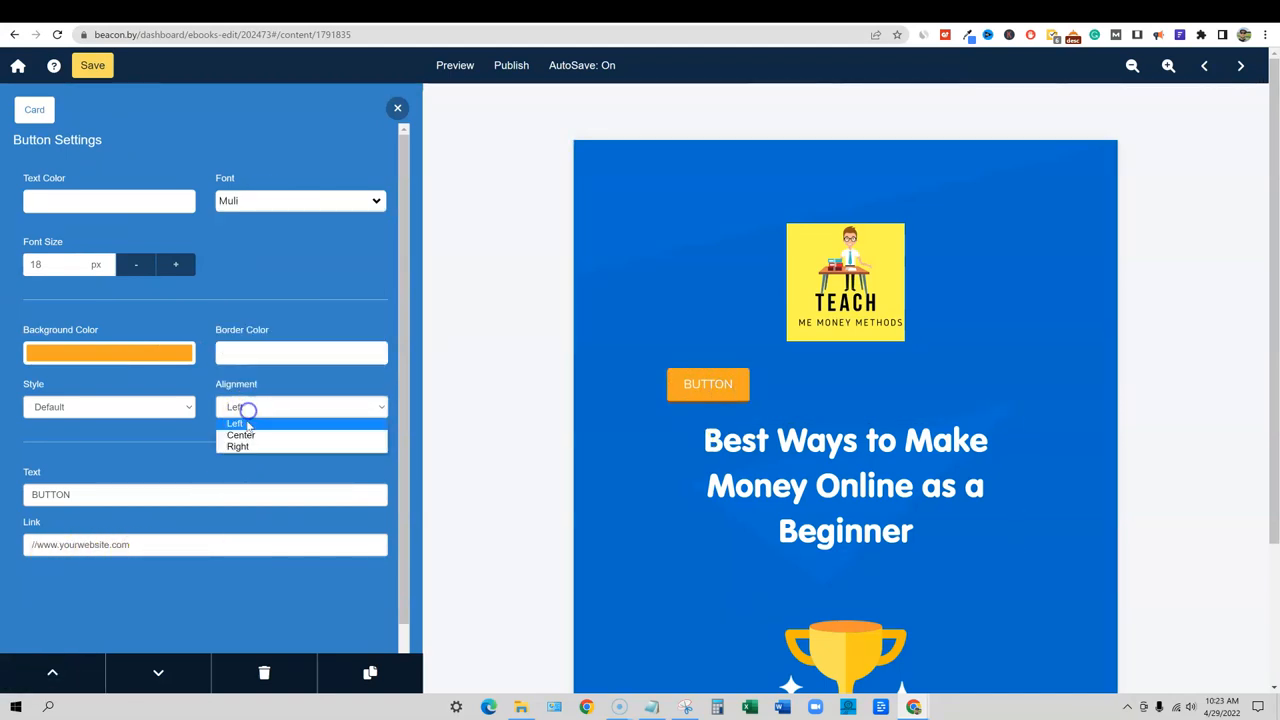
left_click(240, 434)
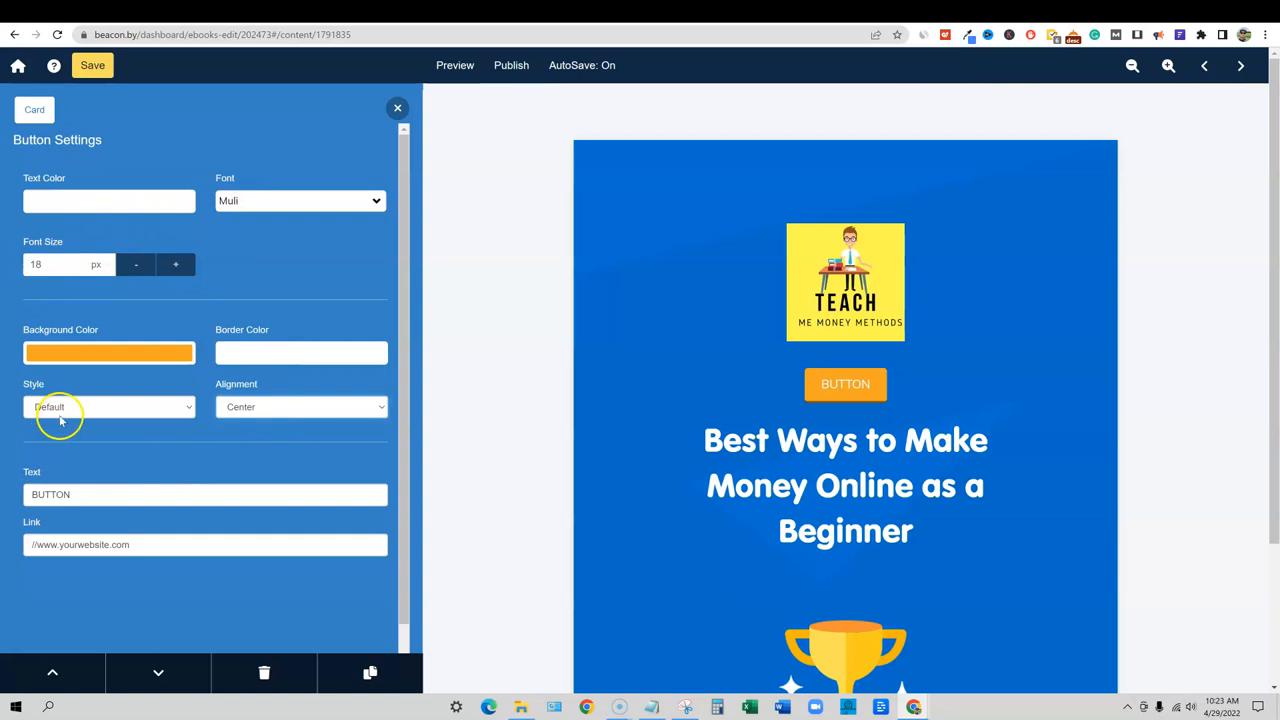
left_click(110, 406)
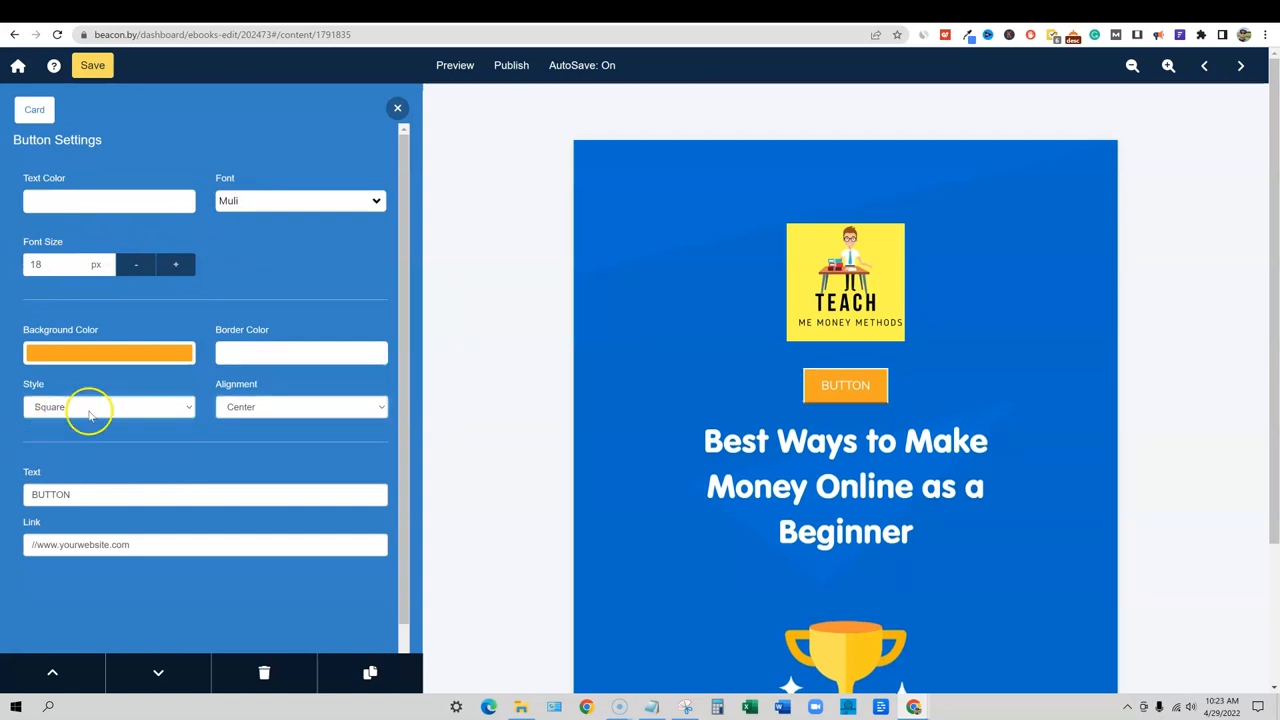
left_click(108, 406)
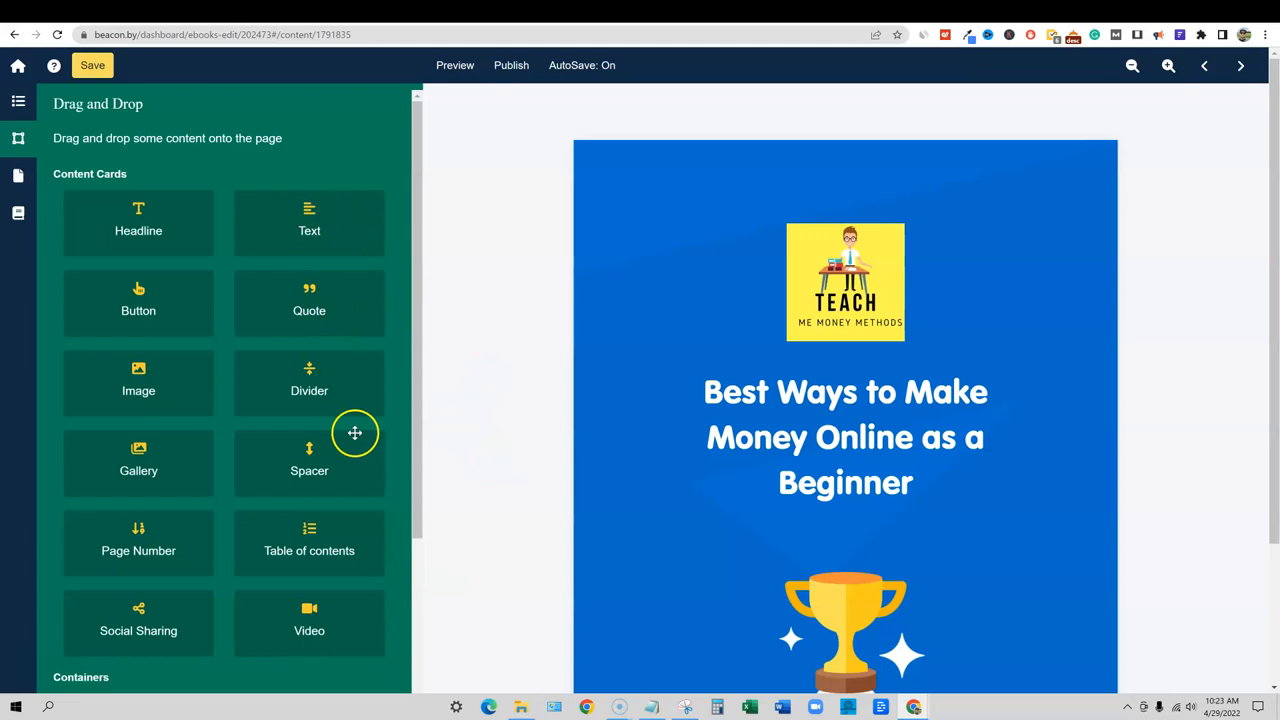
scroll("down", 3)
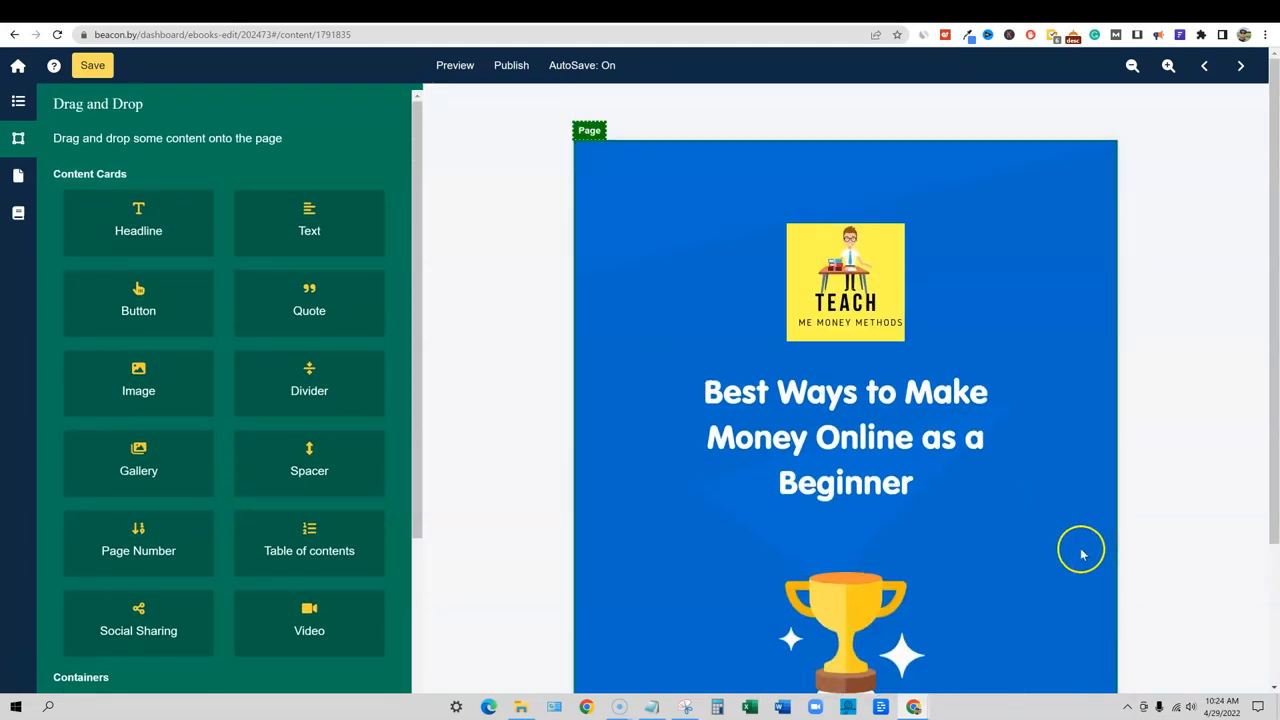
double_click(844, 436)
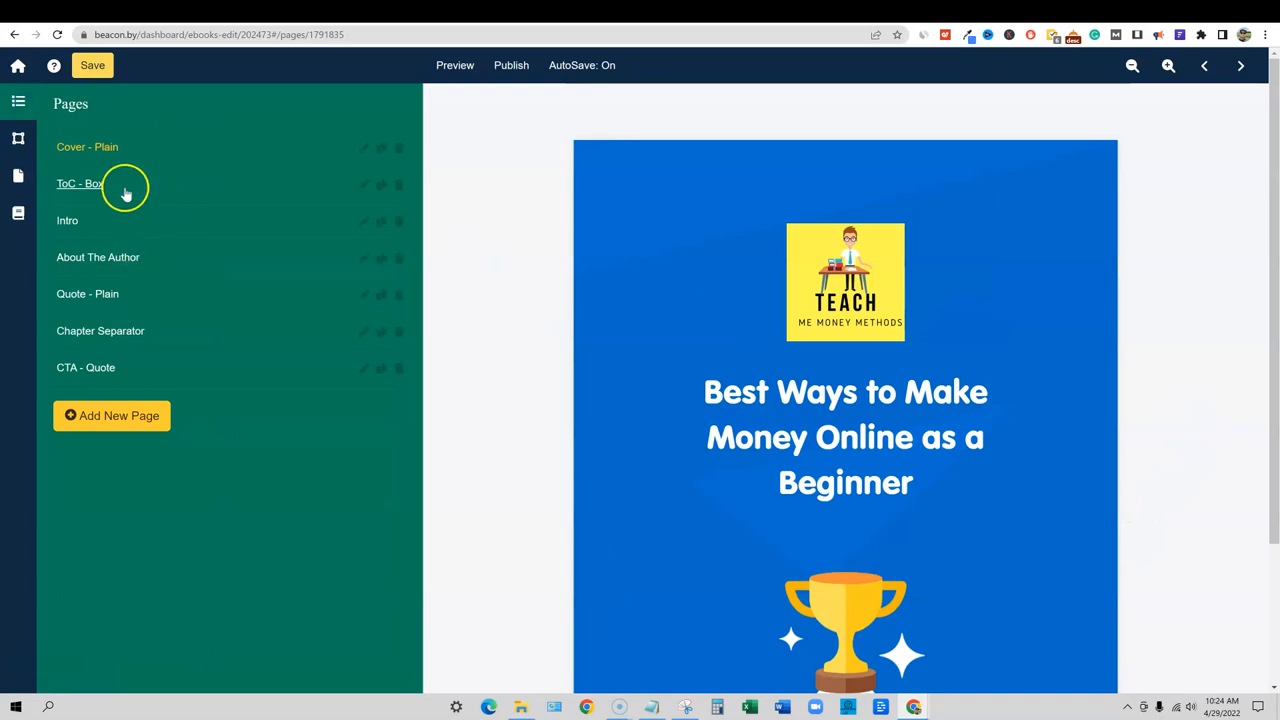
Review the ToC - Box page and select the article's opening paragraph in Article Forge
left_click(80, 184)
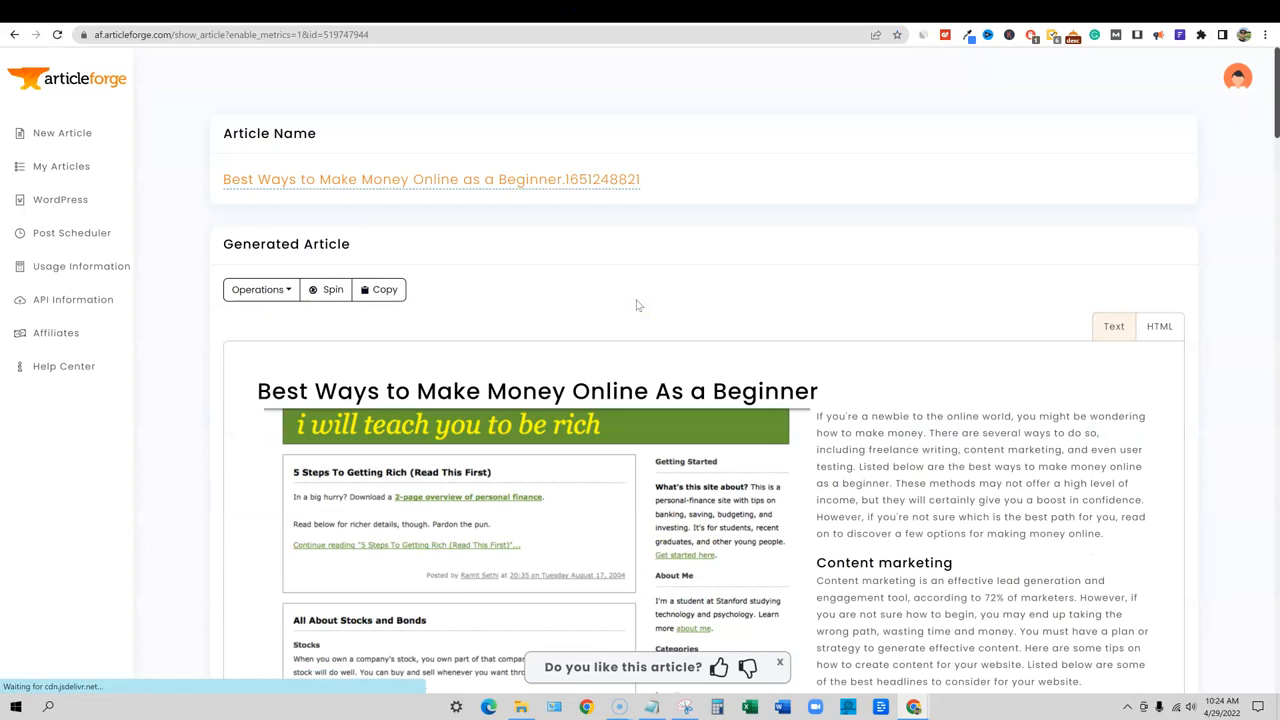
scroll("down", 3)
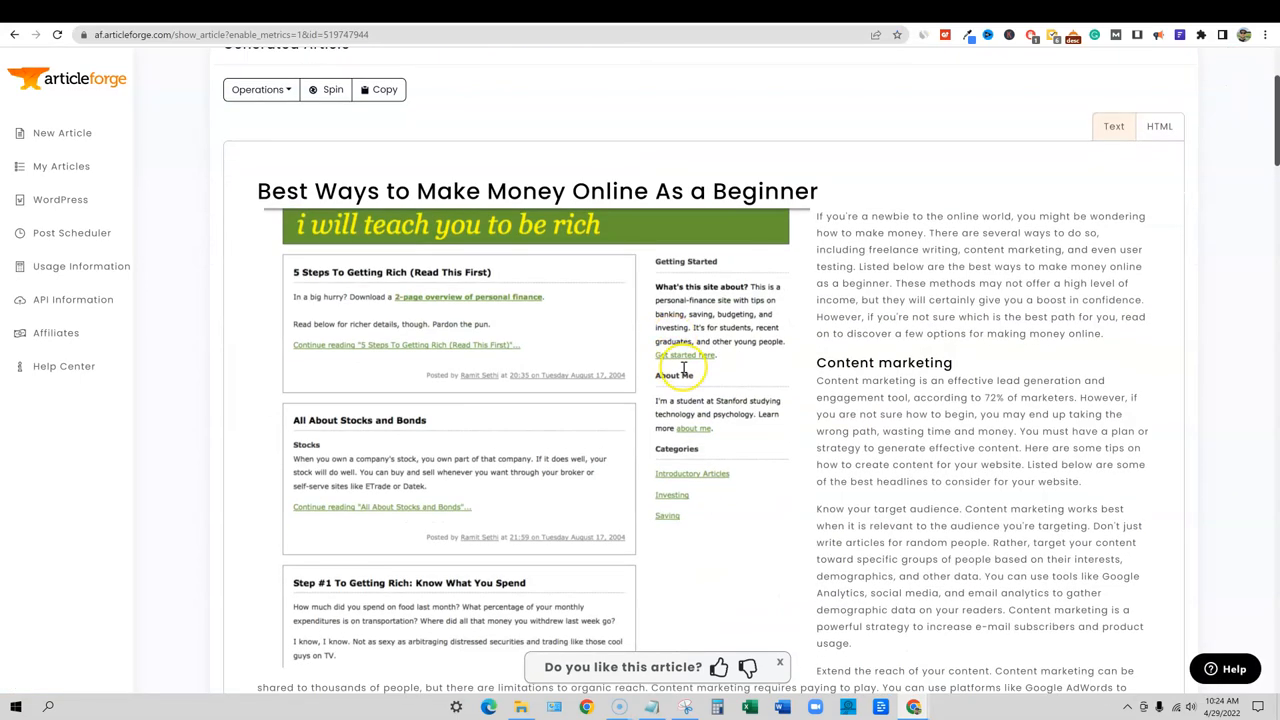
mouse_move(728, 380)
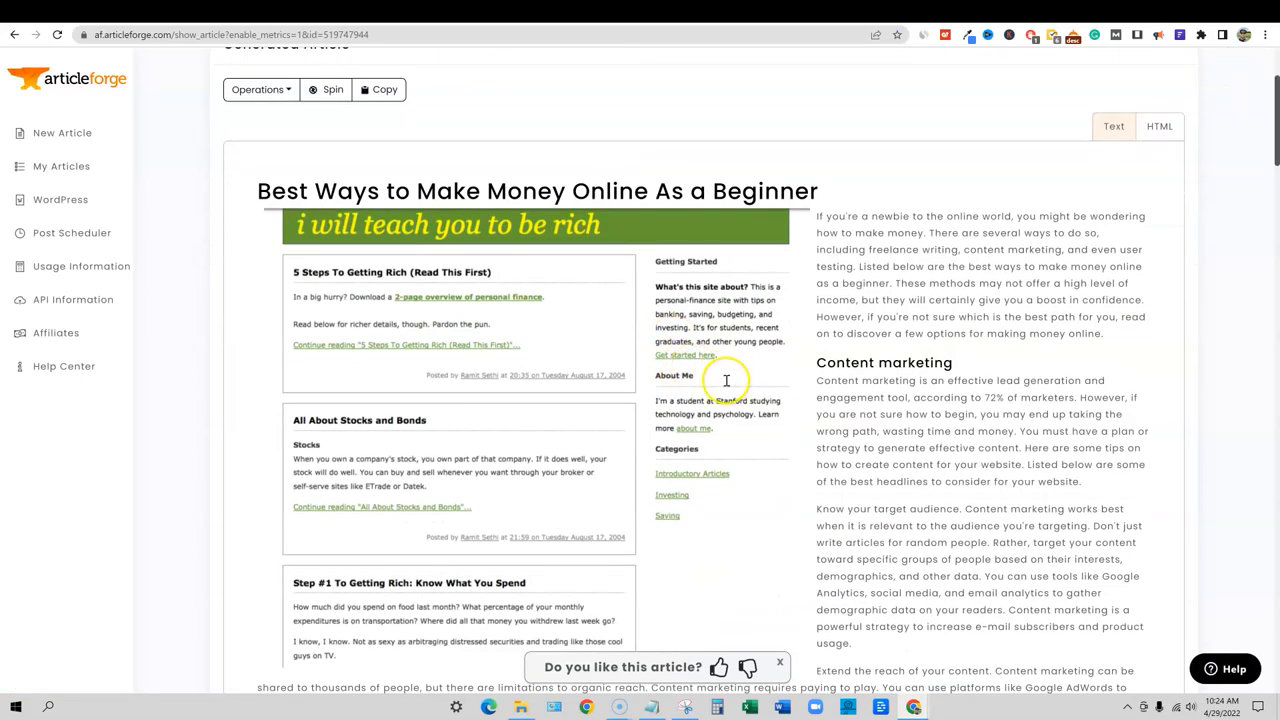
scroll("down", 3)
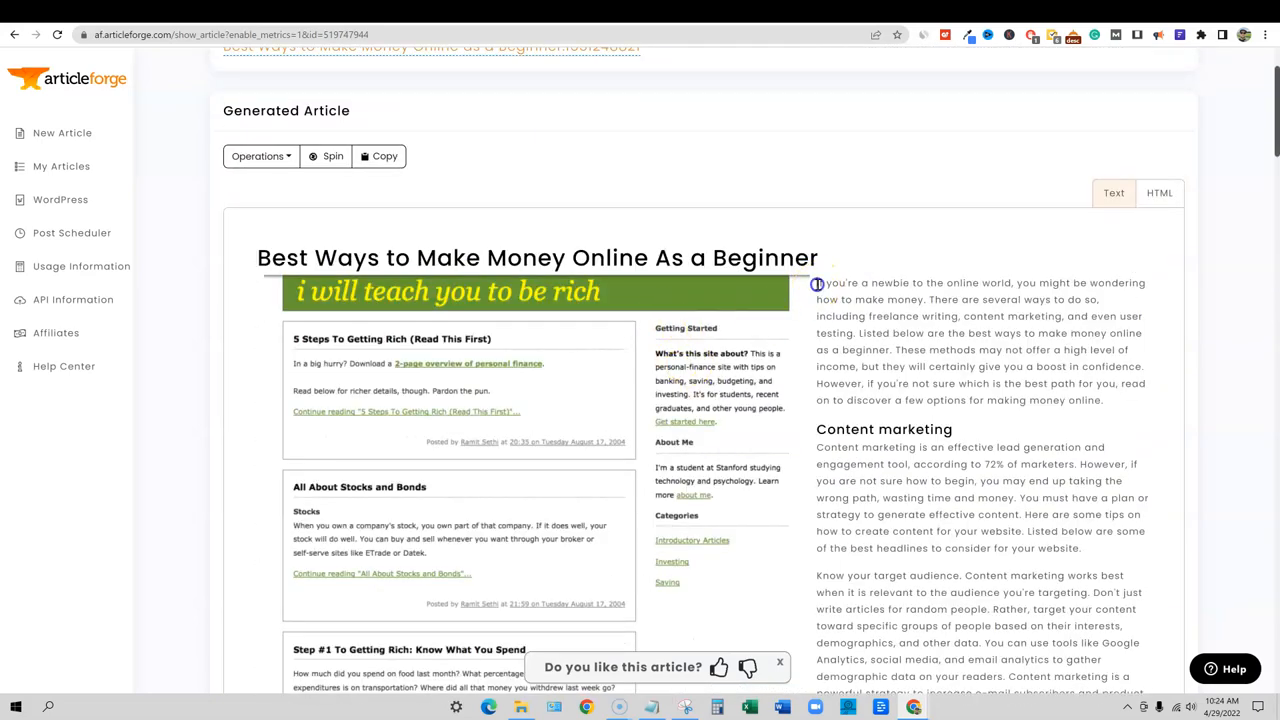
left_click_drag(816, 282, 1104, 400)
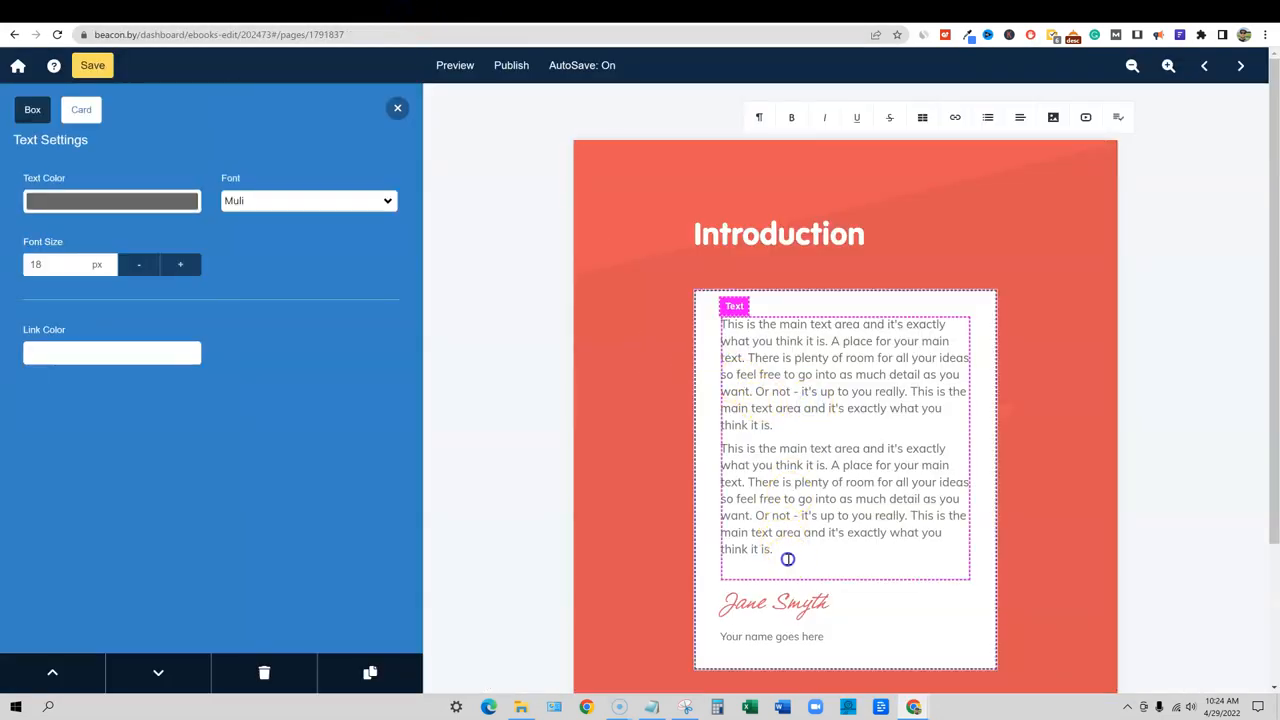
Paste the opening paragraph into the Intro page body and sign it David Mills
left_click(706, 280)
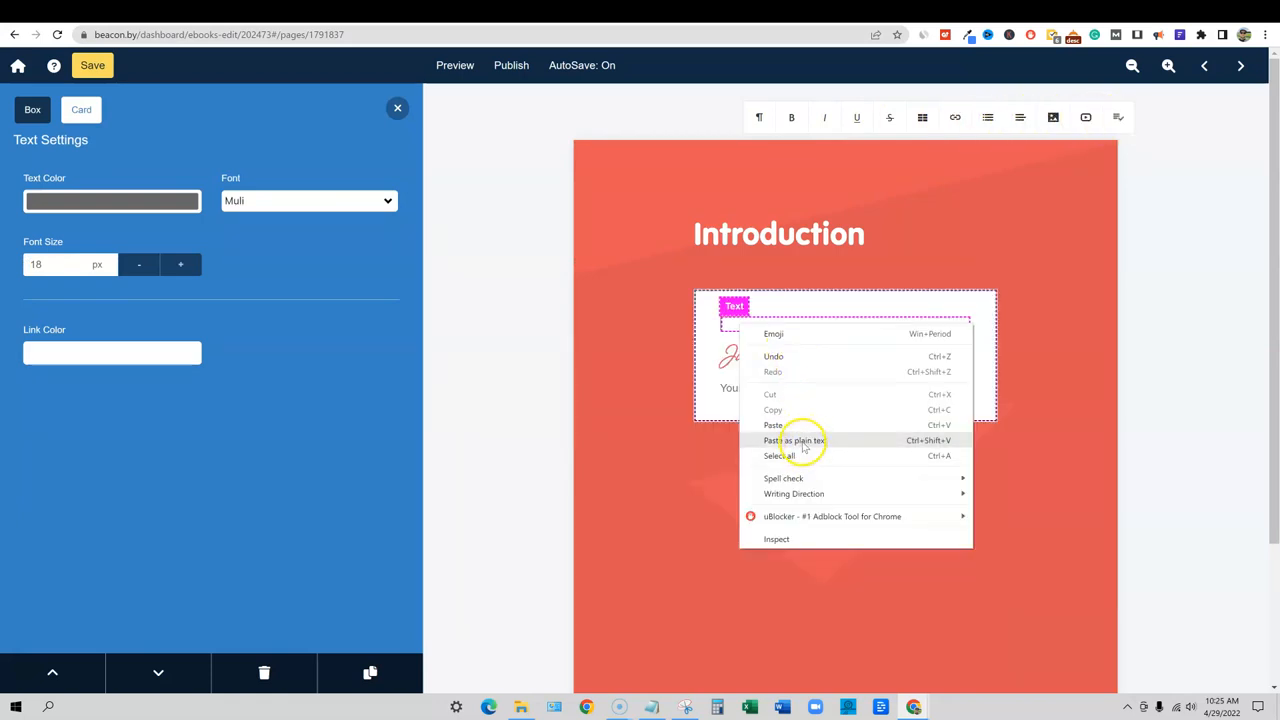
left_click(772, 424)
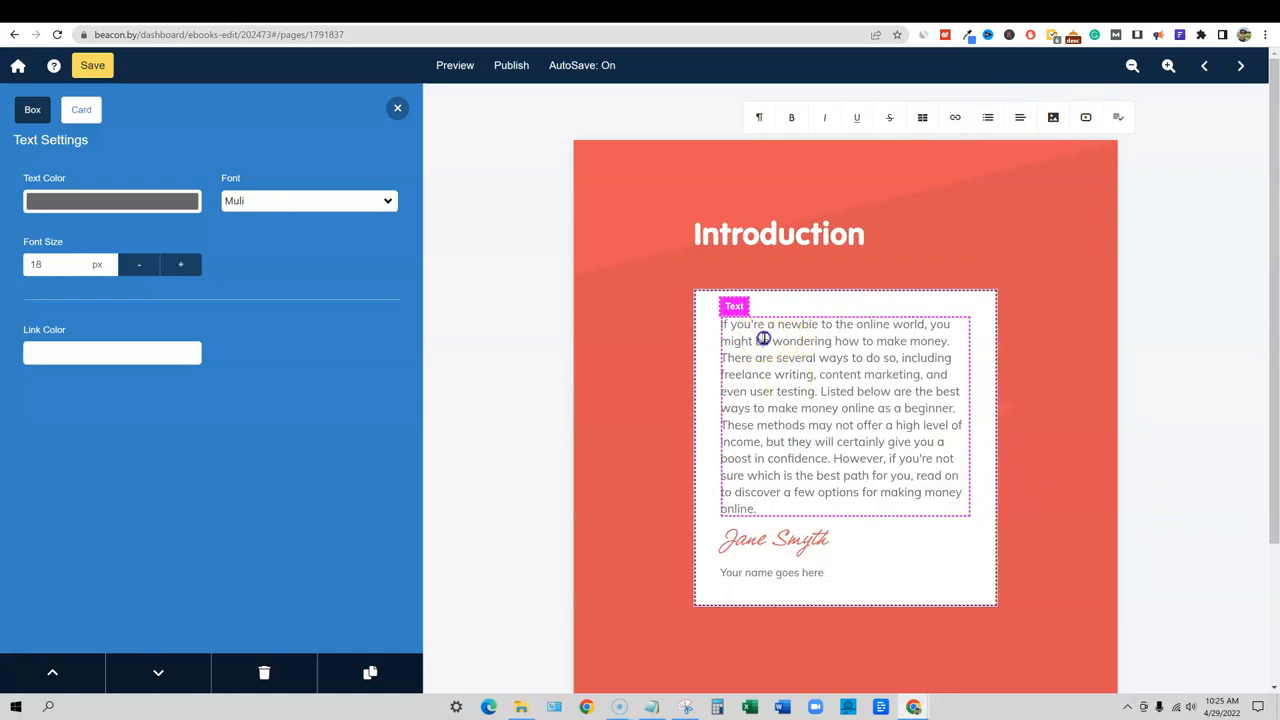
mouse_move(870, 420)
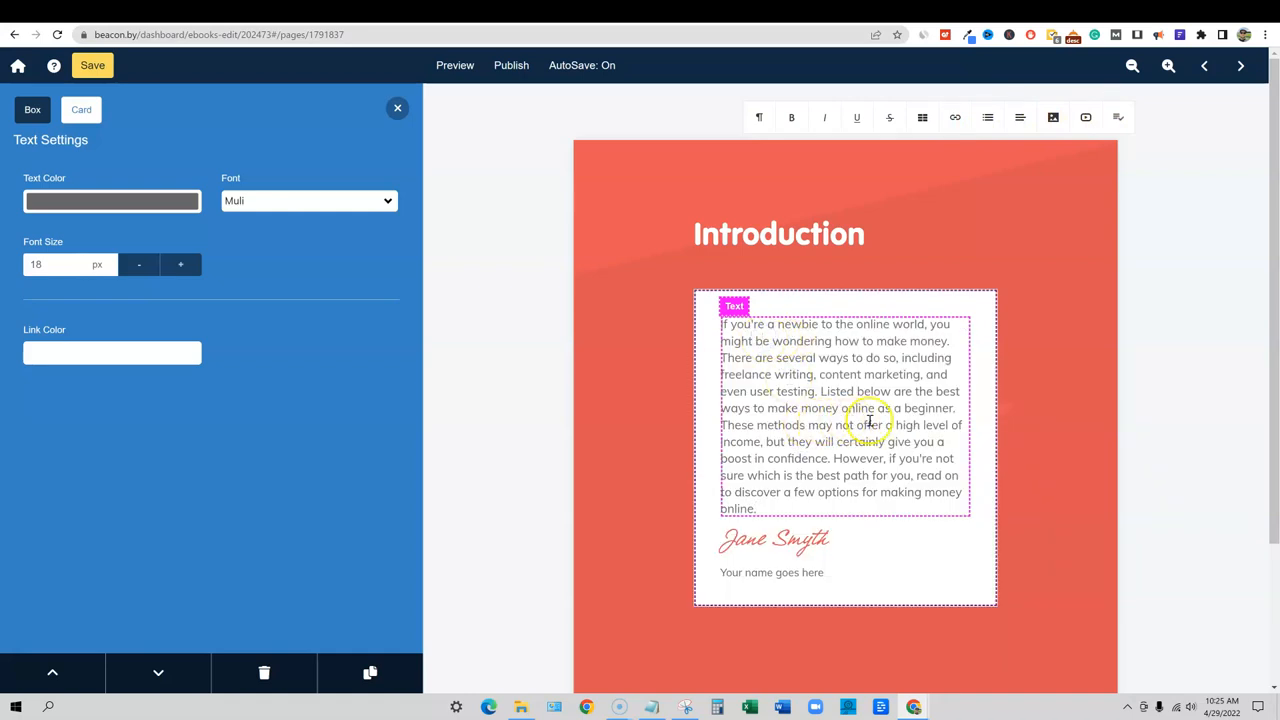
mouse_move(764, 358)
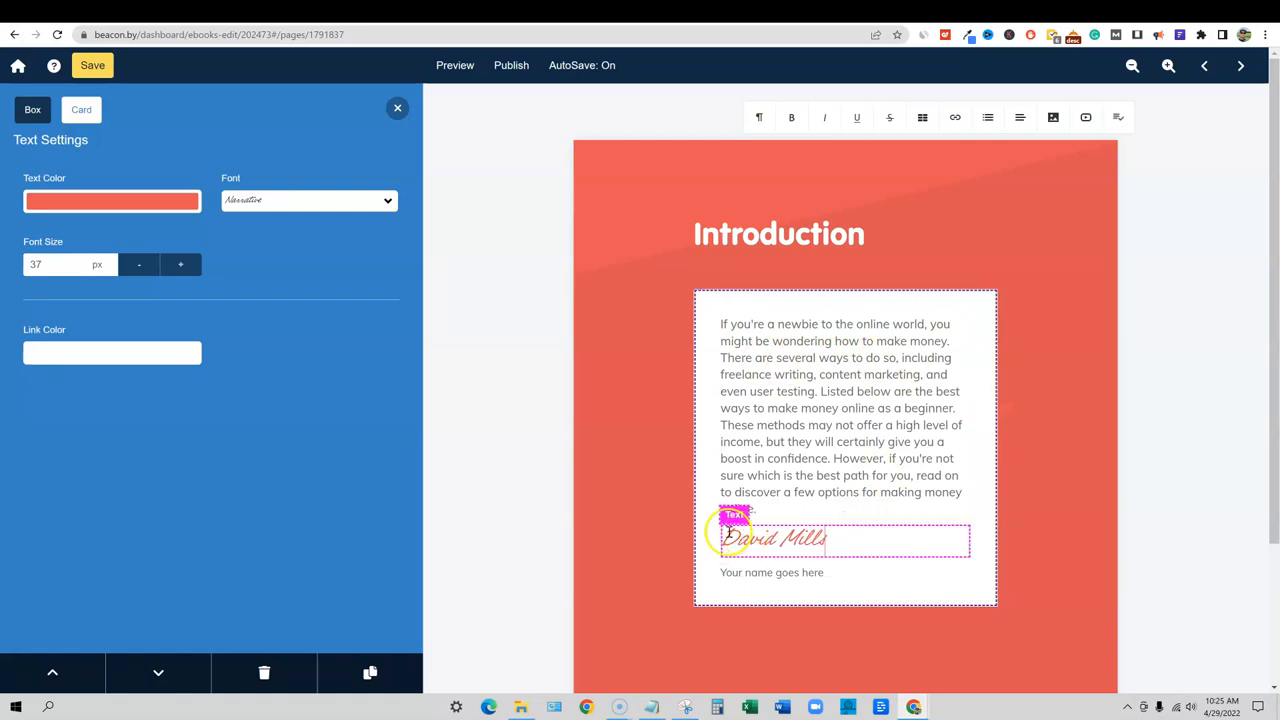
left_click(504, 420)
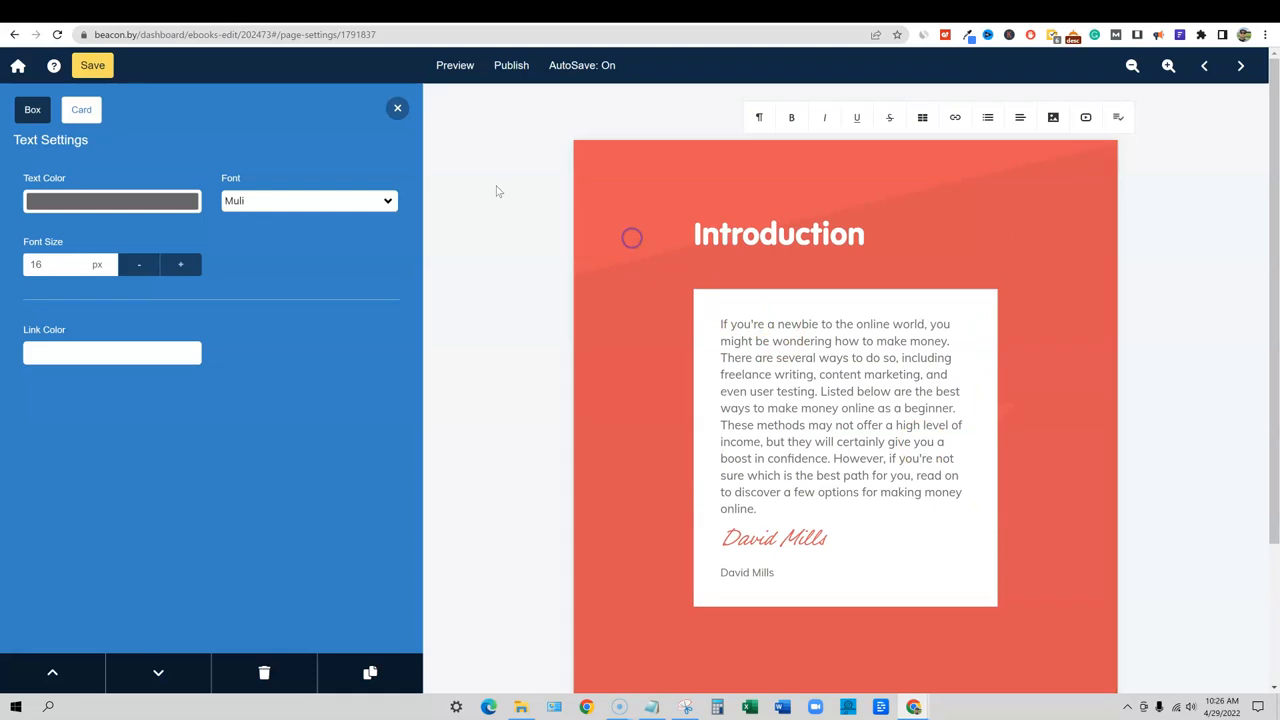
mouse_move(278, 306)
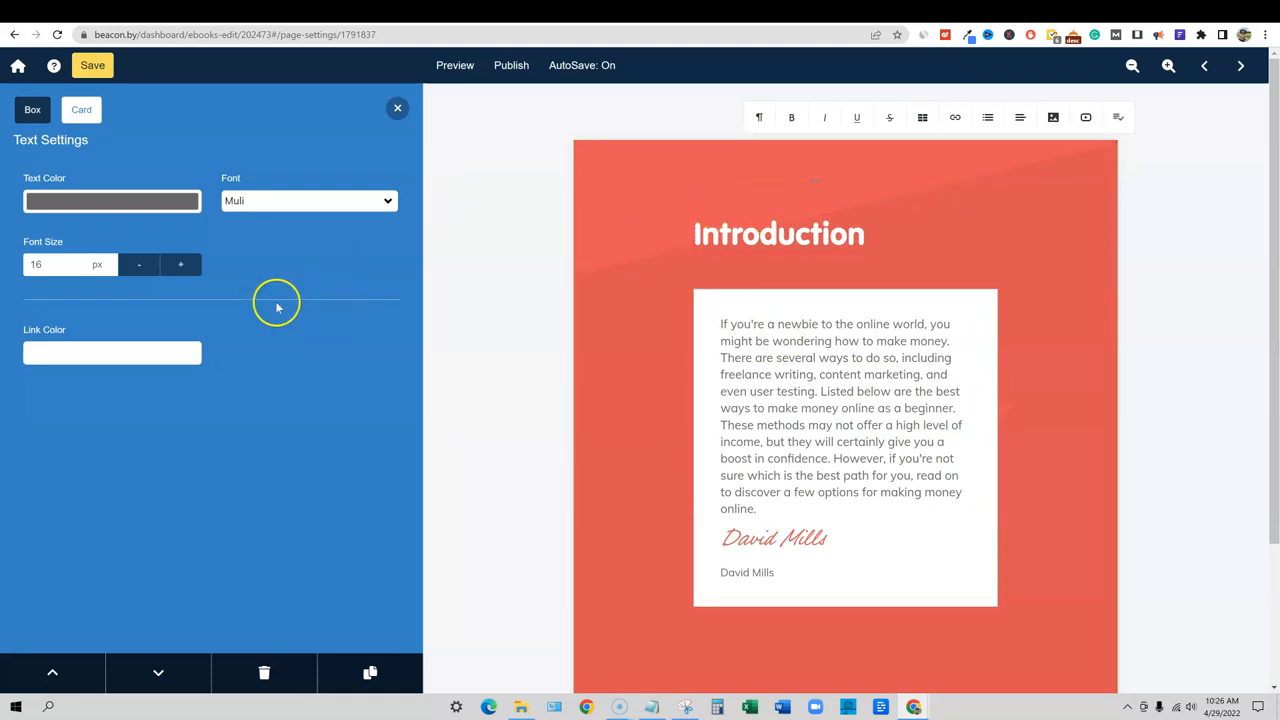
scroll("down", 3)
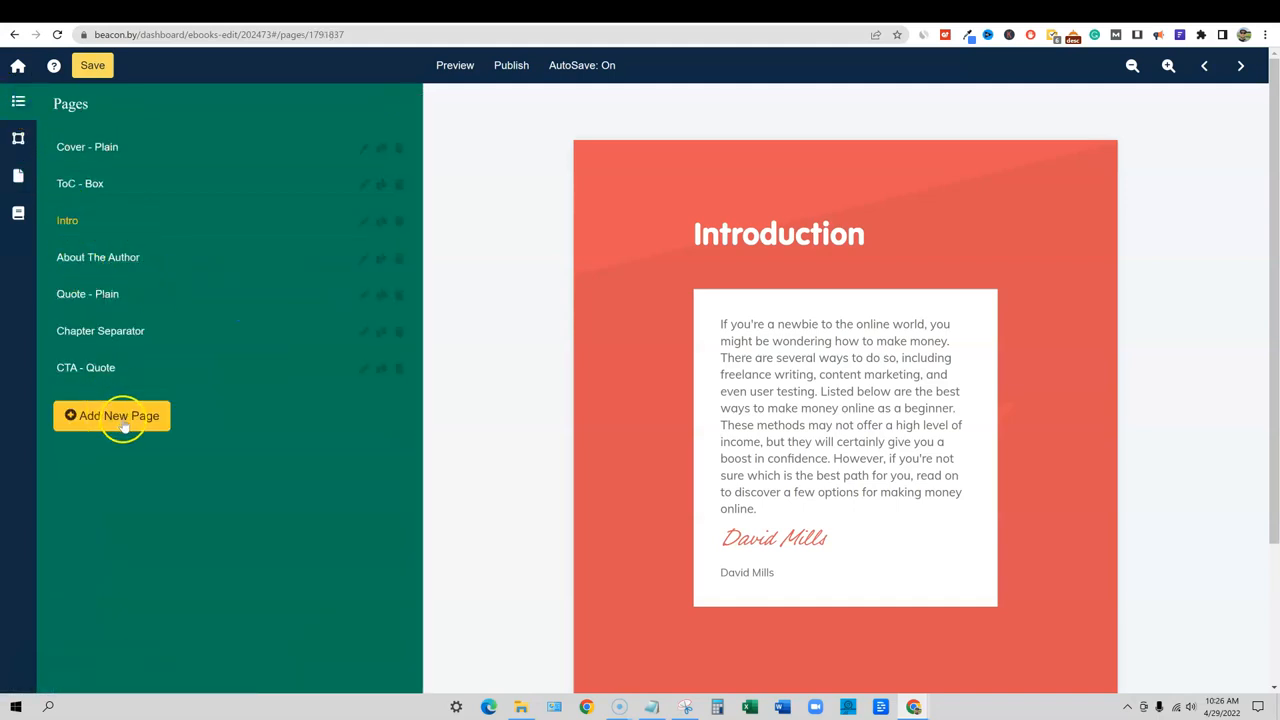
Add a Text - Plain page from the template gallery to the end of the ebook
left_click(112, 414)
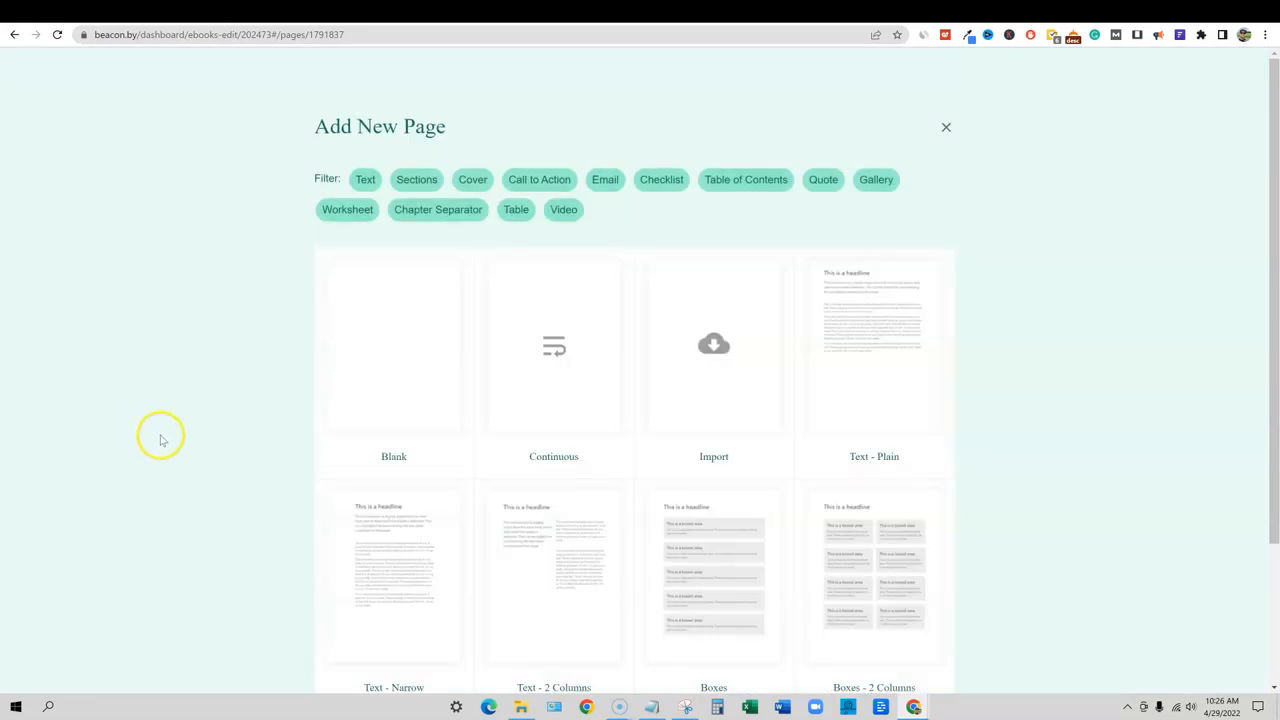
mouse_move(528, 390)
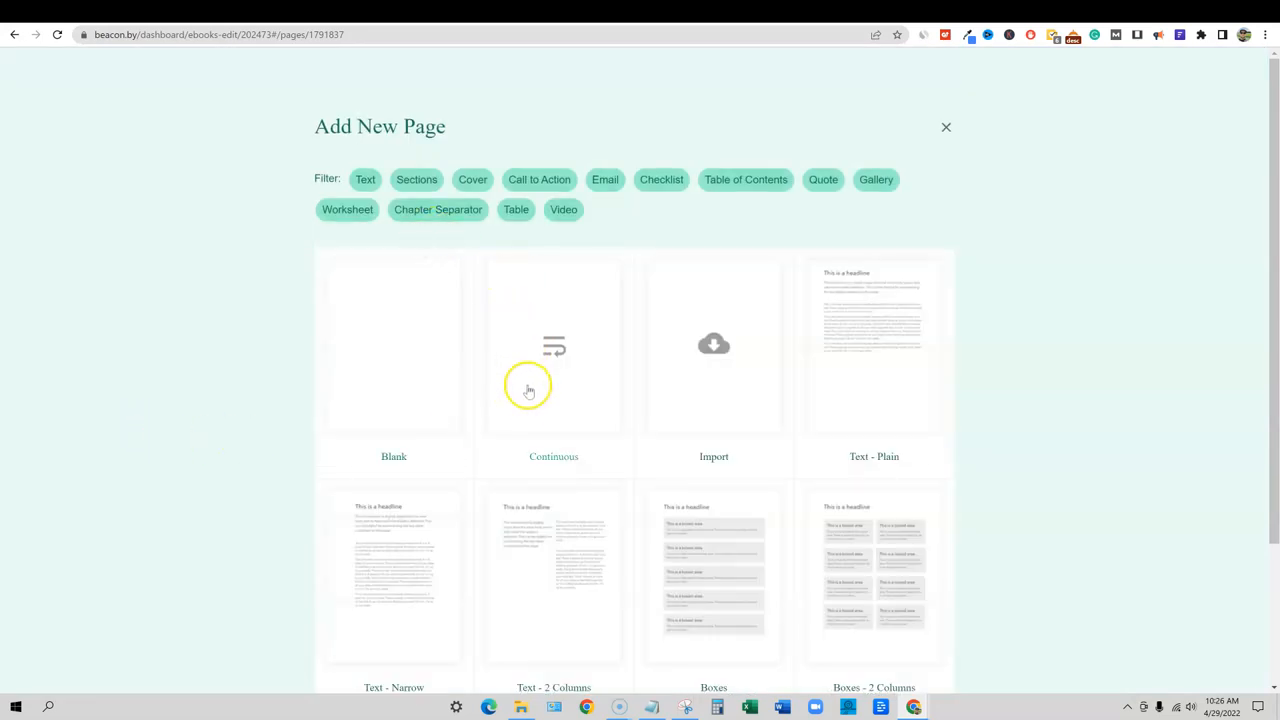
scroll("down", 3)
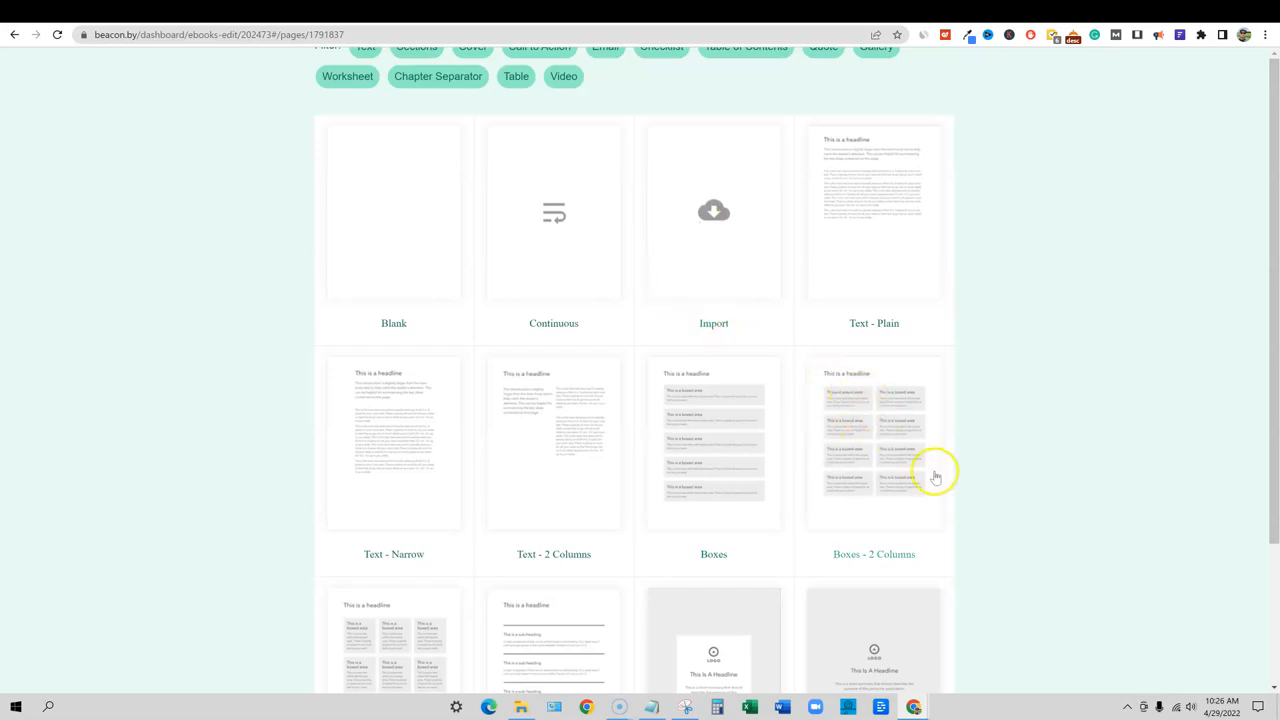
mouse_move(868, 398)
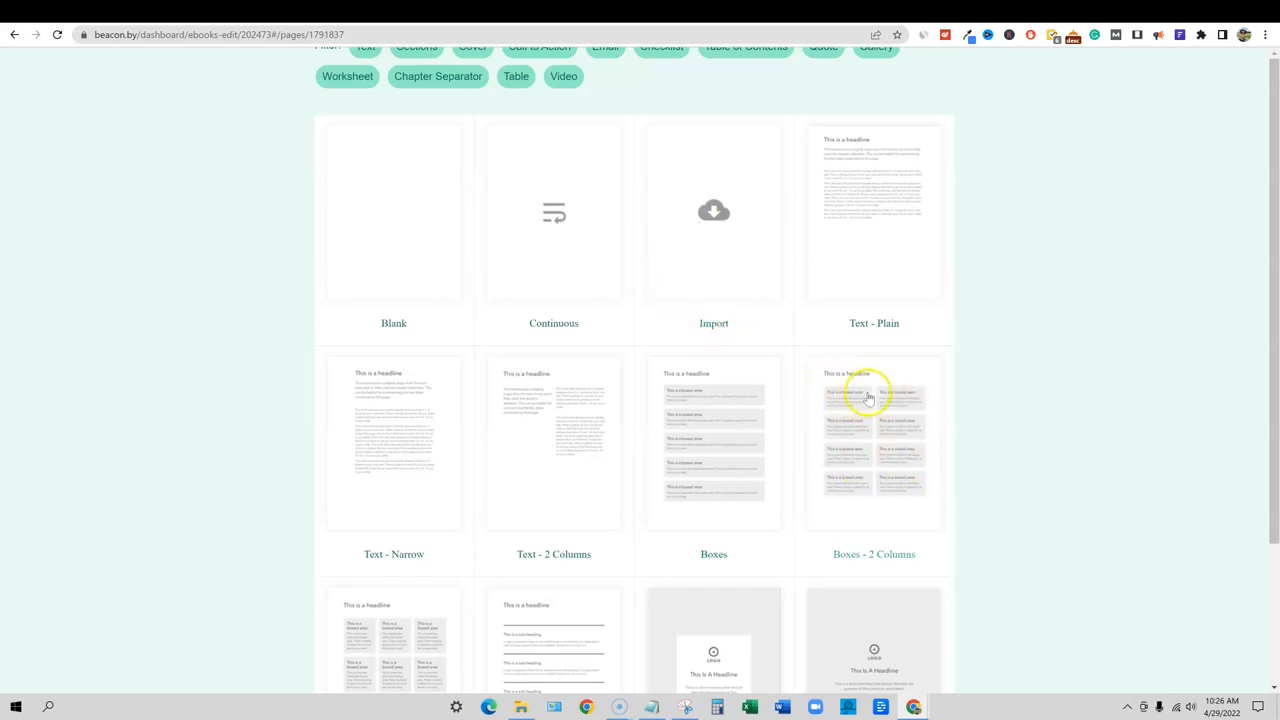
scroll("down", 3)
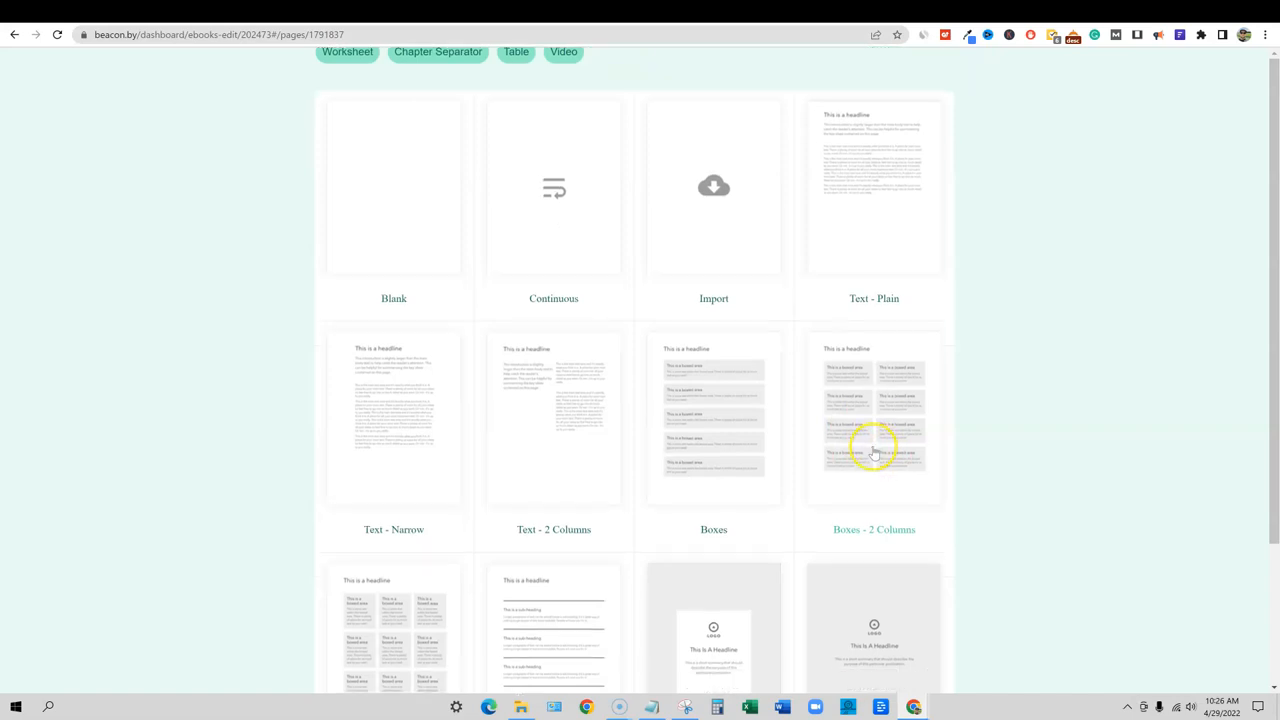
scroll("down", 3)
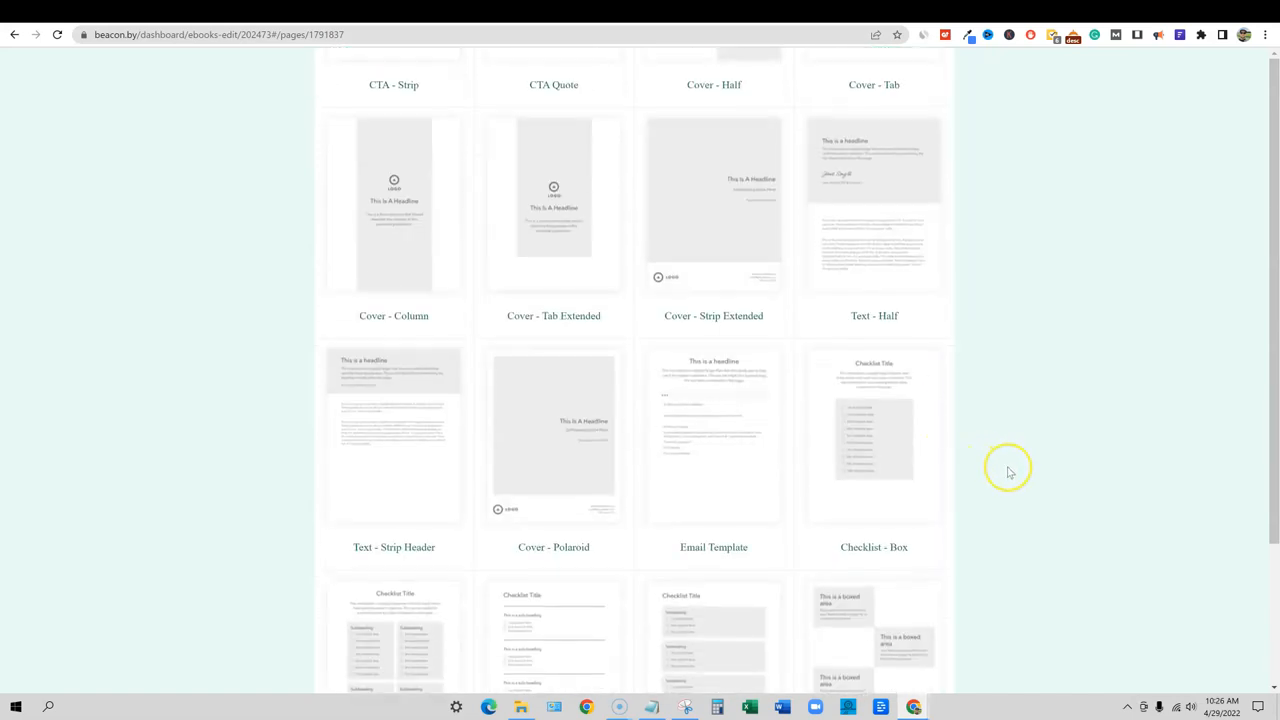
scroll("down", 3)
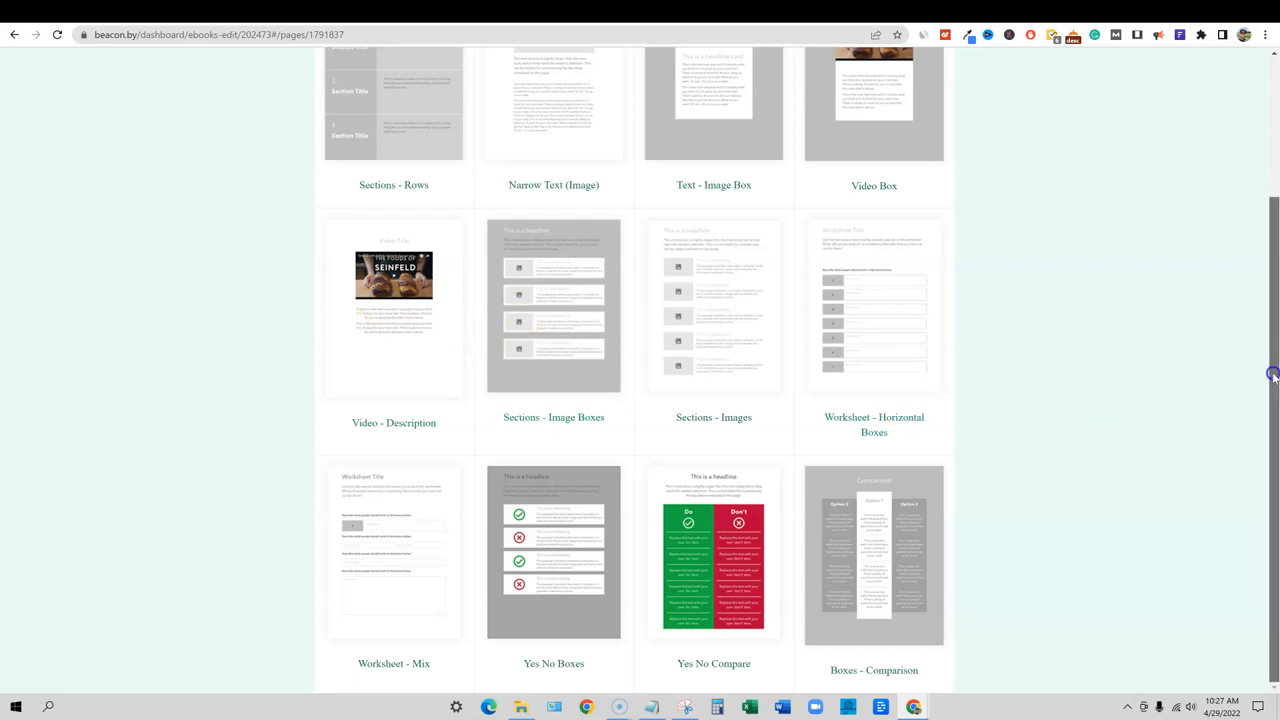
scroll("down", 3)
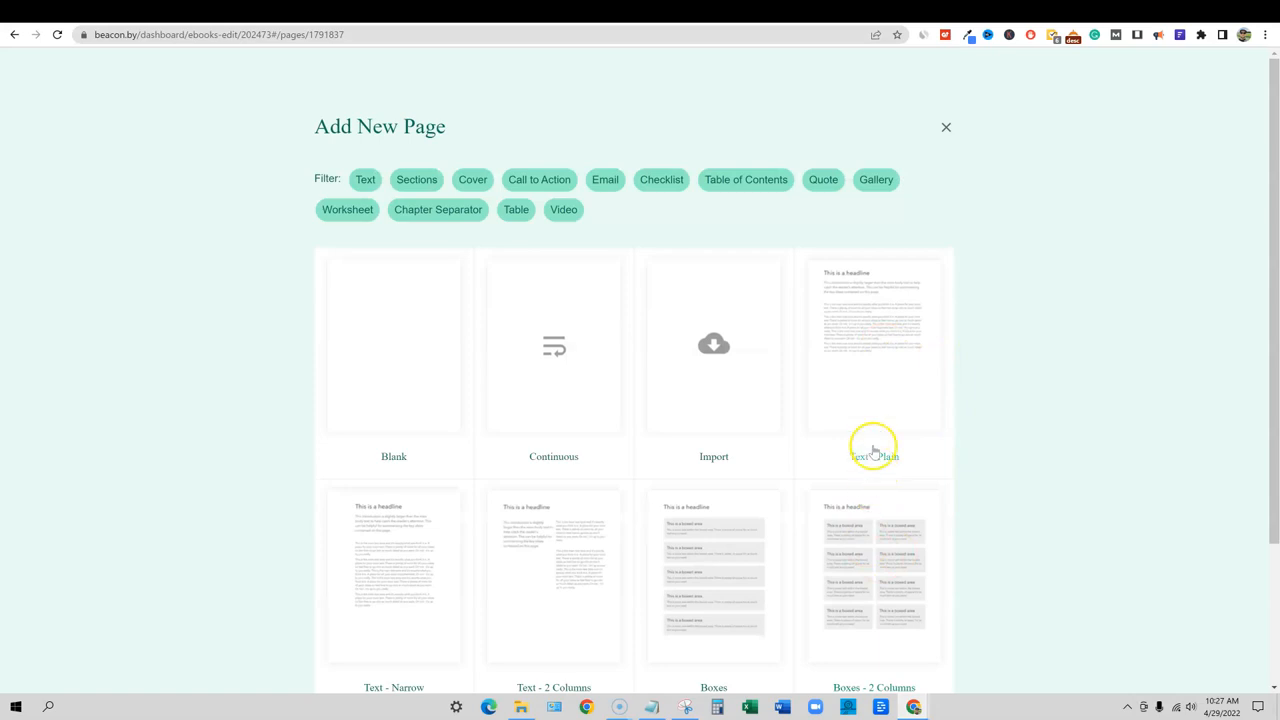
left_click(872, 346)
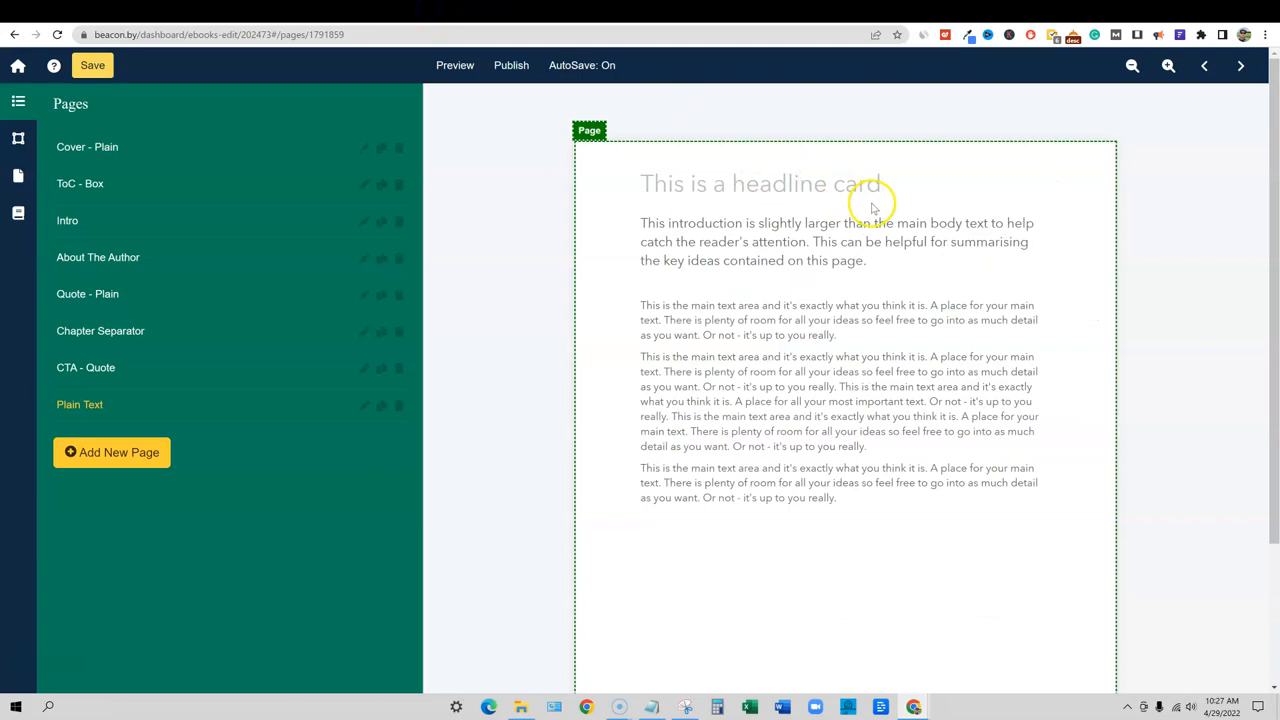
Put the article's Content marketing heading and paragraphs on the new page and save
left_click(838, 240)
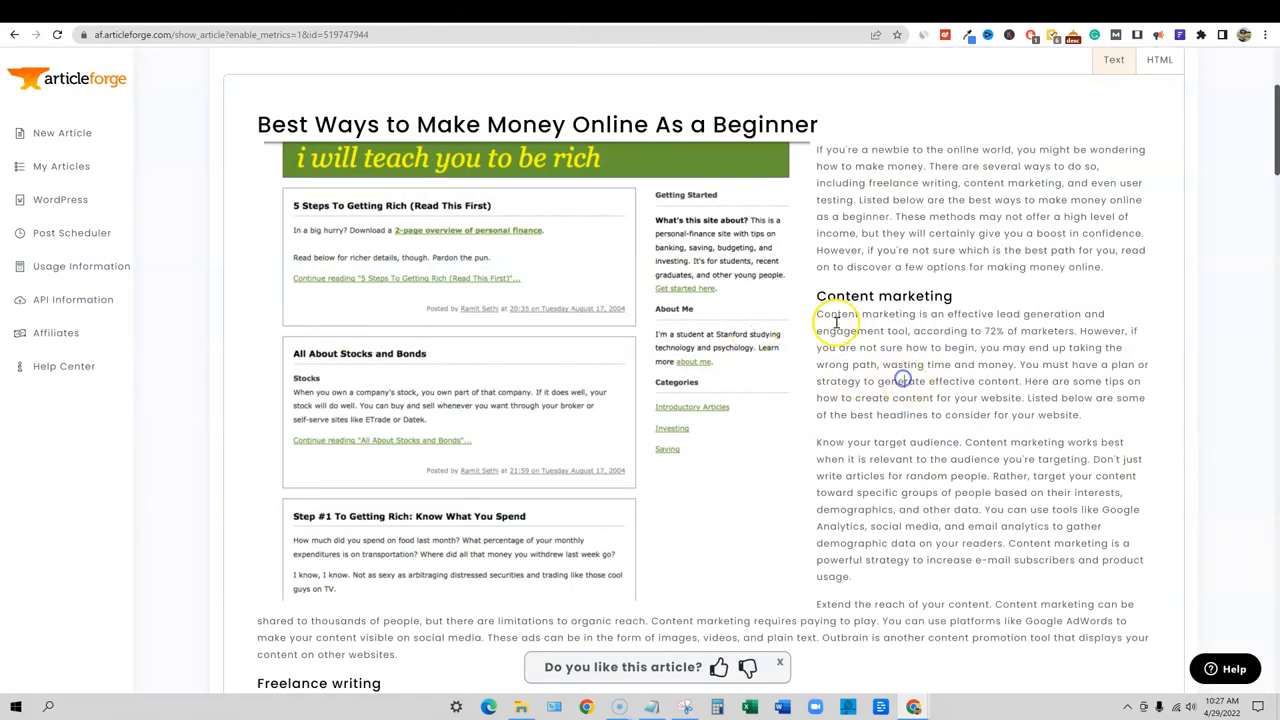
left_click_drag(816, 312, 1080, 414)
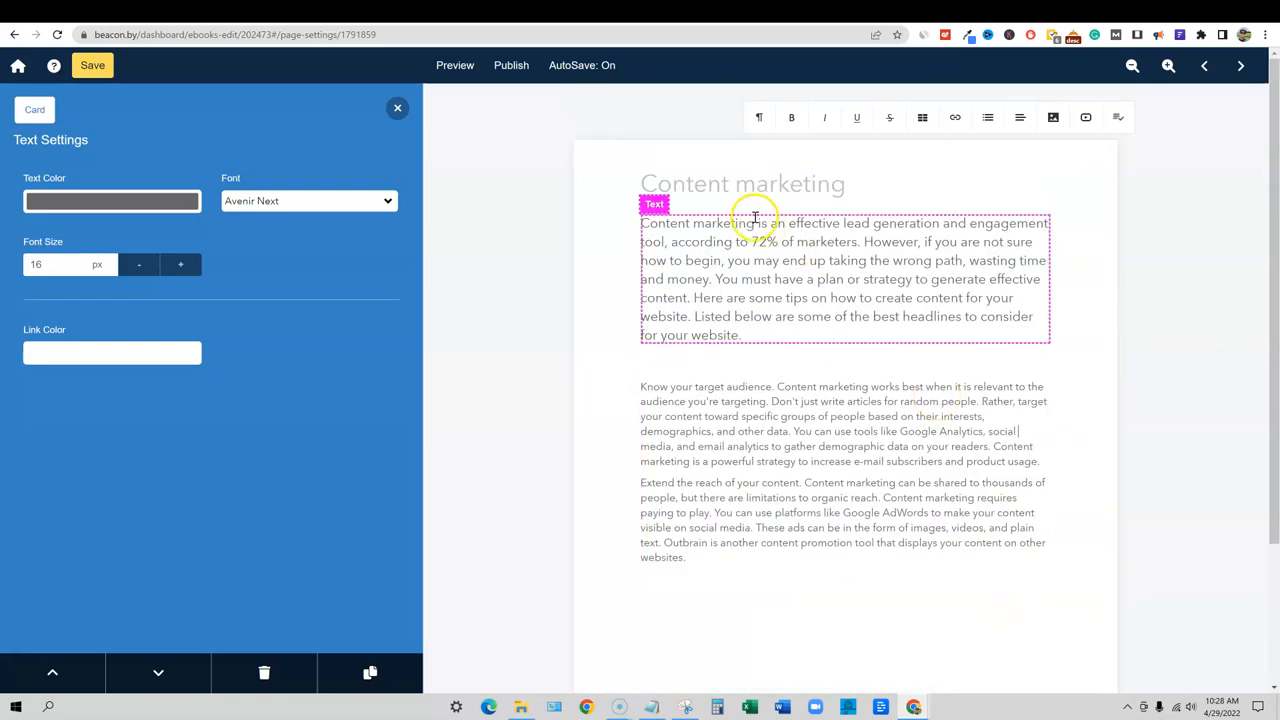
mouse_move(878, 356)
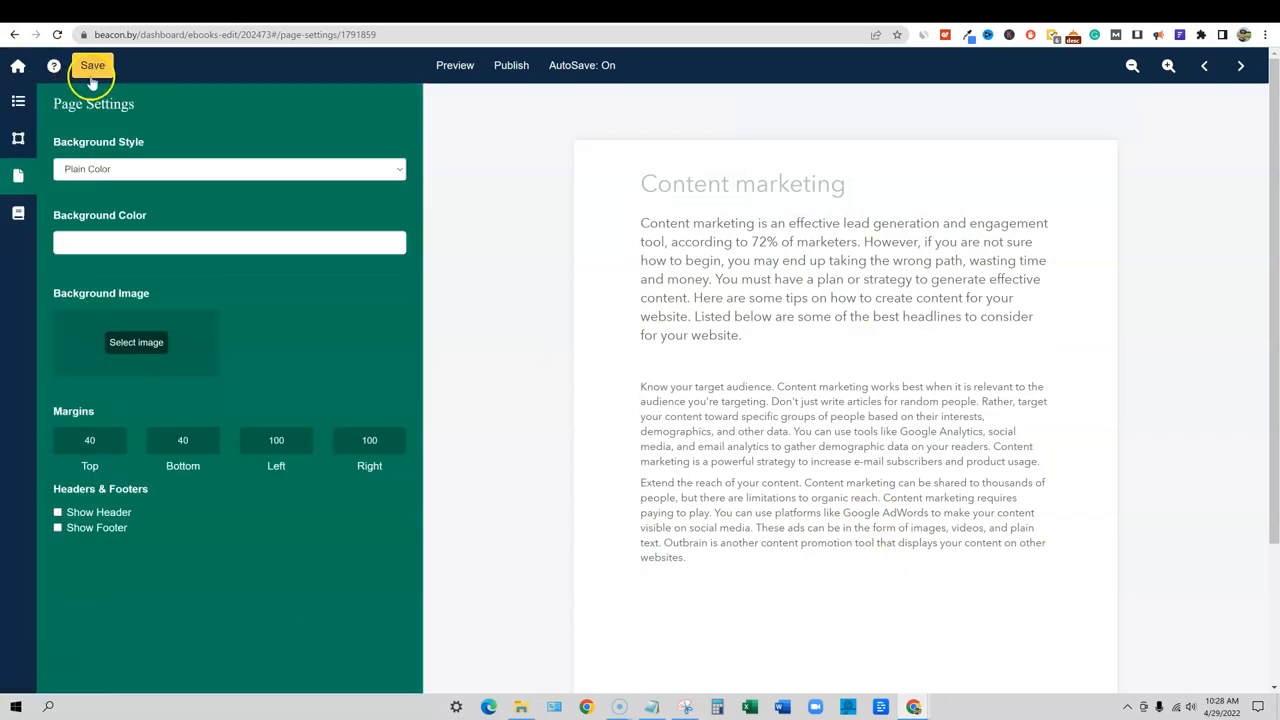
left_click(18, 100)
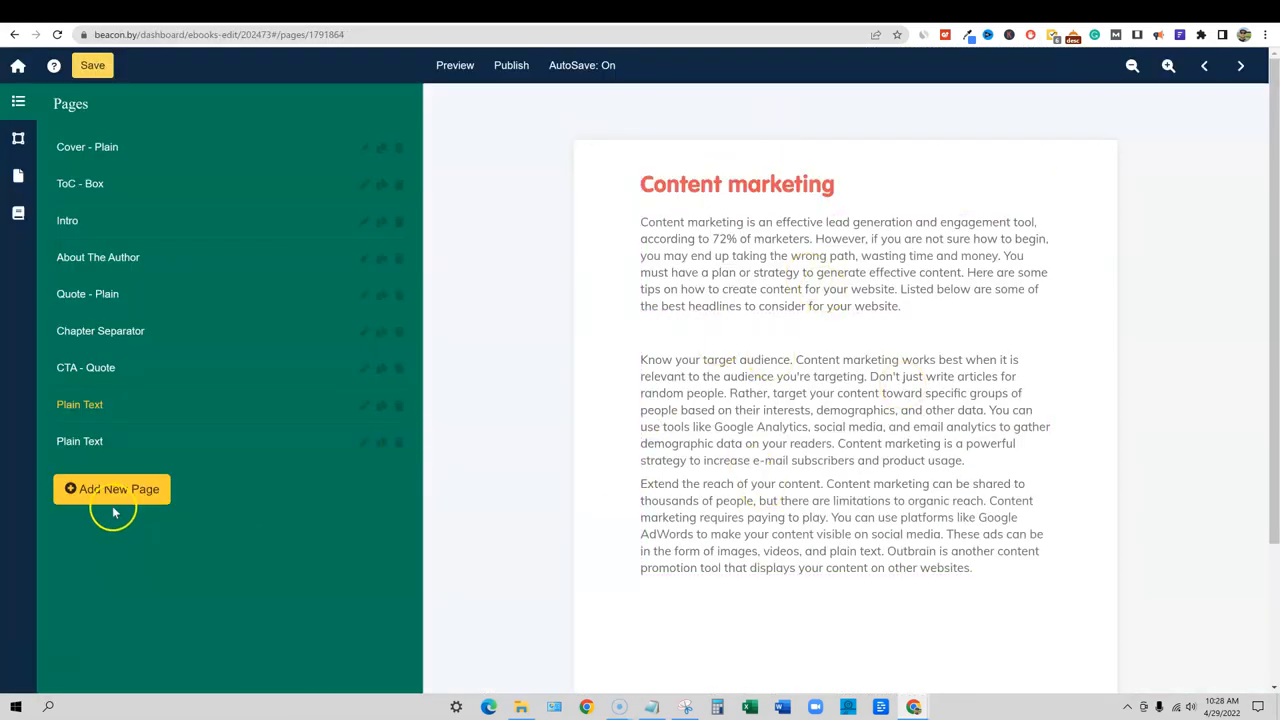
Capitalise the headline as Content Marketing and delete the blank Plain Text page
left_click(80, 404)
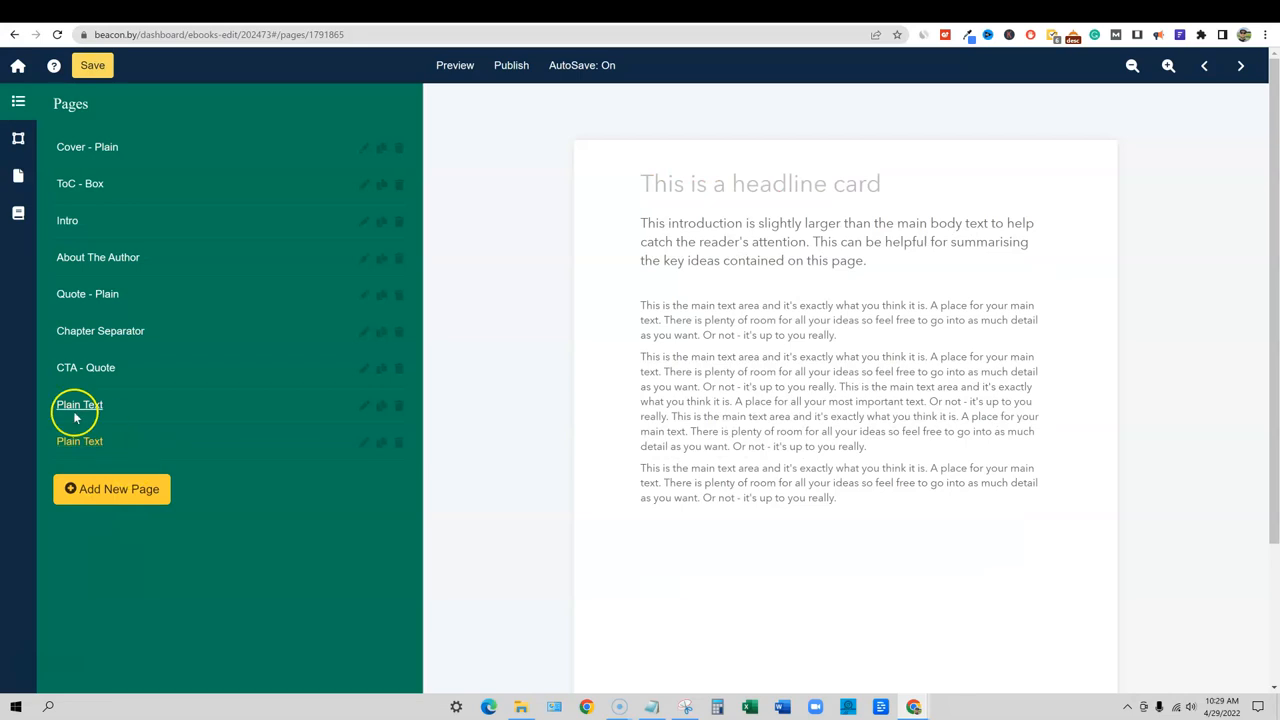
mouse_move(330, 412)
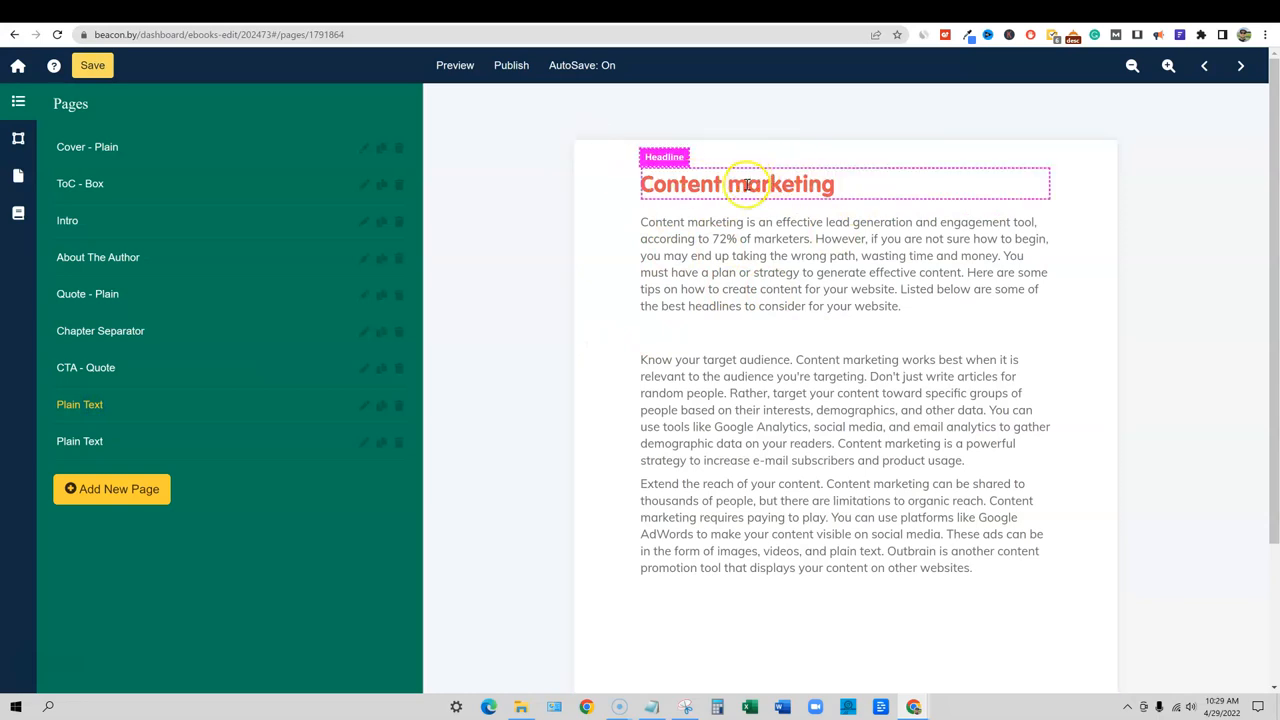
left_click(736, 184)
type("M")
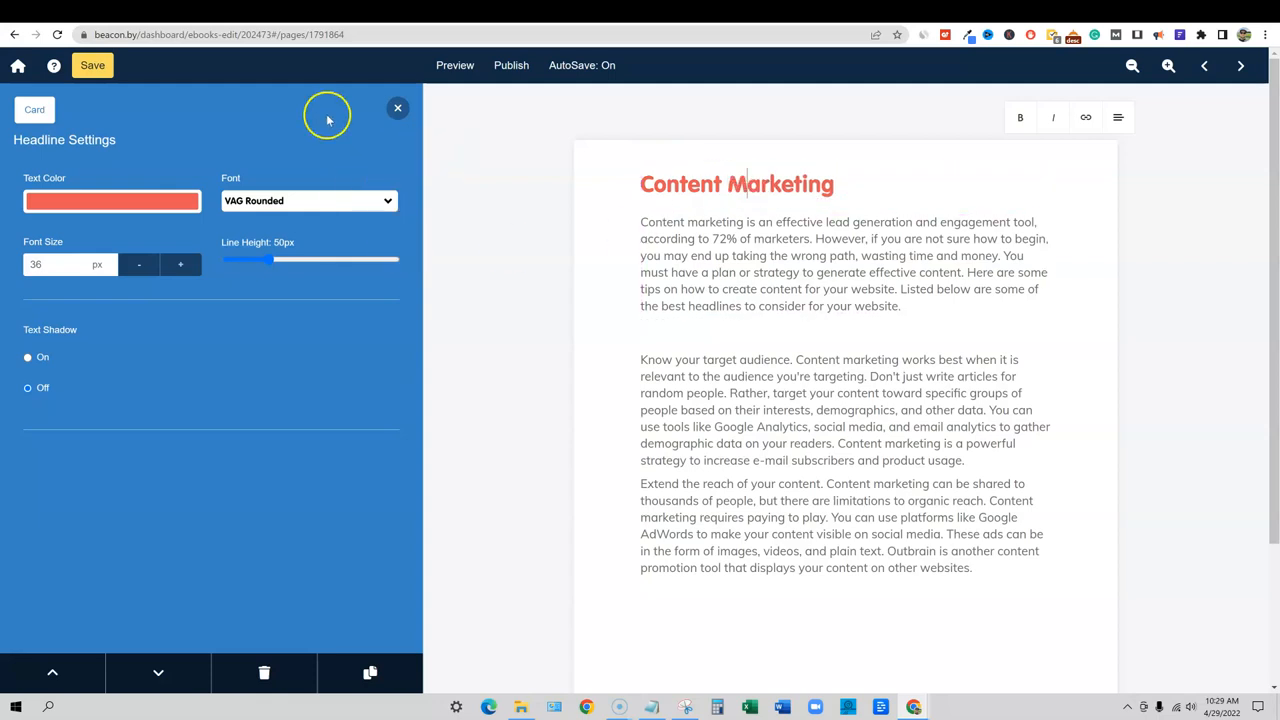
left_click(398, 108)
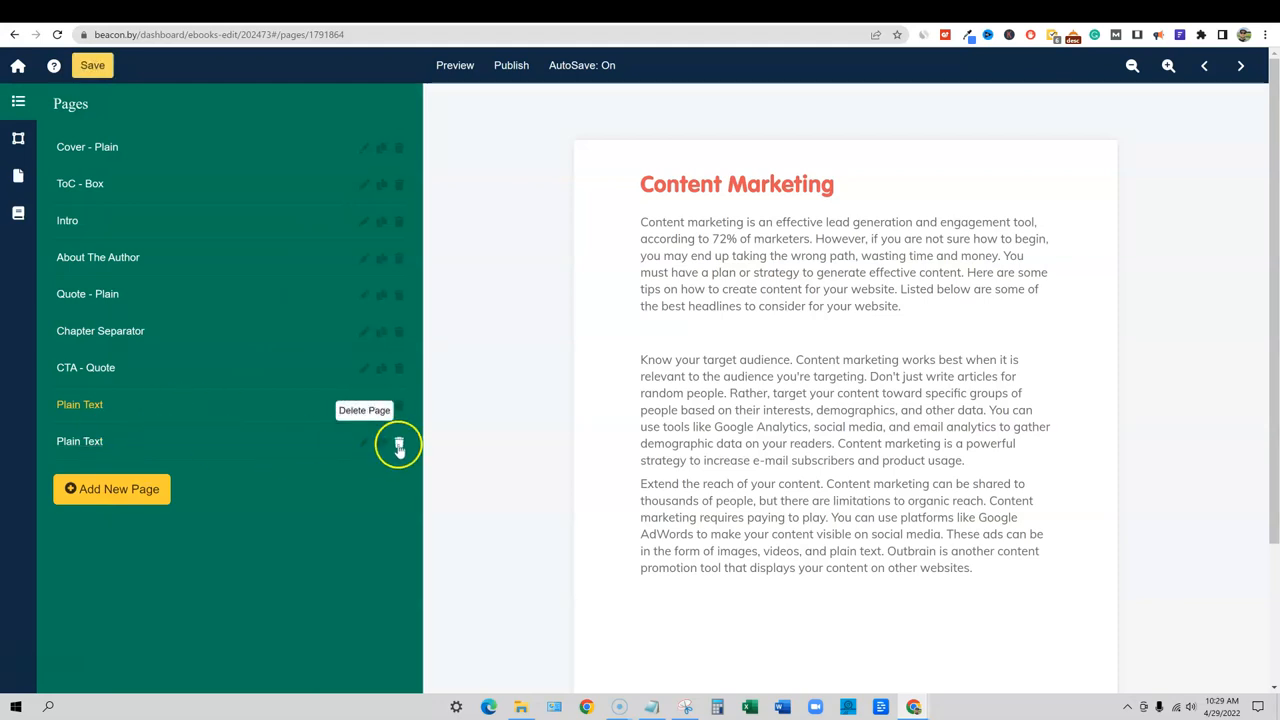
left_click(400, 442)
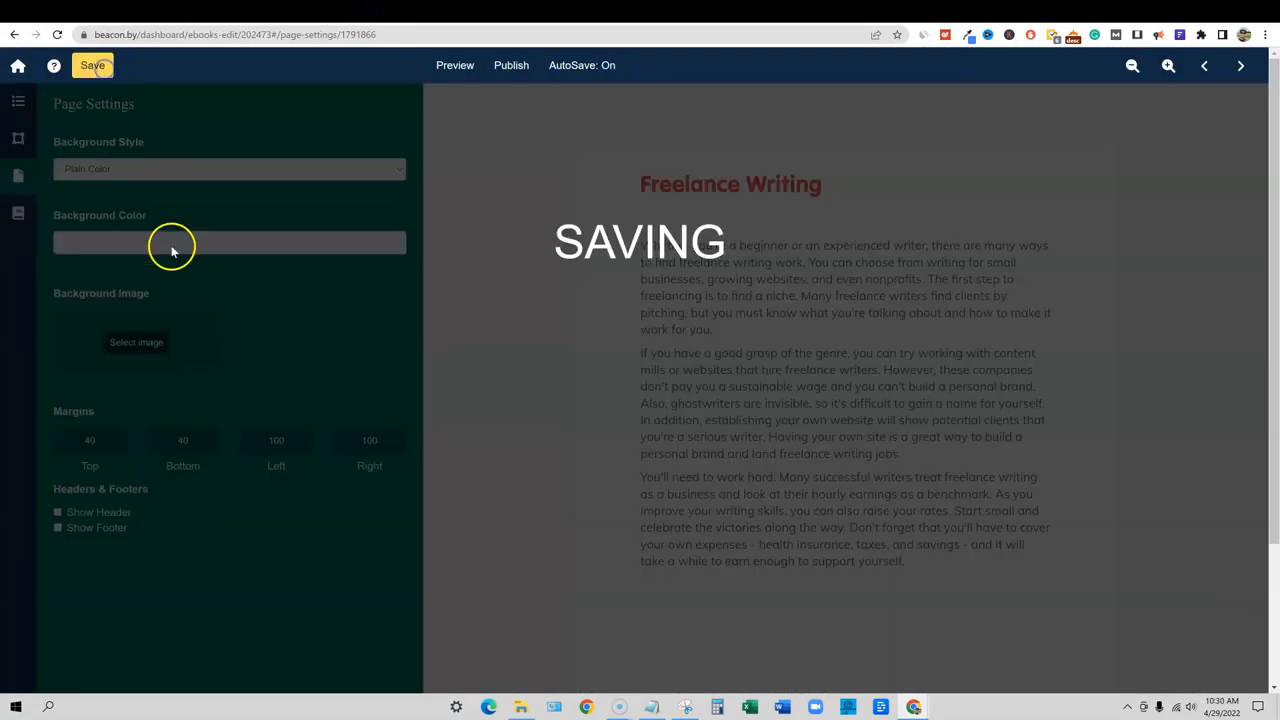
left_click(16, 102)
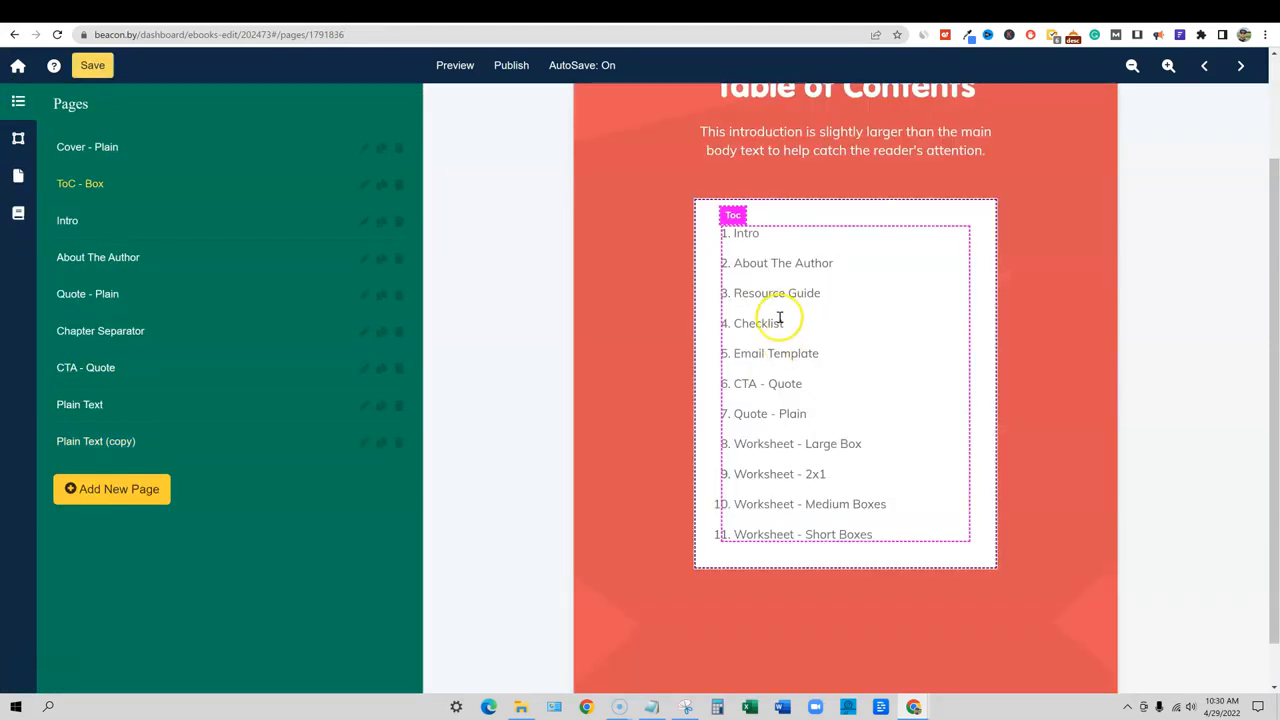
mouse_move(758, 290)
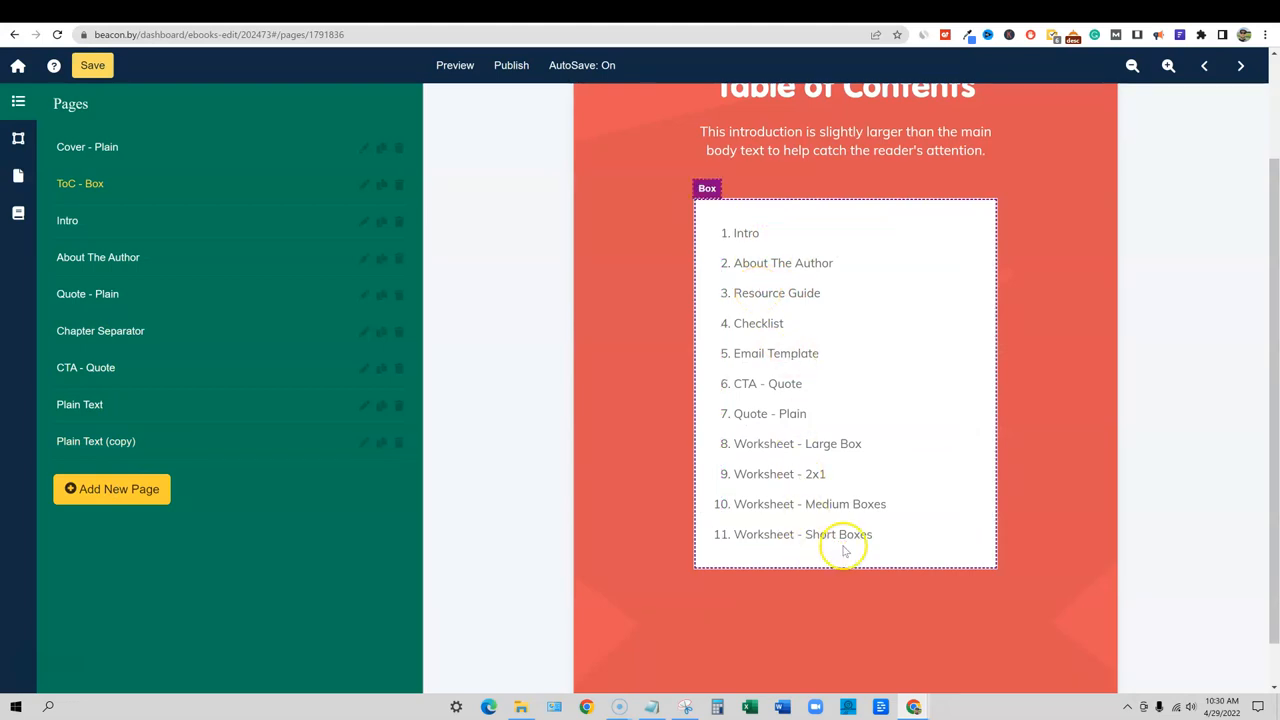
mouse_move(740, 218)
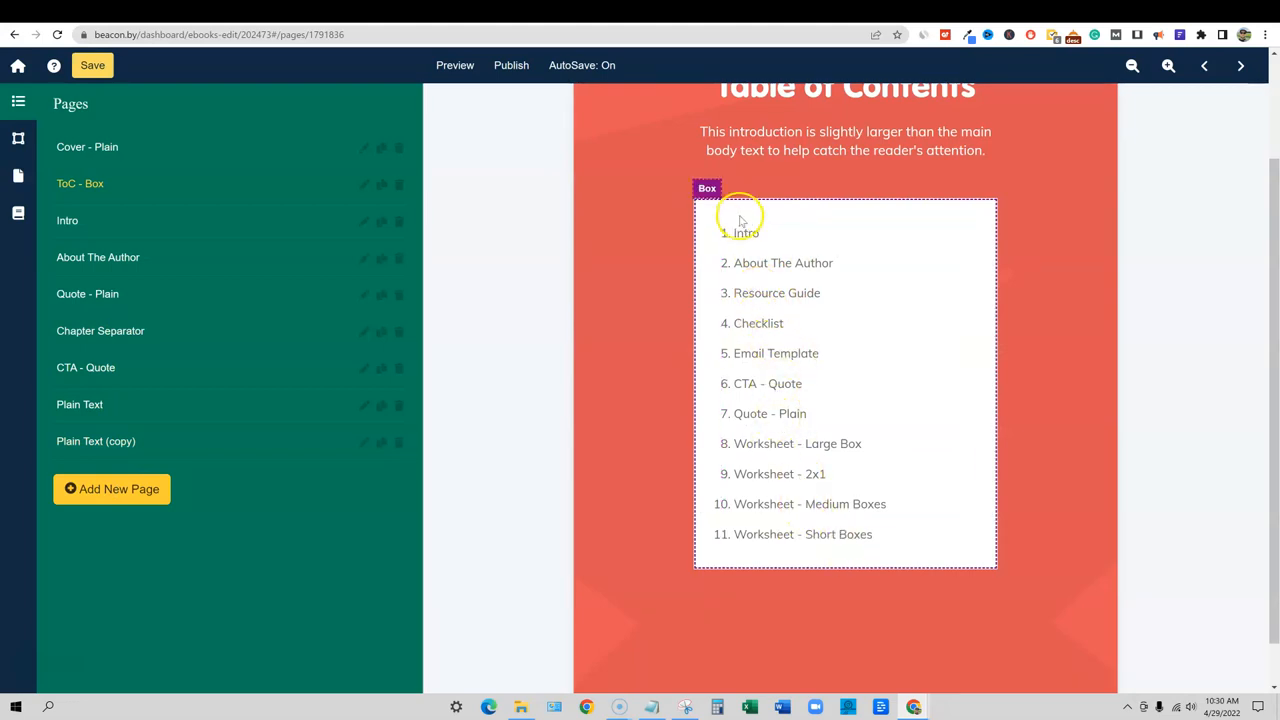
left_click(742, 232)
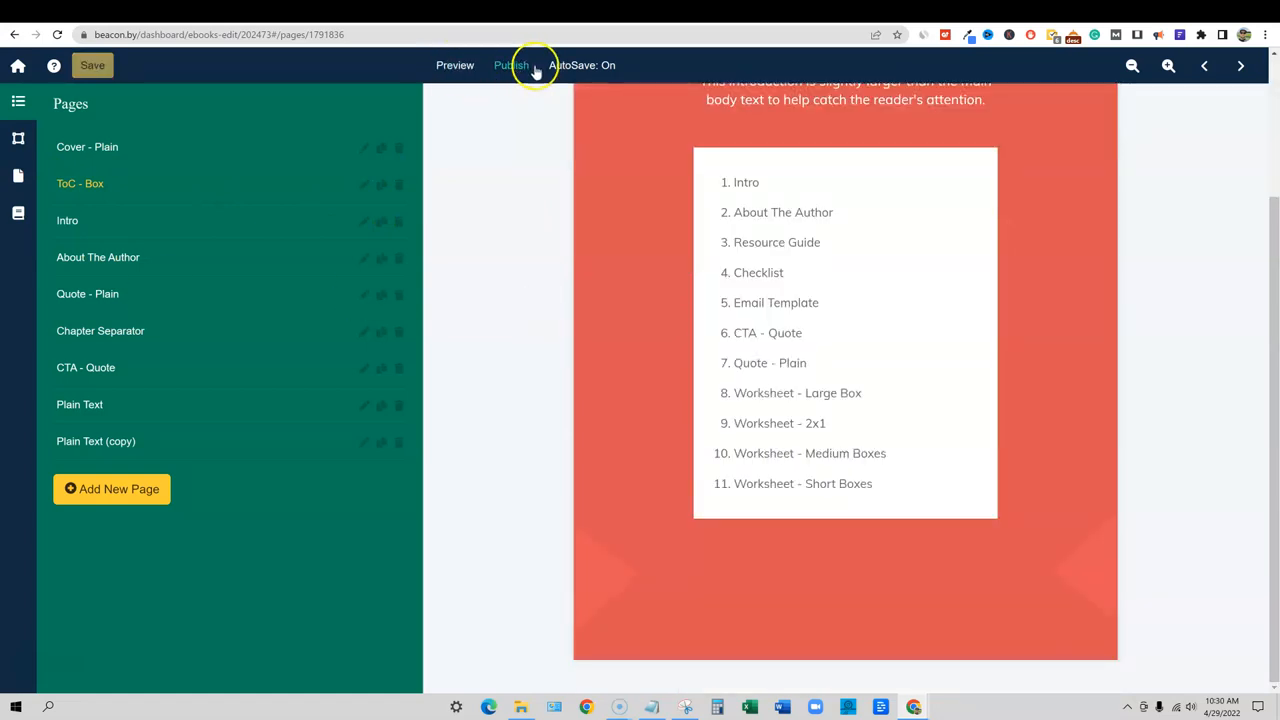
mouse_move(584, 64)
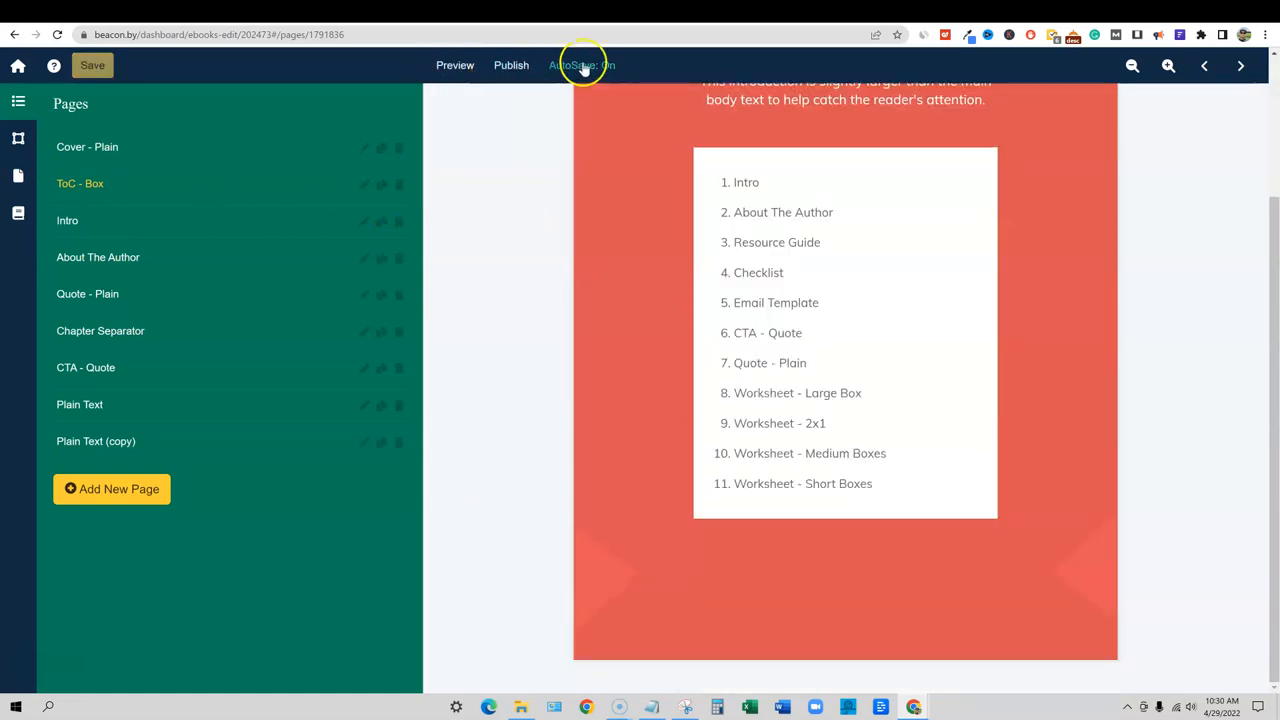
mouse_move(456, 64)
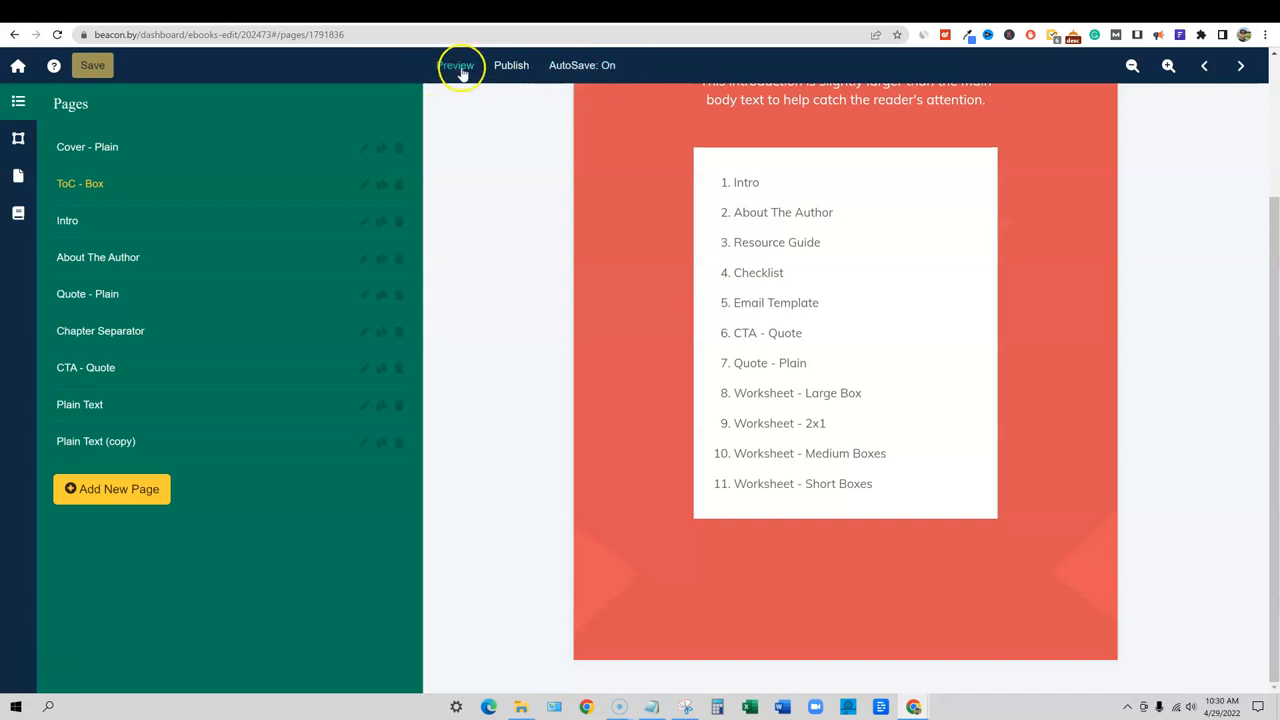
Preview the ebook and scroll from the cover through to the Content Marketing page
left_click(456, 64)
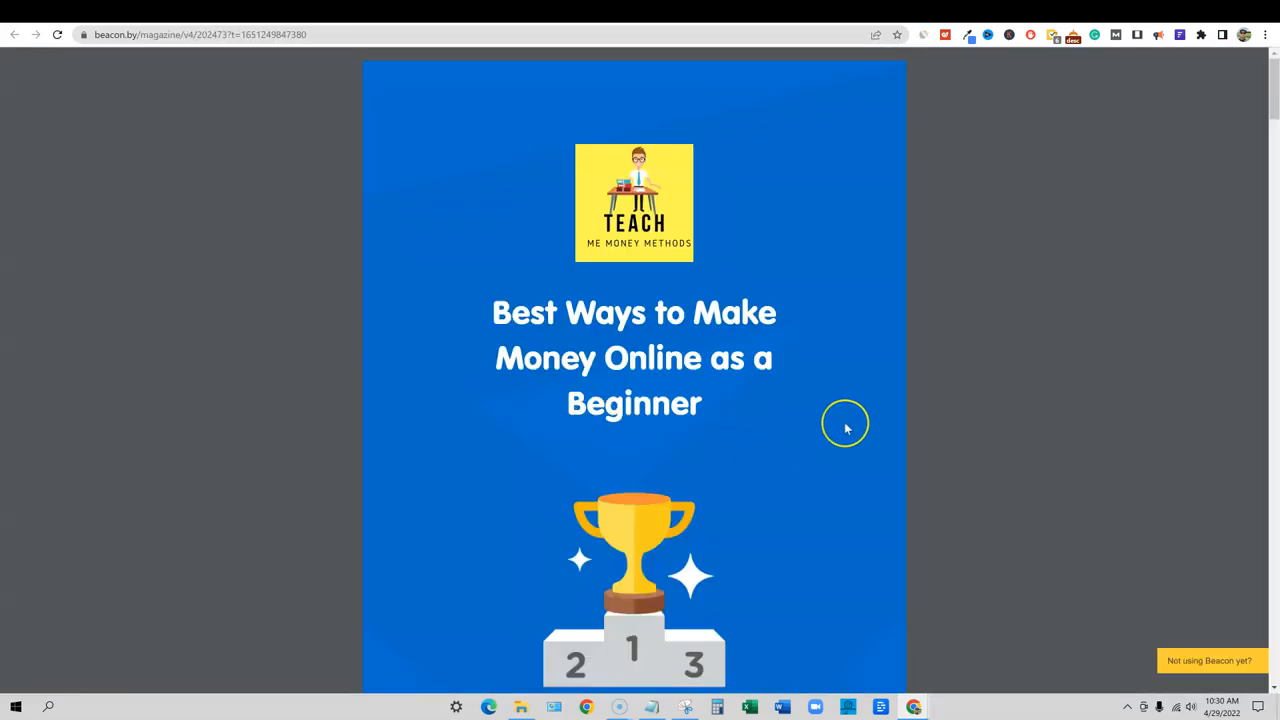
scroll("down", 3)
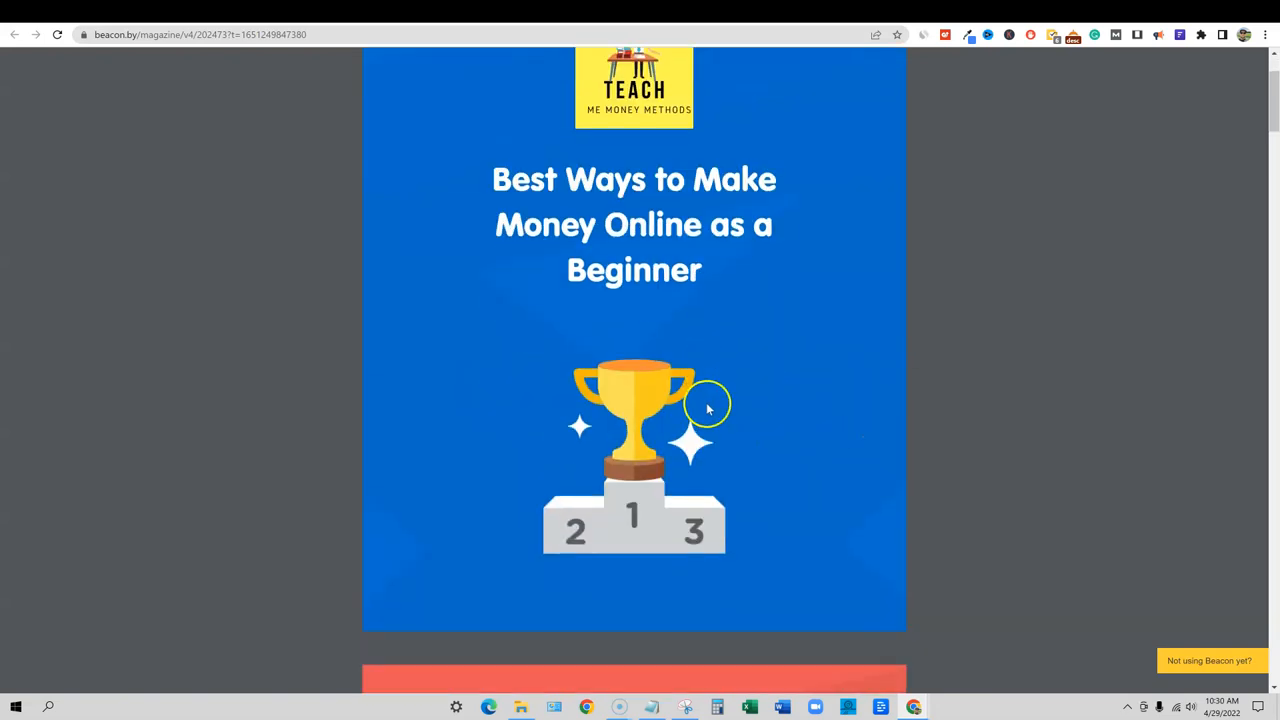
scroll("down", 3)
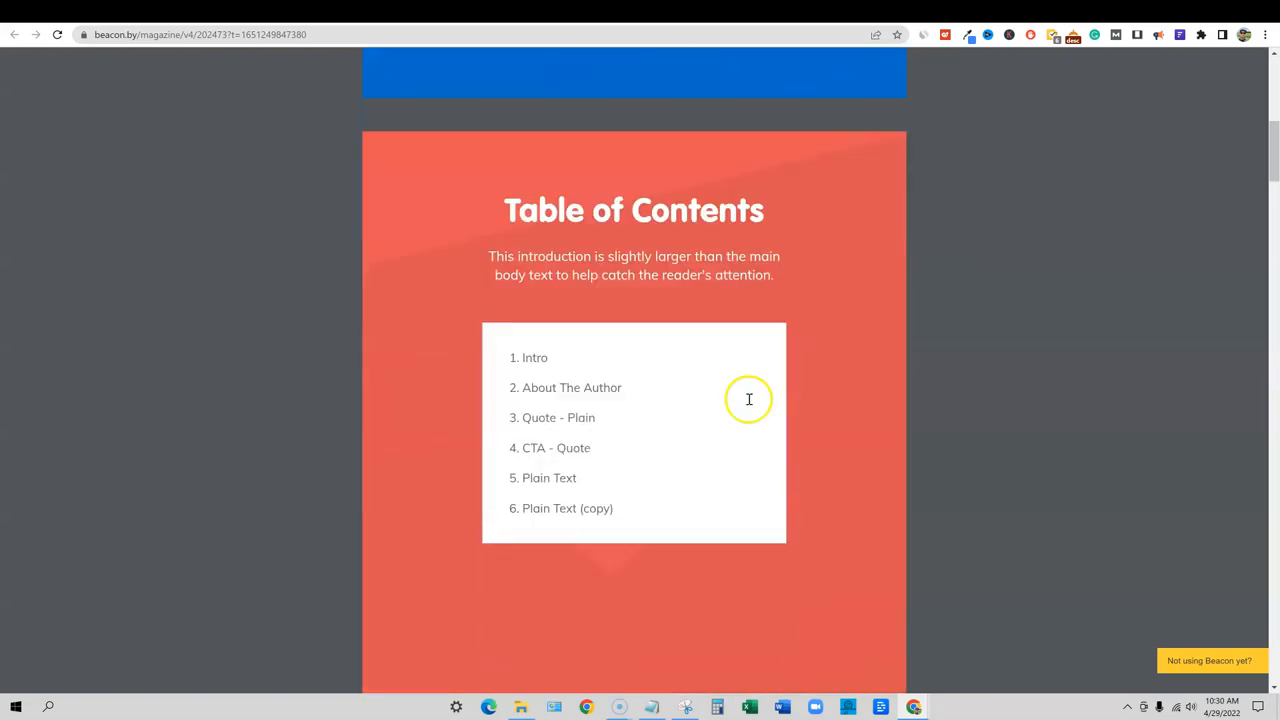
mouse_move(628, 400)
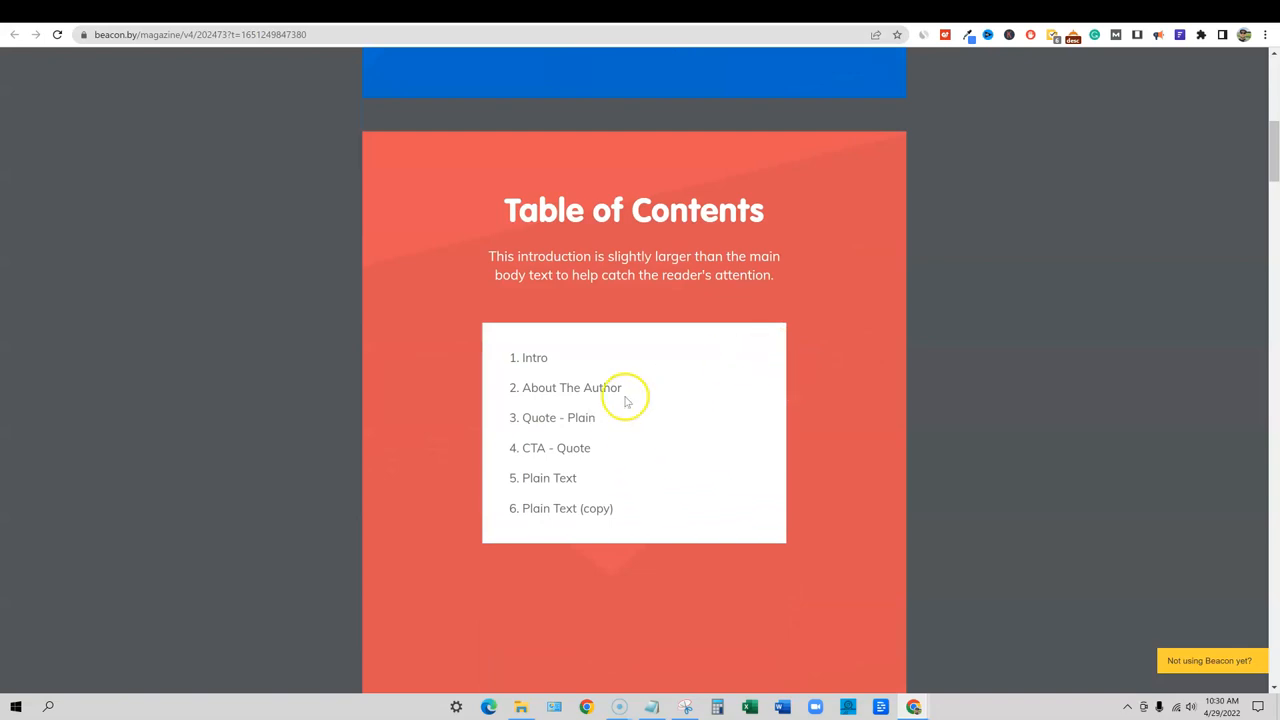
mouse_move(628, 424)
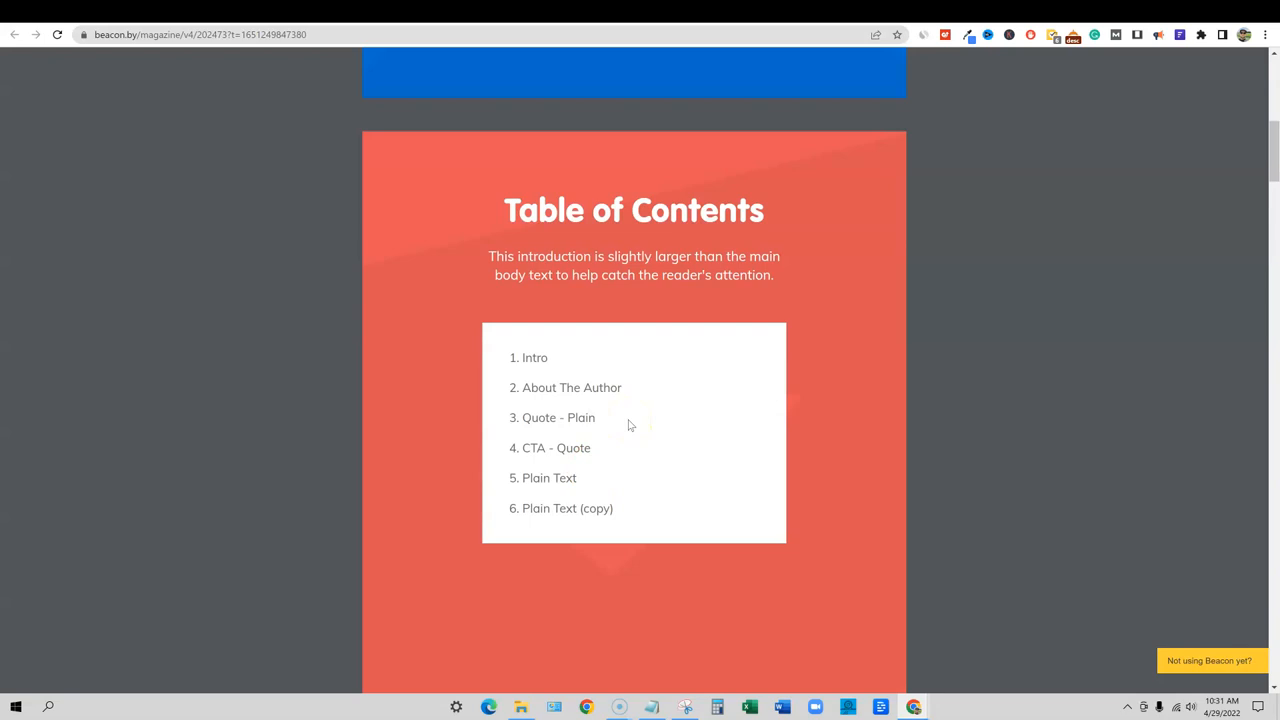
mouse_move(550, 448)
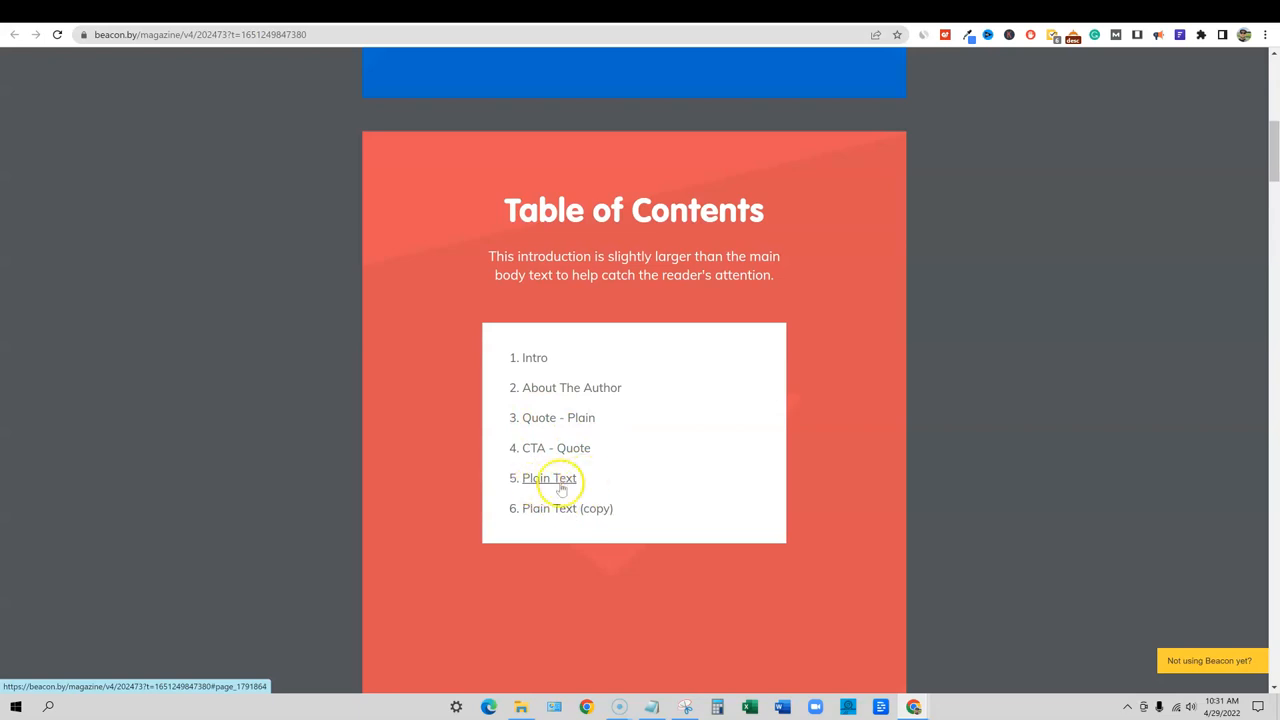
mouse_move(640, 476)
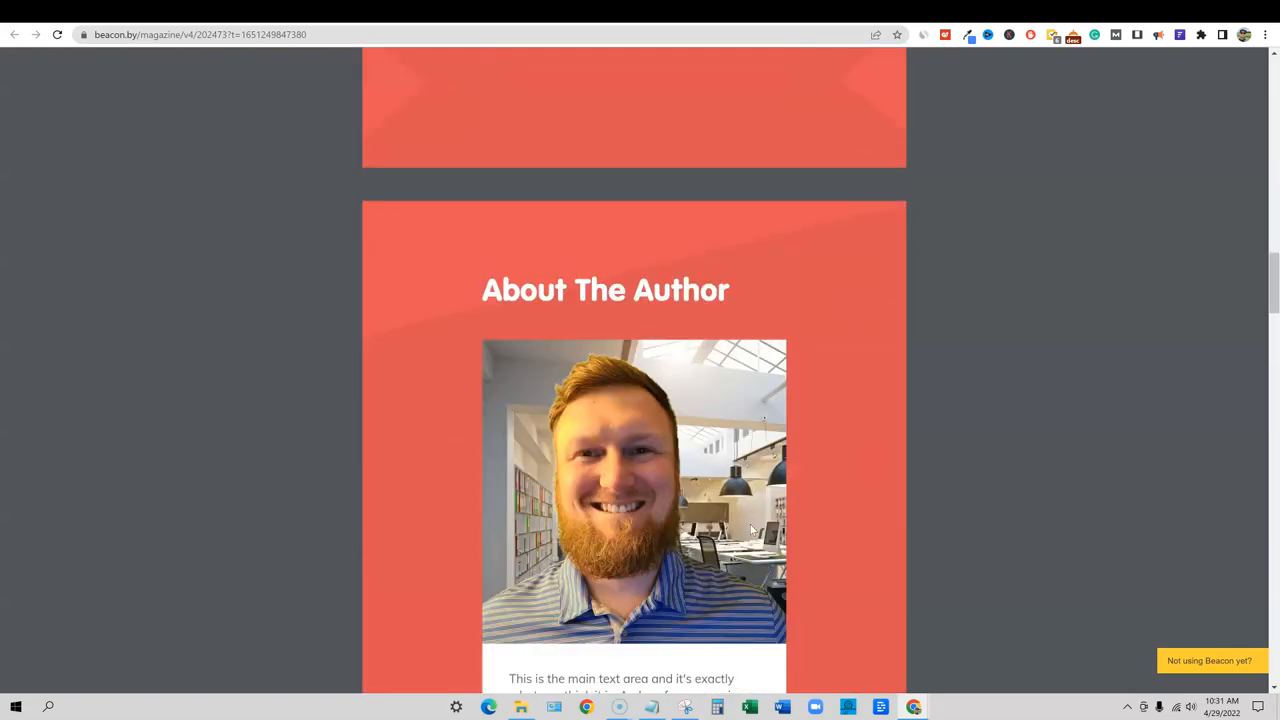
scroll("down", 3)
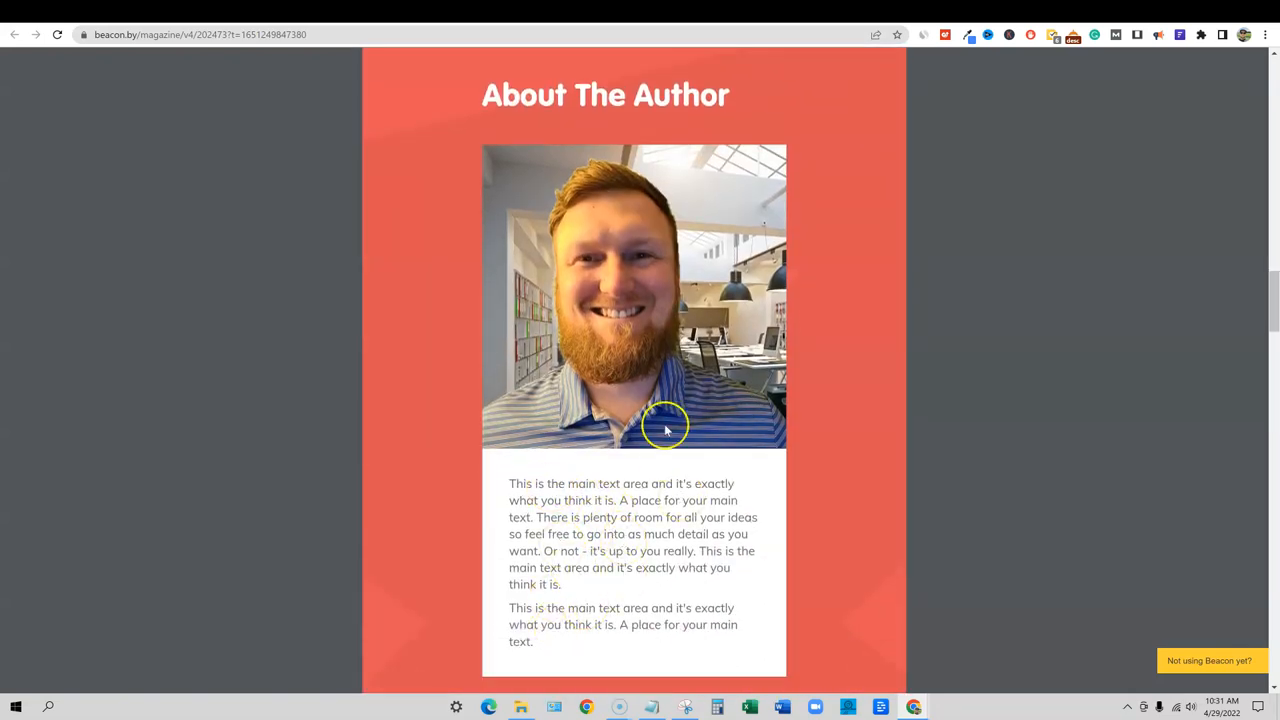
scroll("down", 3)
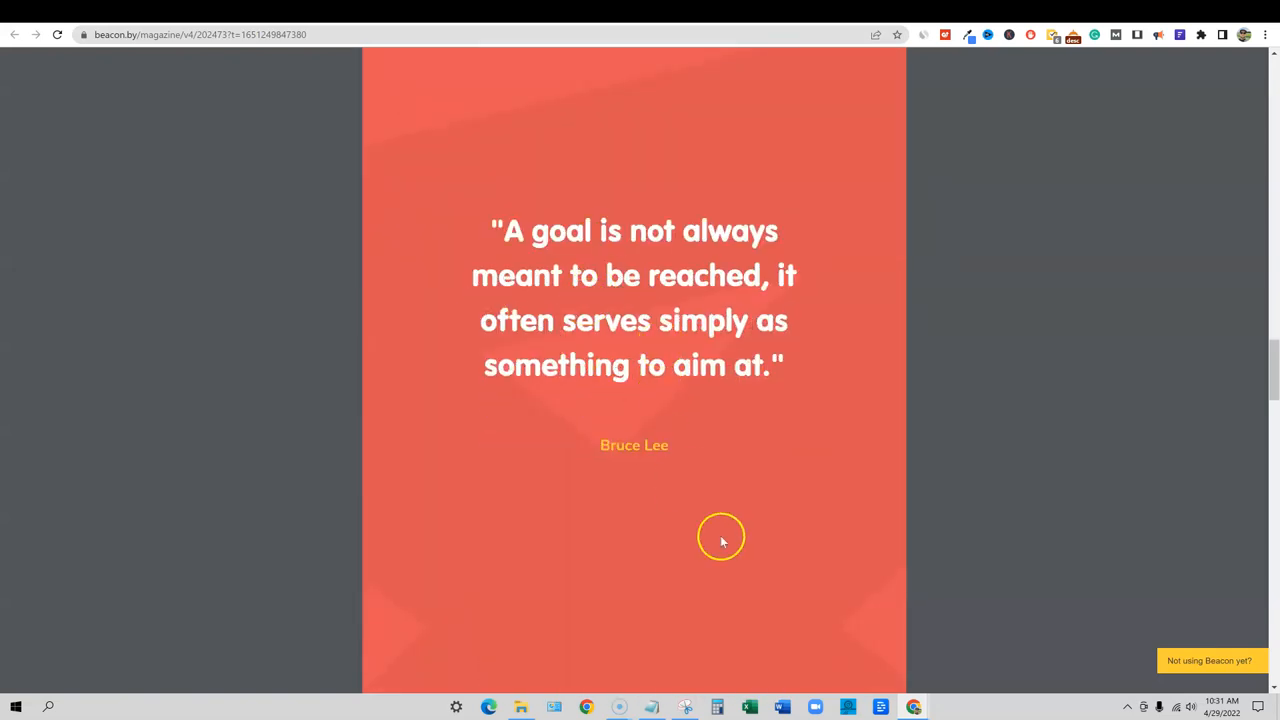
scroll("down", 3)
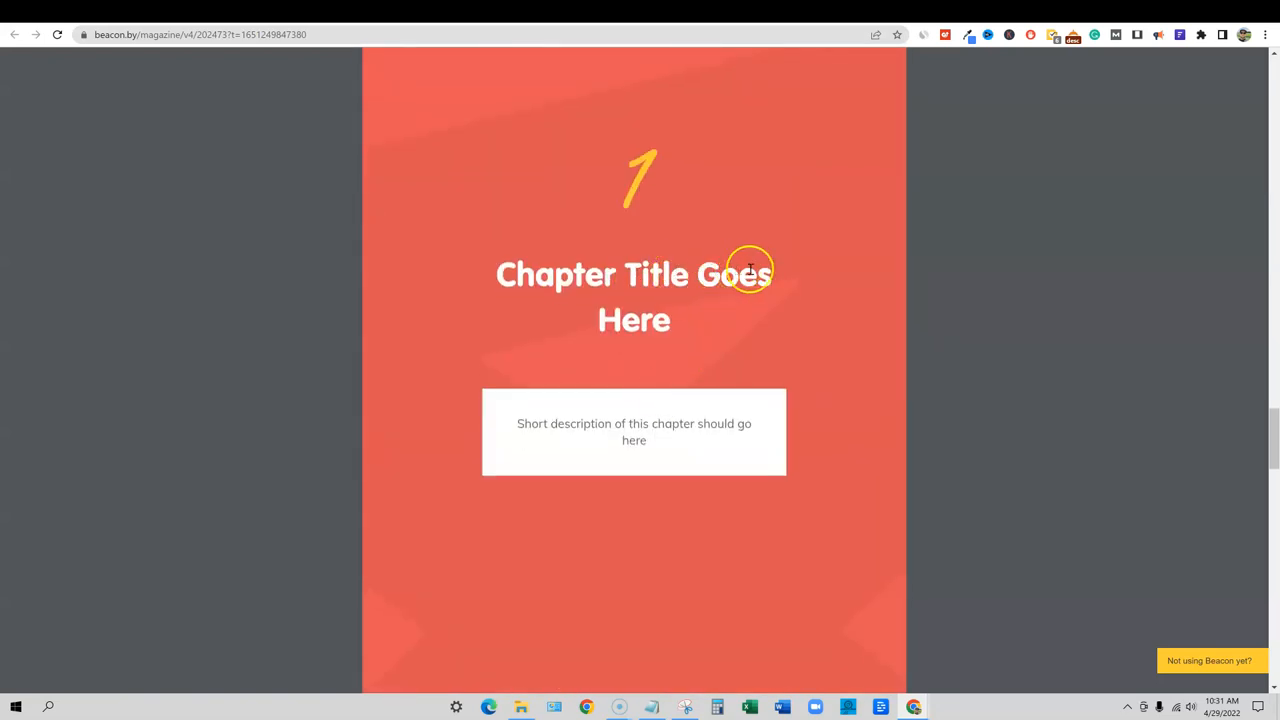
mouse_move(680, 272)
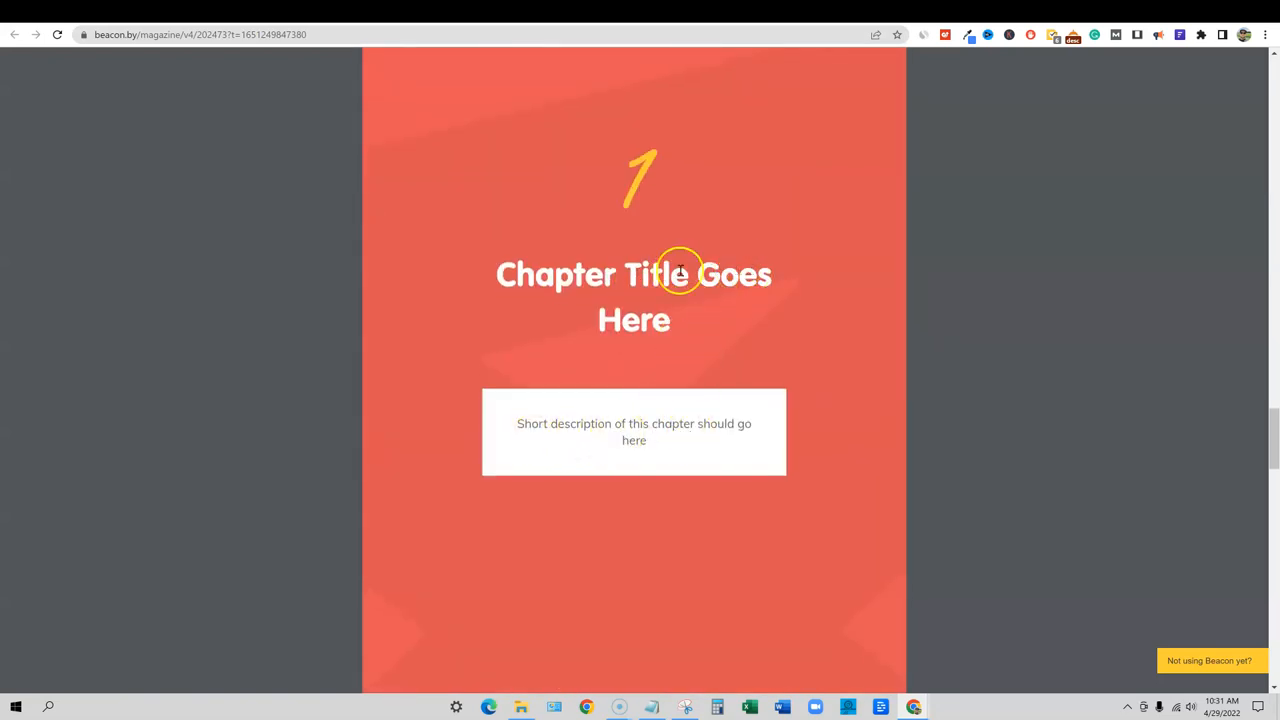
mouse_move(684, 376)
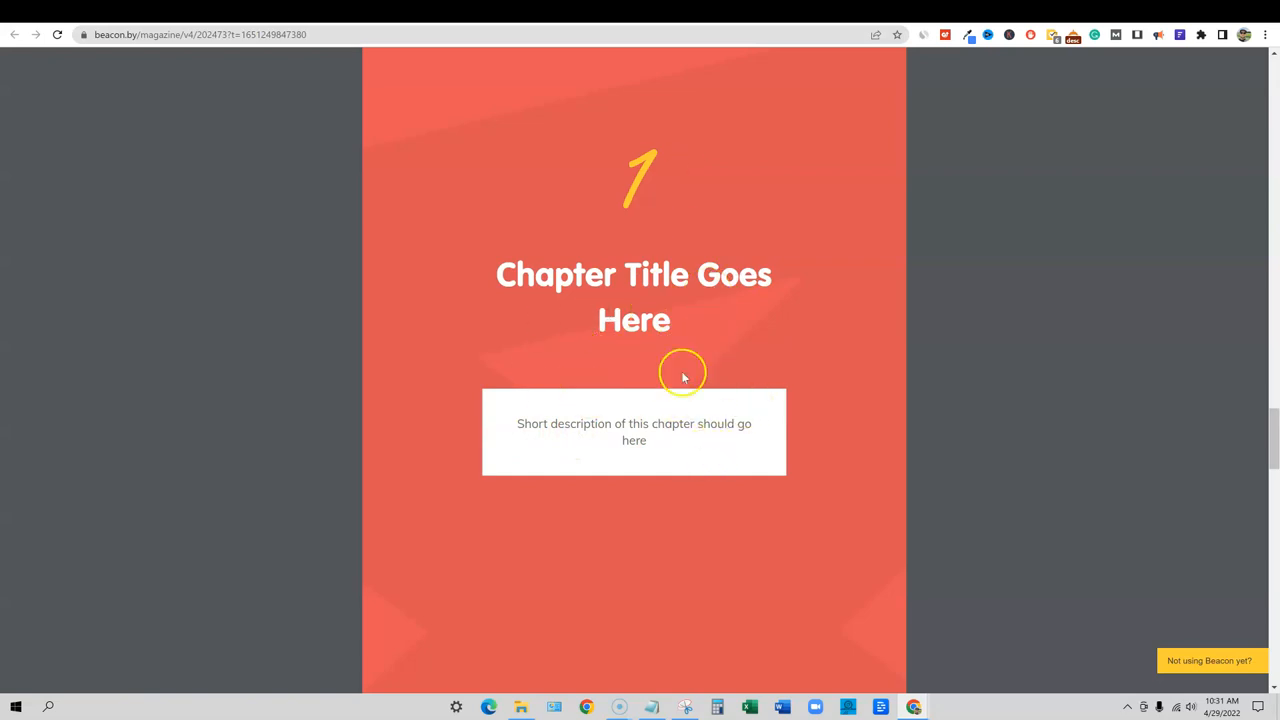
scroll("down", 3)
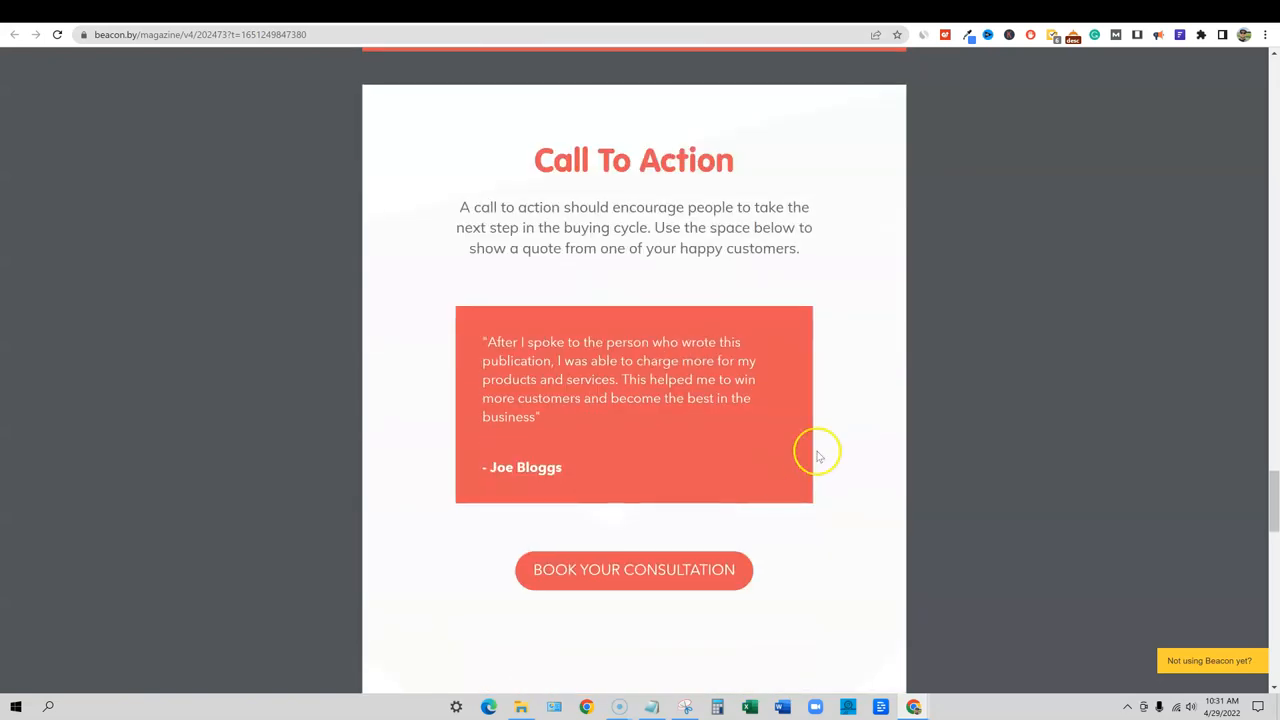
scroll("down", 3)
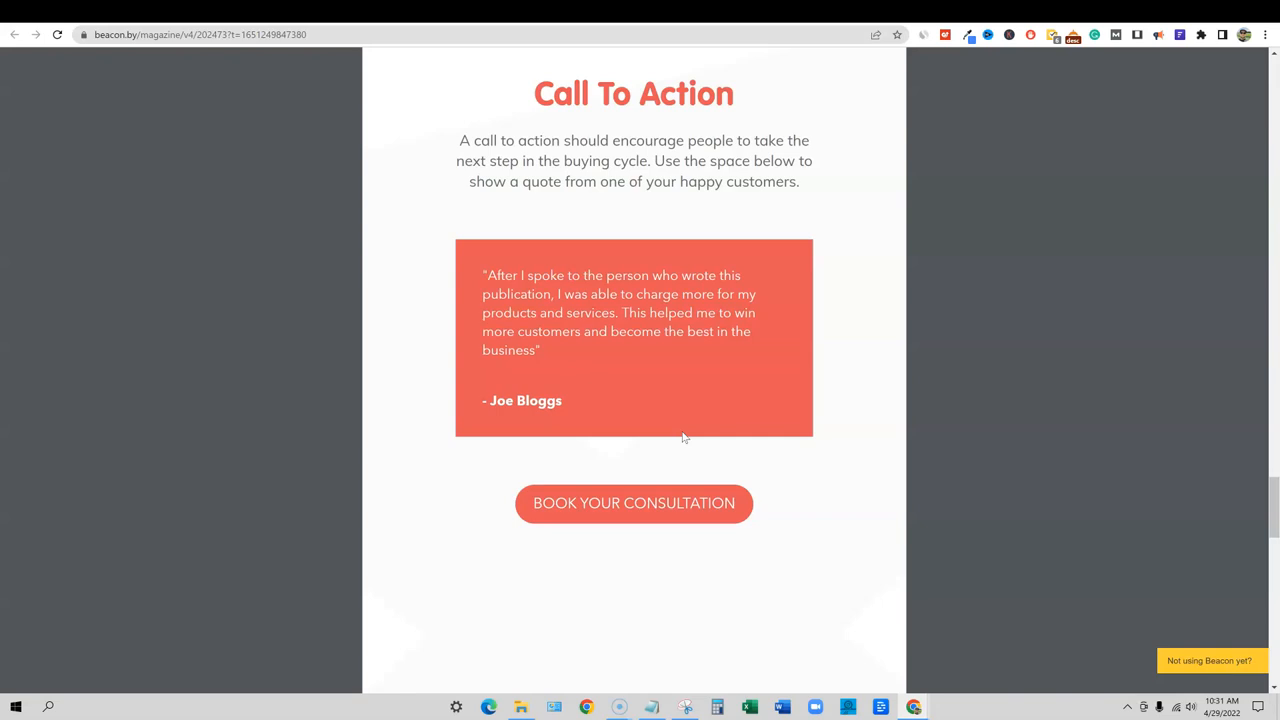
scroll("down", 3)
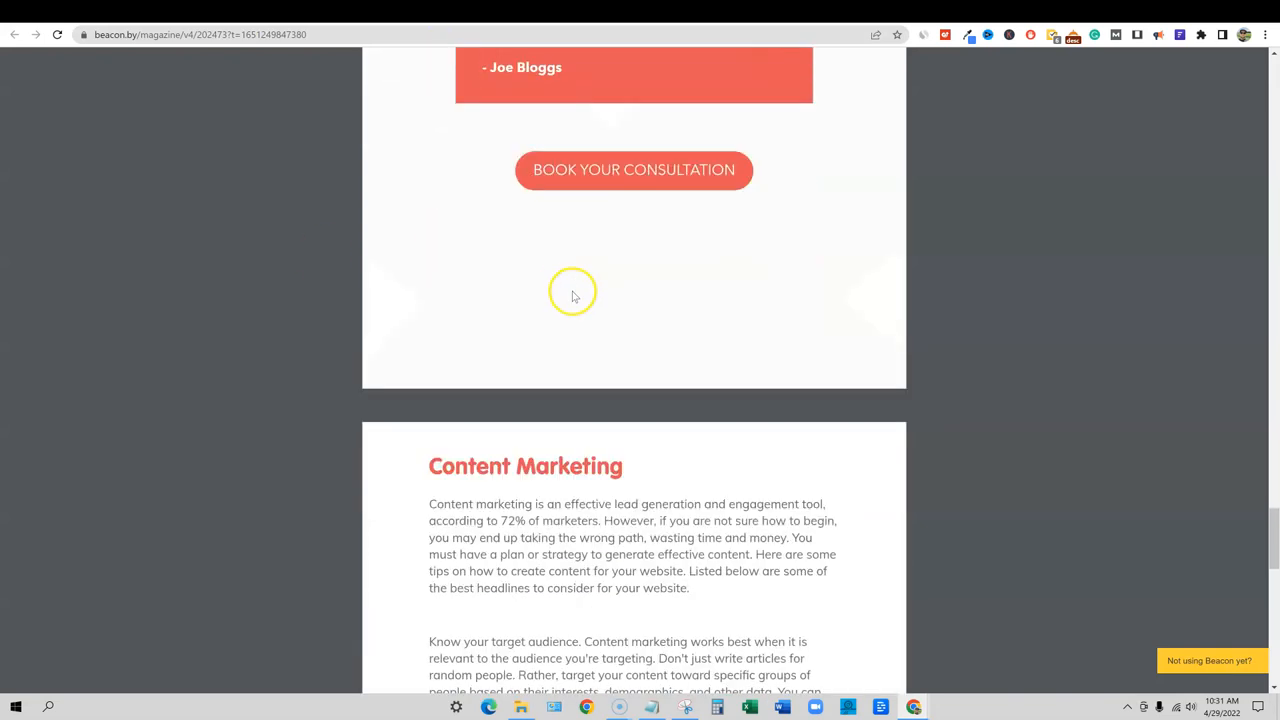
scroll("down", 3)
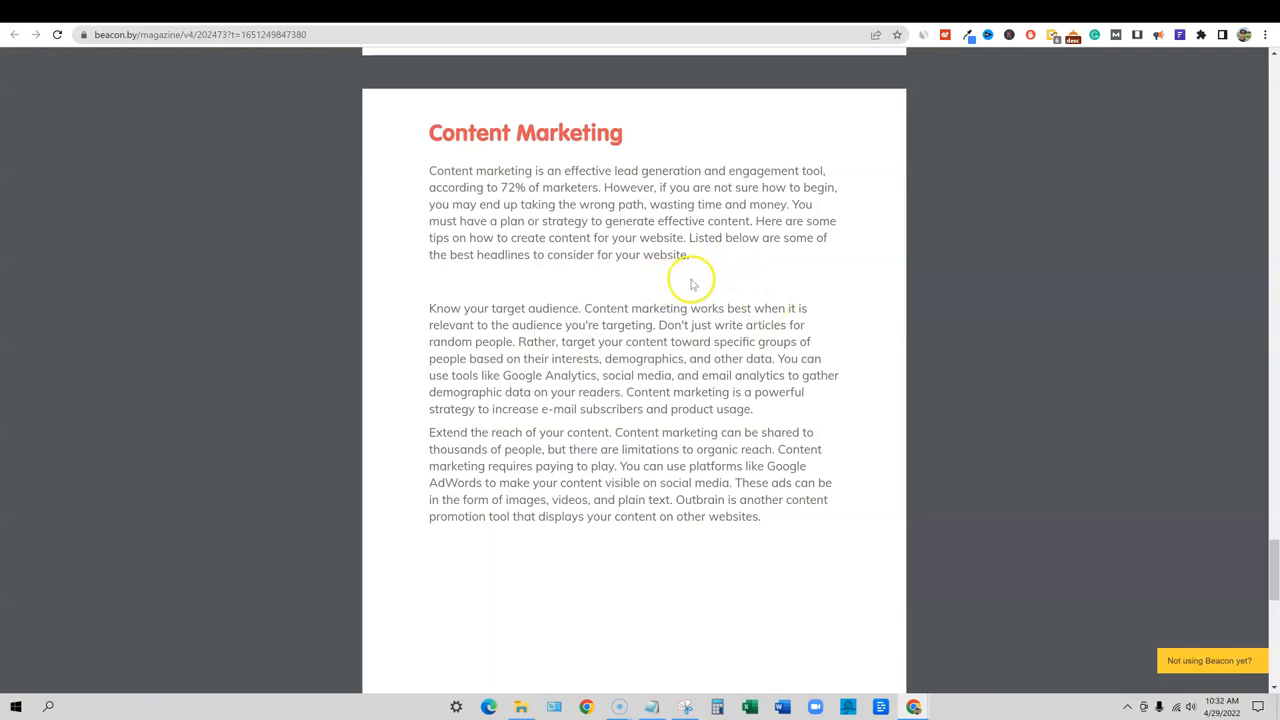
mouse_move(684, 520)
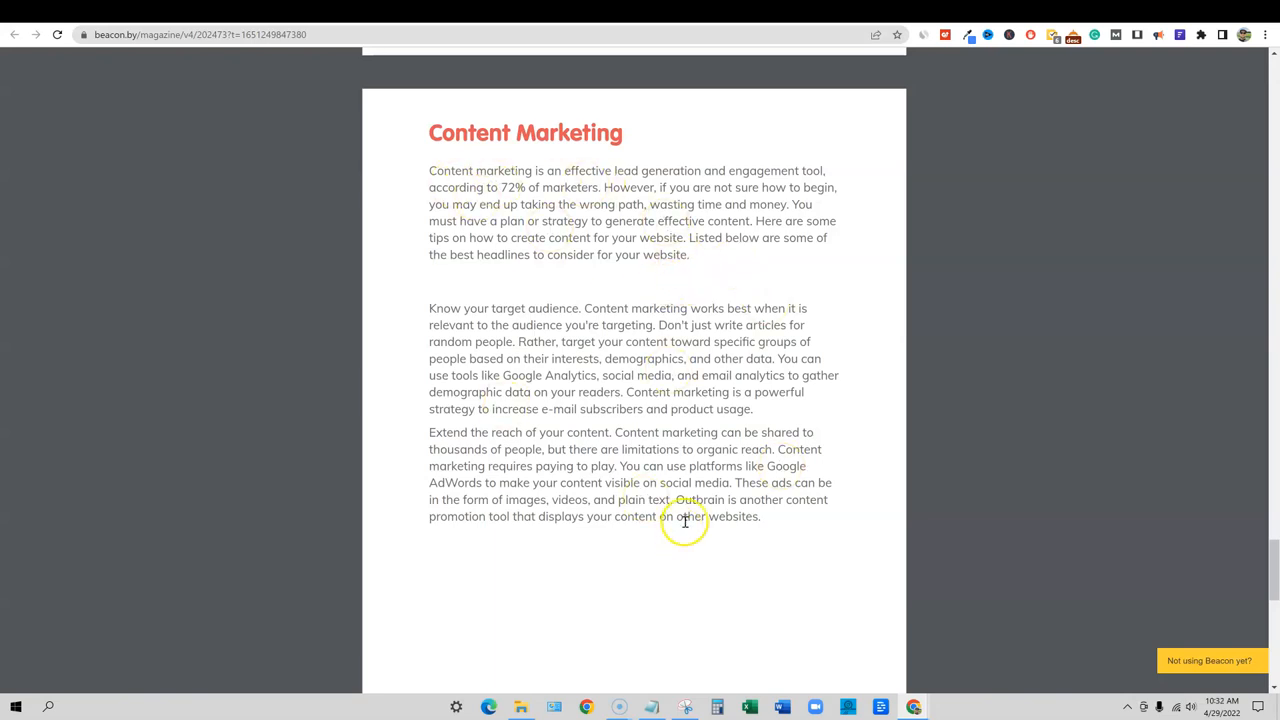
scroll("down", 3)
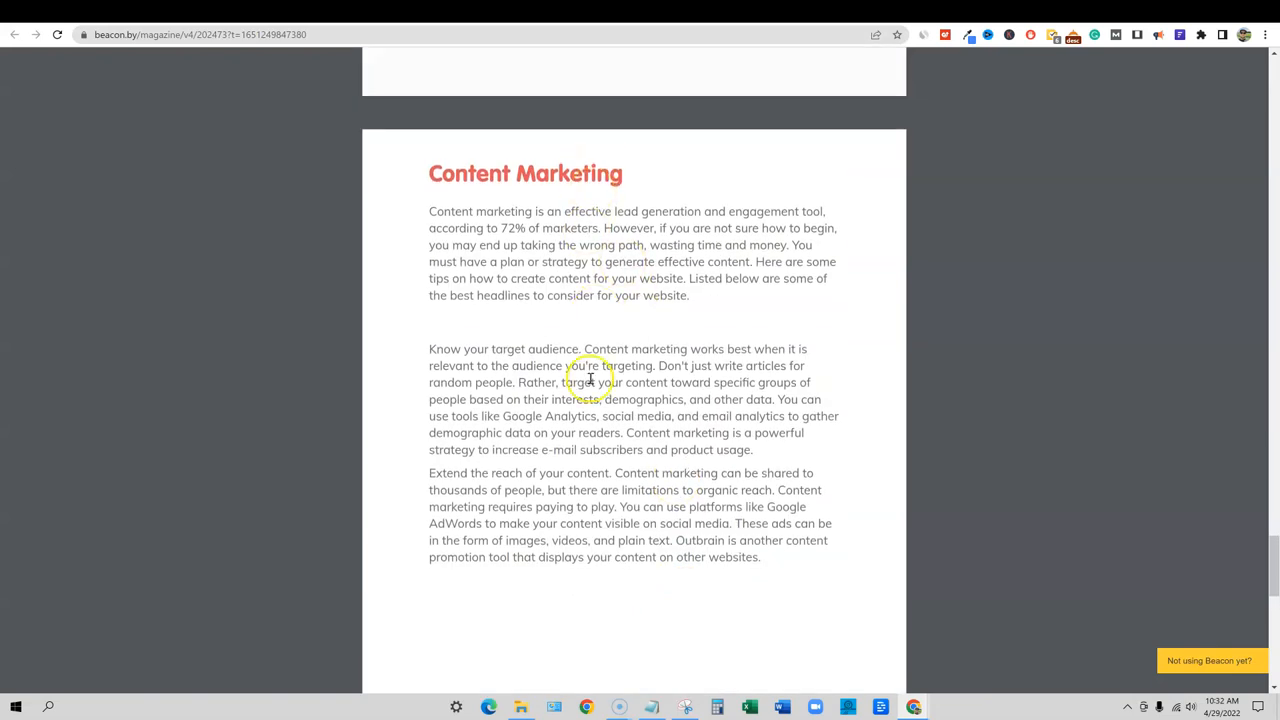
scroll("down", 3)
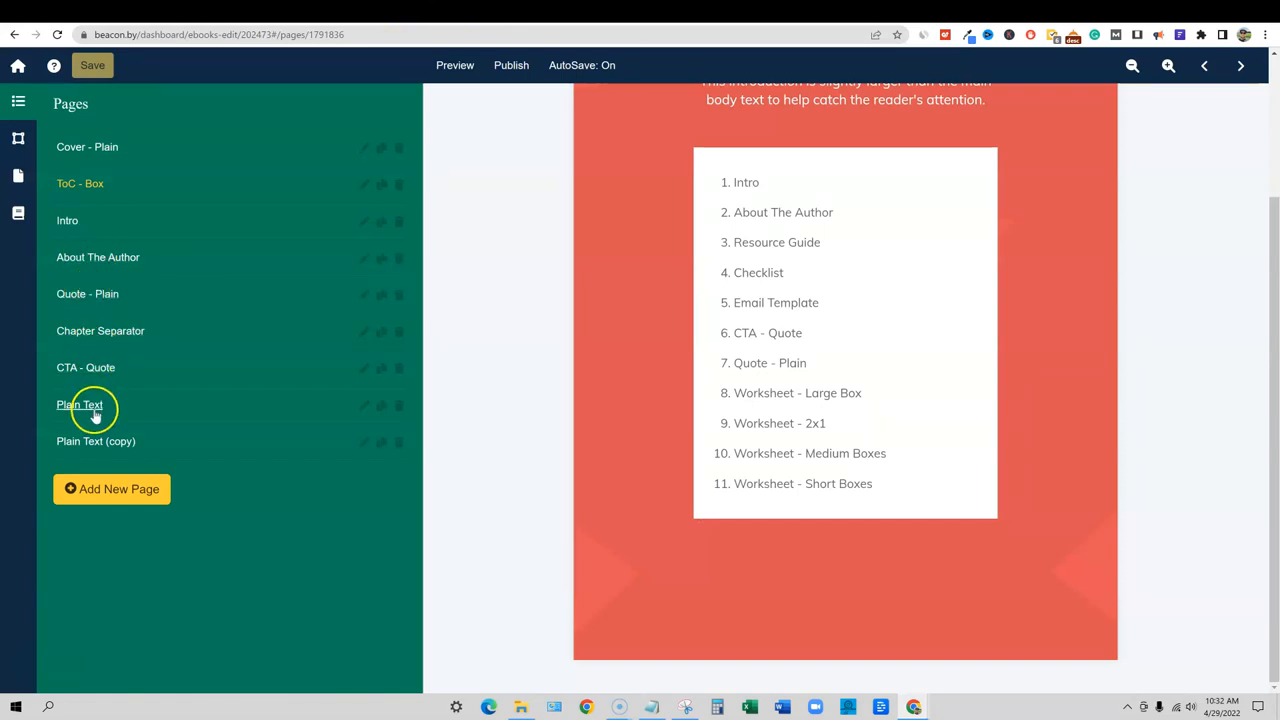
Enlarge the Content Marketing page paragraph text to 23 px and preview the ebook
left_click(80, 404)
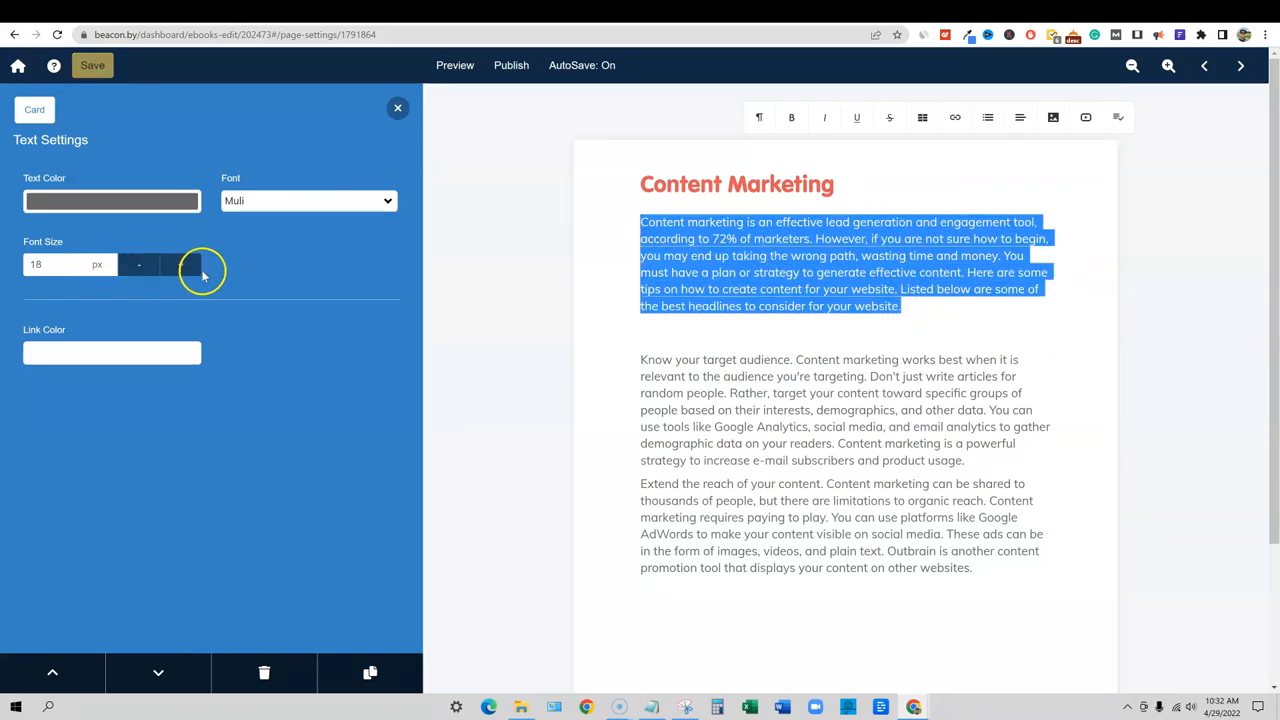
left_click(180, 264)
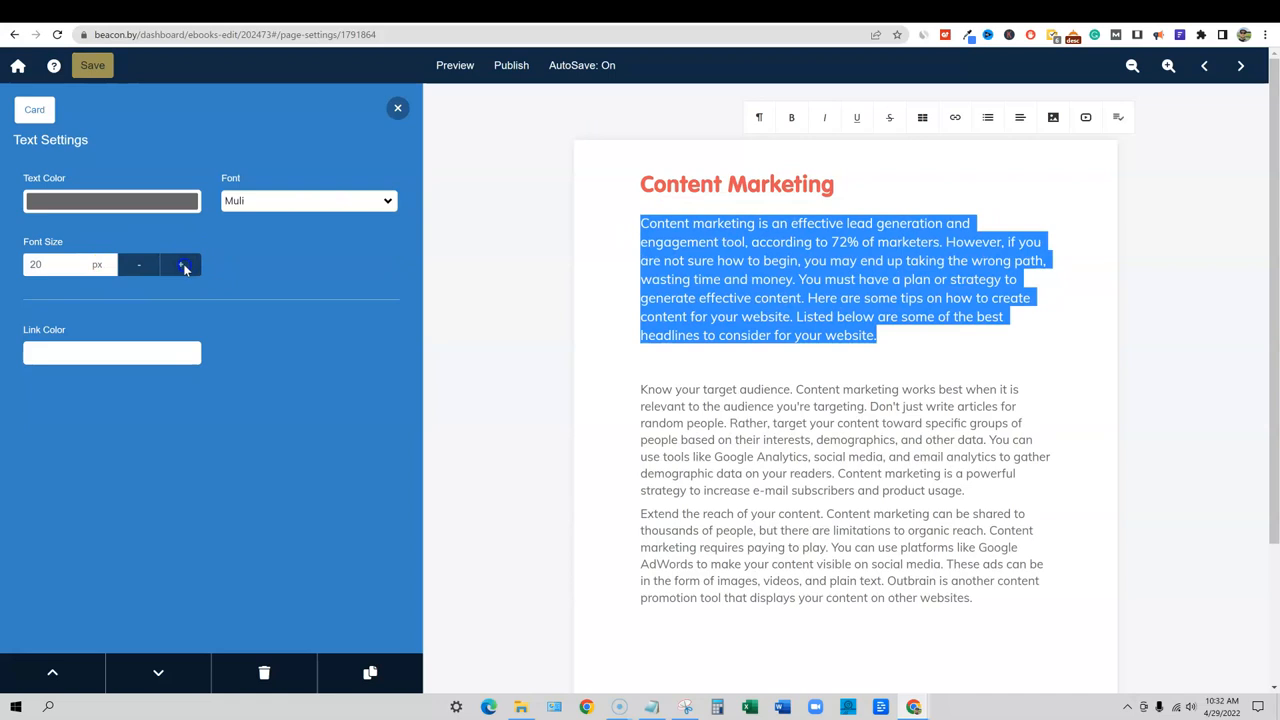
left_click(180, 264)
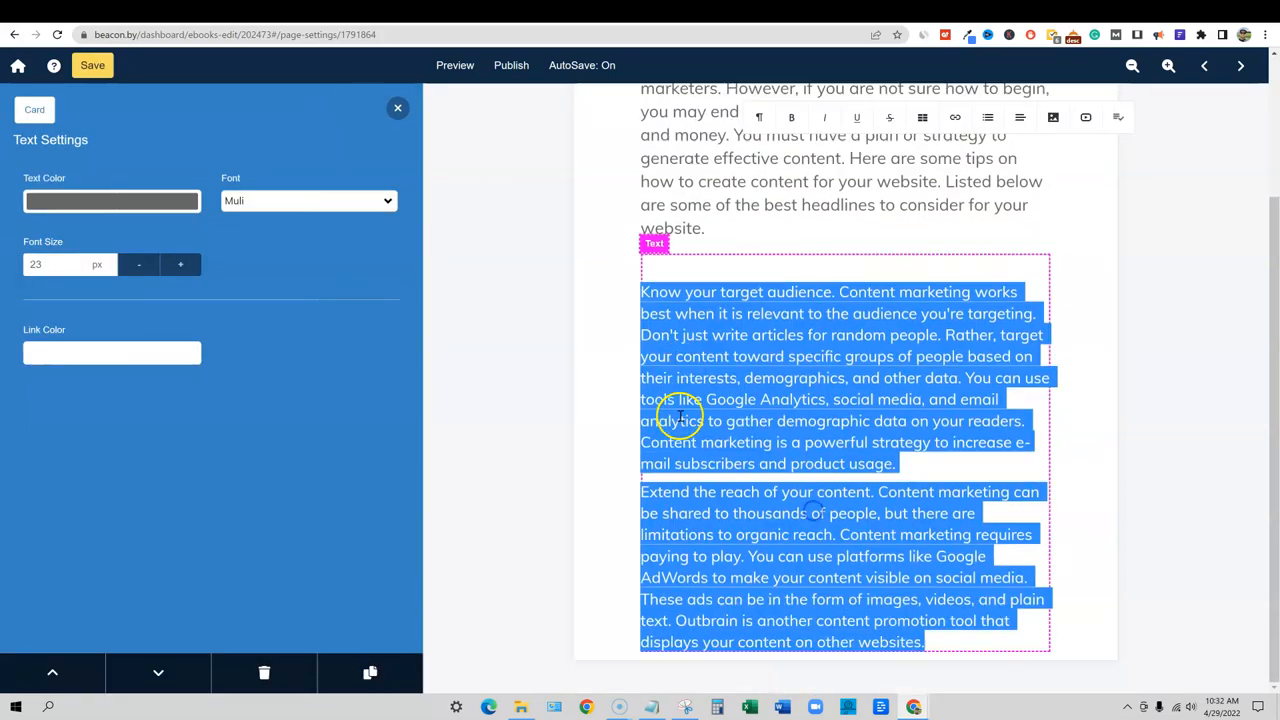
scroll("down", 3)
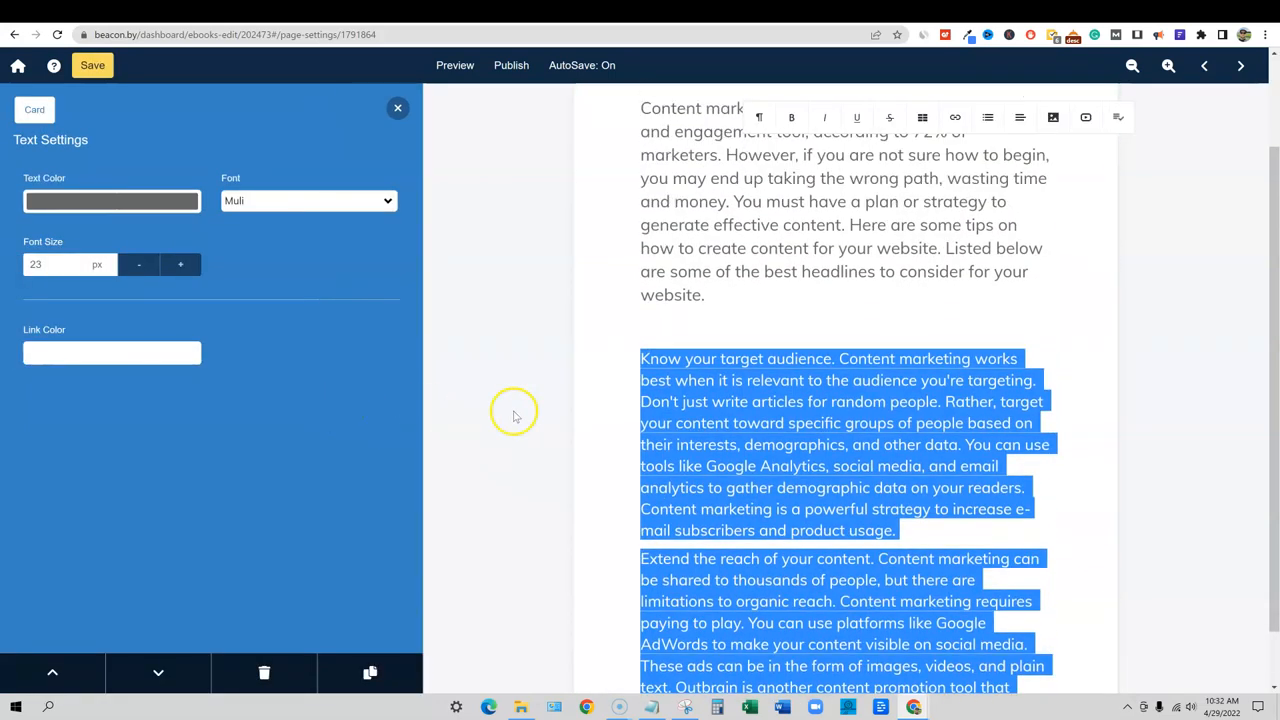
left_click(92, 64)
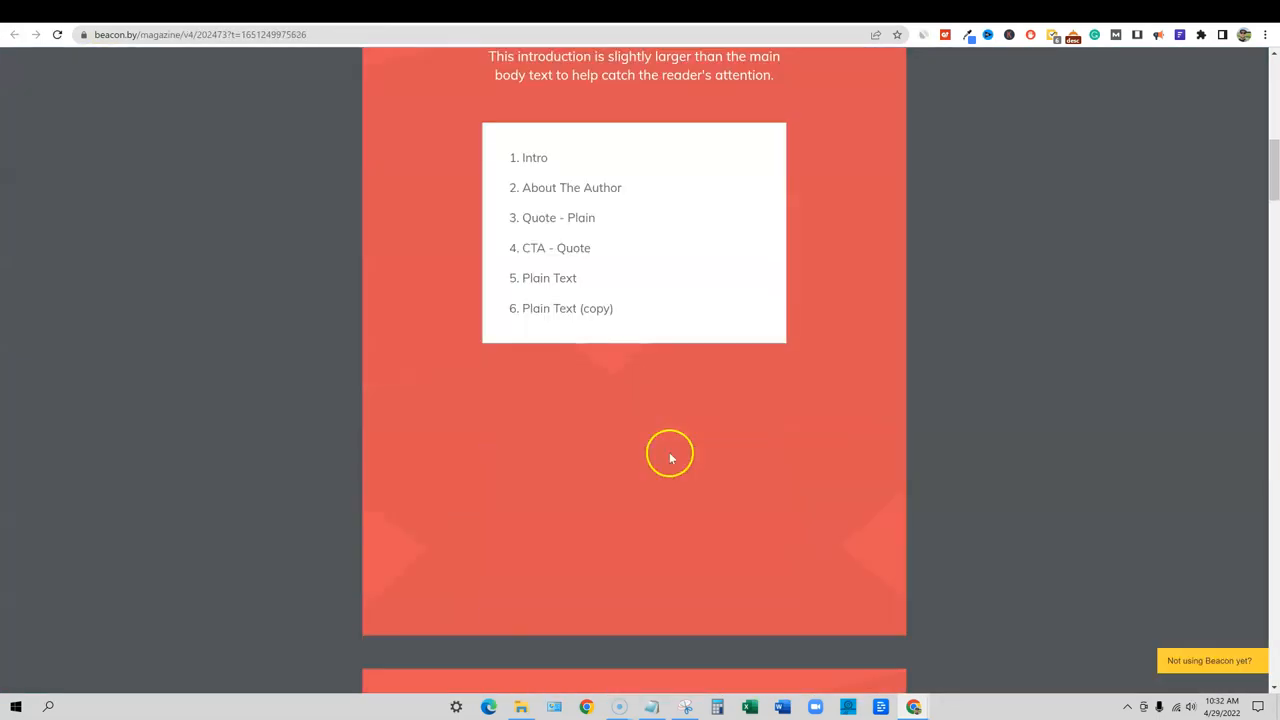
scroll("down", 3)
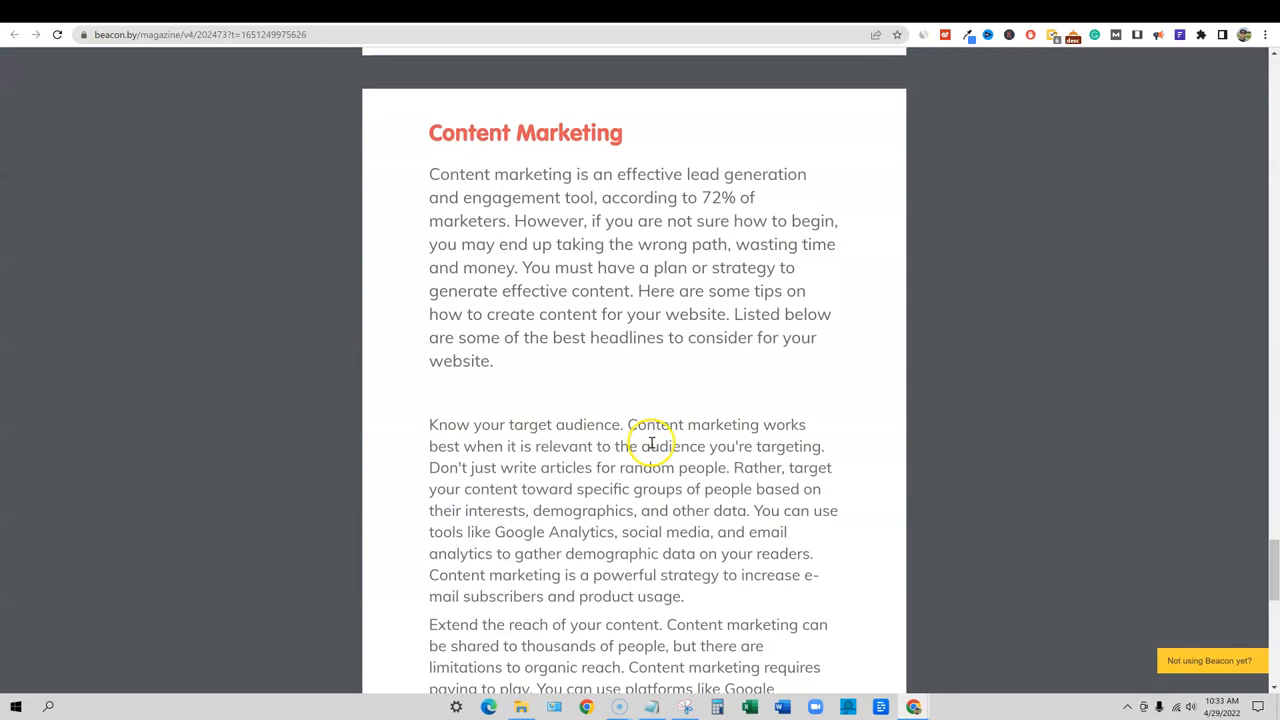
mouse_move(608, 432)
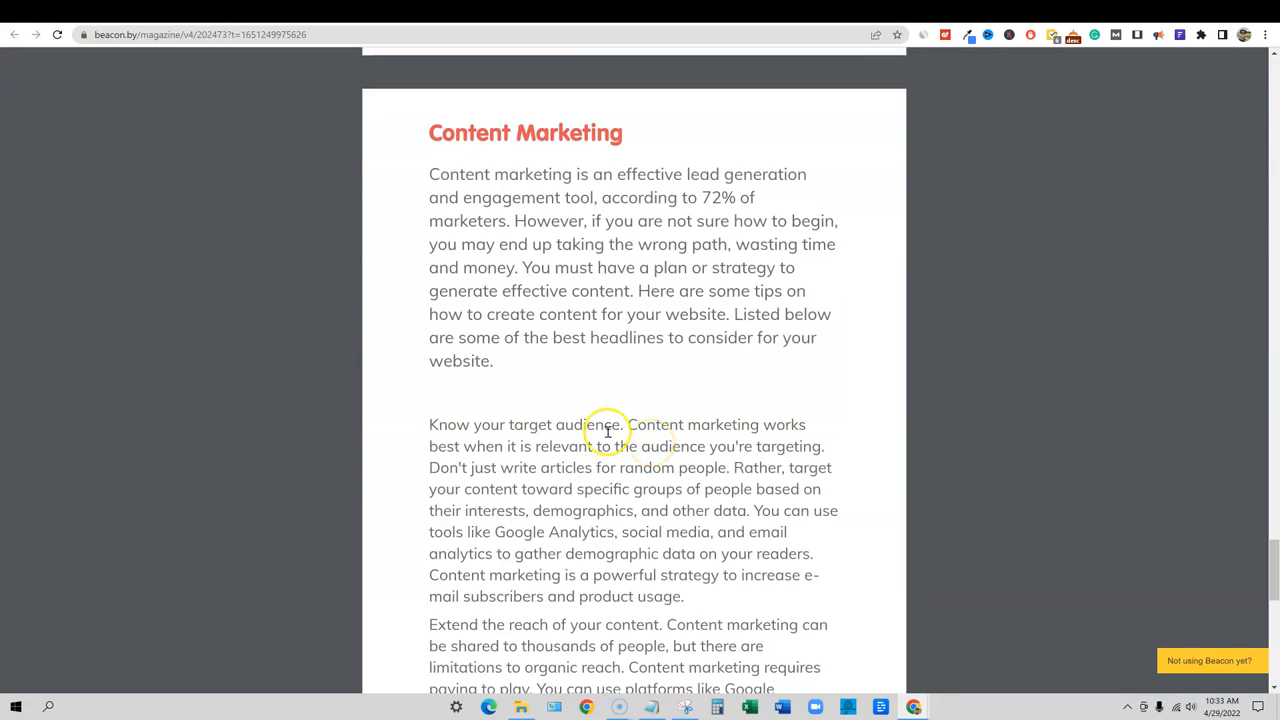
scroll("down", 3)
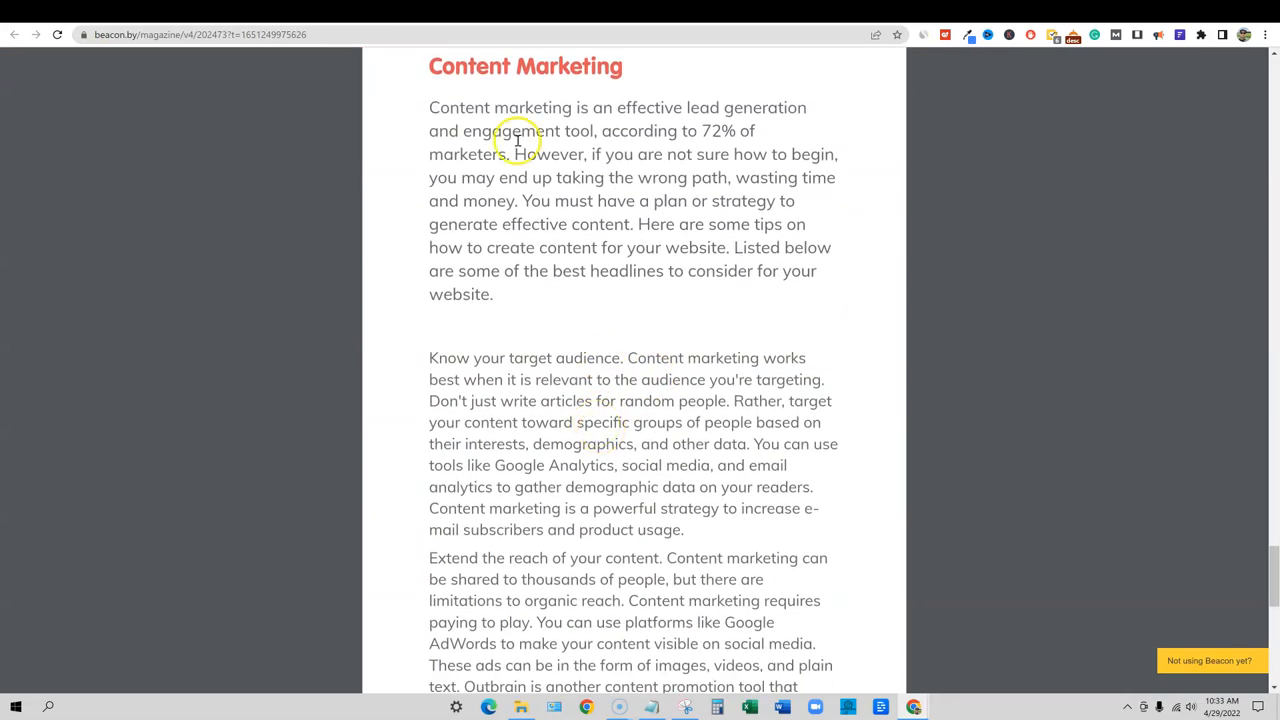
scroll("down", 3)
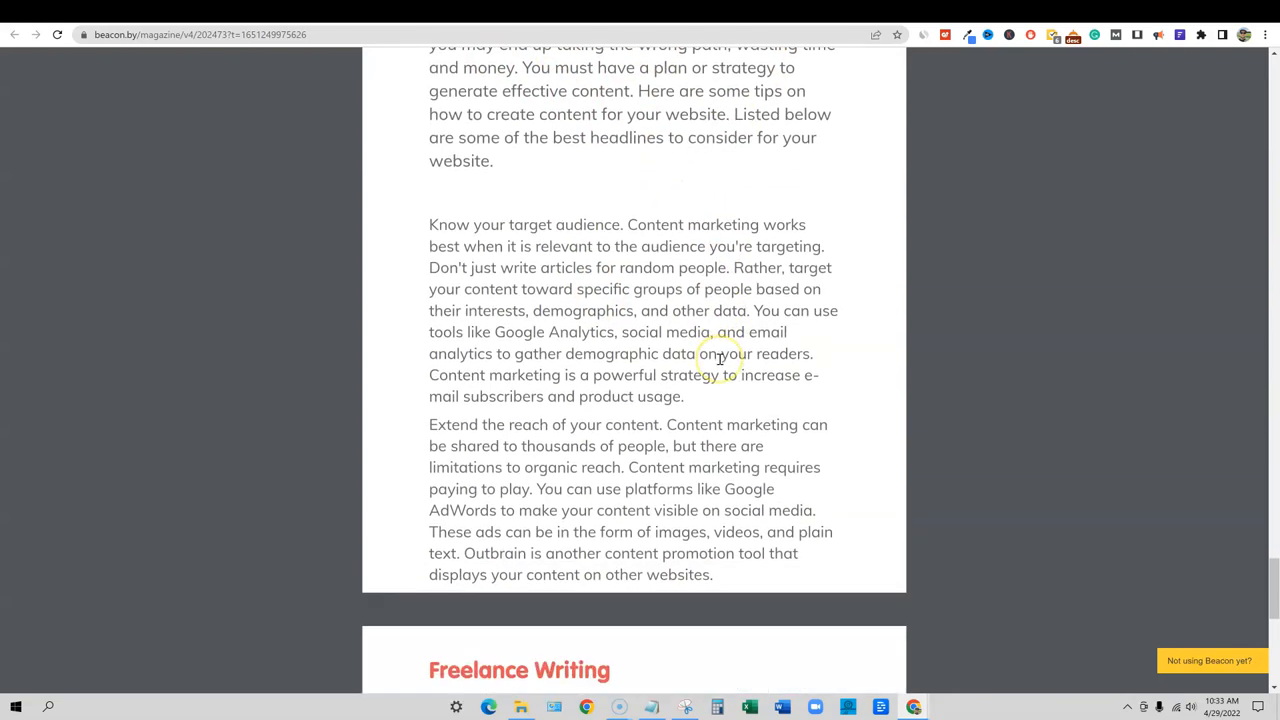
scroll("down", 3)
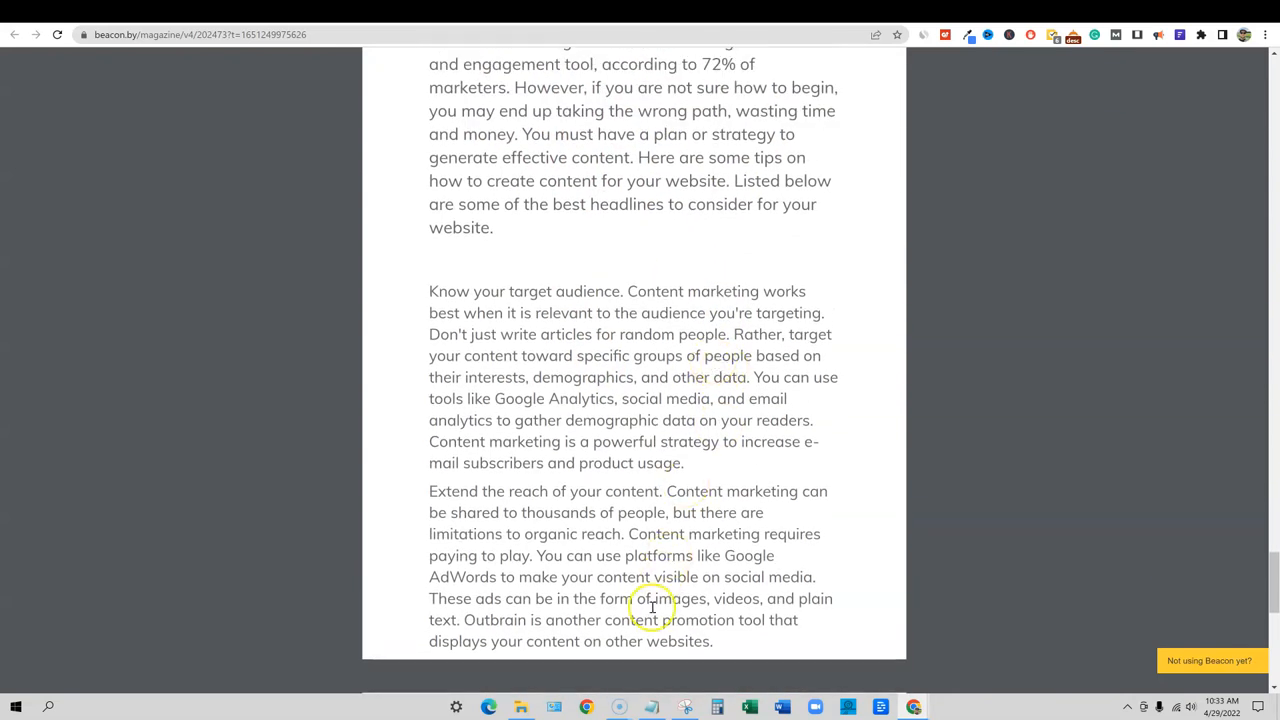
mouse_move(664, 420)
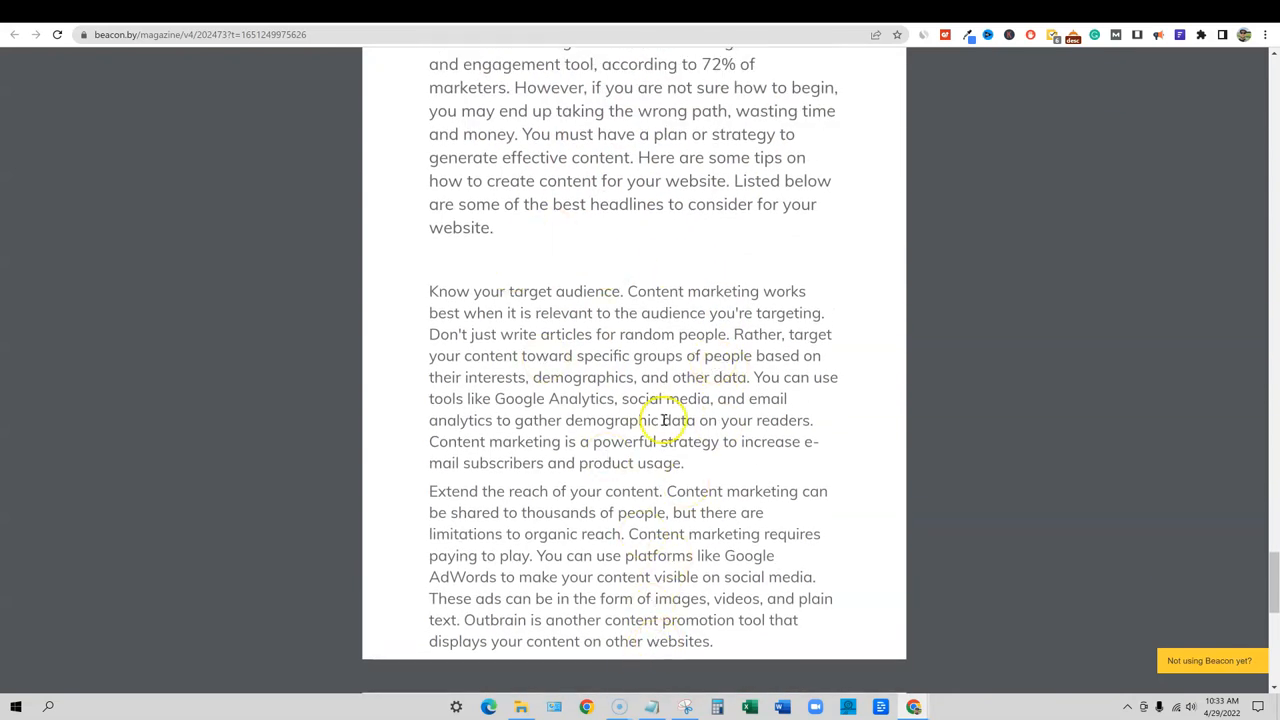
scroll("up", 3)
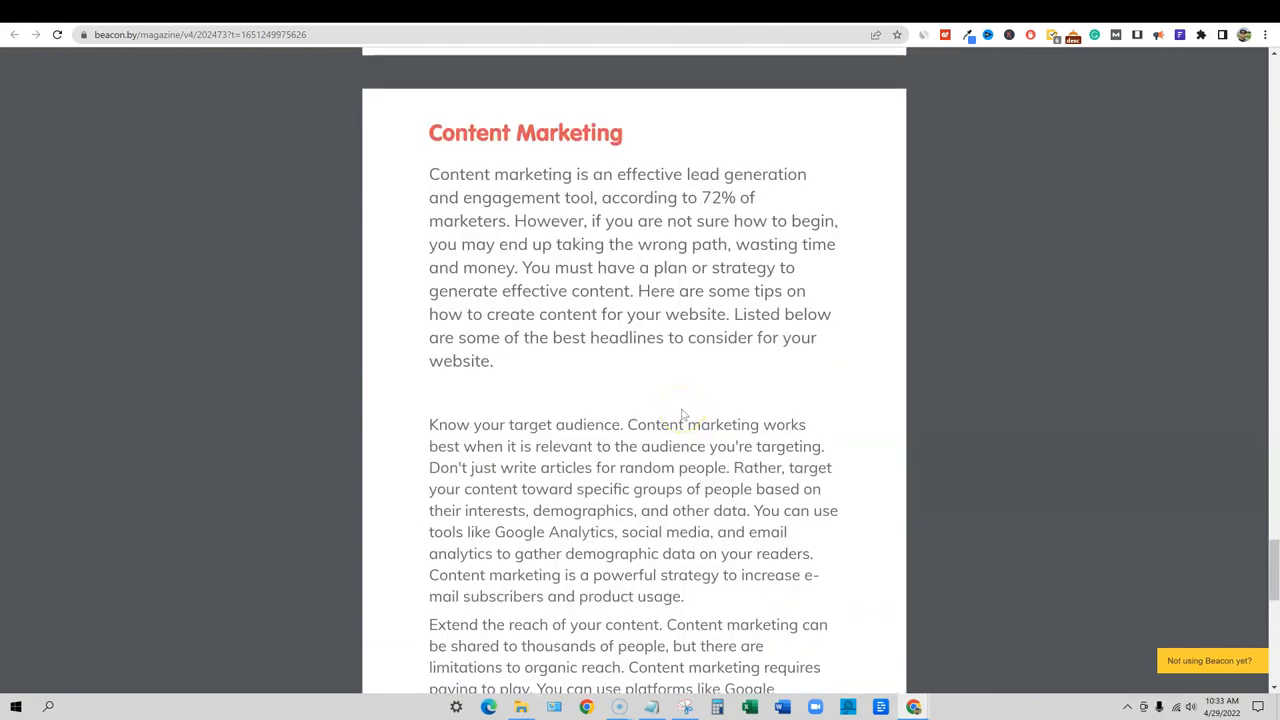
scroll("down", 3)
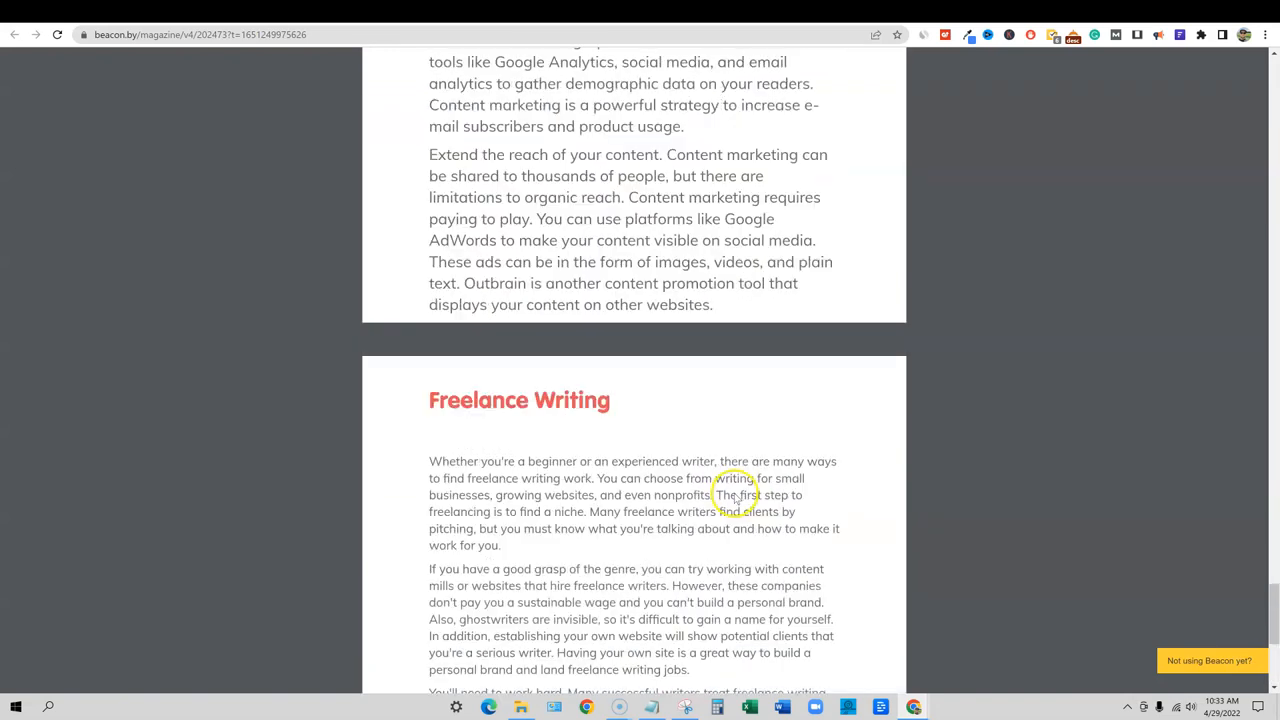
scroll("down", 3)
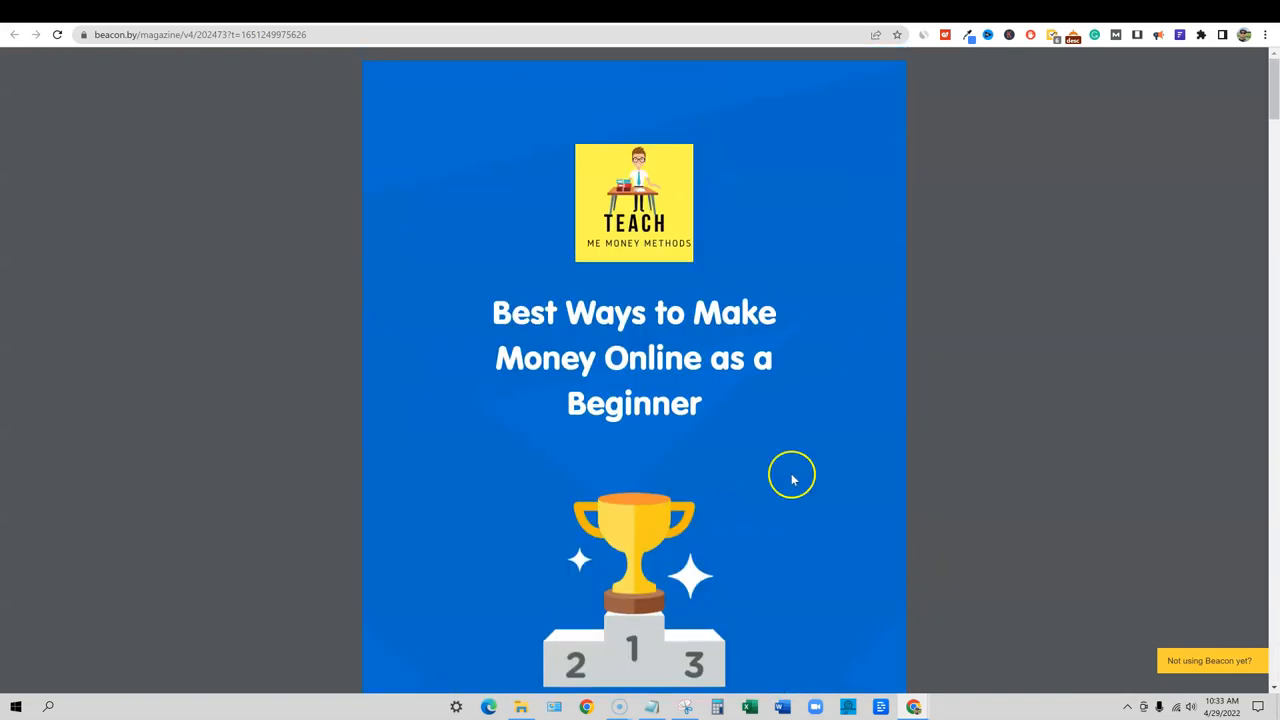
mouse_move(736, 284)
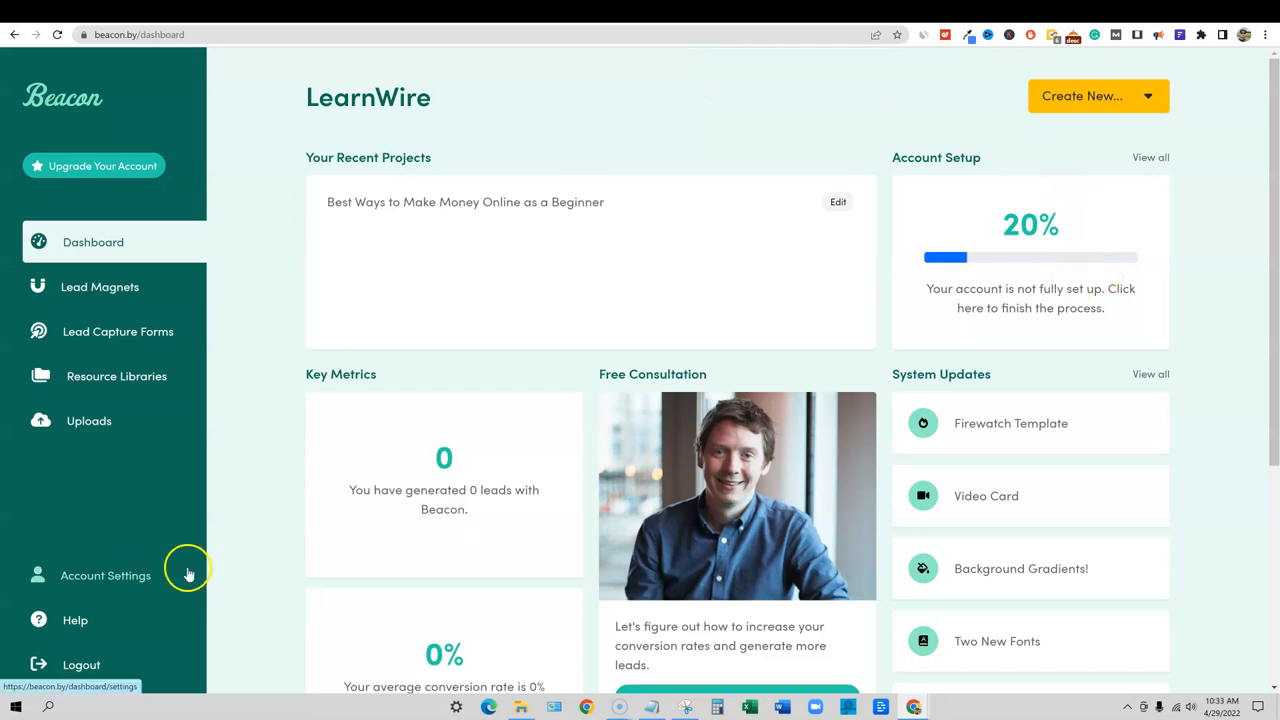
mouse_move(116, 332)
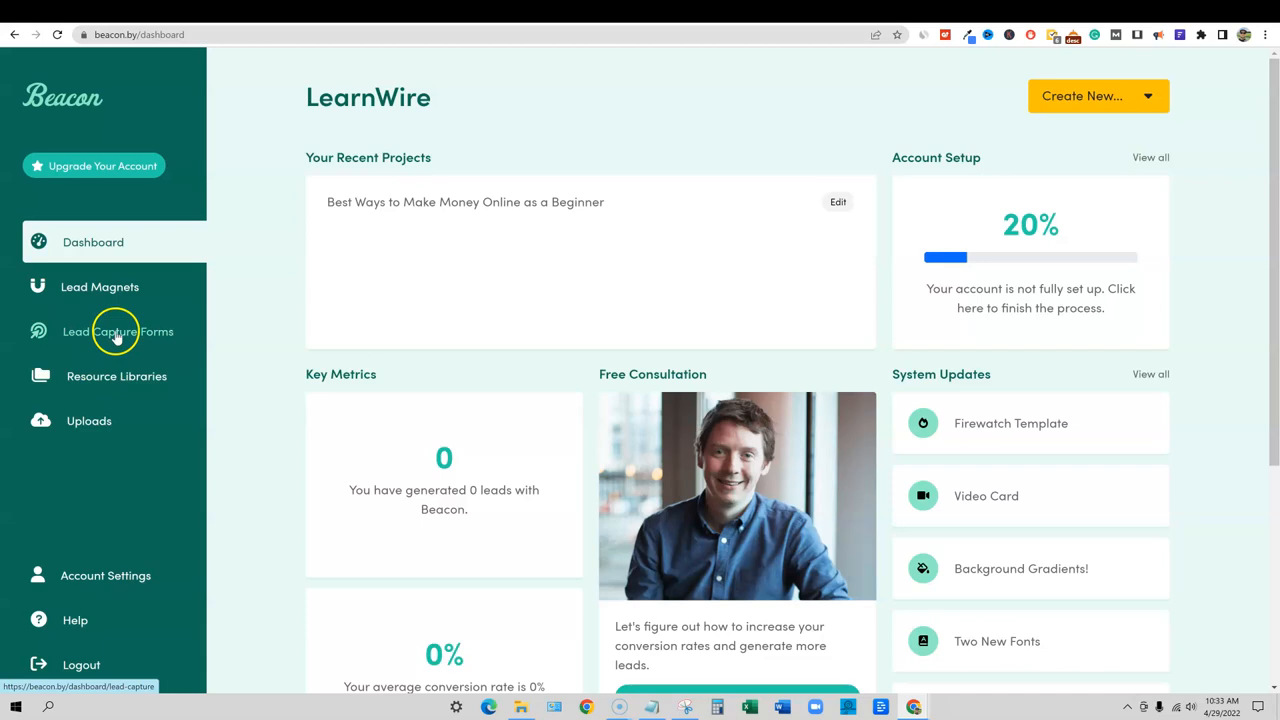
Create a Horizontal Bar, Top Bar lead capture form linked to the Best Ways ebook, keeping its title
left_click(116, 332)
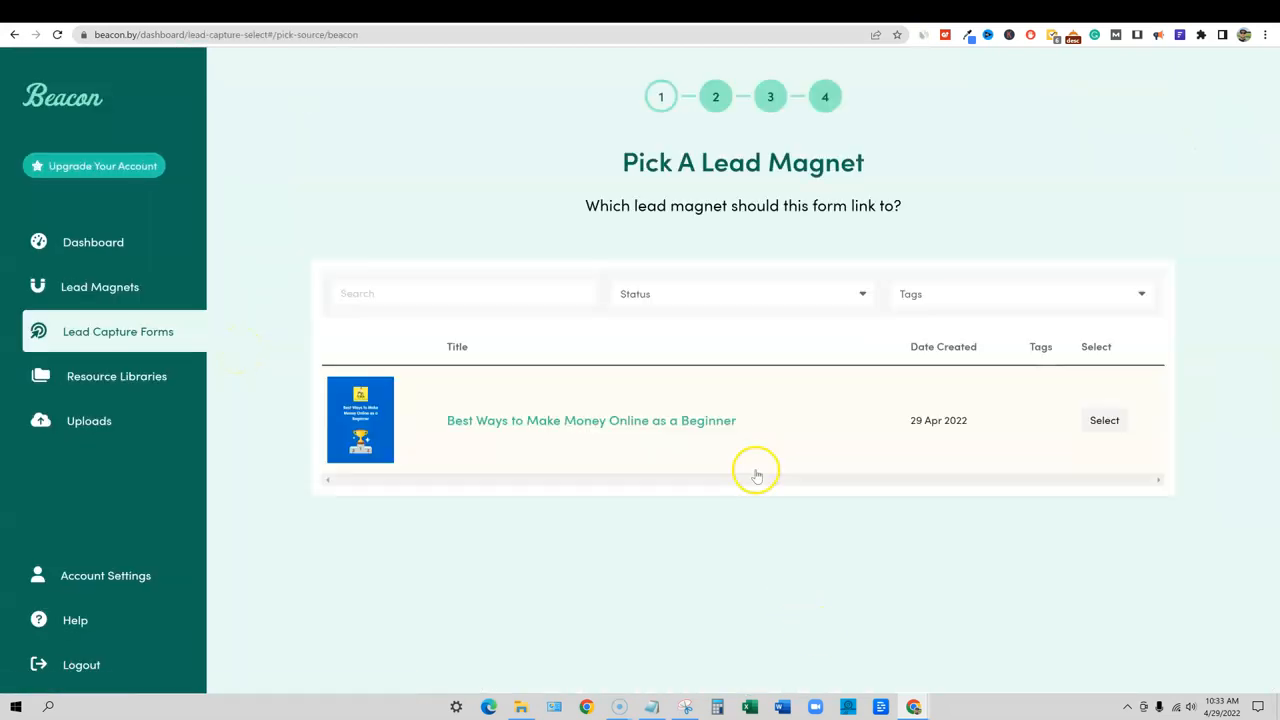
mouse_move(1012, 444)
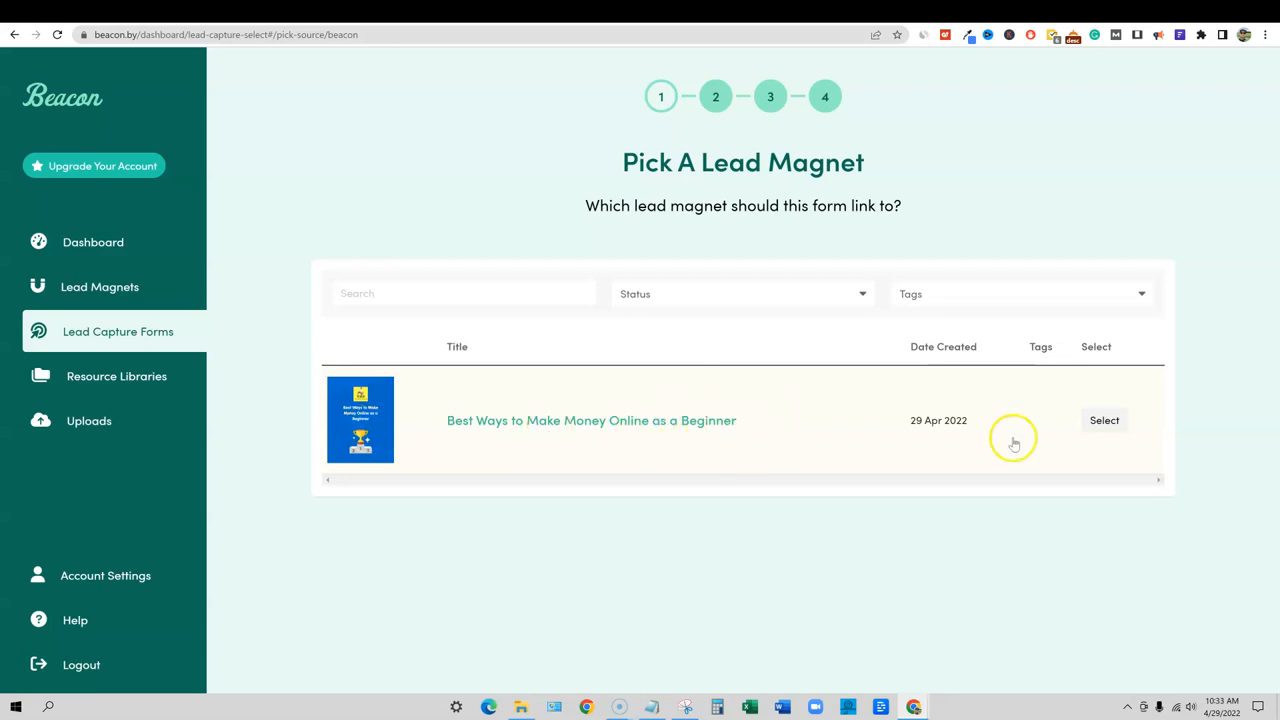
left_click(1104, 420)
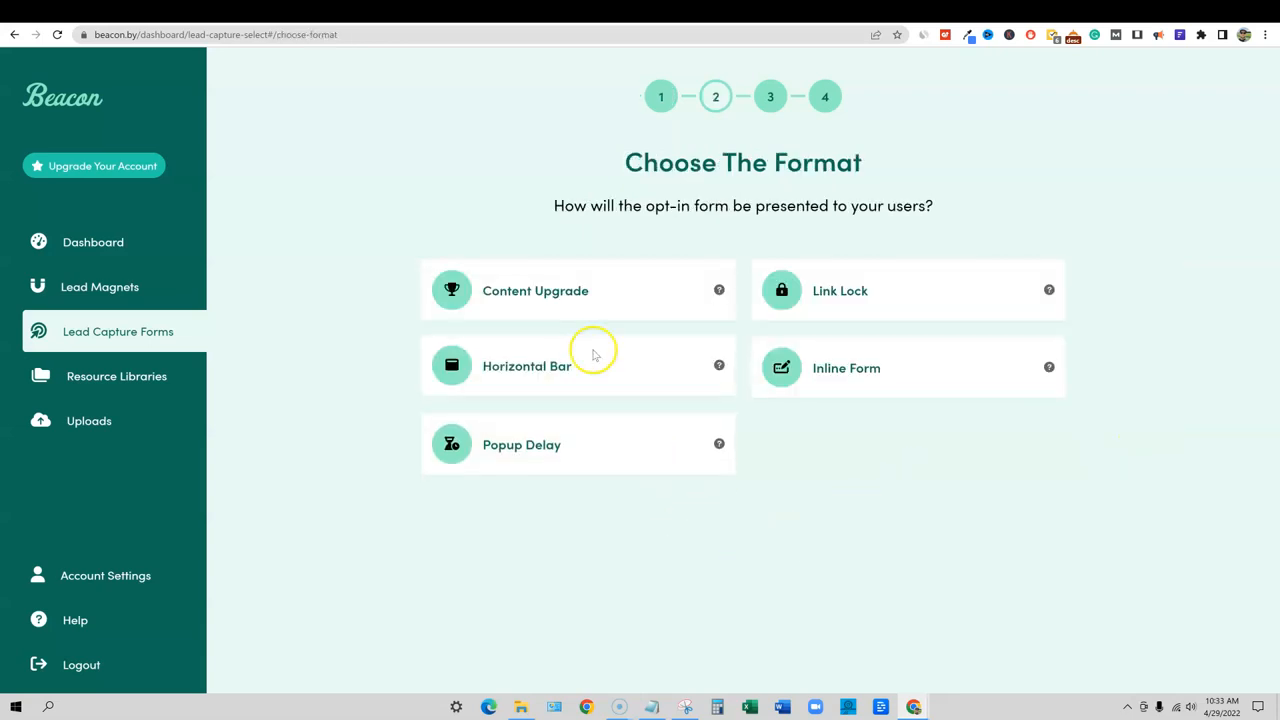
mouse_move(862, 292)
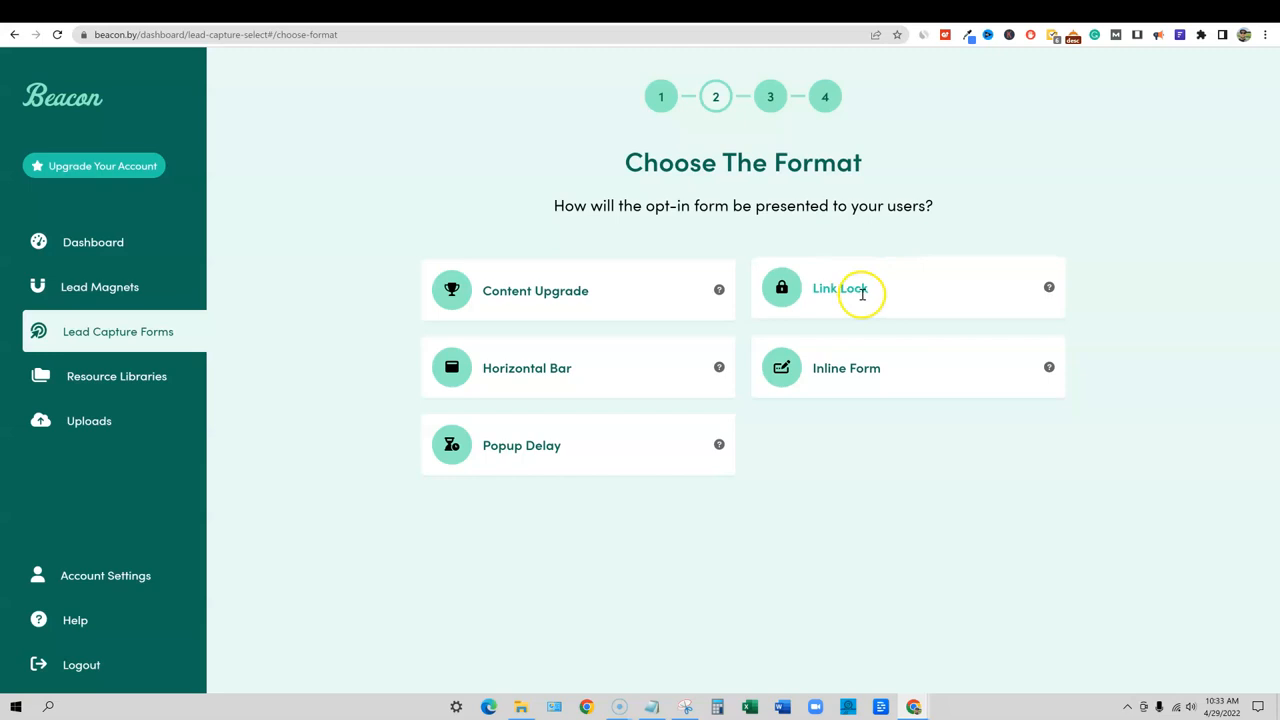
mouse_move(544, 478)
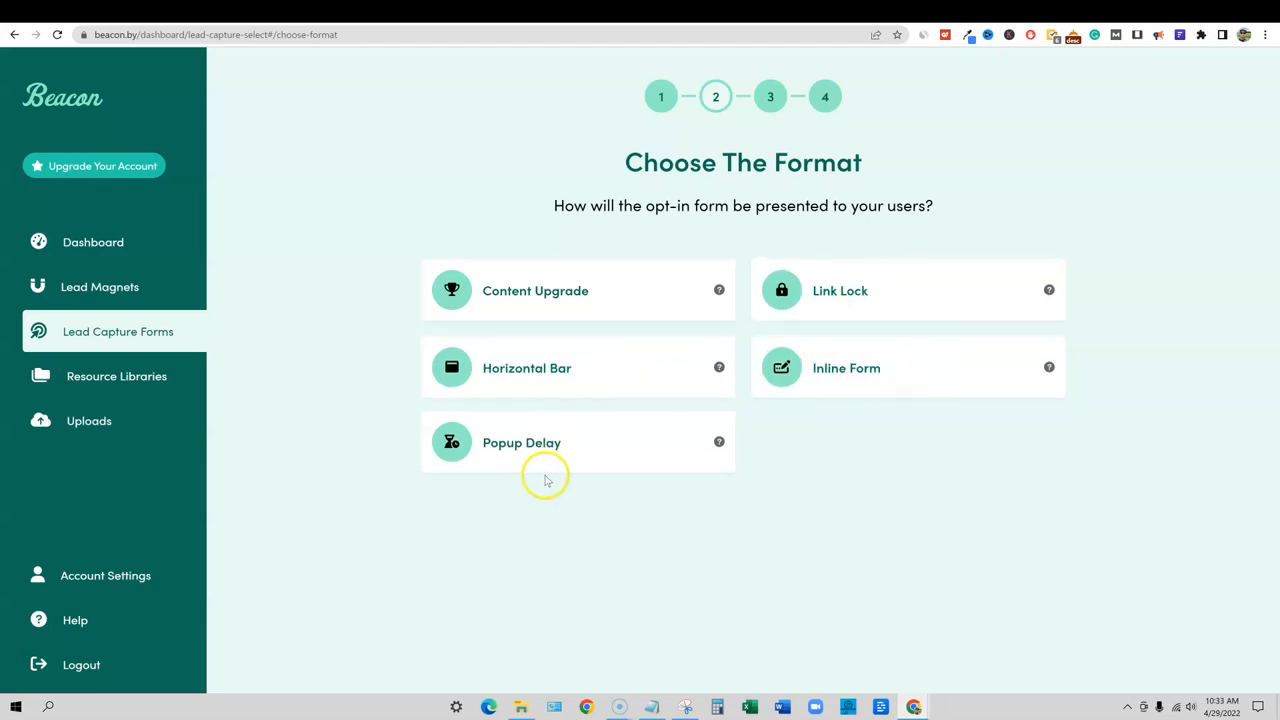
mouse_move(500, 468)
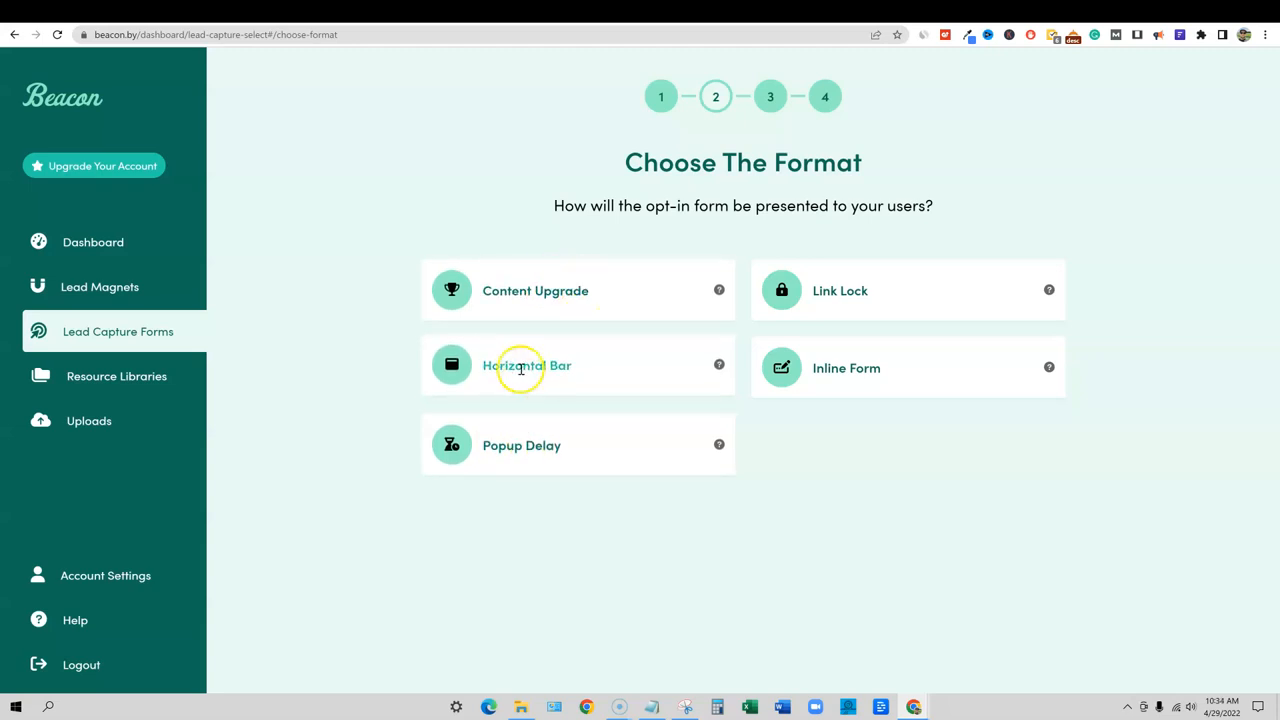
left_click(528, 364)
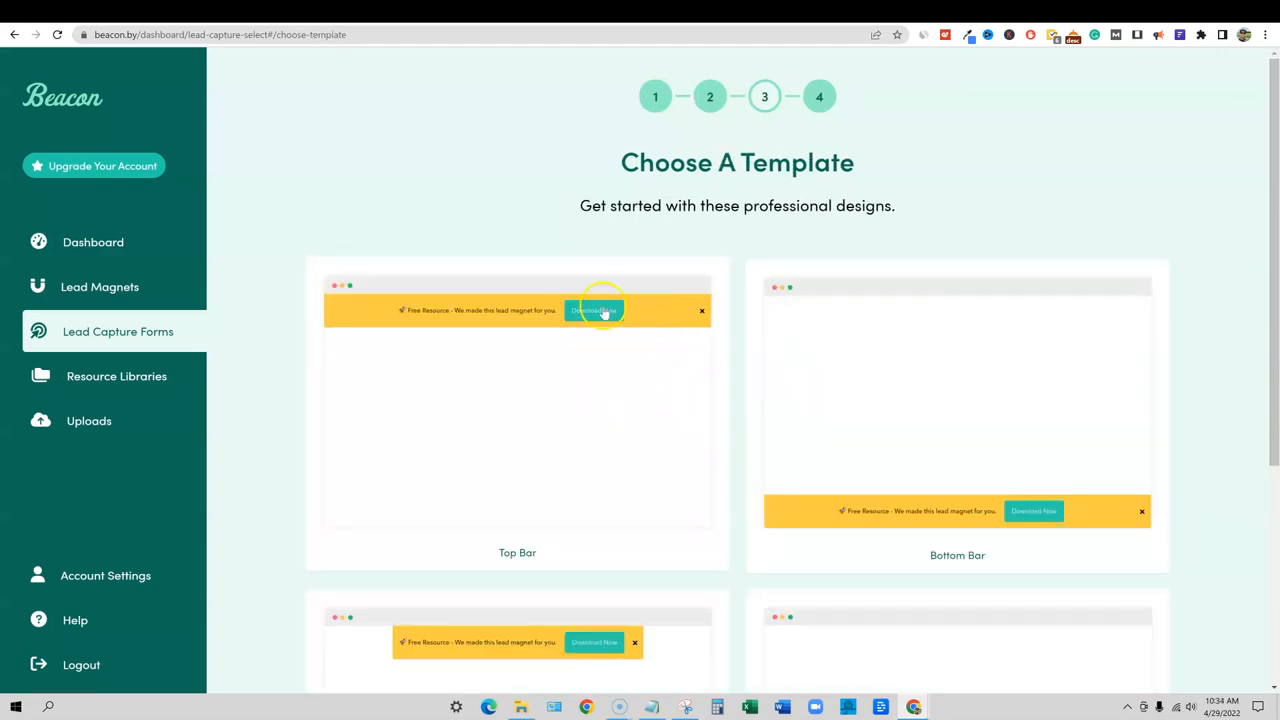
mouse_move(498, 324)
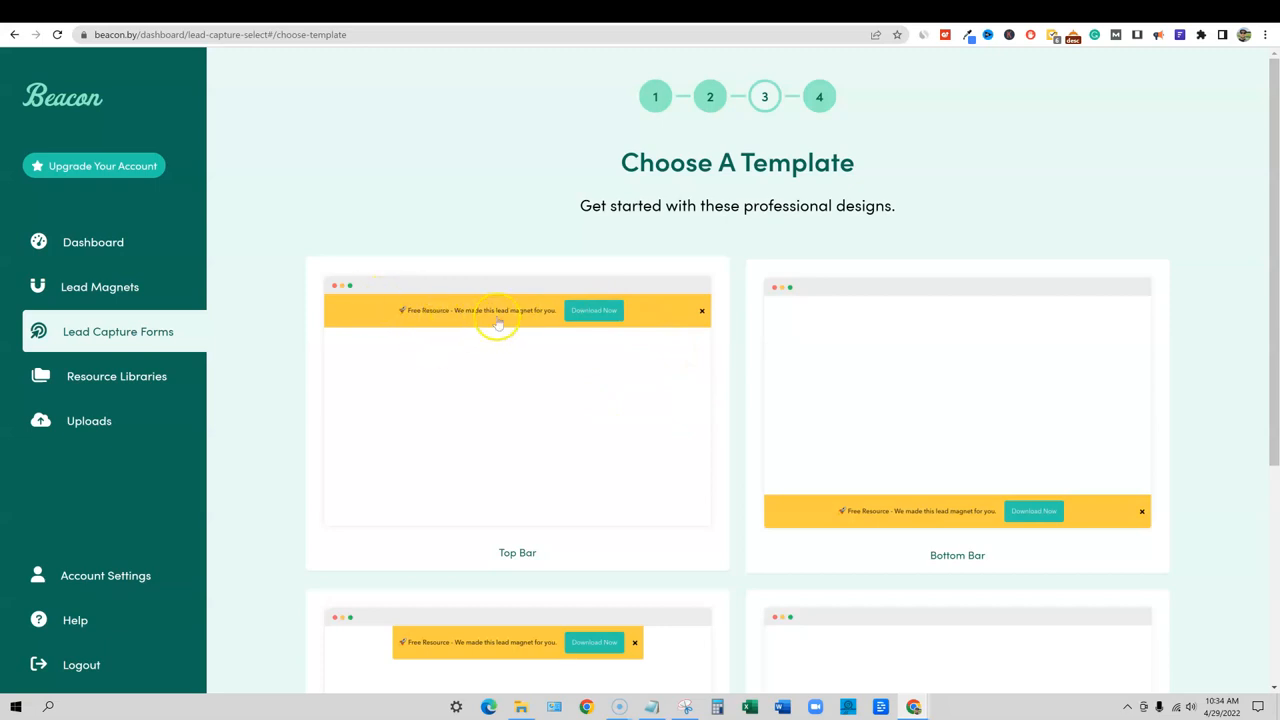
mouse_move(608, 330)
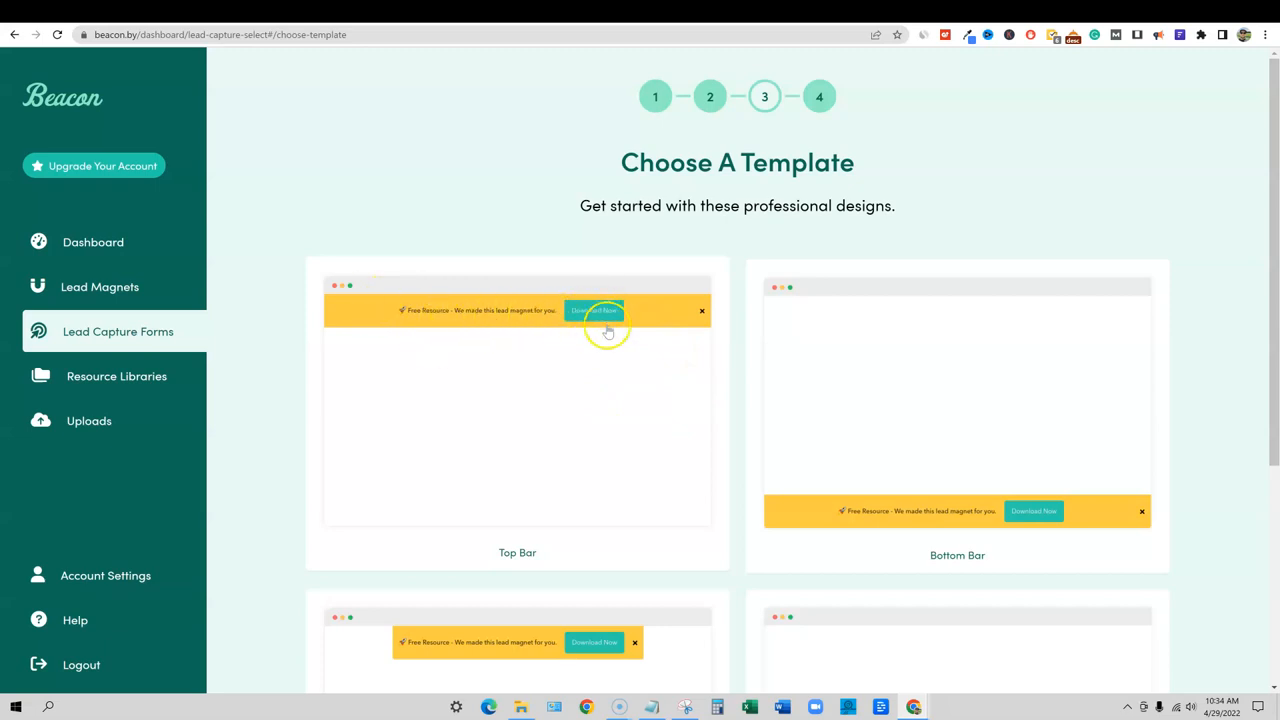
scroll("down", 3)
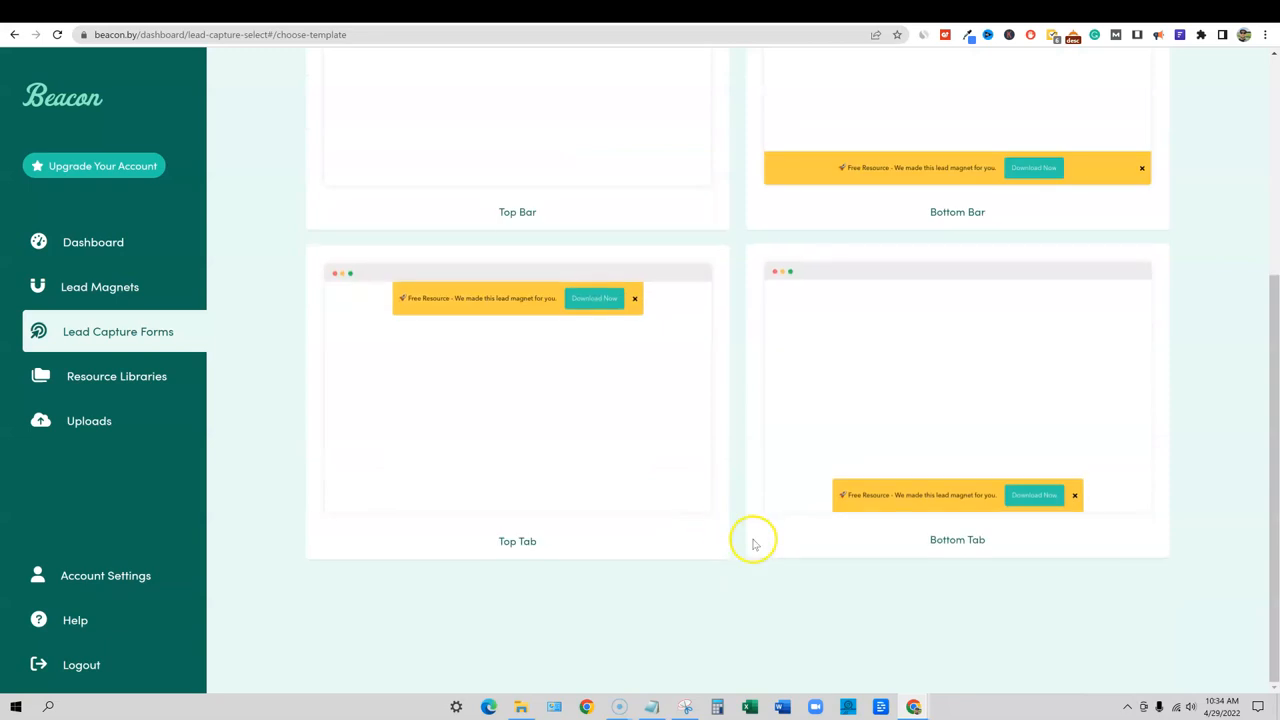
scroll("up", 3)
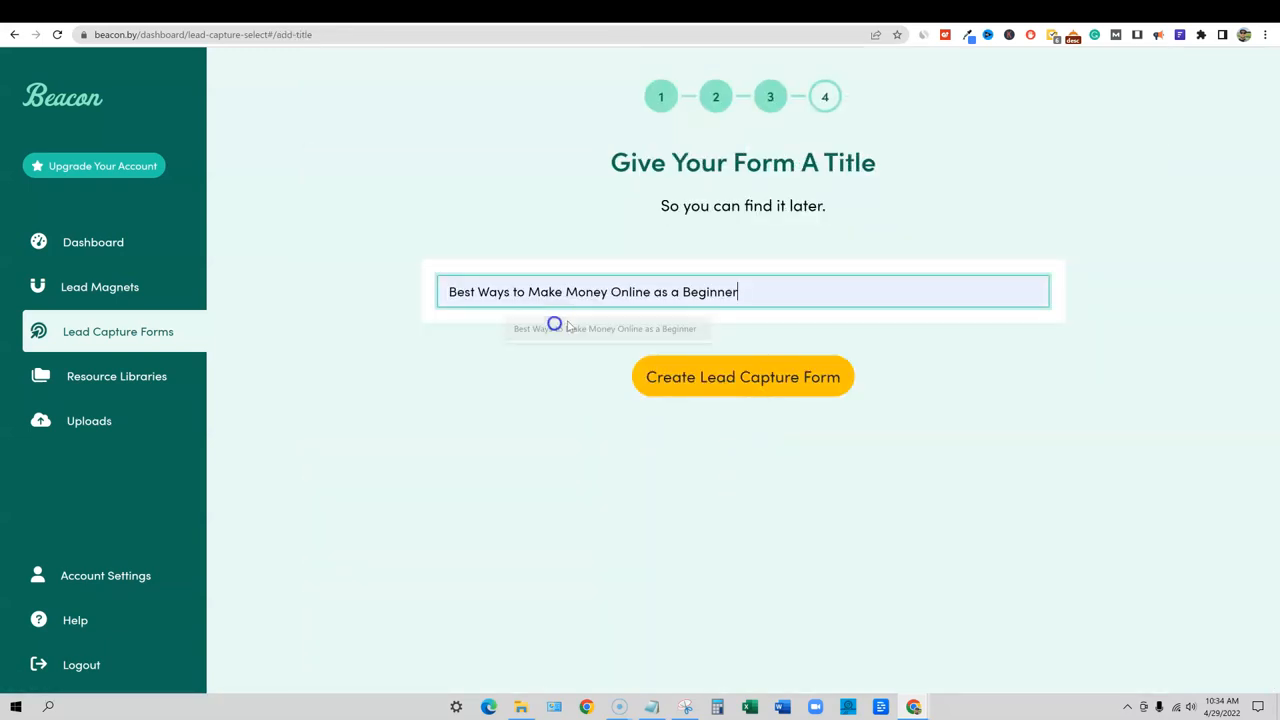
left_click(742, 376)
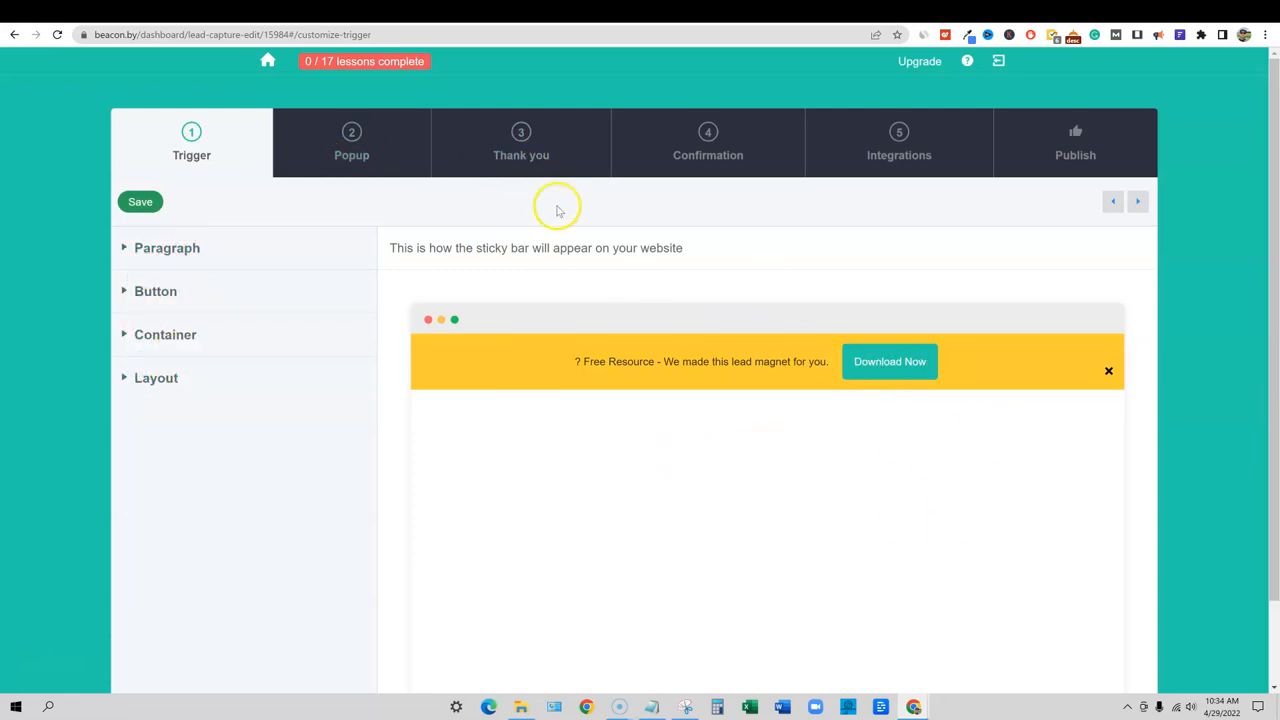
Step through the form's Popup, Thank you and Confirmation stages to reach Integrations
left_click(352, 142)
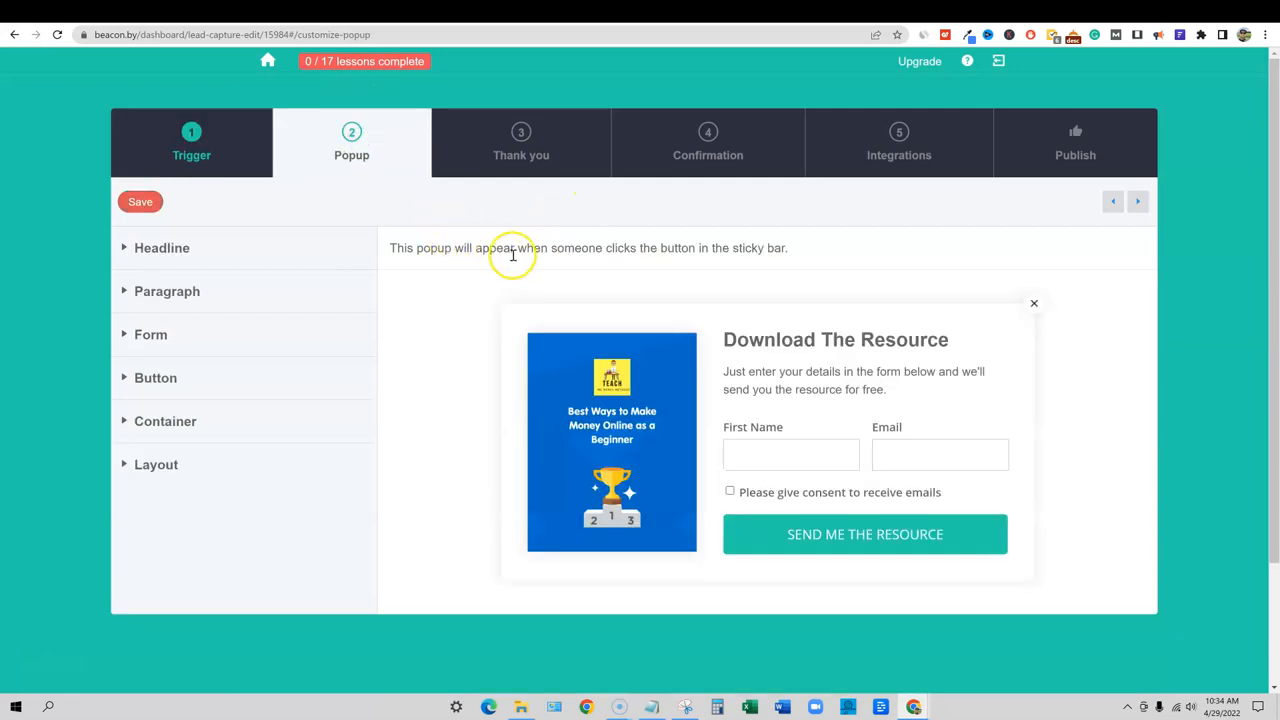
mouse_move(686, 492)
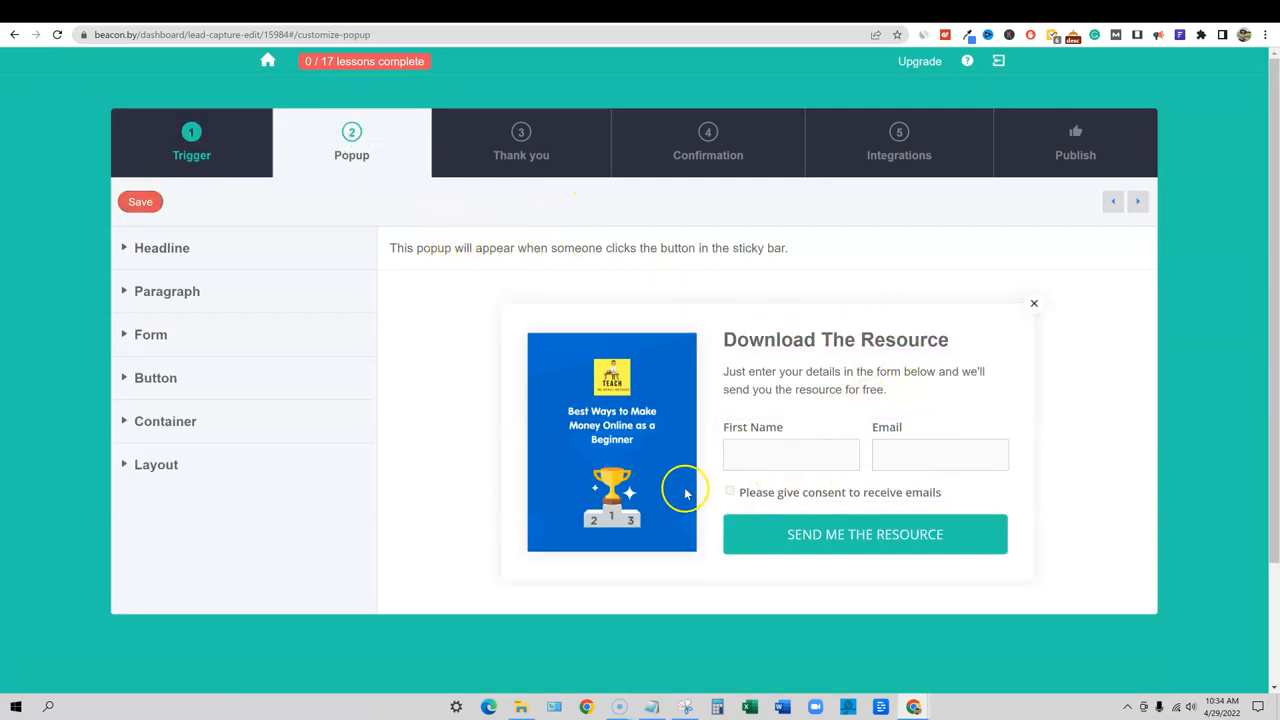
left_click(836, 340)
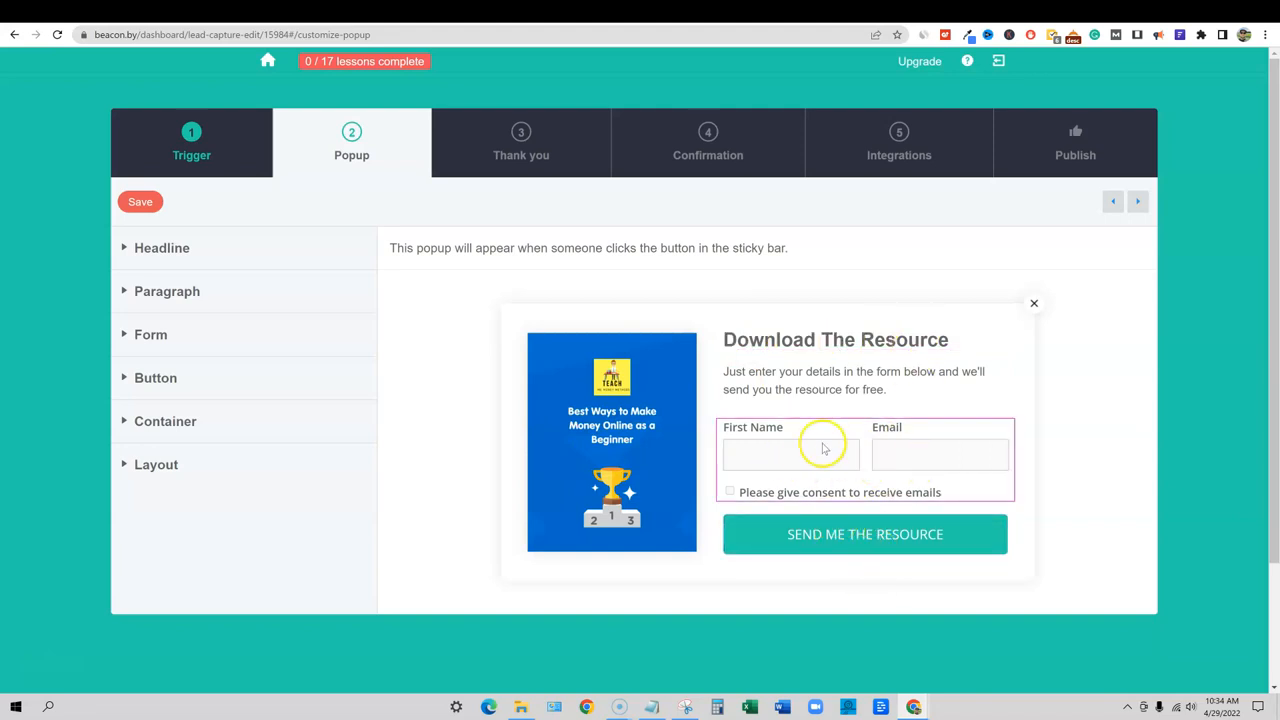
left_click(520, 142)
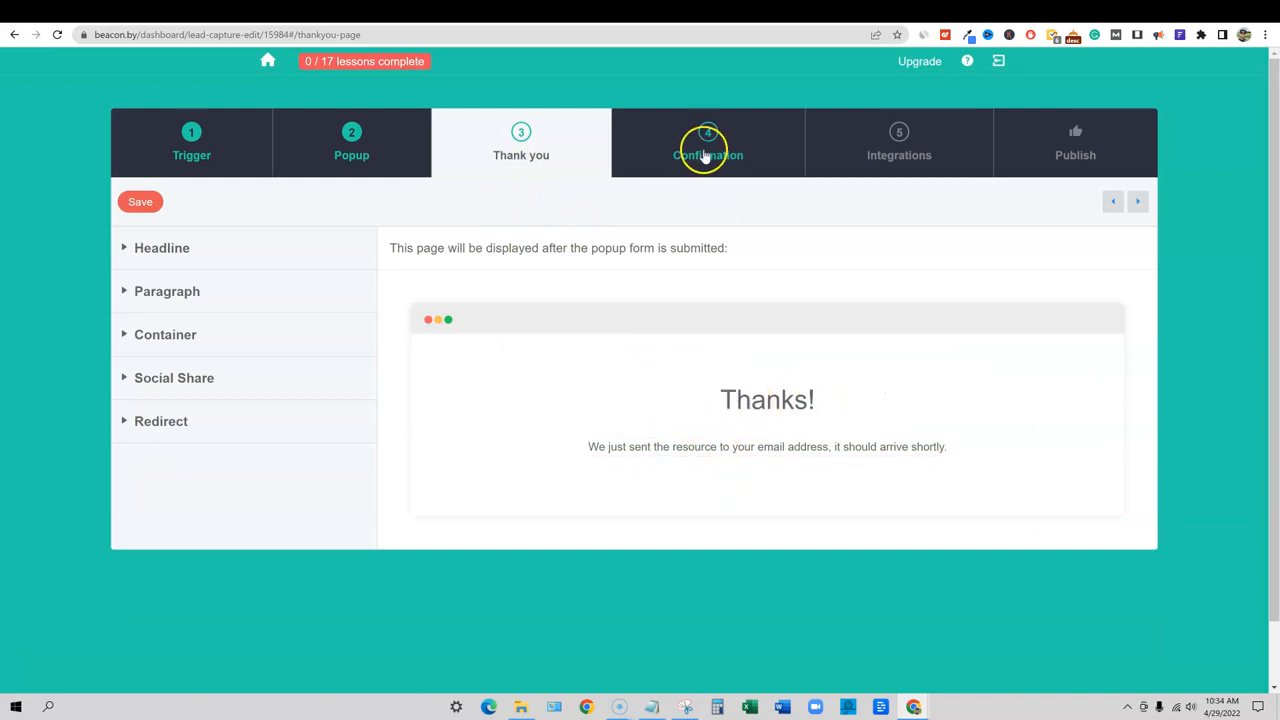
left_click(708, 142)
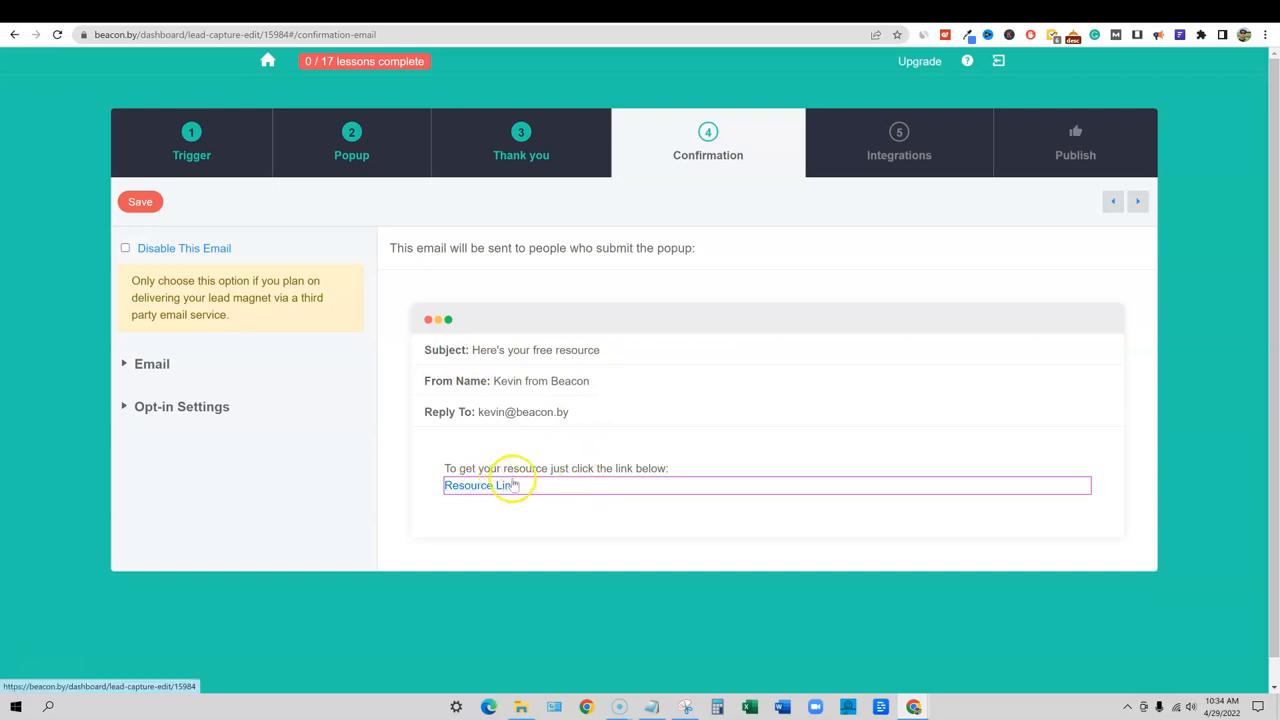
left_click(898, 142)
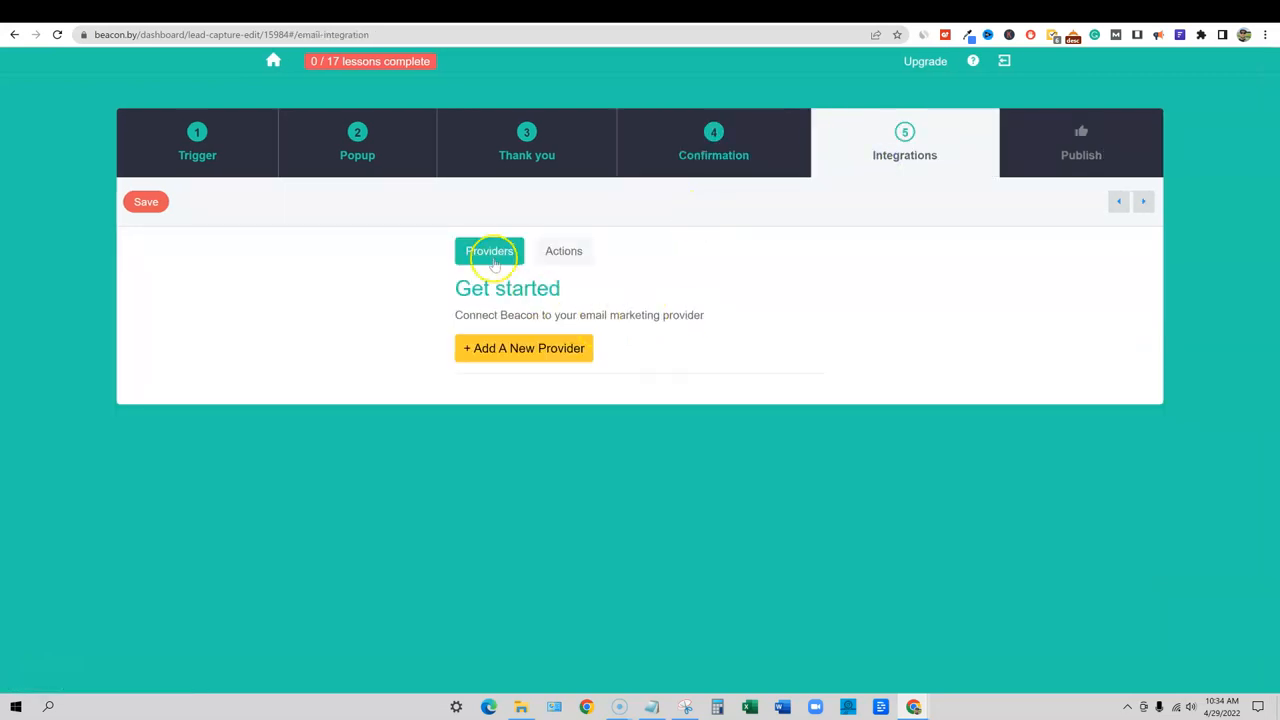
mouse_move(550, 332)
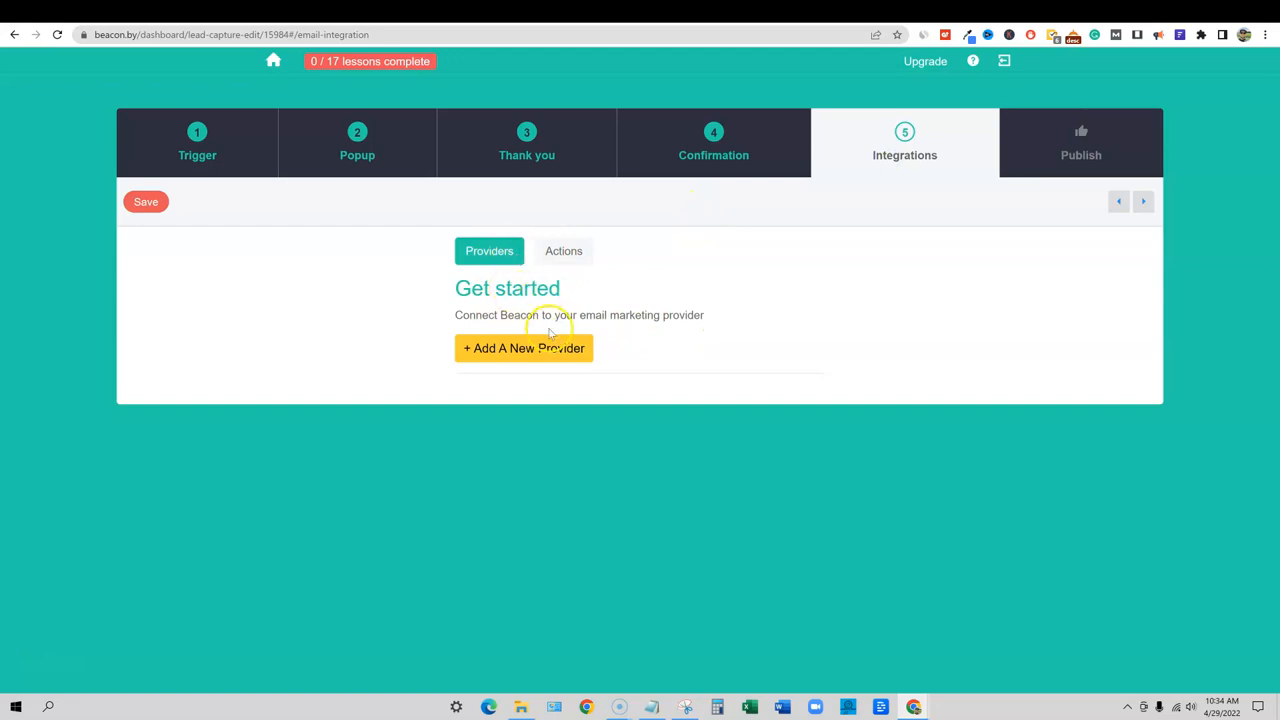
Check the premium email provider integrations, then return to the Beacon dashboard
left_click(524, 348)
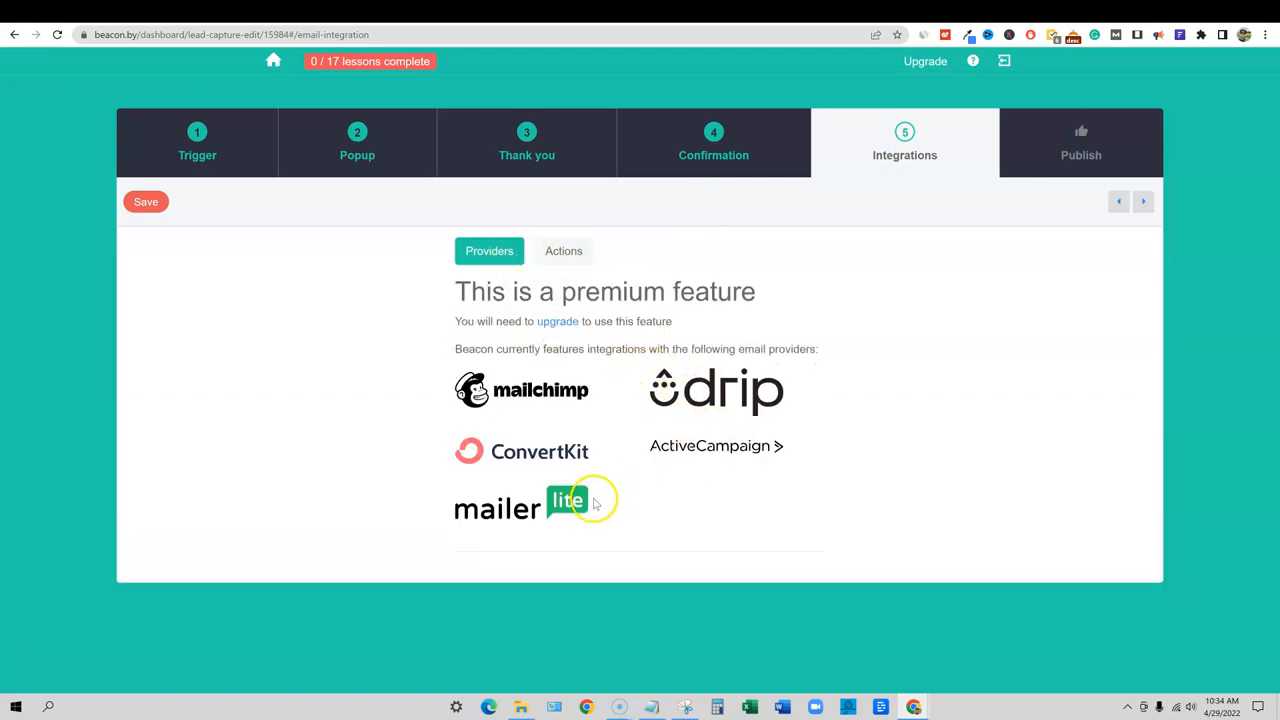
mouse_move(570, 404)
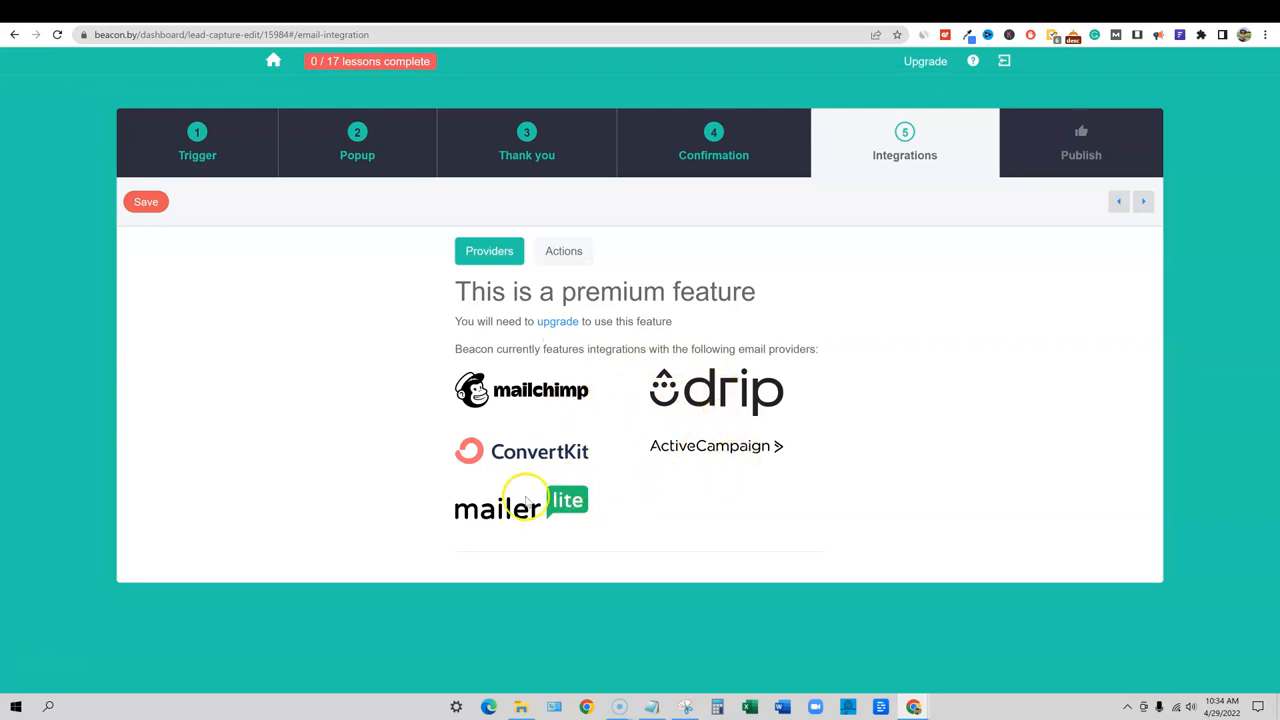
mouse_move(696, 472)
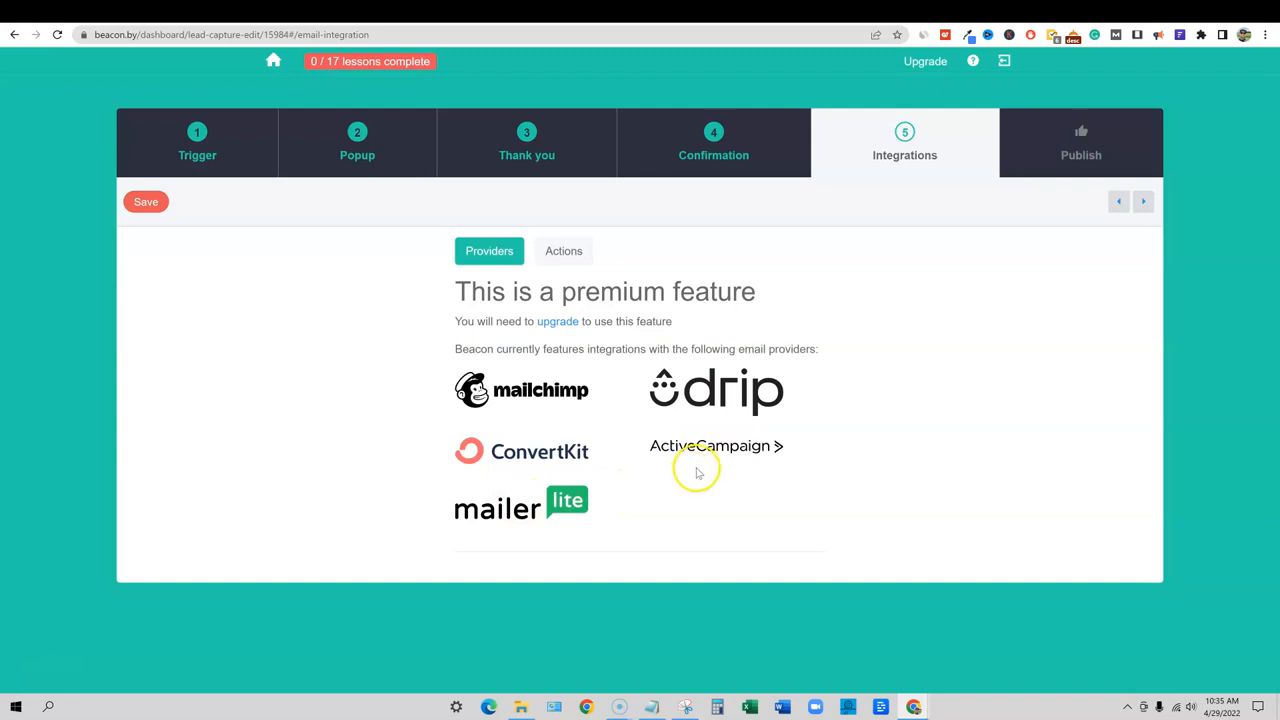
mouse_move(632, 316)
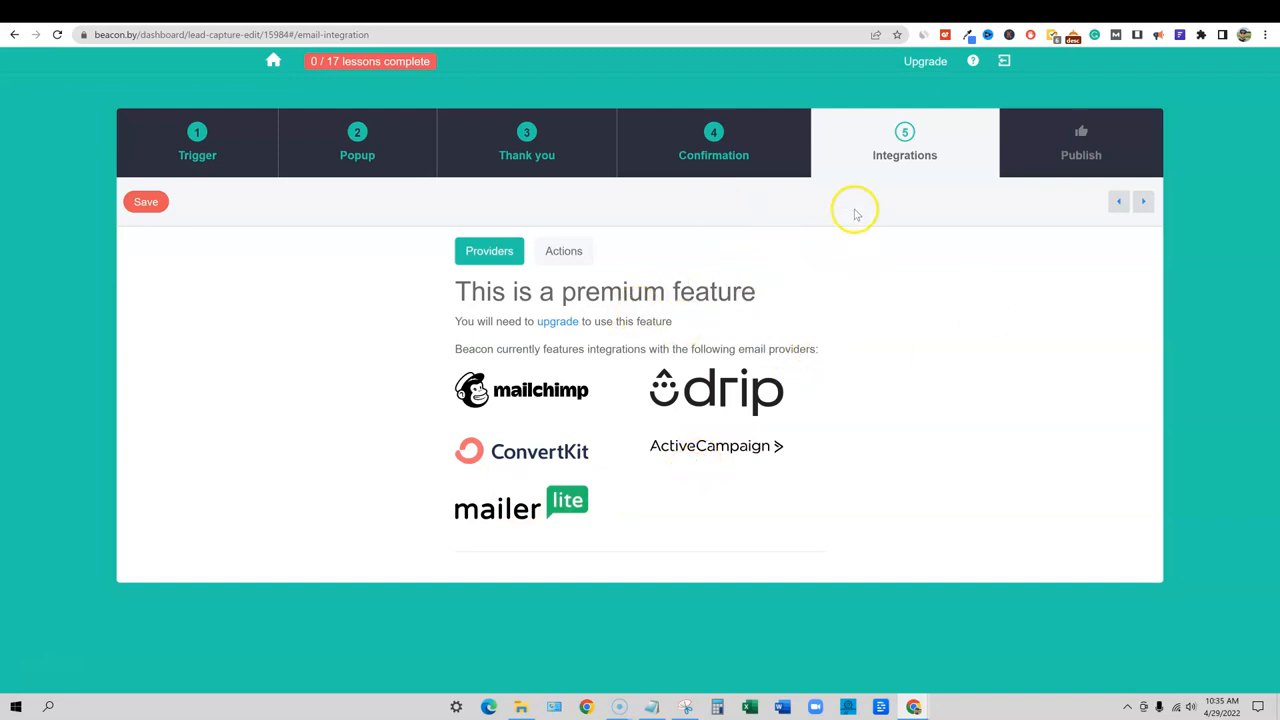
mouse_move(668, 396)
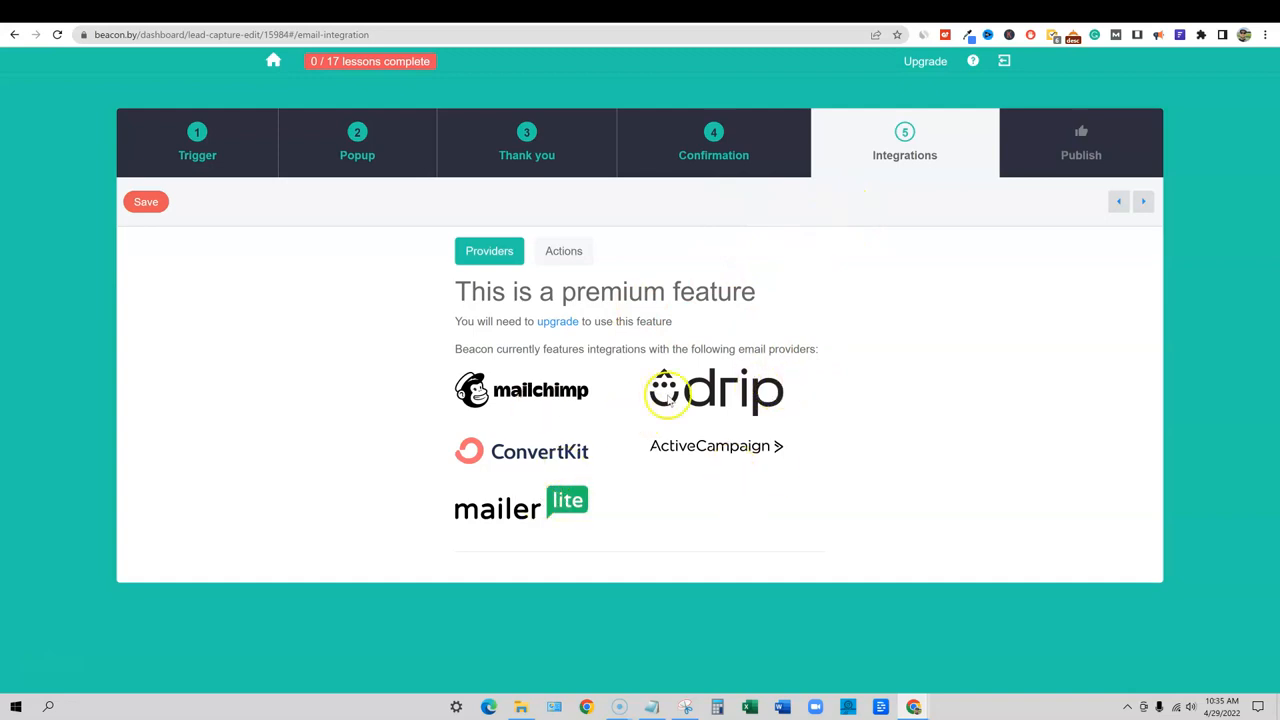
mouse_move(524, 388)
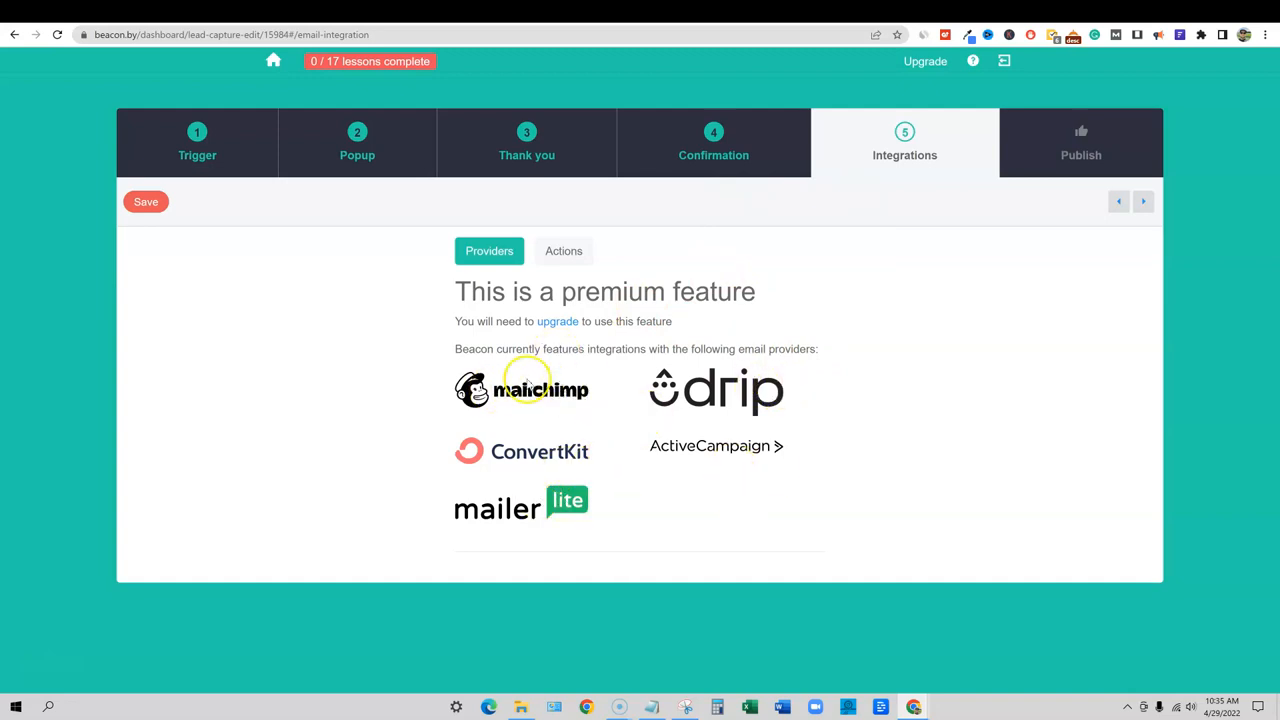
mouse_move(510, 396)
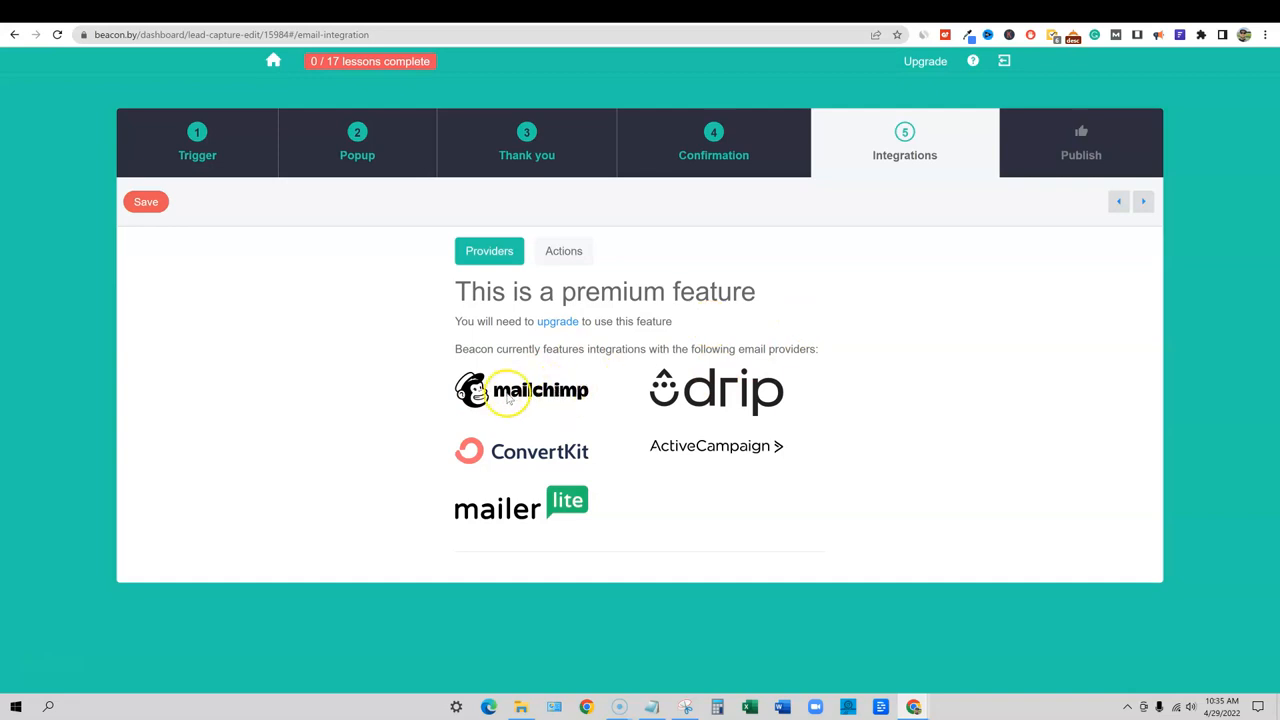
mouse_move(800, 318)
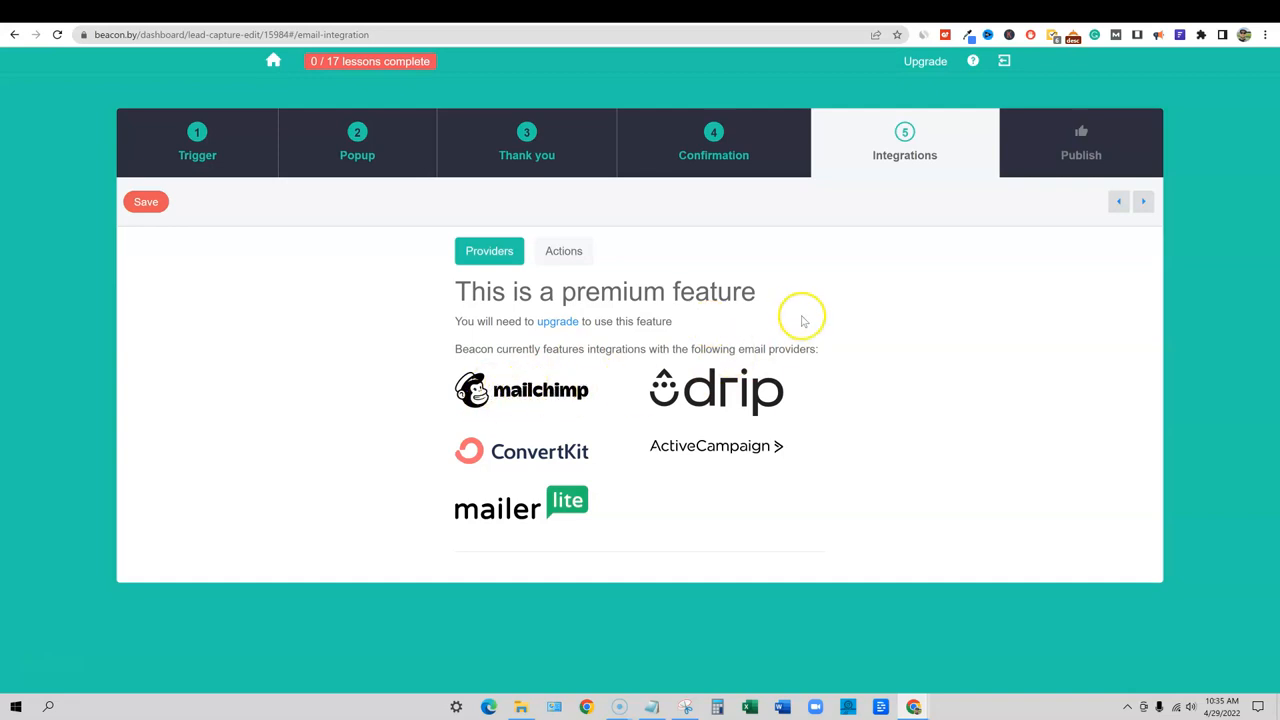
left_click(1080, 142)
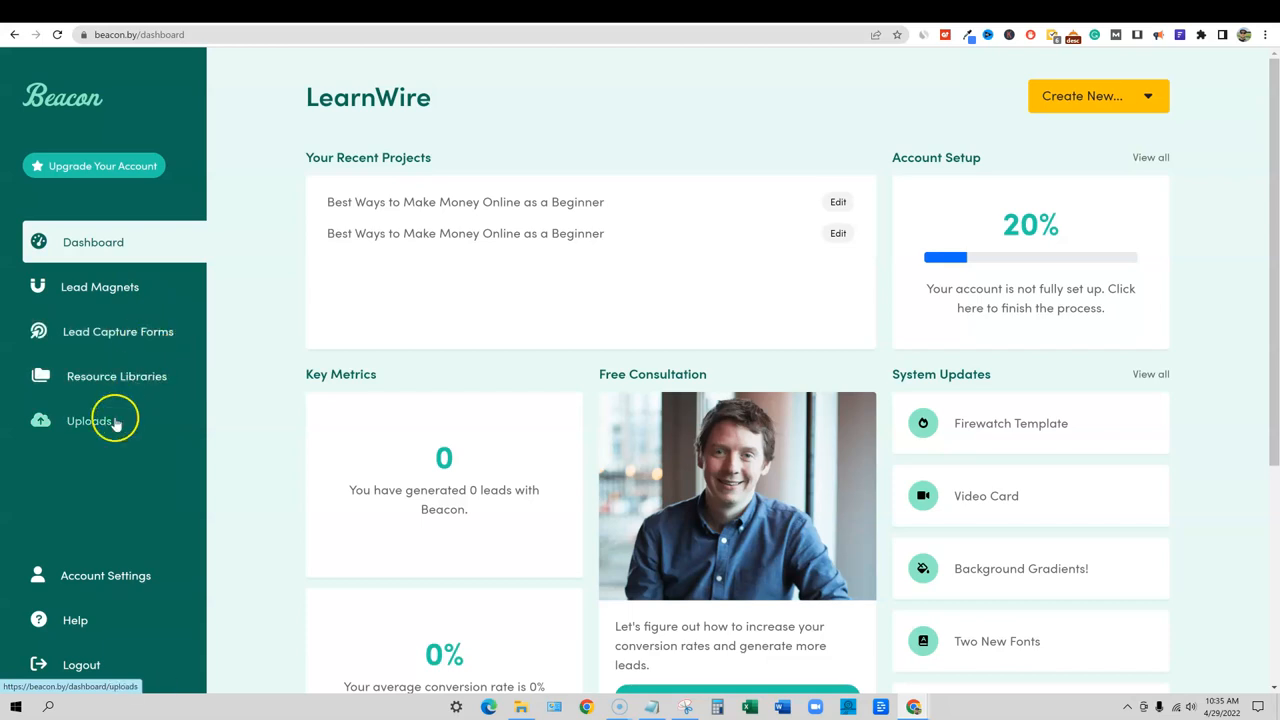
Start a new resource library using the blue sidebar template
left_click(116, 376)
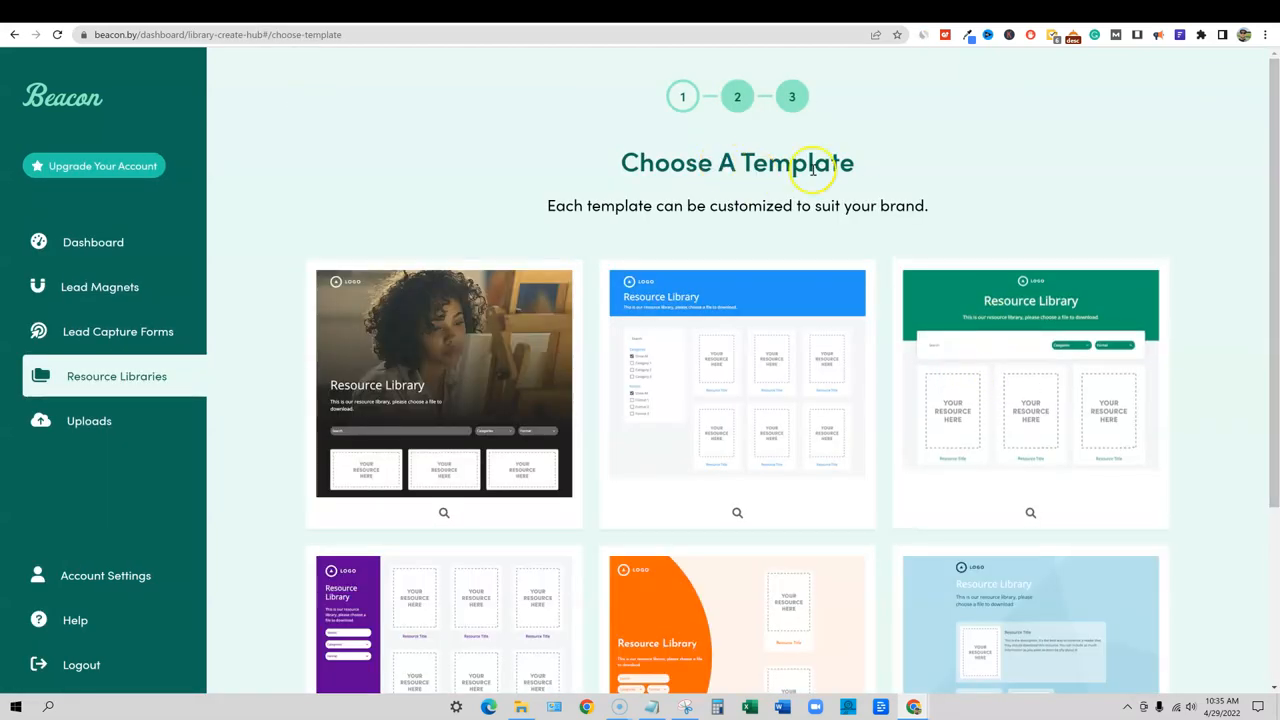
mouse_move(856, 288)
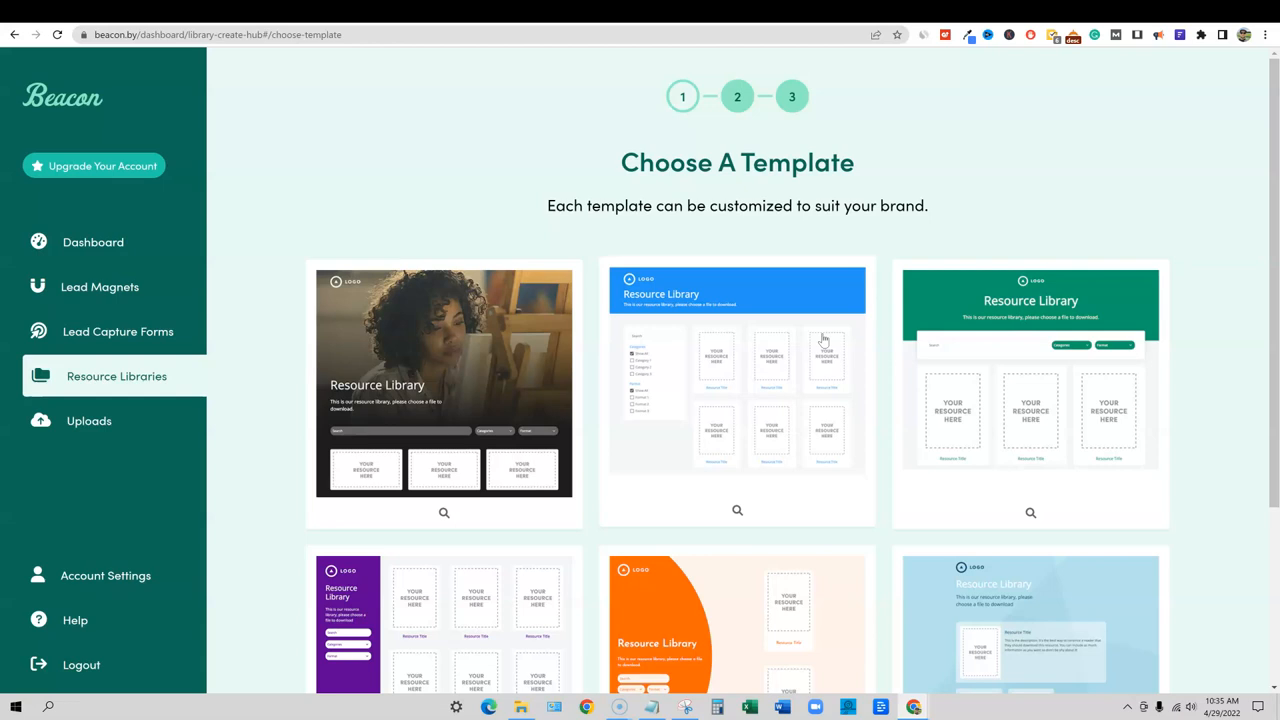
mouse_move(740, 452)
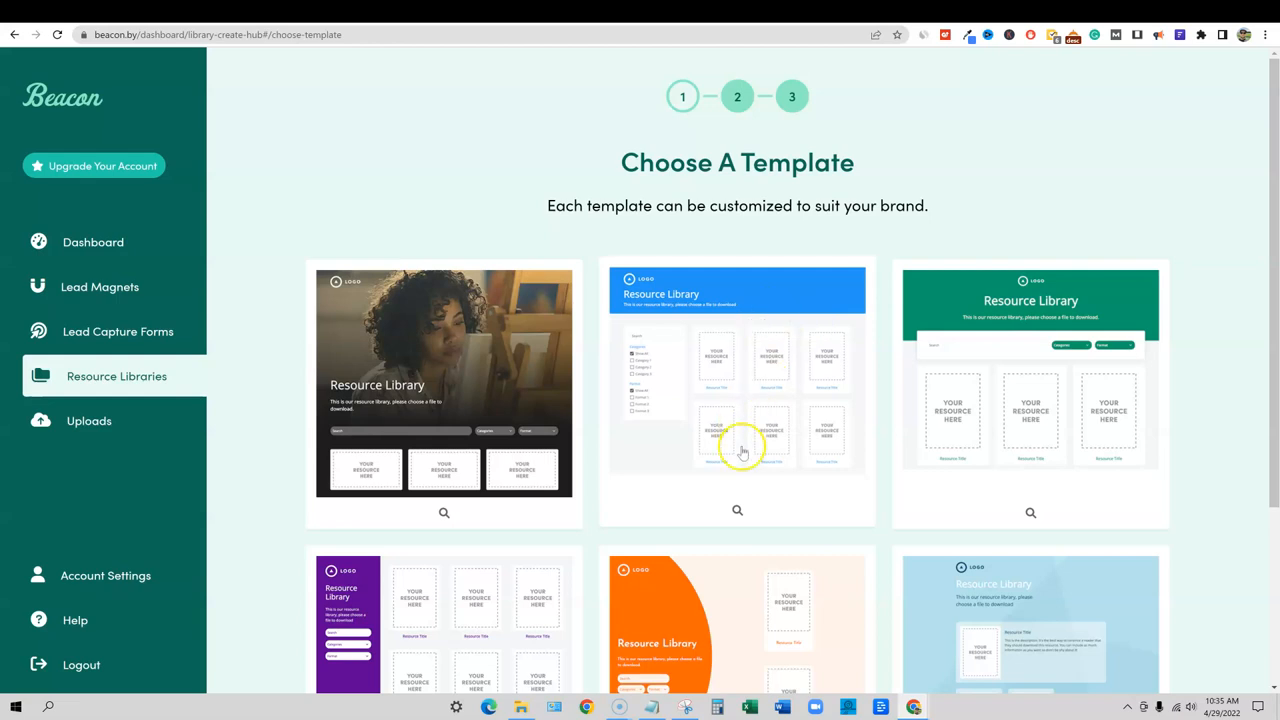
left_click(736, 390)
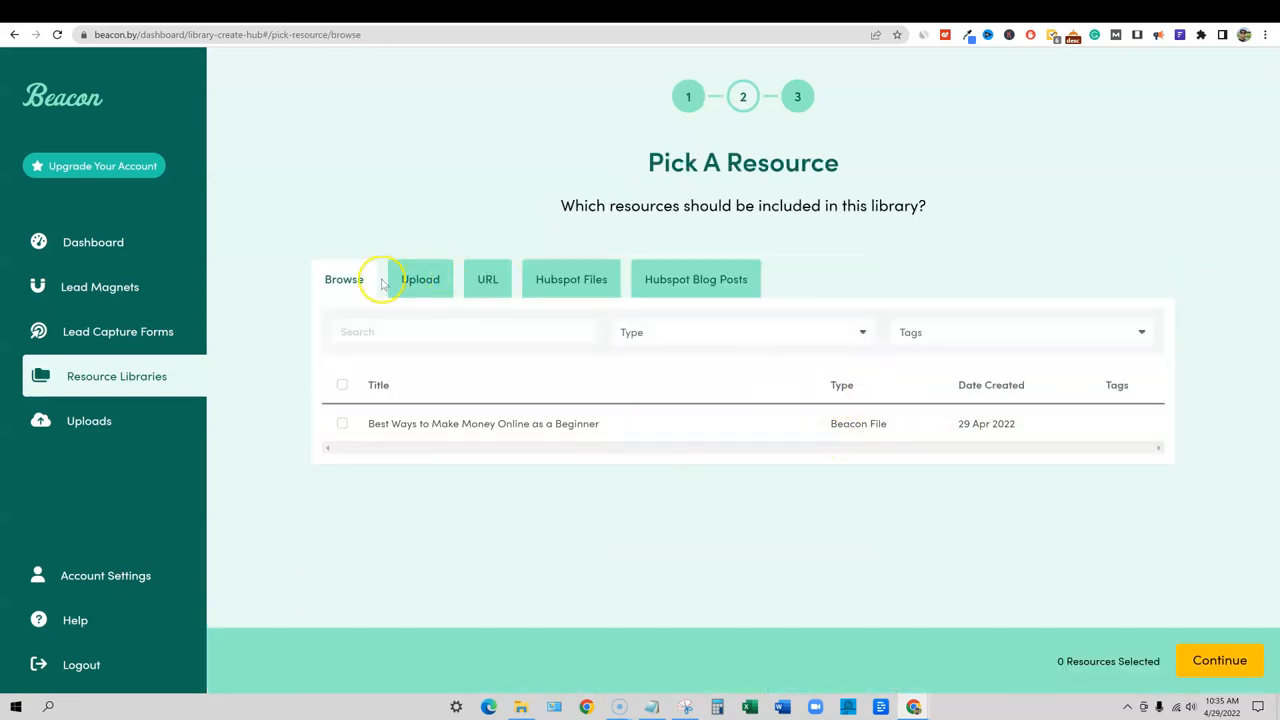
mouse_move(1104, 428)
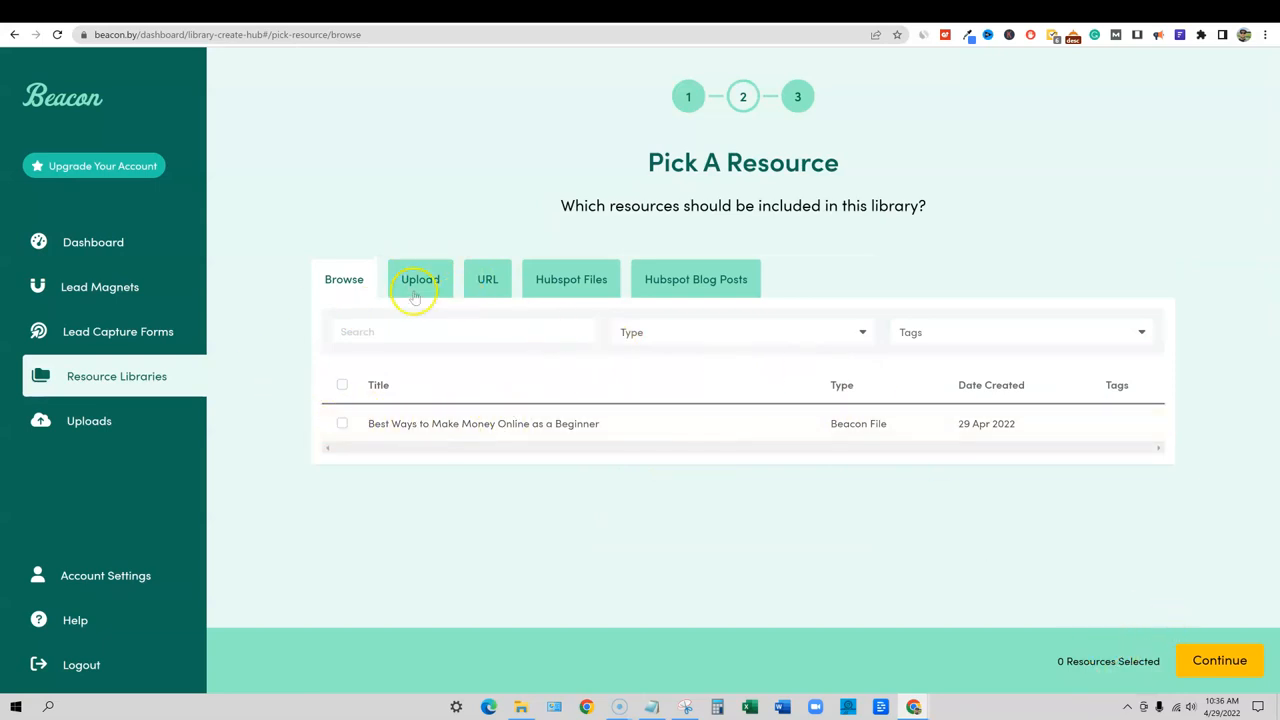
Browse the Upload and Hubspot tabs, then include the Best Ways ebook and continue to naming
left_click(420, 280)
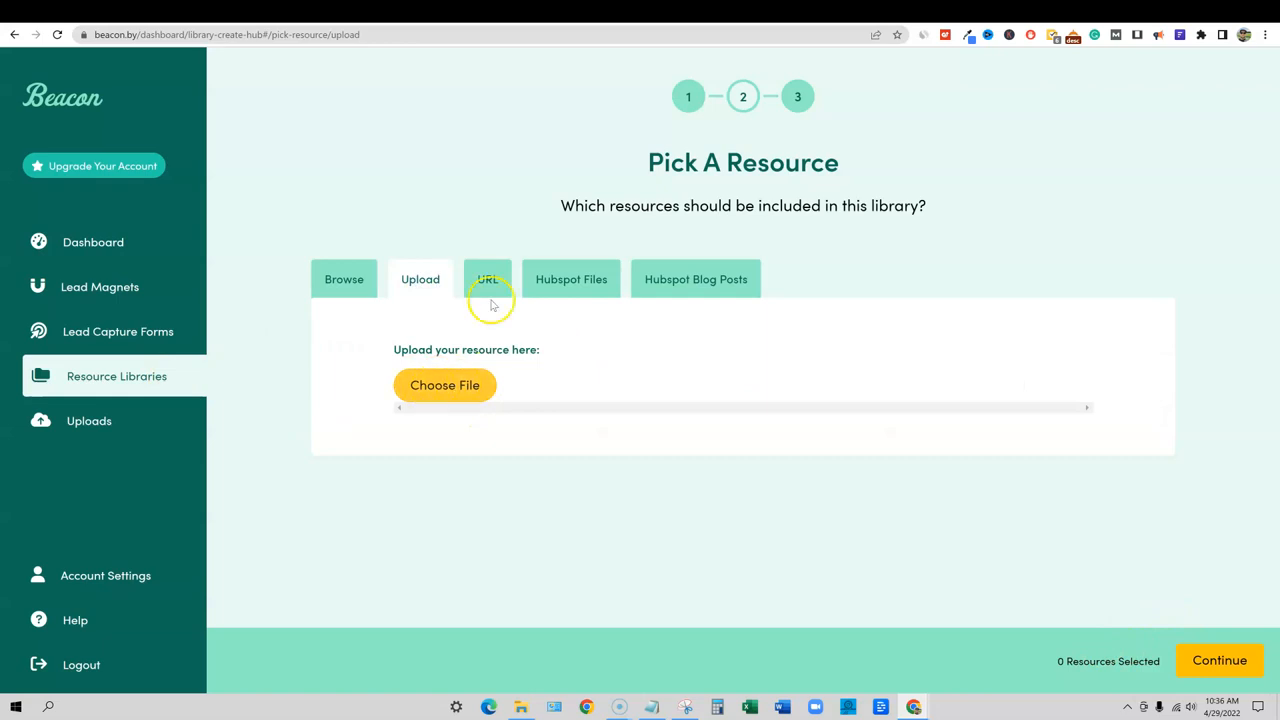
left_click(572, 280)
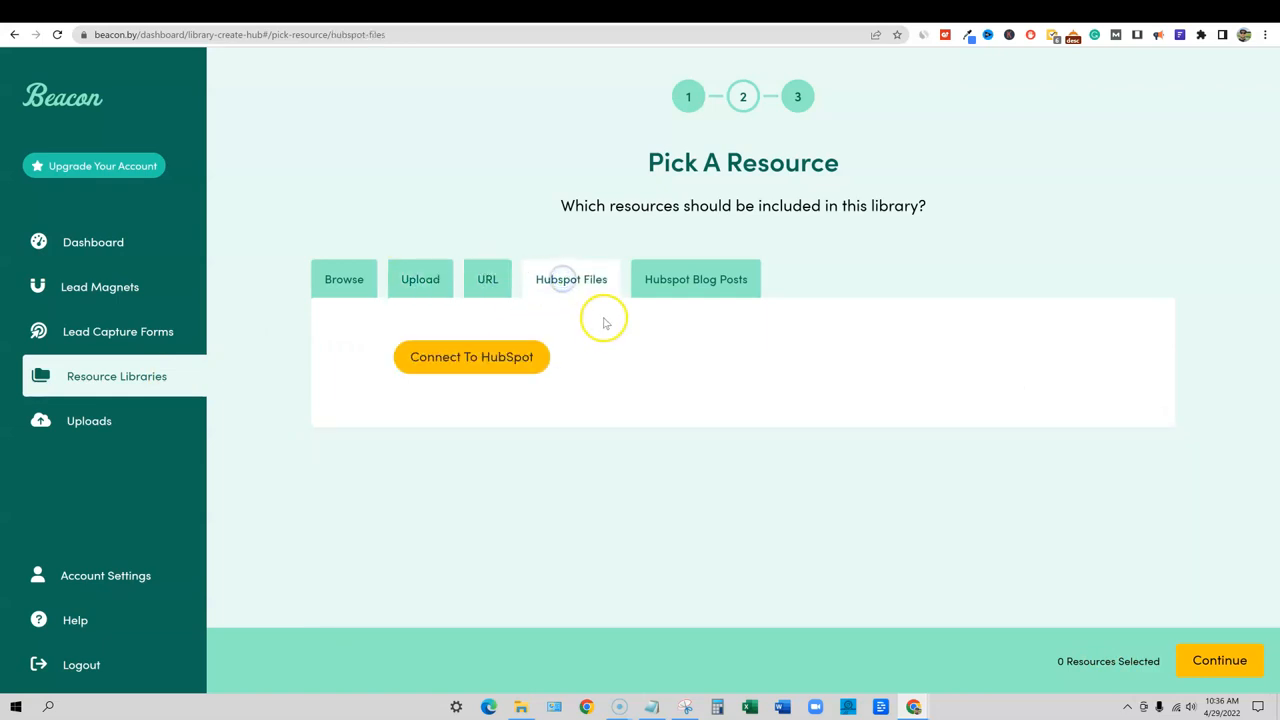
left_click(696, 280)
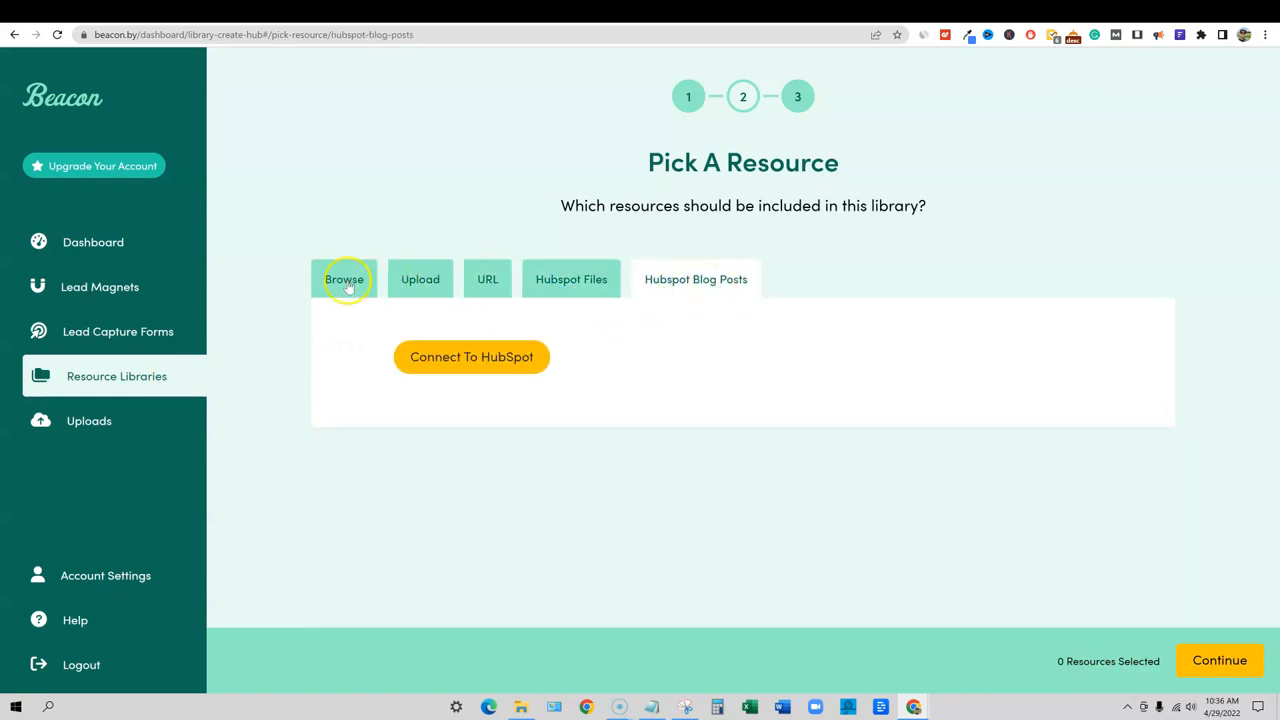
left_click(344, 280)
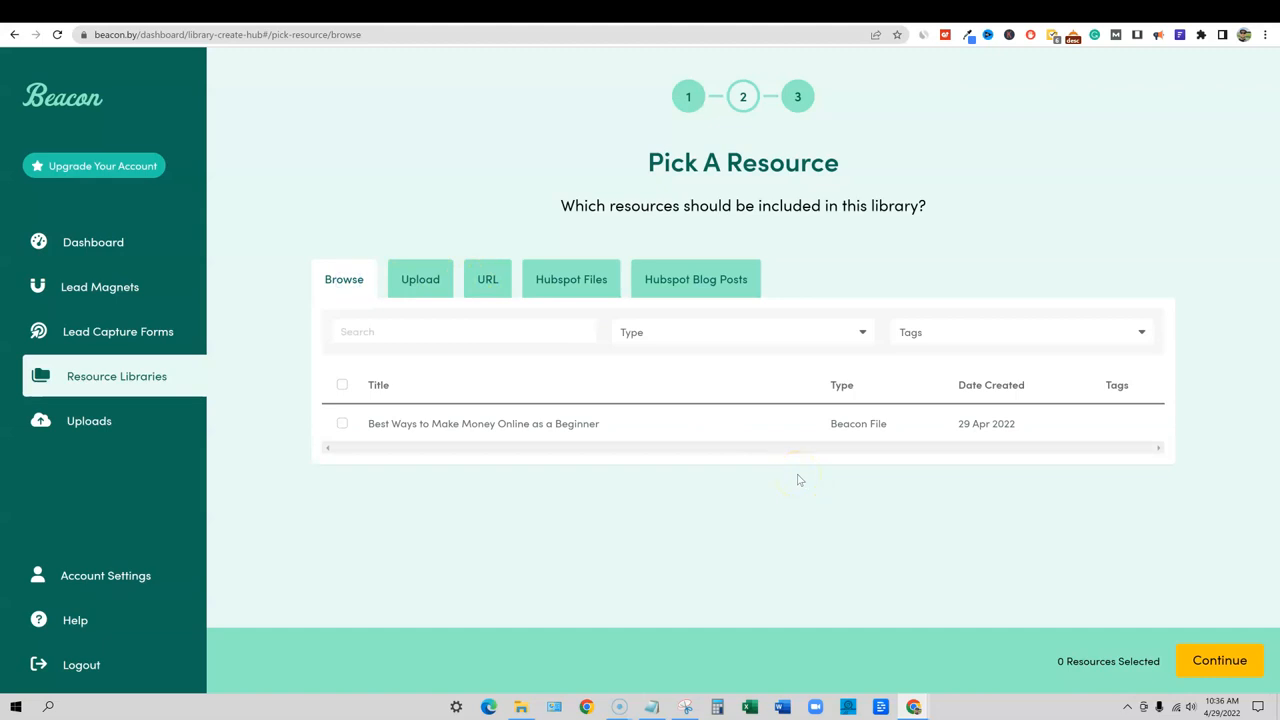
left_click(342, 424)
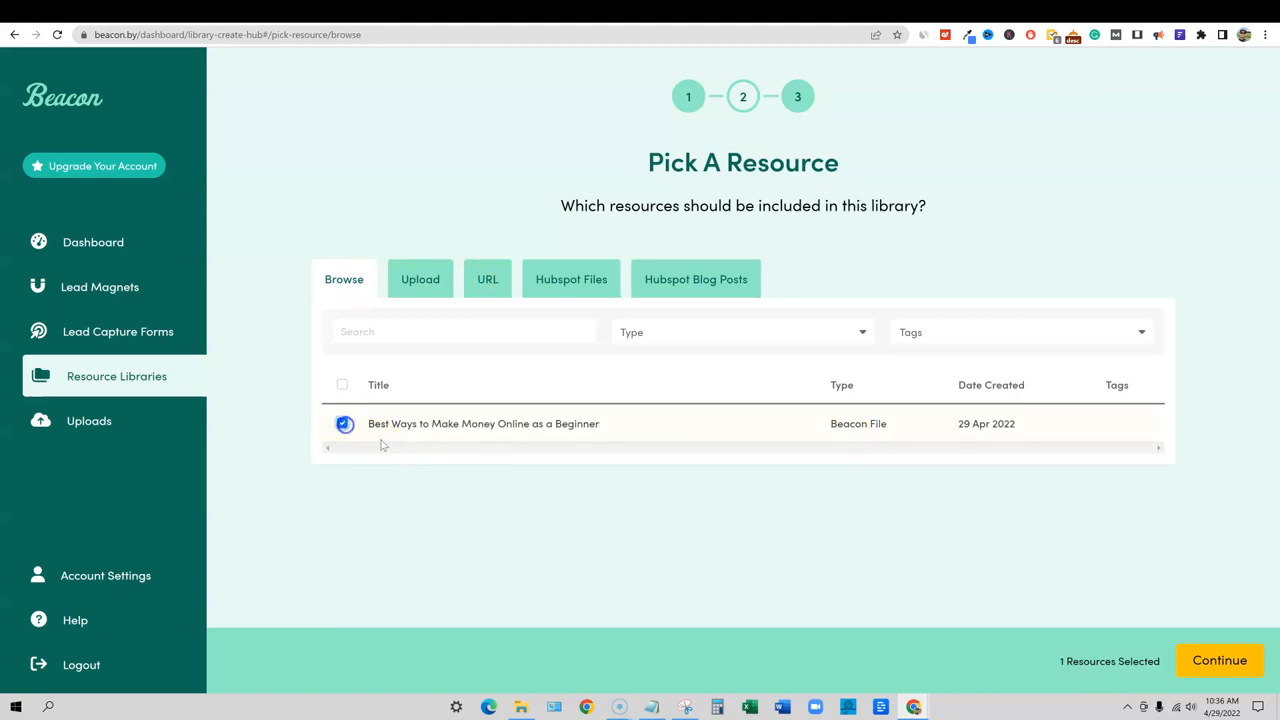
left_click(1220, 660)
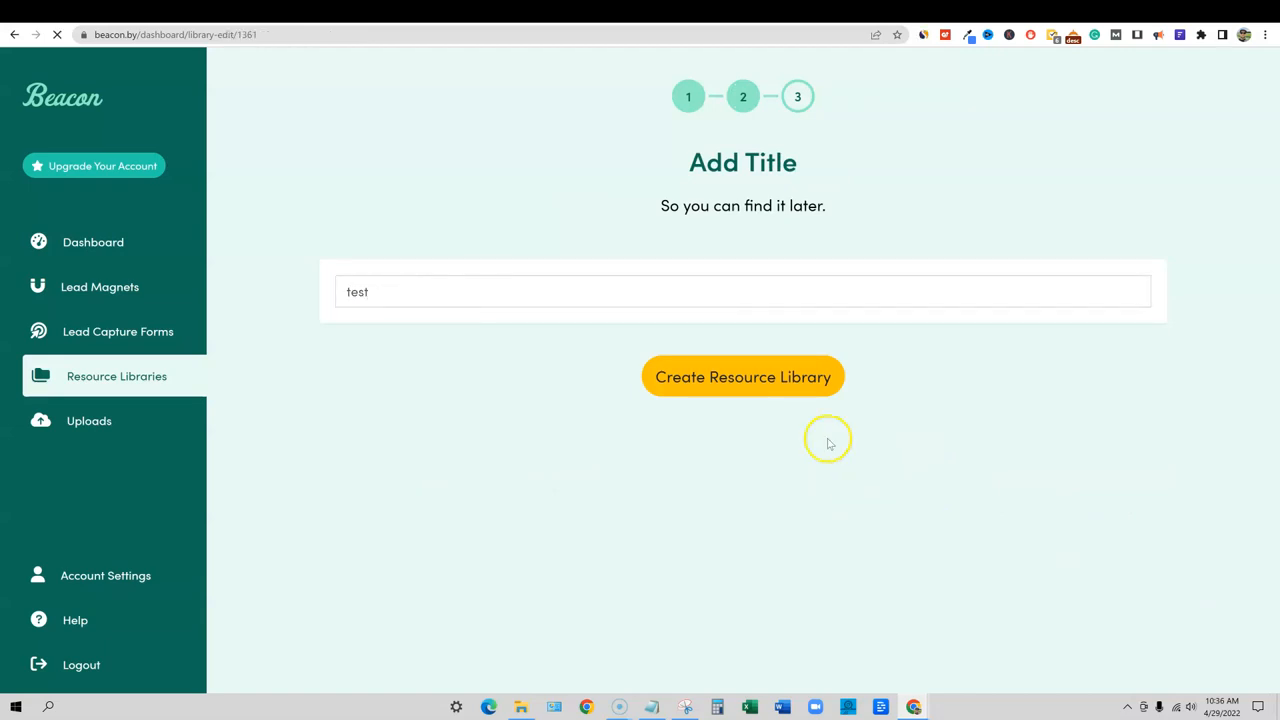
Create the 'test' resource library showing the Best Ways ebook as a downloadable file
left_click(742, 376)
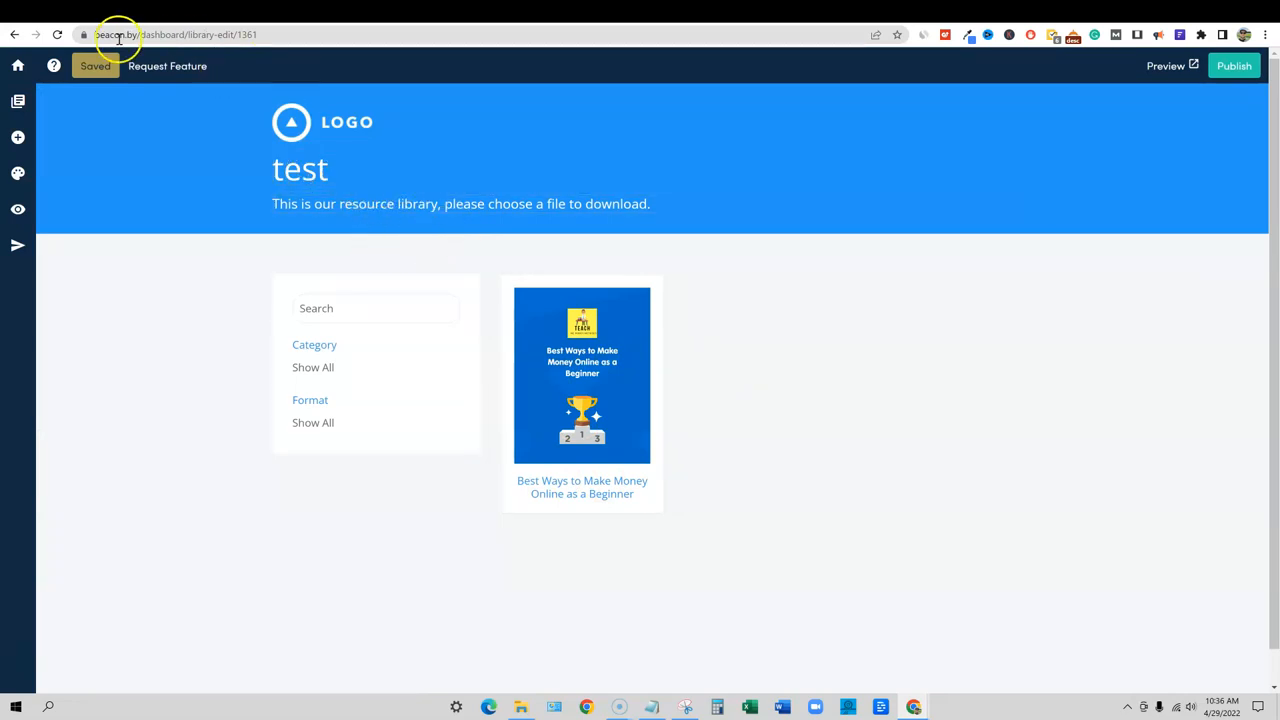
mouse_move(700, 430)
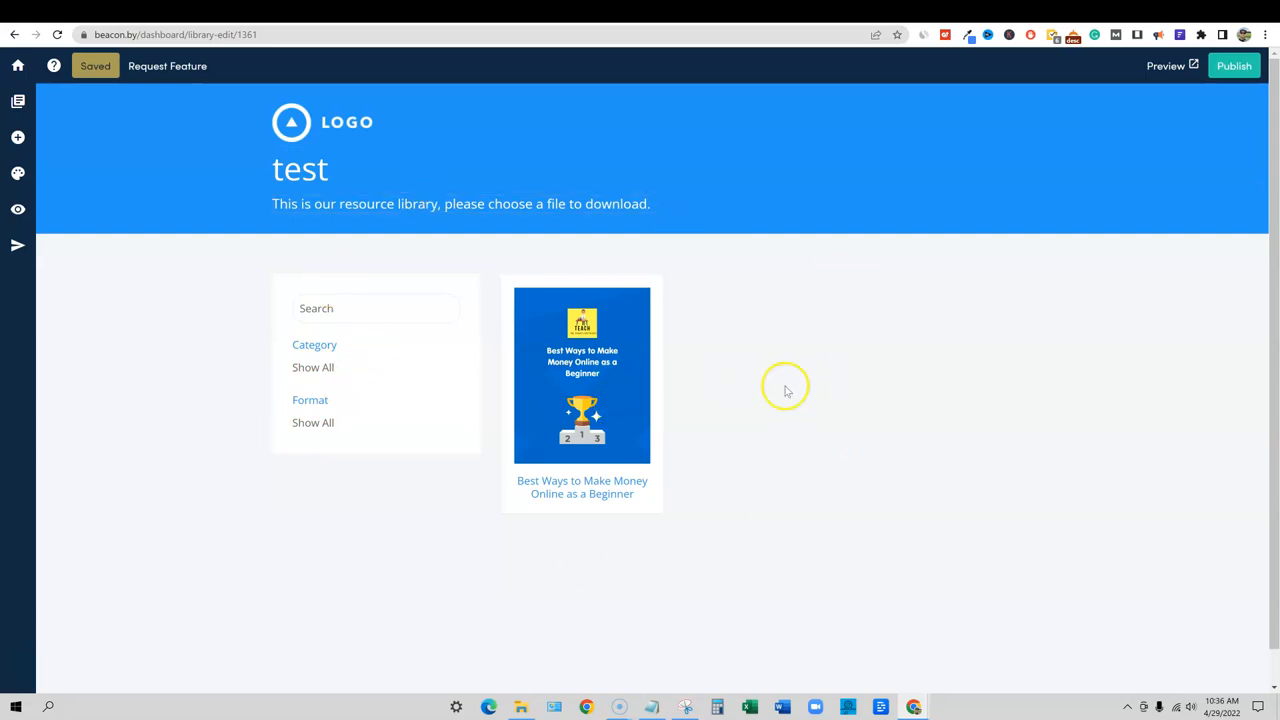
mouse_move(628, 428)
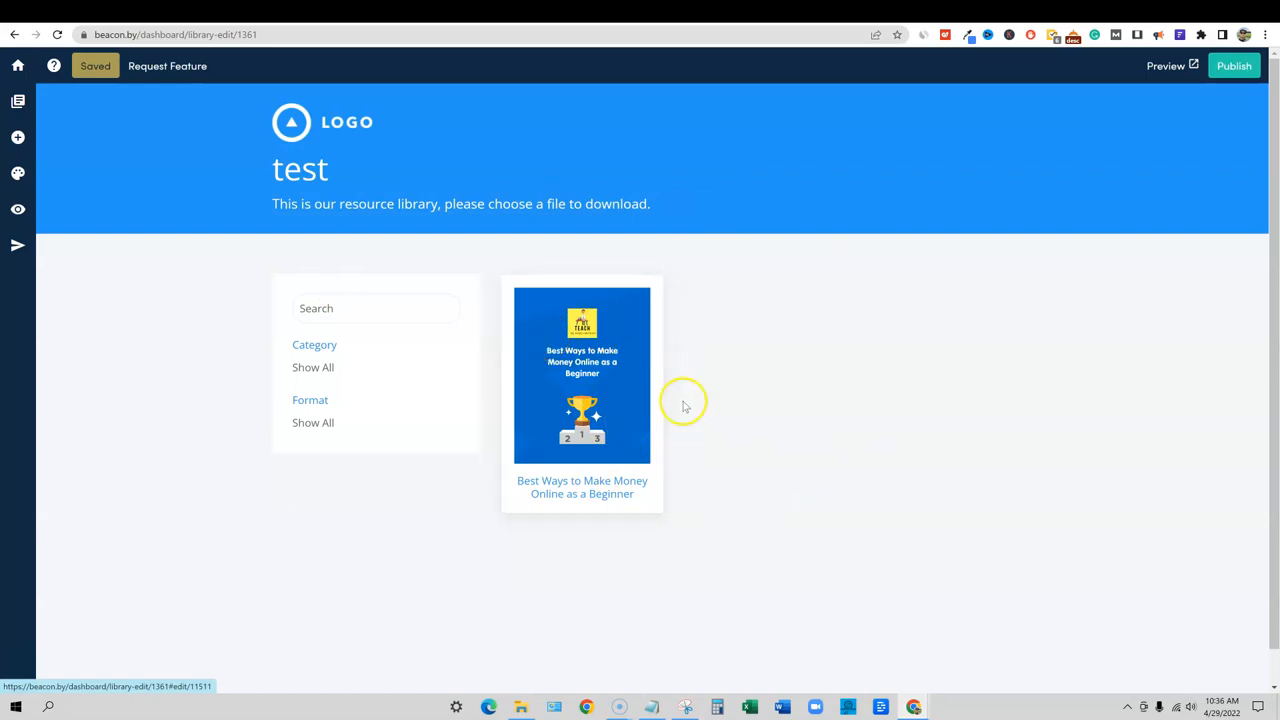
mouse_move(900, 442)
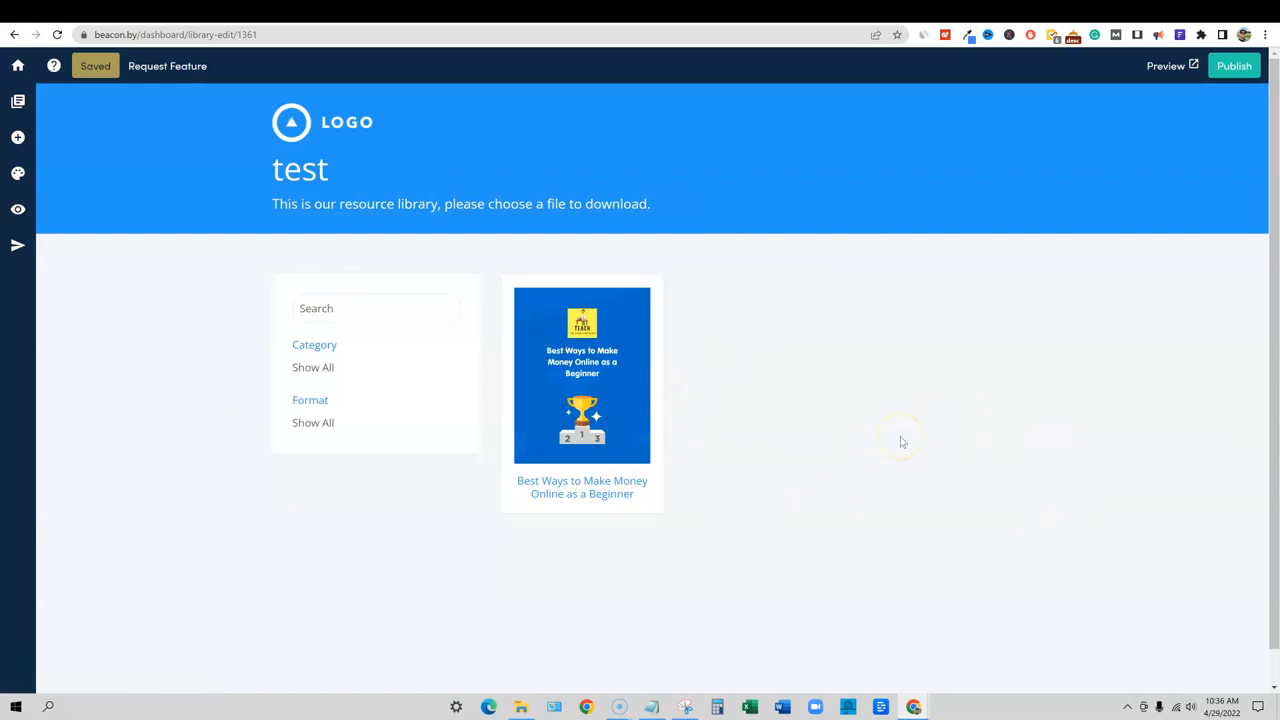
mouse_move(782, 340)
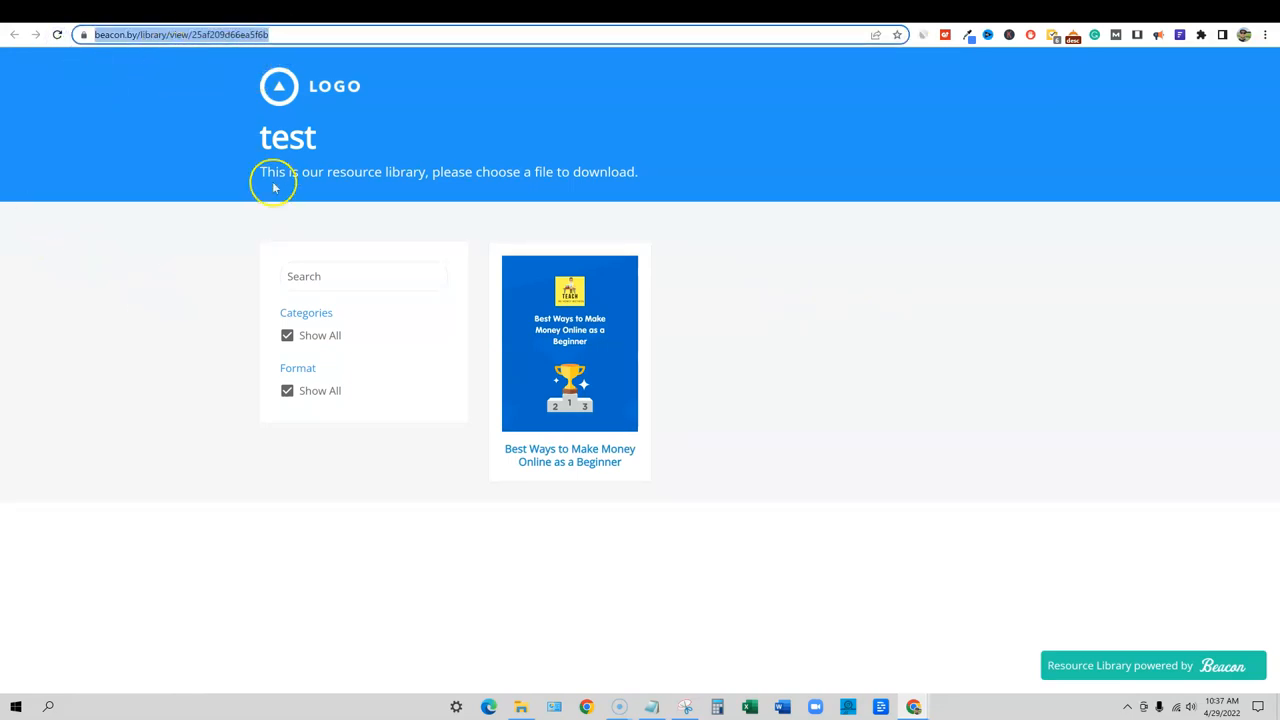
mouse_move(928, 556)
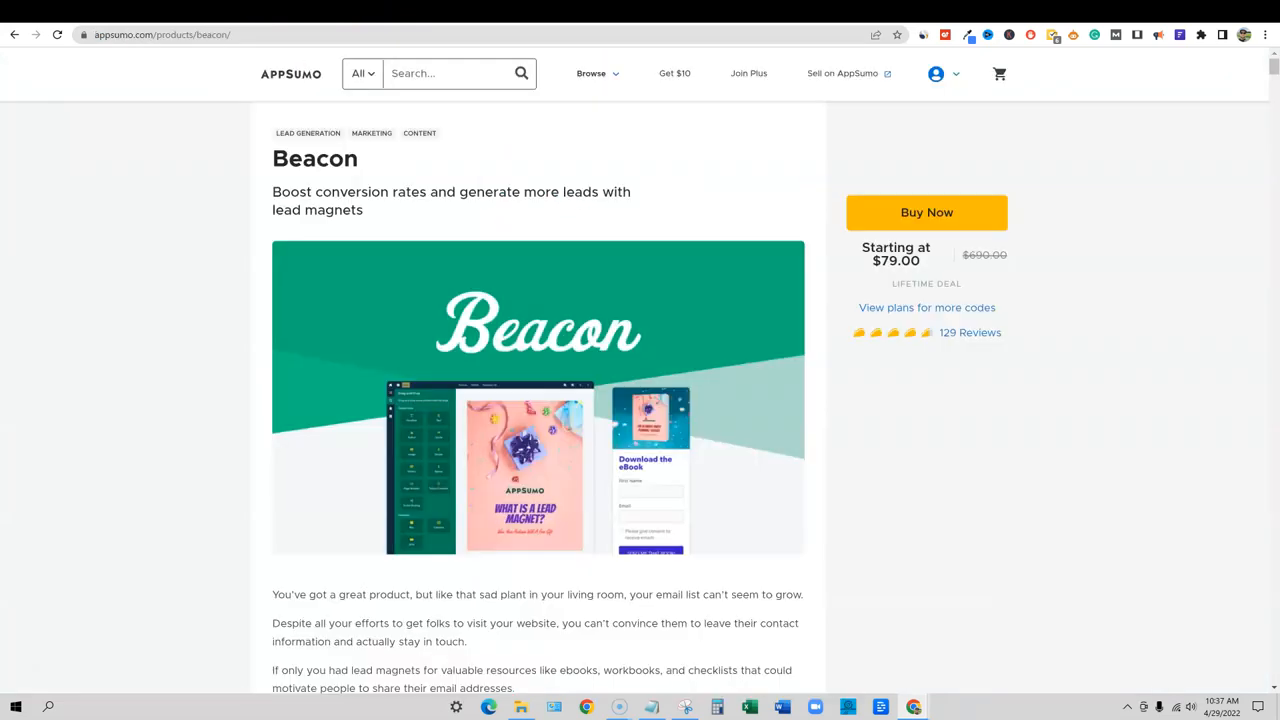
mouse_move(600, 368)
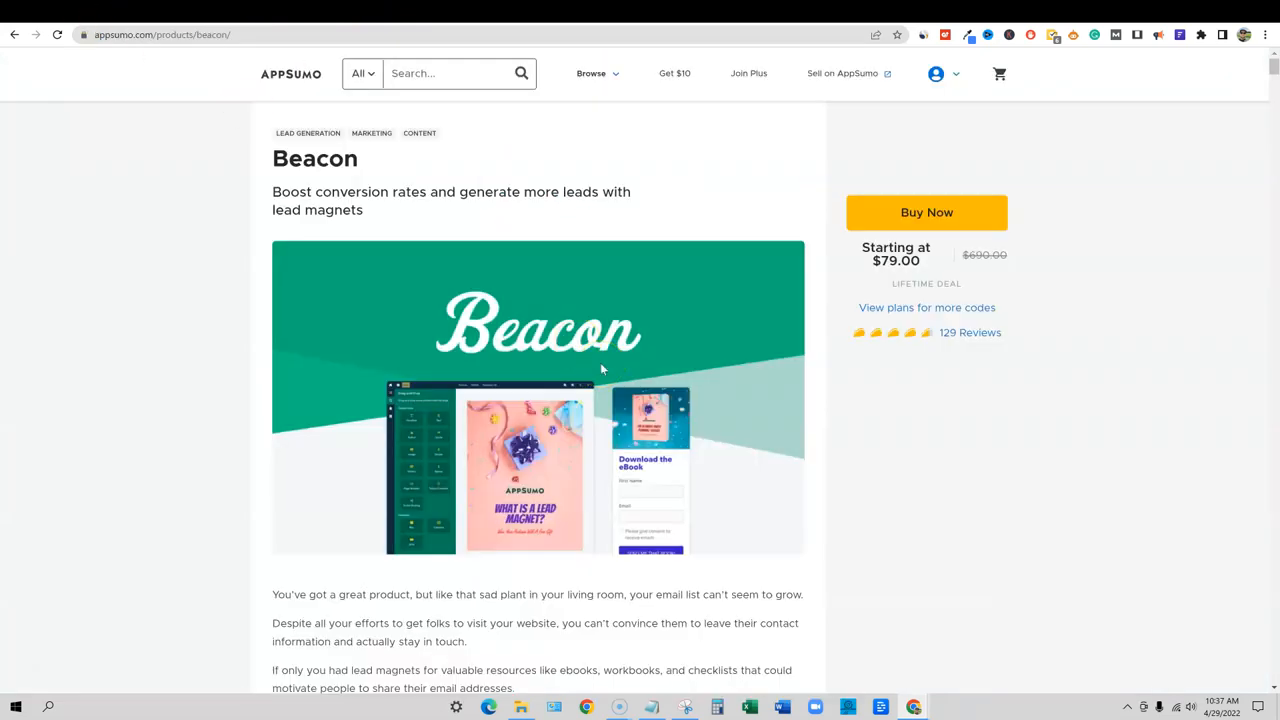
Scroll the AppSumo Beacon page down to the Single, Double and Multiple plans ($79–$237)
scroll("down", 3)
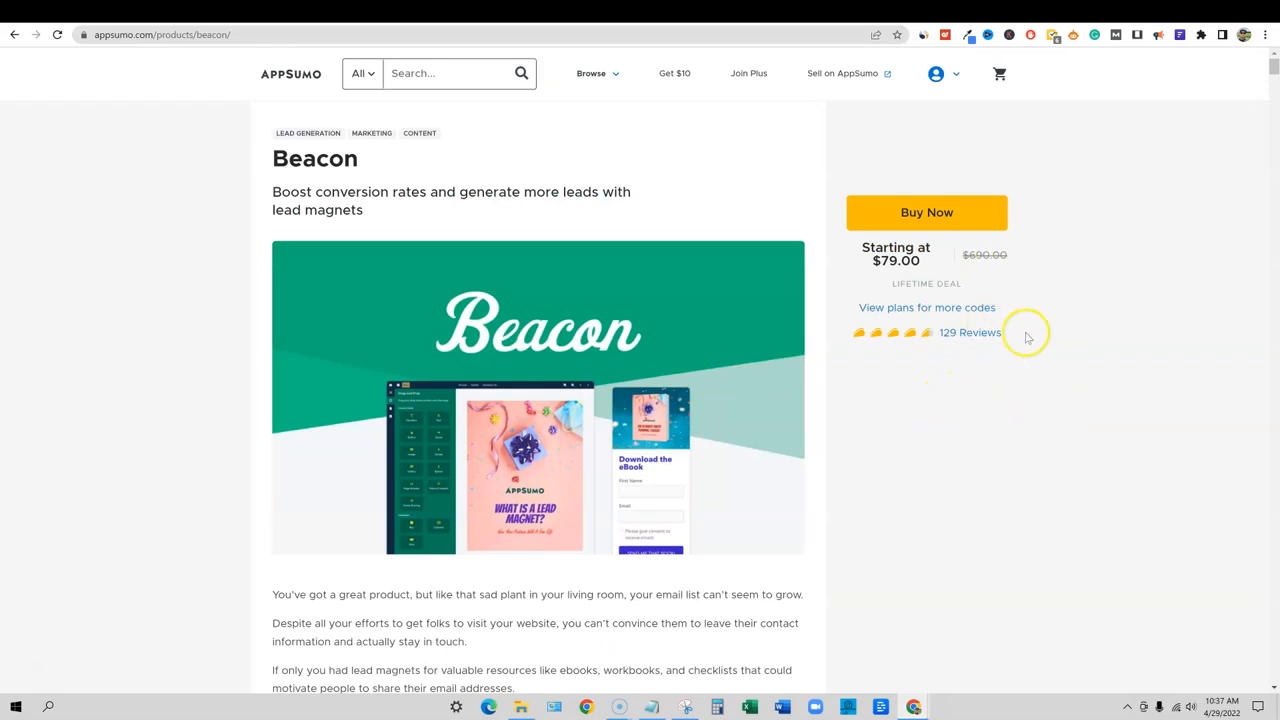
scroll("down", 3)
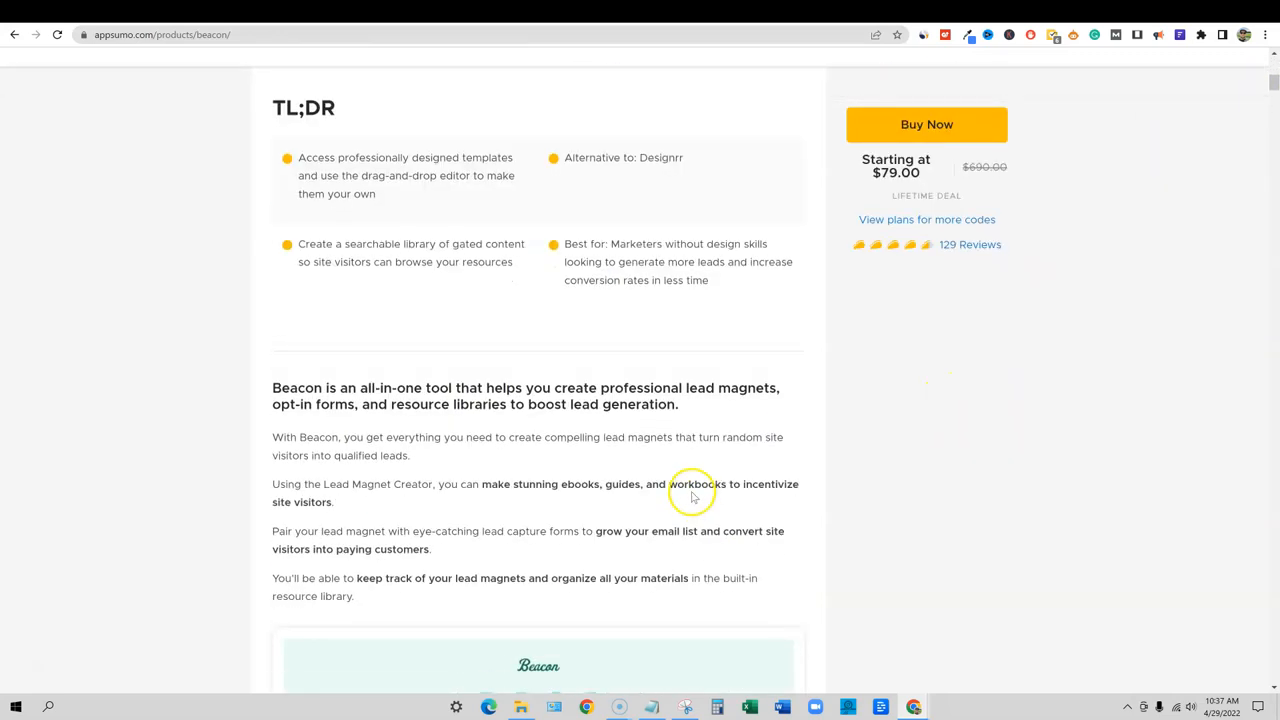
scroll("down", 3)
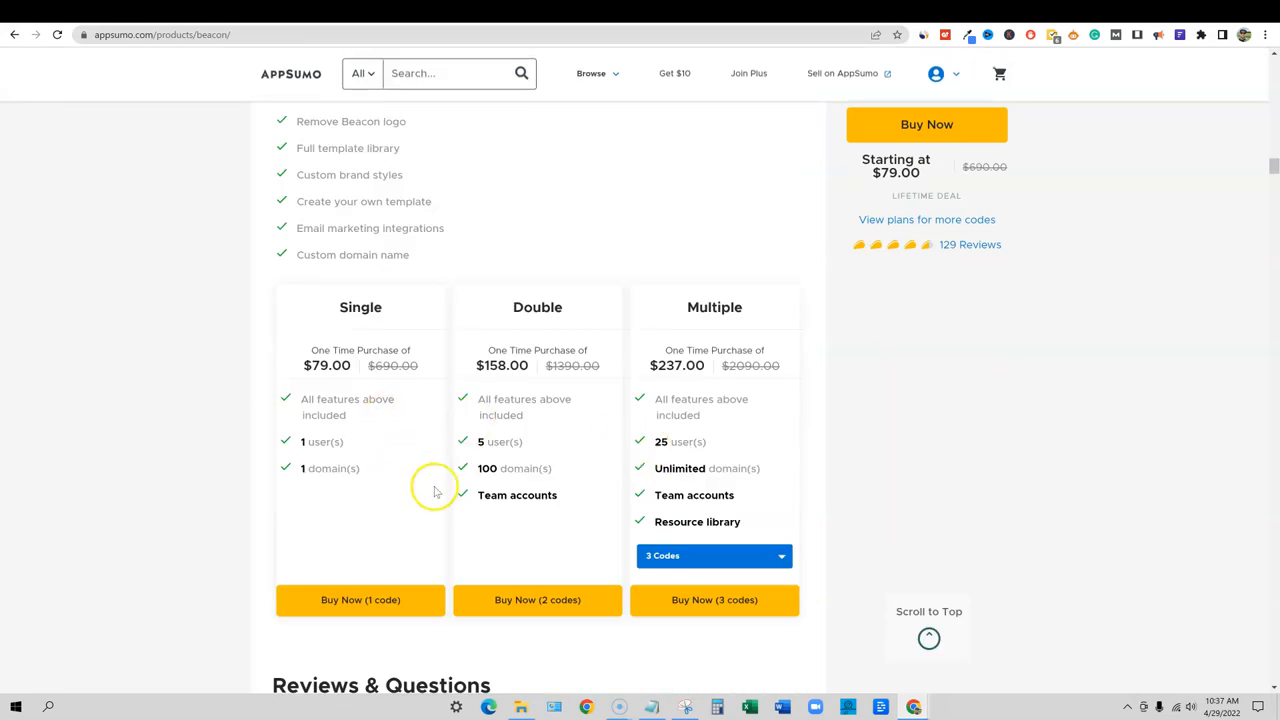
mouse_move(376, 442)
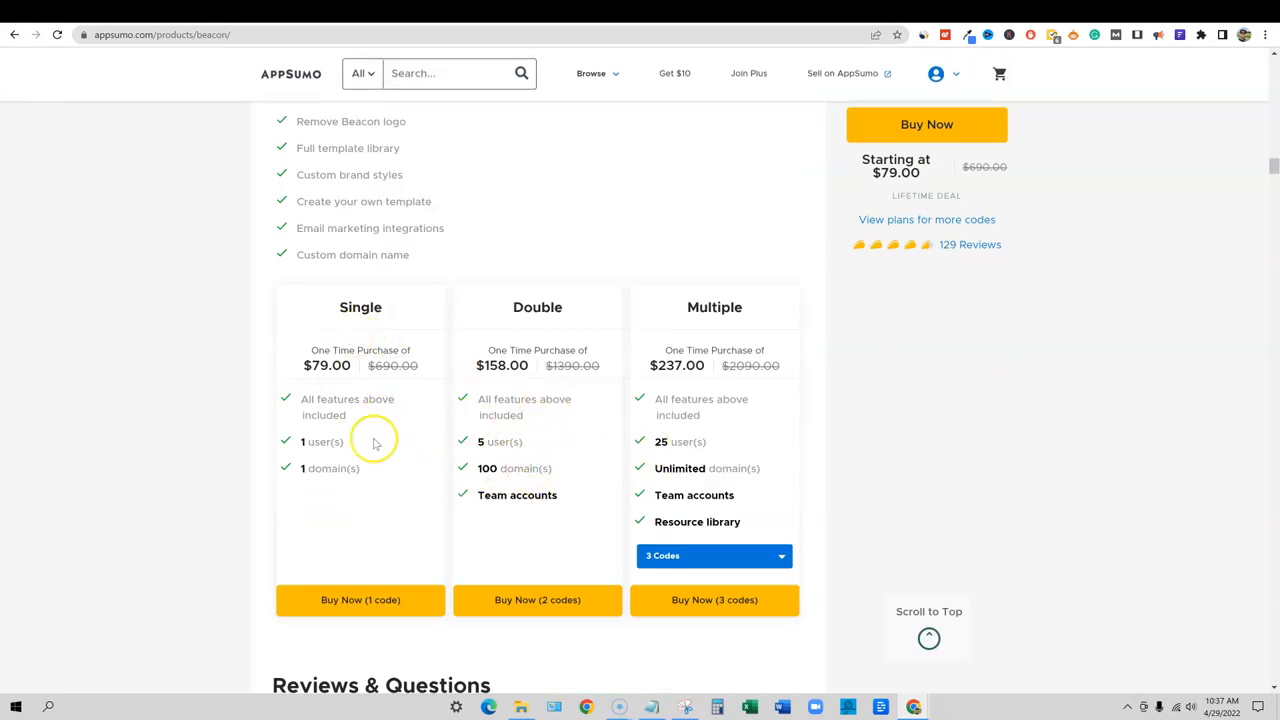
mouse_move(404, 444)
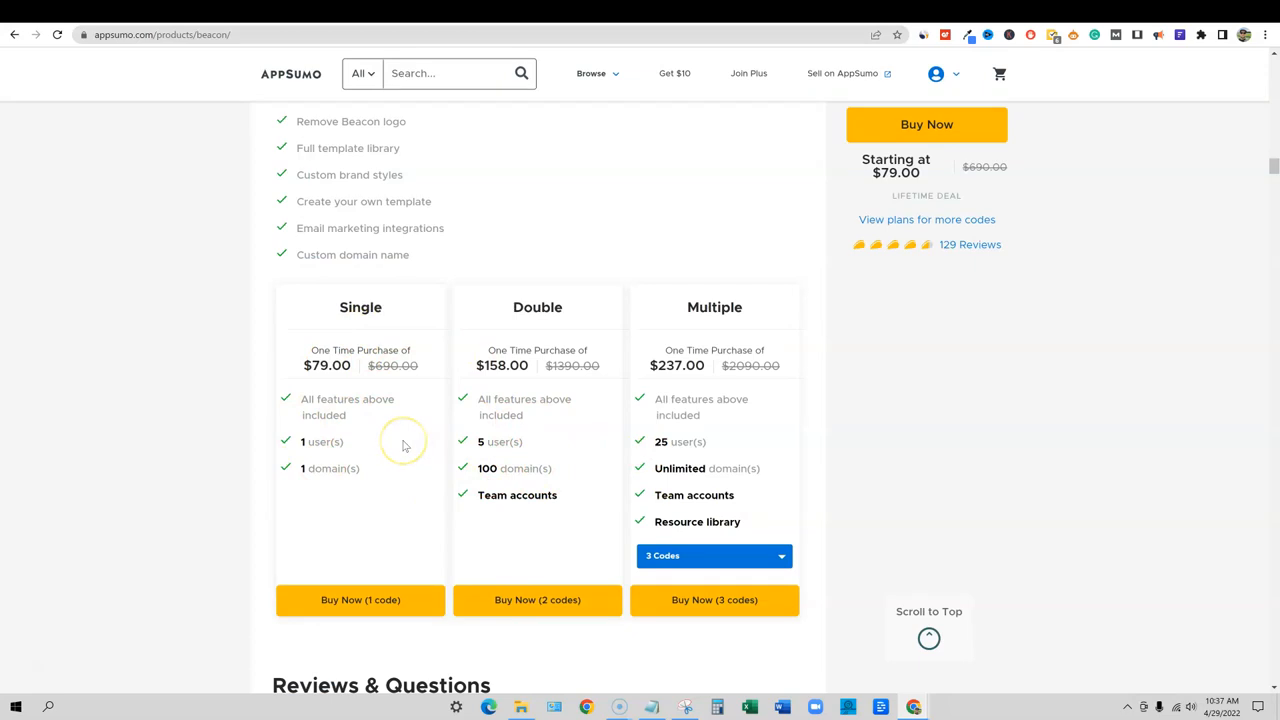
mouse_move(404, 444)
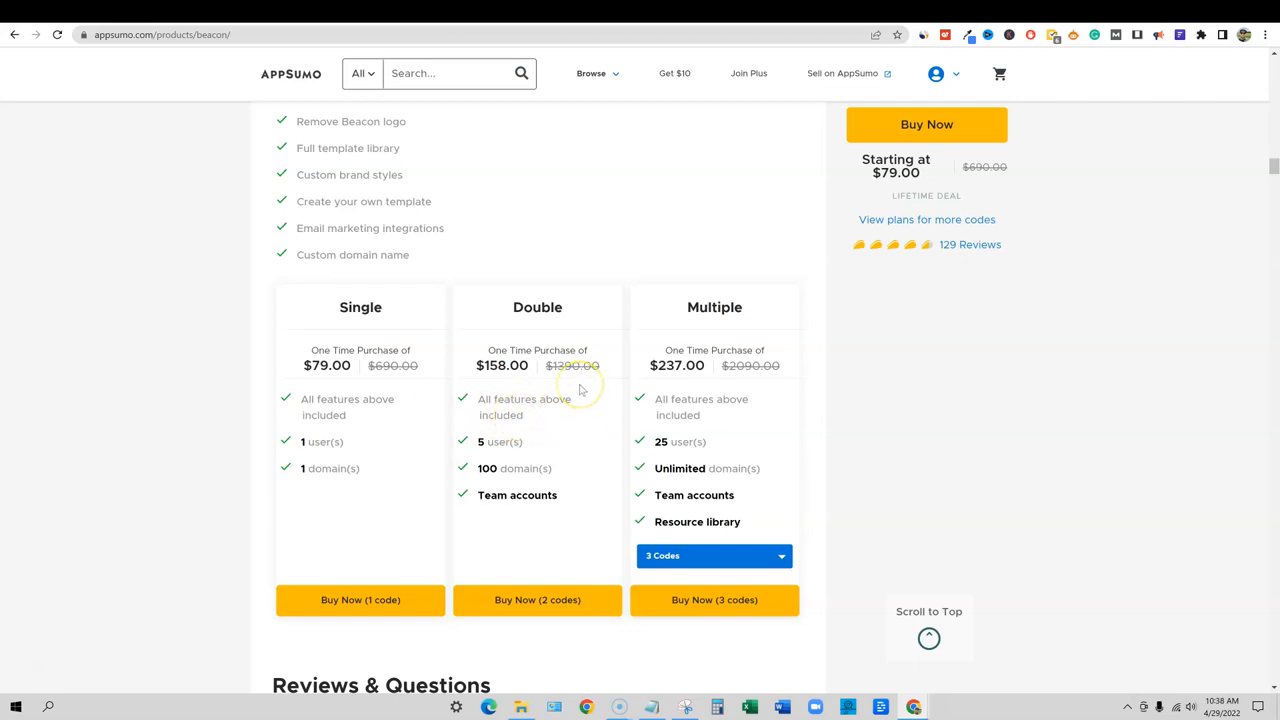
mouse_move(16, 622)
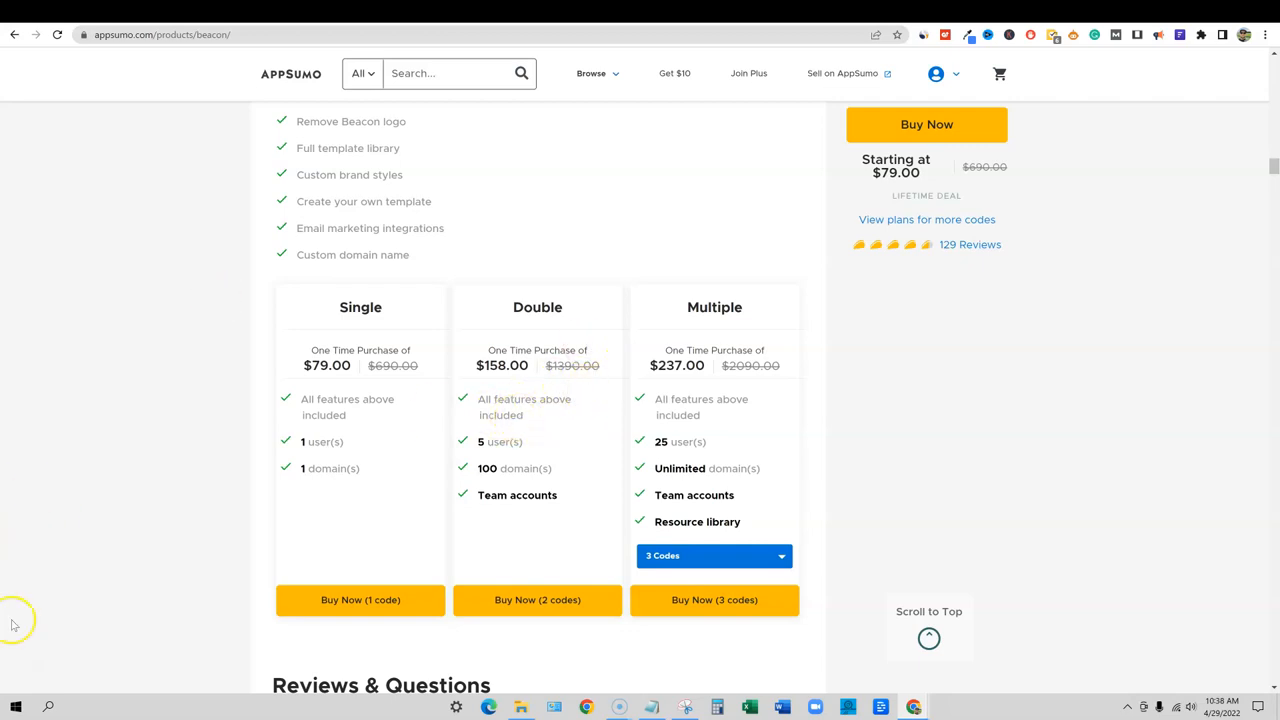